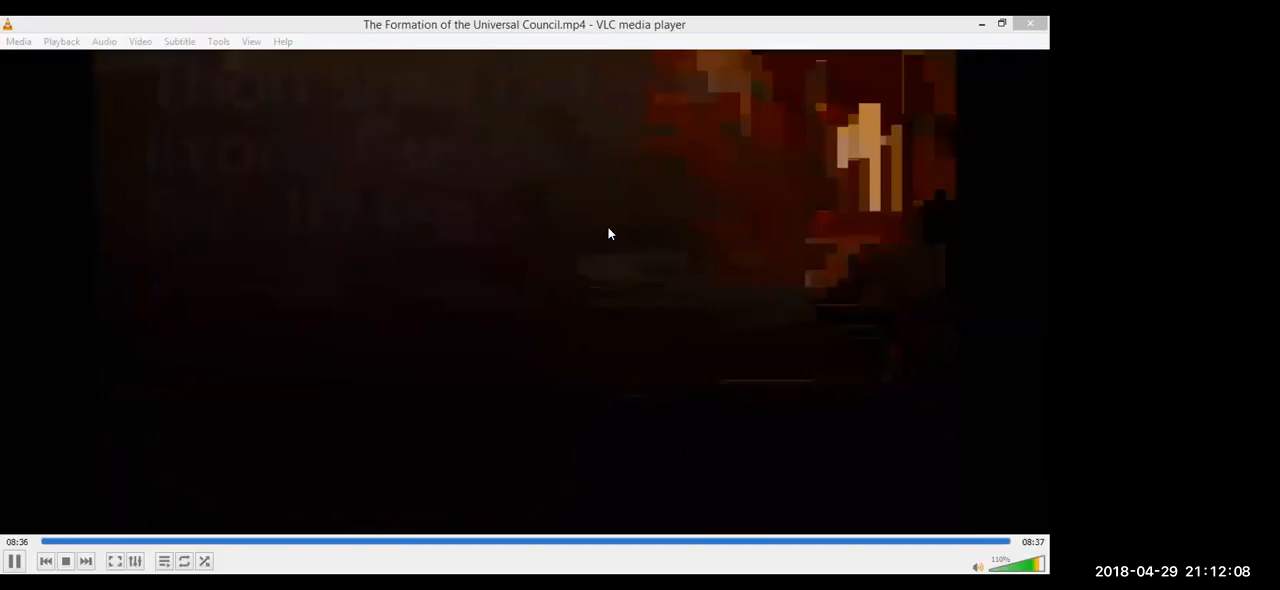
# Review slide 1, switch to slide 2 in the Slides pane, then return to the title slide
pyautogui.click(16, 560)
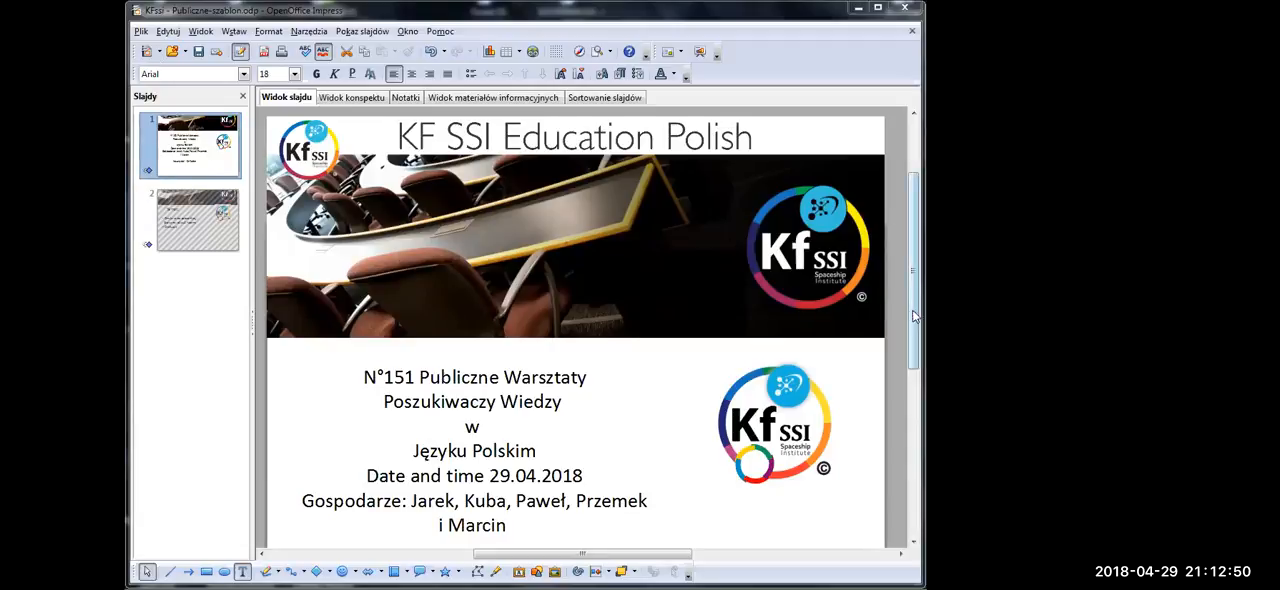
pyautogui.scroll(-3)
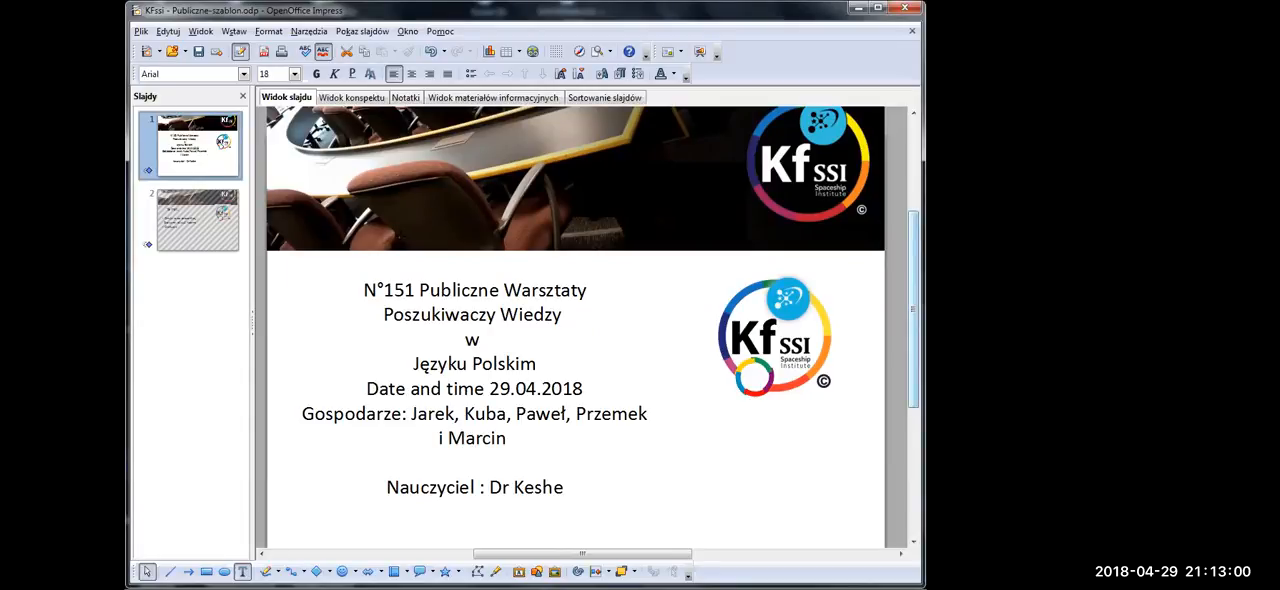
pyautogui.click(196, 220)
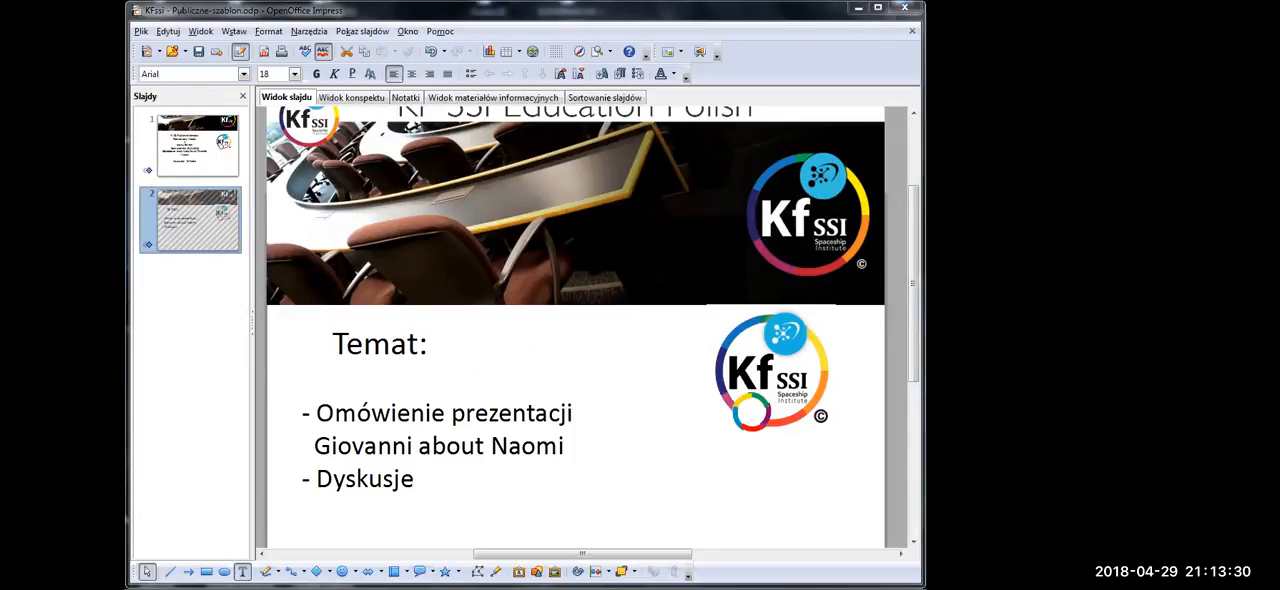
pyautogui.click(190, 144)
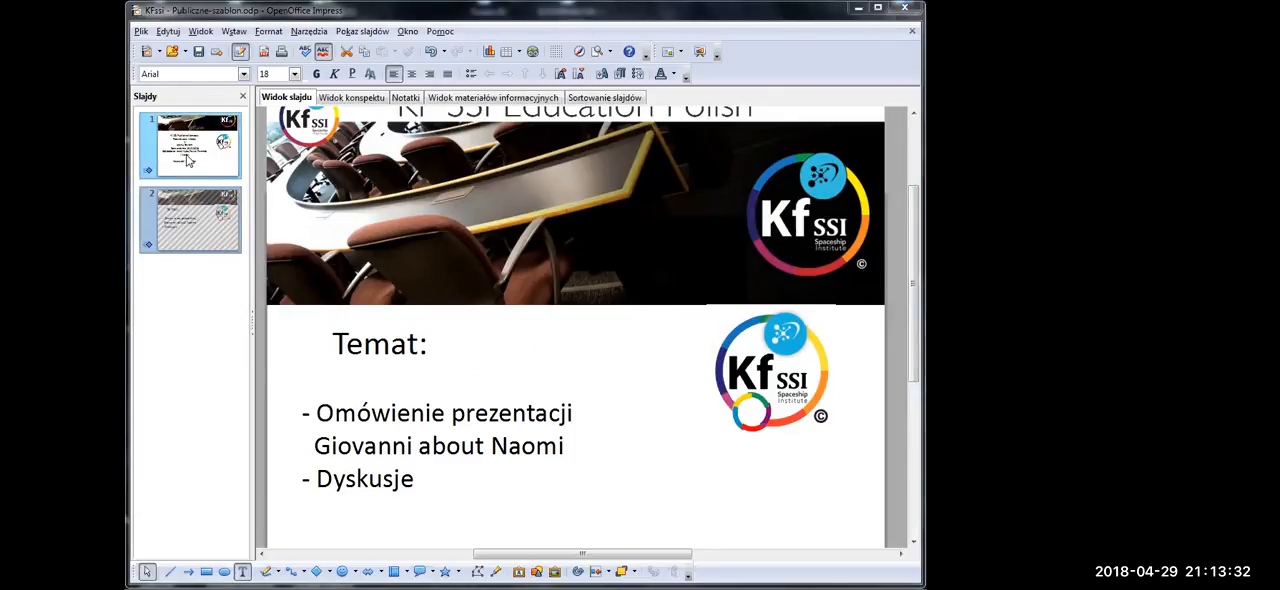
pyautogui.click(190, 218)
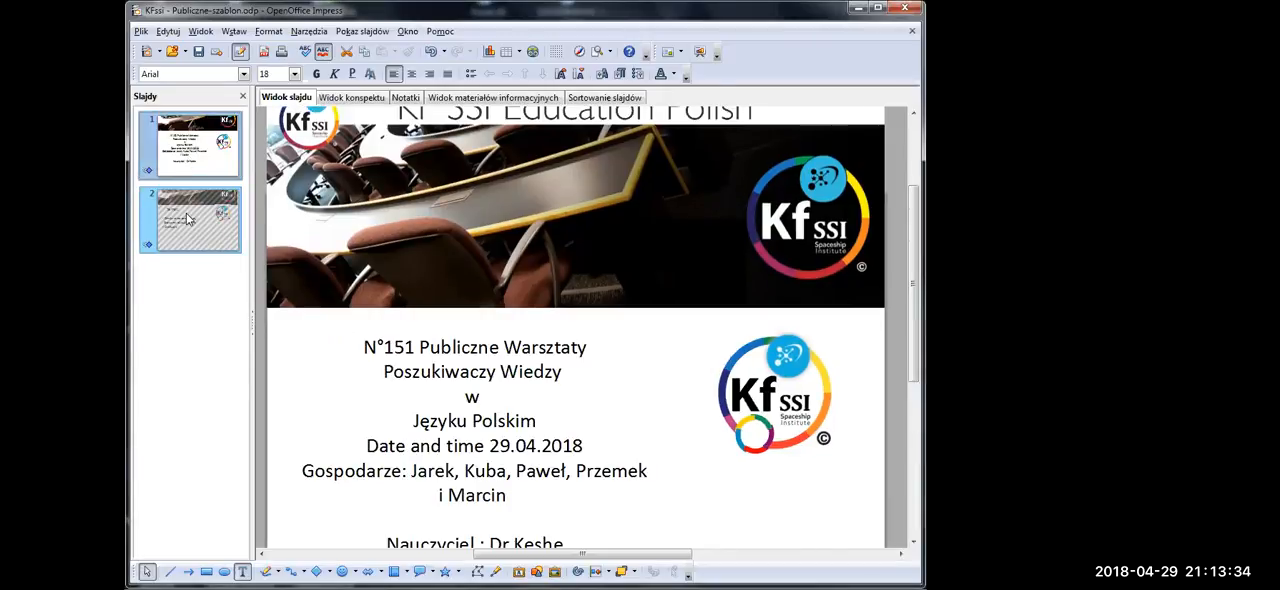
pyautogui.moveTo(190, 218)
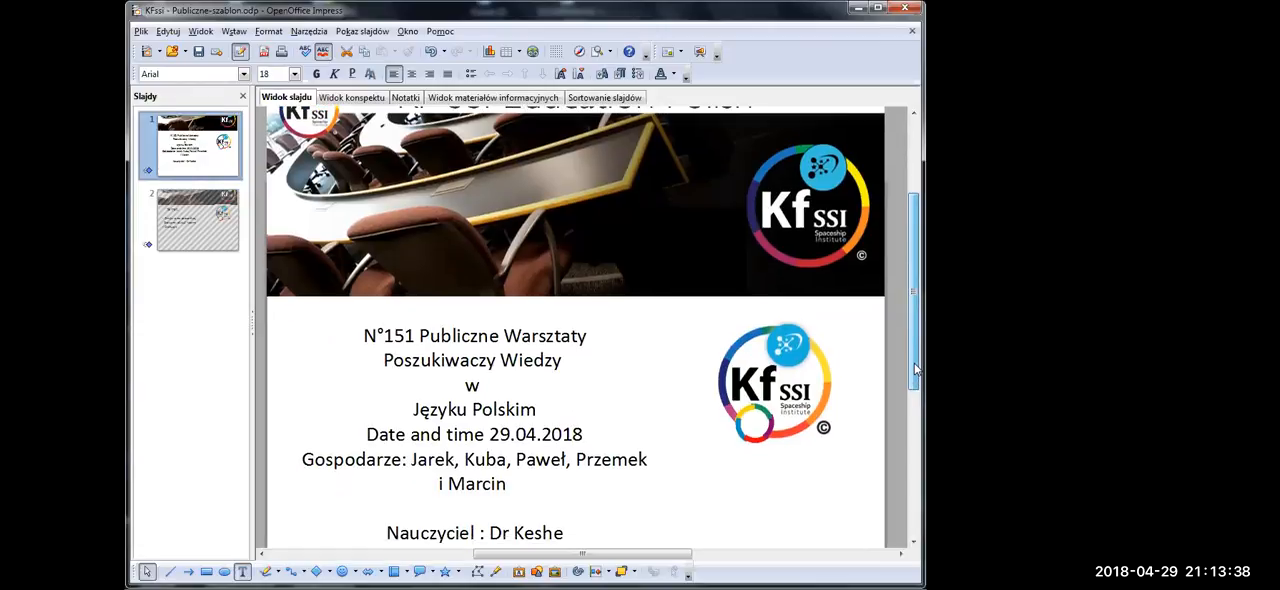
pyautogui.scroll(-3)
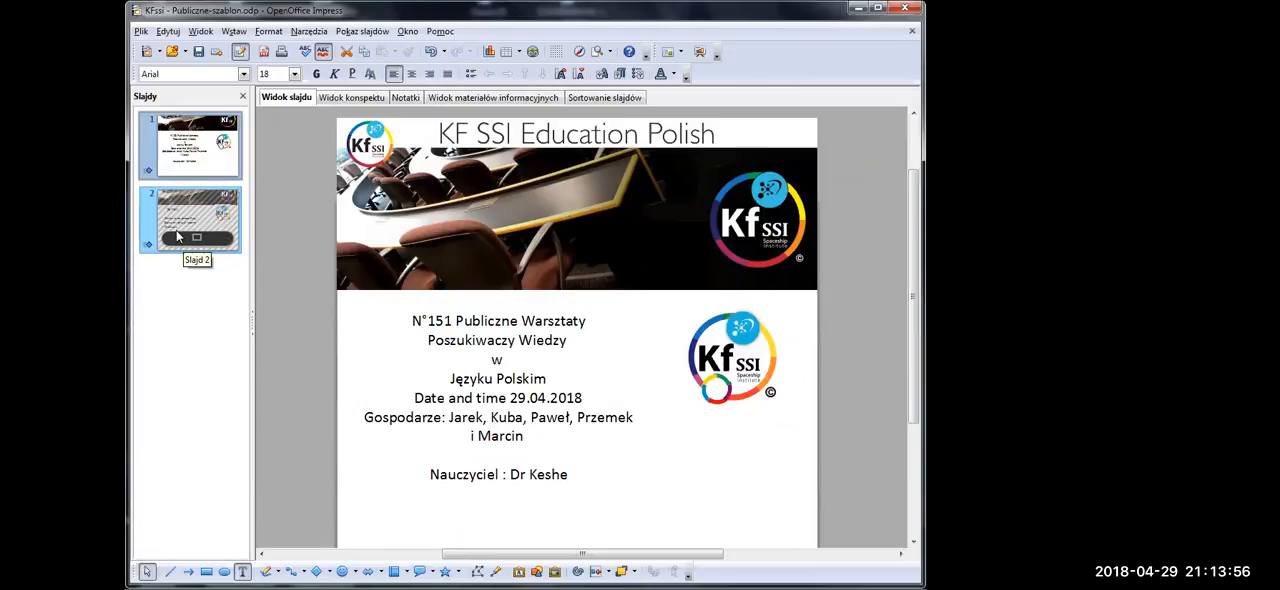
pyautogui.click(190, 144)
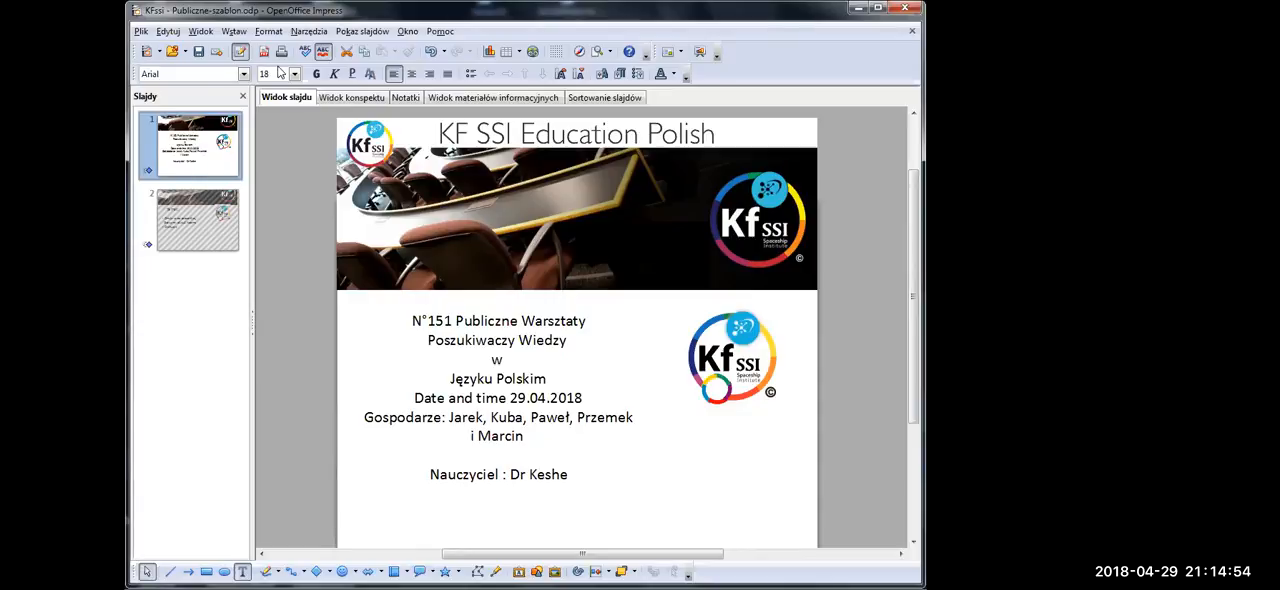
pyautogui.click(196, 220)
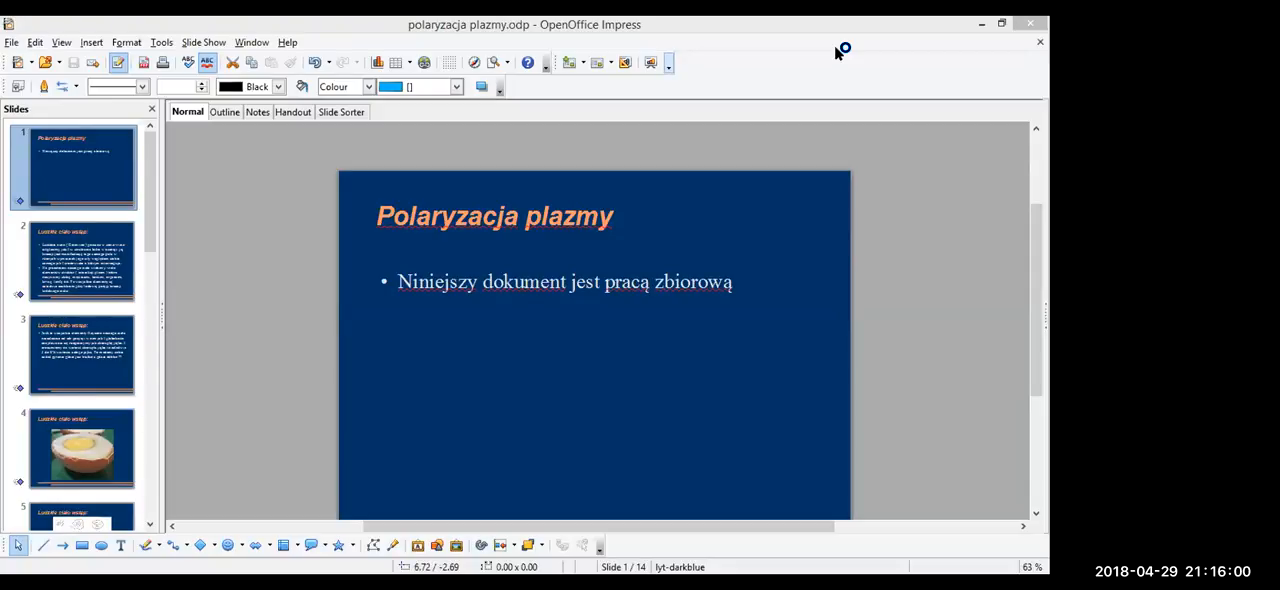
pyautogui.moveTo(838, 52)
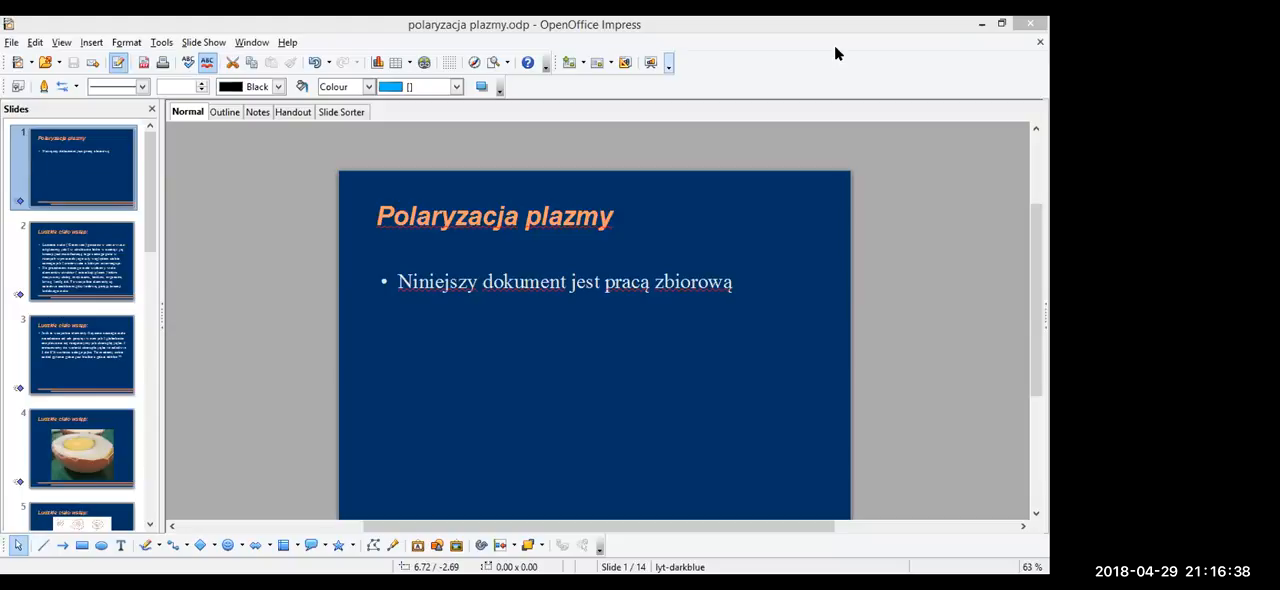
pyautogui.moveTo(520, 206)
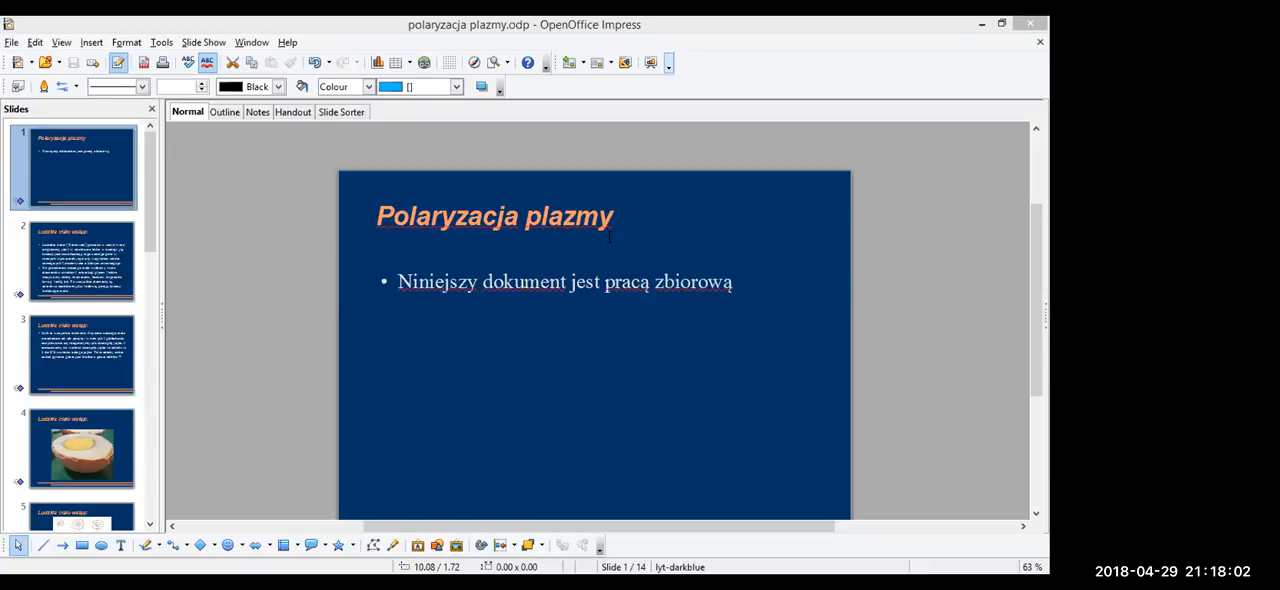
pyautogui.click(84, 262)
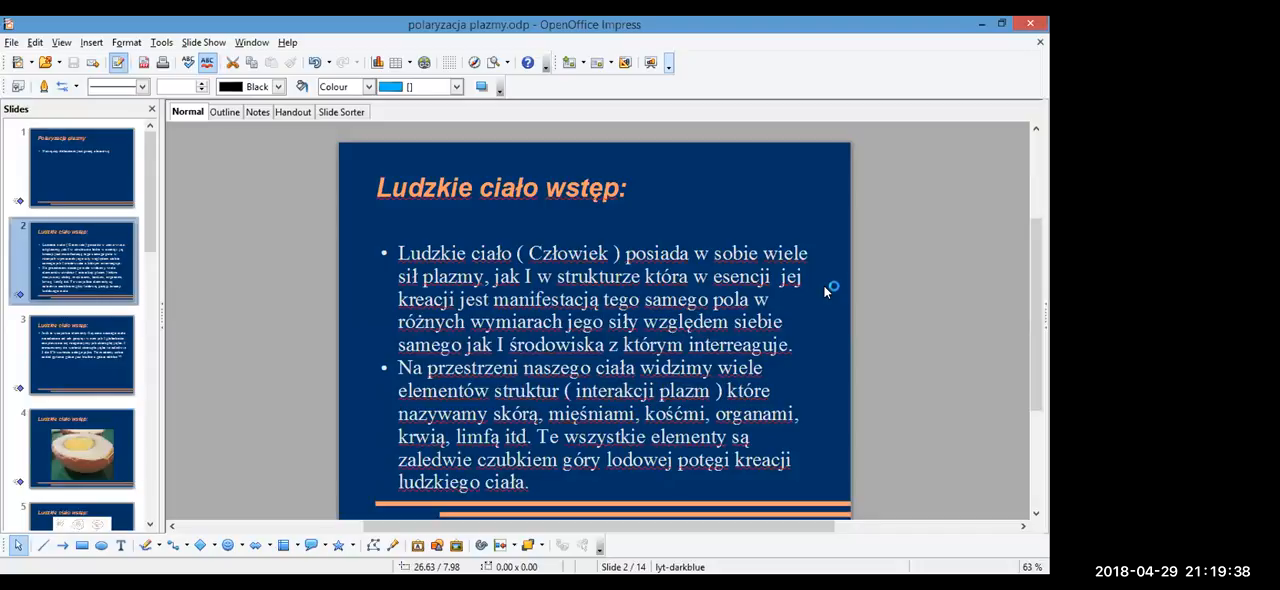
pyautogui.moveTo(824, 292)
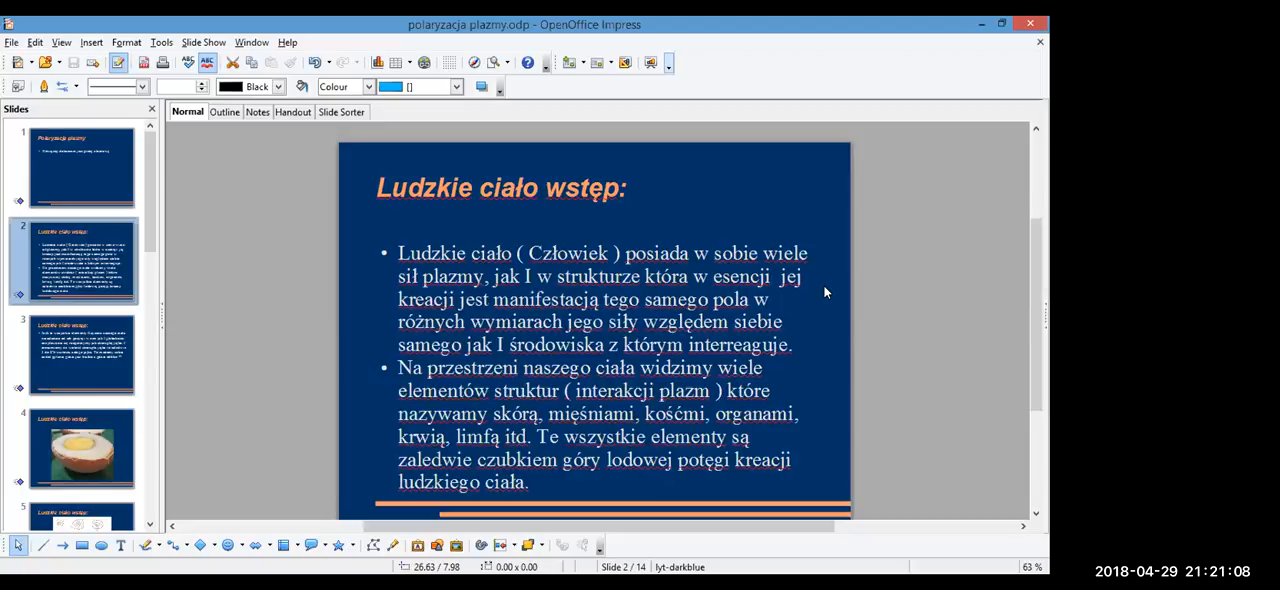
pyautogui.moveTo(366, 340)
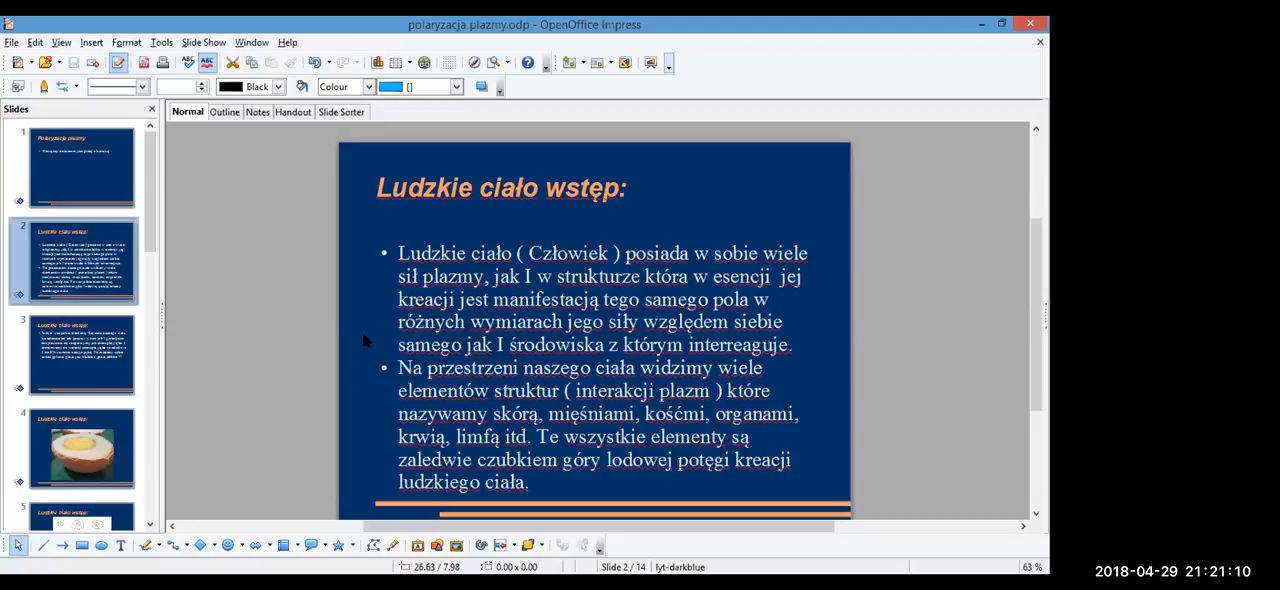
pyautogui.click(82, 448)
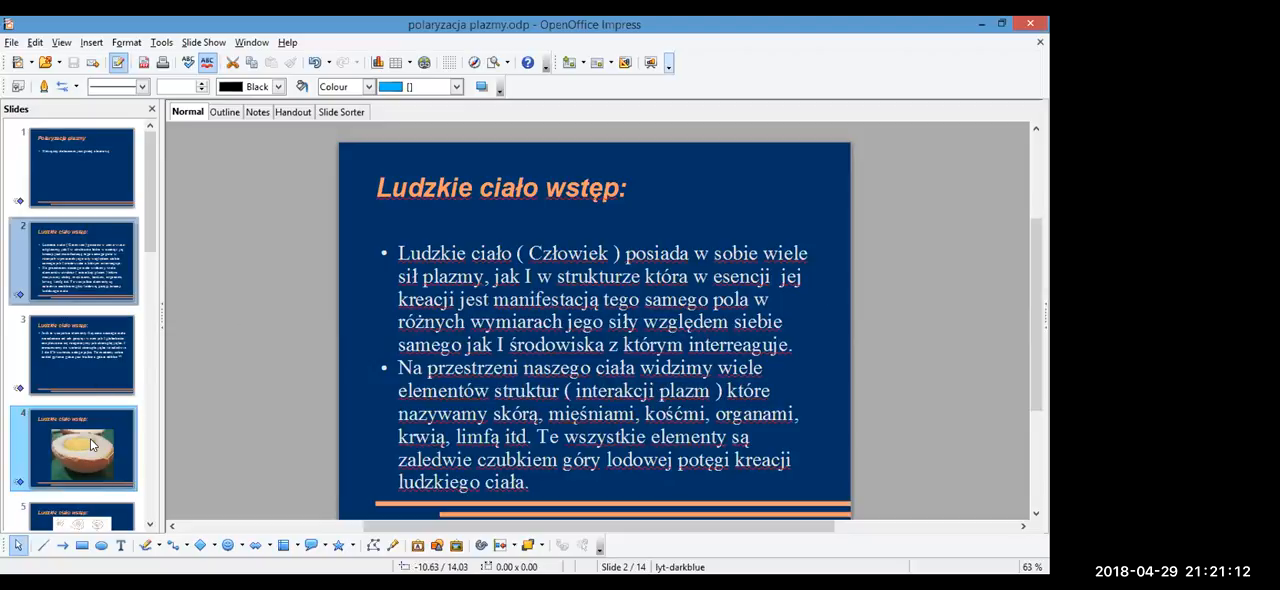
# Show the egg photo slide, then pick the eggshell comparison slide thumbnail
pyautogui.click(82, 448)
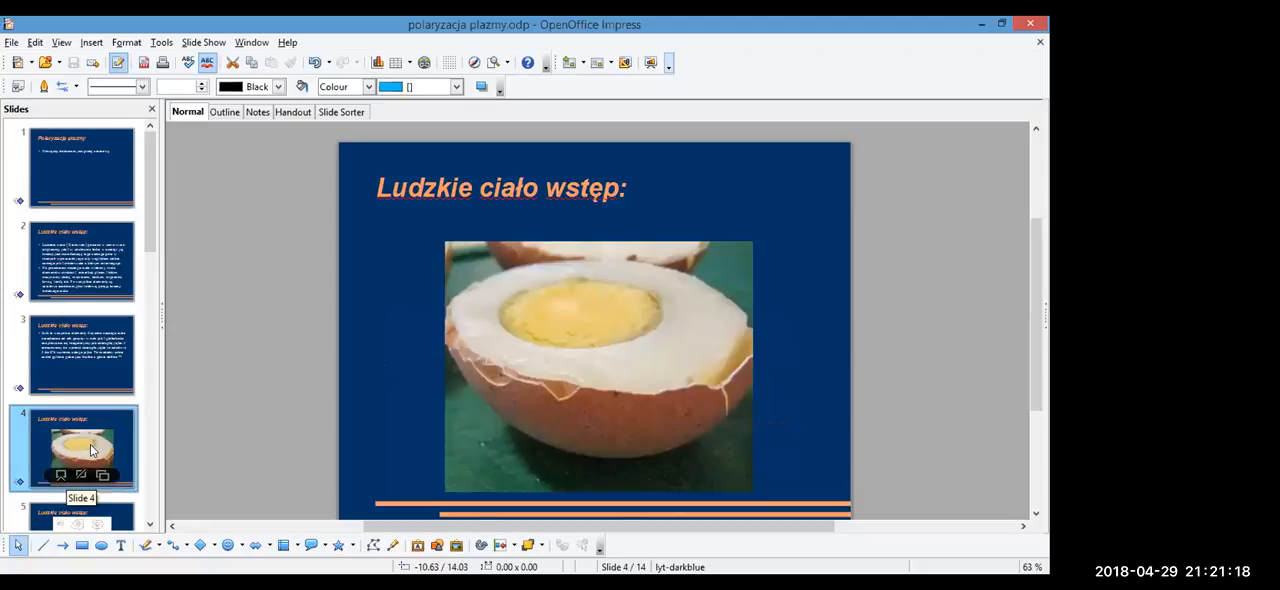
pyautogui.click(82, 352)
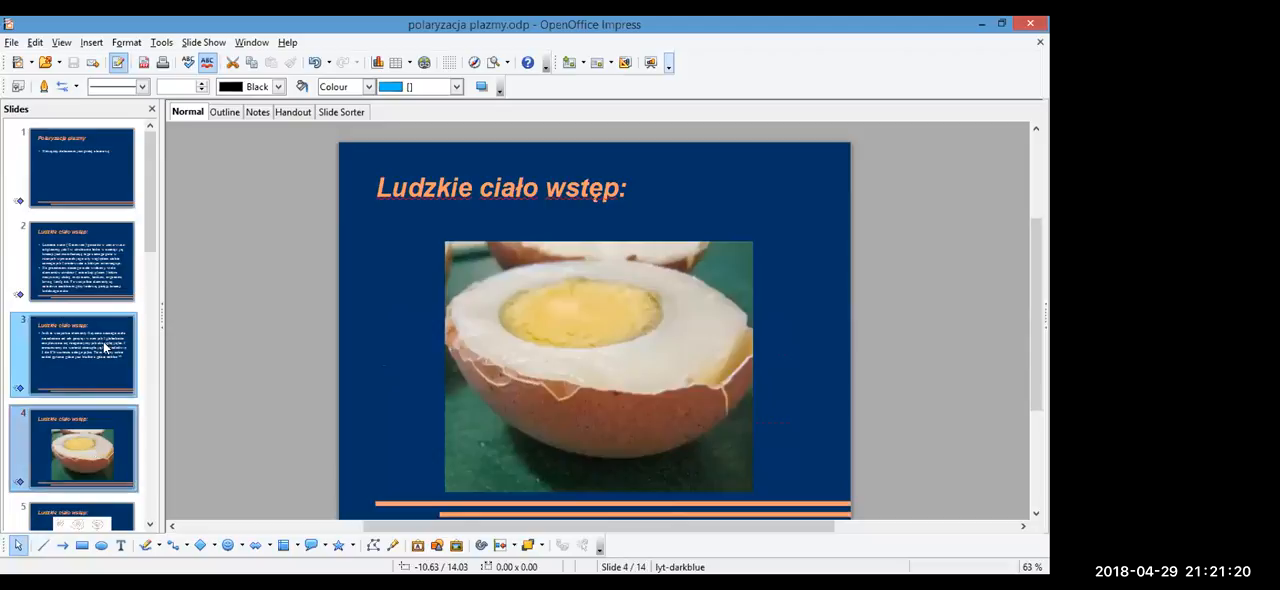
# Display slide 3 comparing the body's physical elements to an eggshell
pyautogui.click(80, 354)
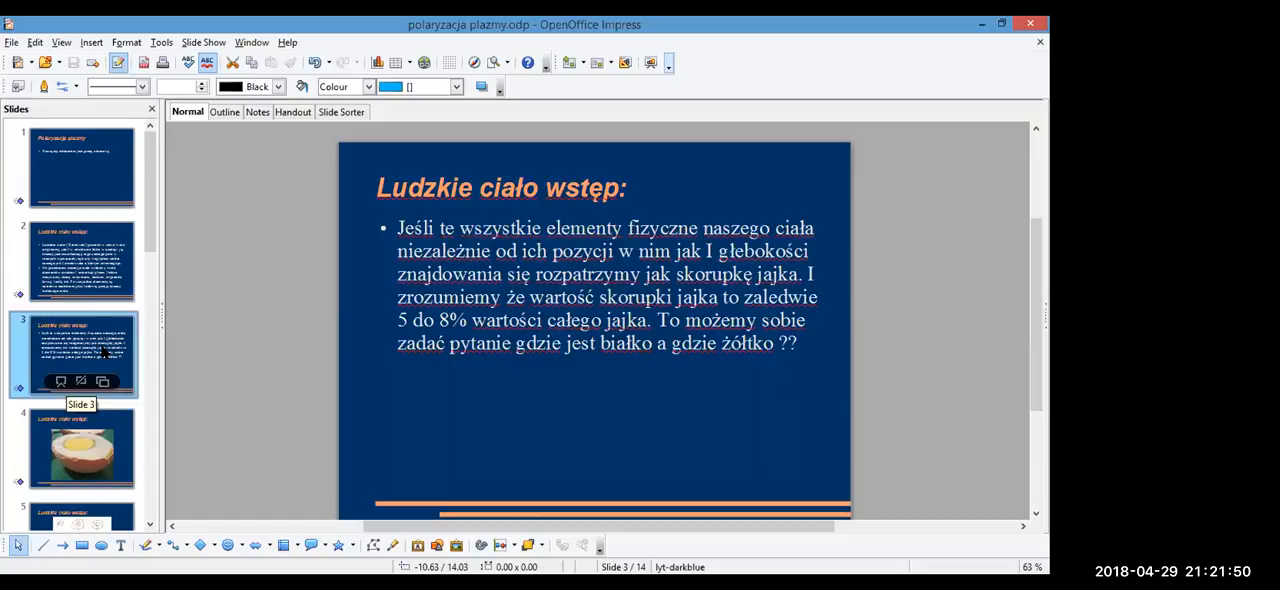
# Alternate between the egg photo slide and the eggshell 5 to 8% text slide
pyautogui.click(82, 448)
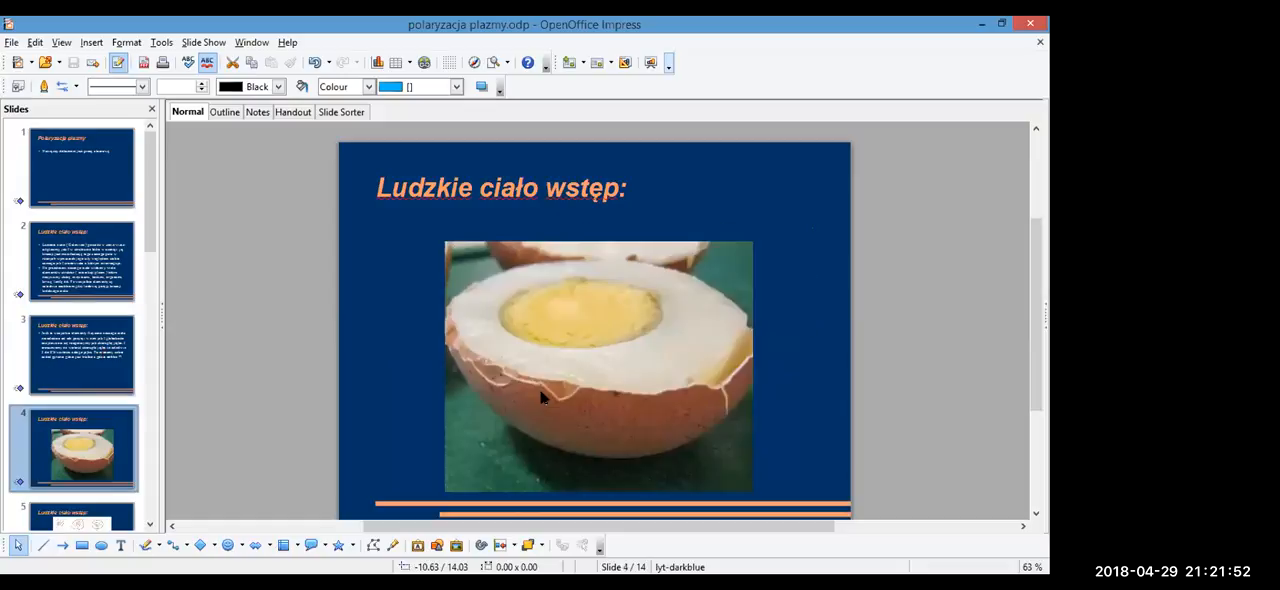
pyautogui.moveTo(520, 276)
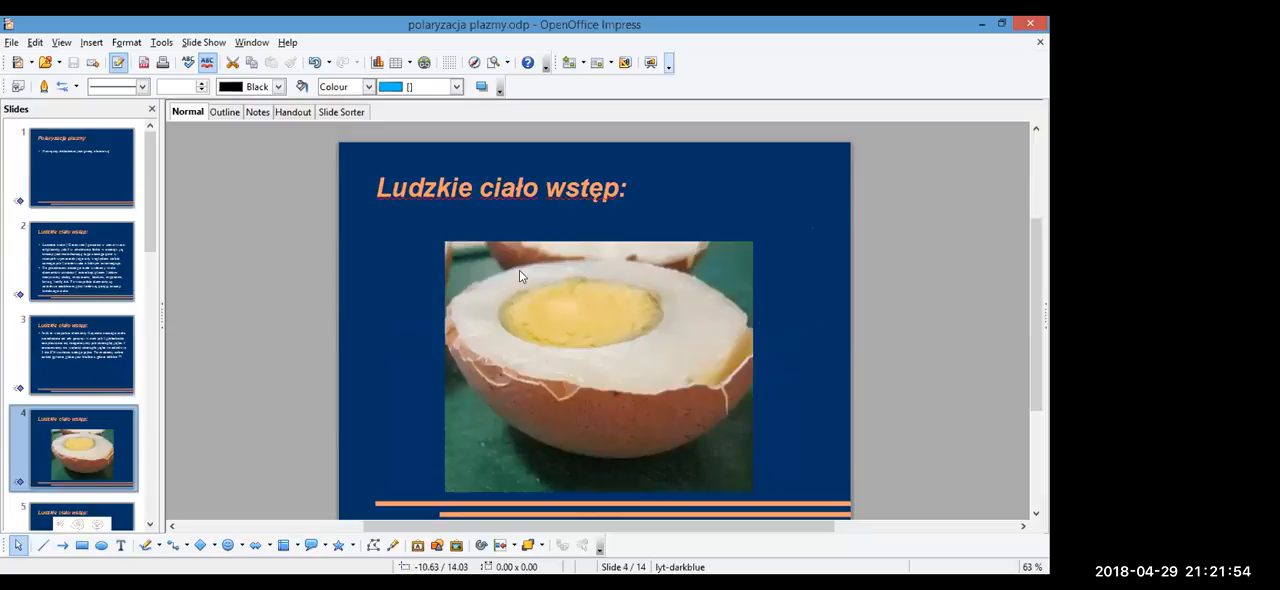
pyautogui.click(84, 354)
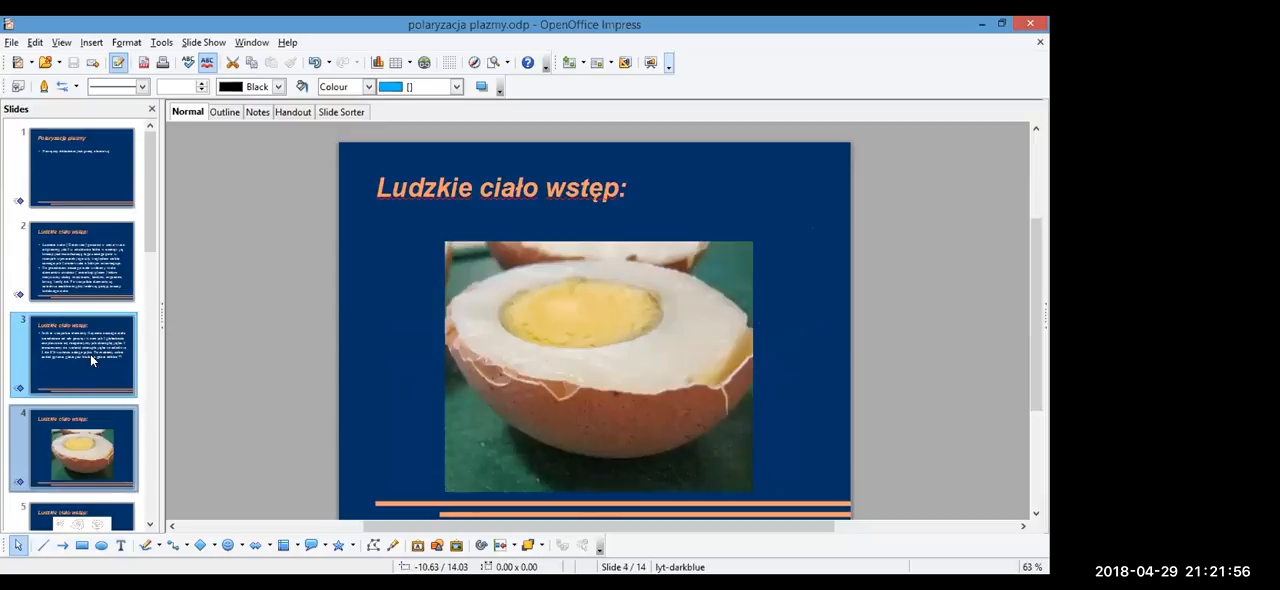
pyautogui.click(82, 354)
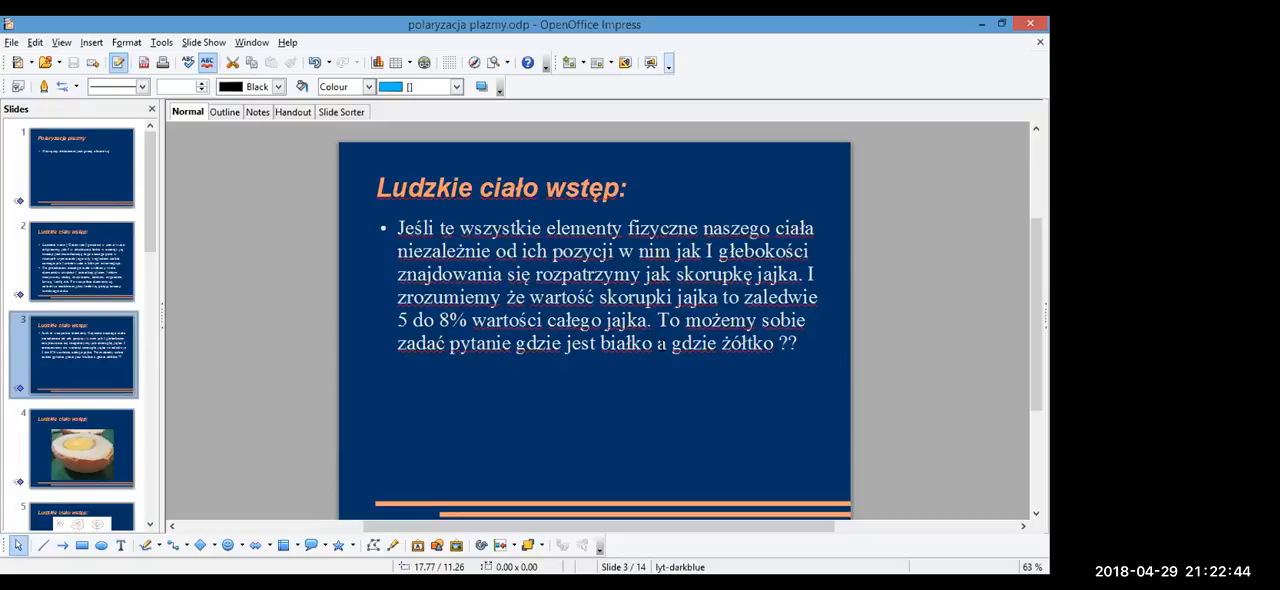
pyautogui.click(82, 448)
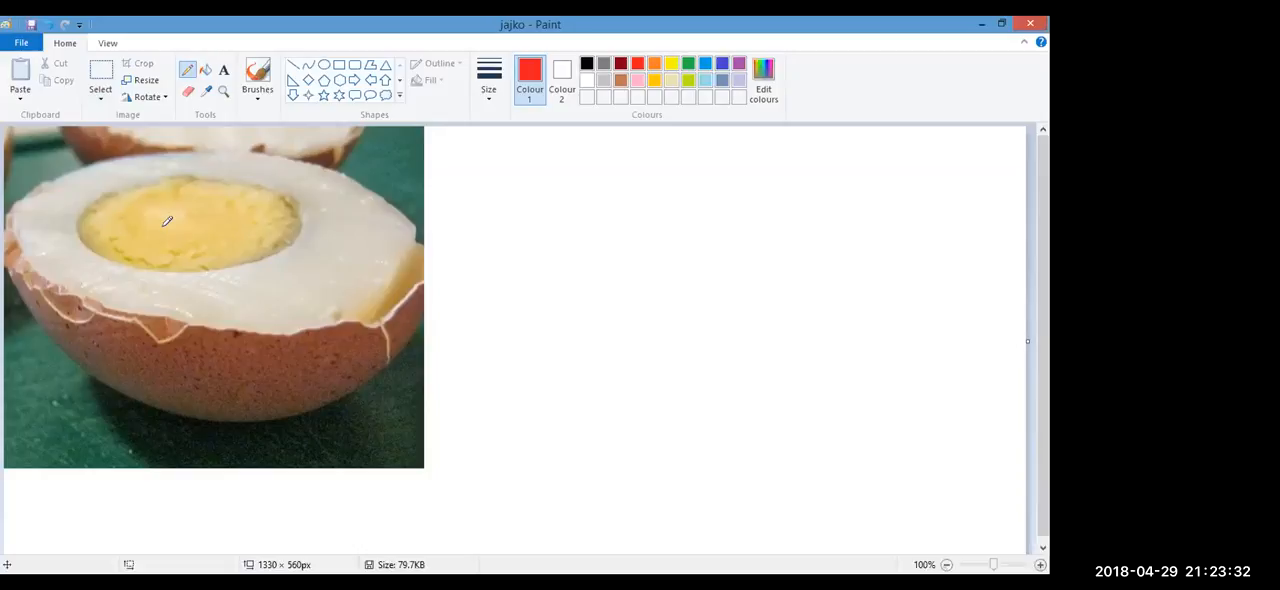
# Sketch concentric spiral rings over the egg yolk in the Paint photo
pyautogui.moveTo(184, 220); pyautogui.dragTo(368, 290)
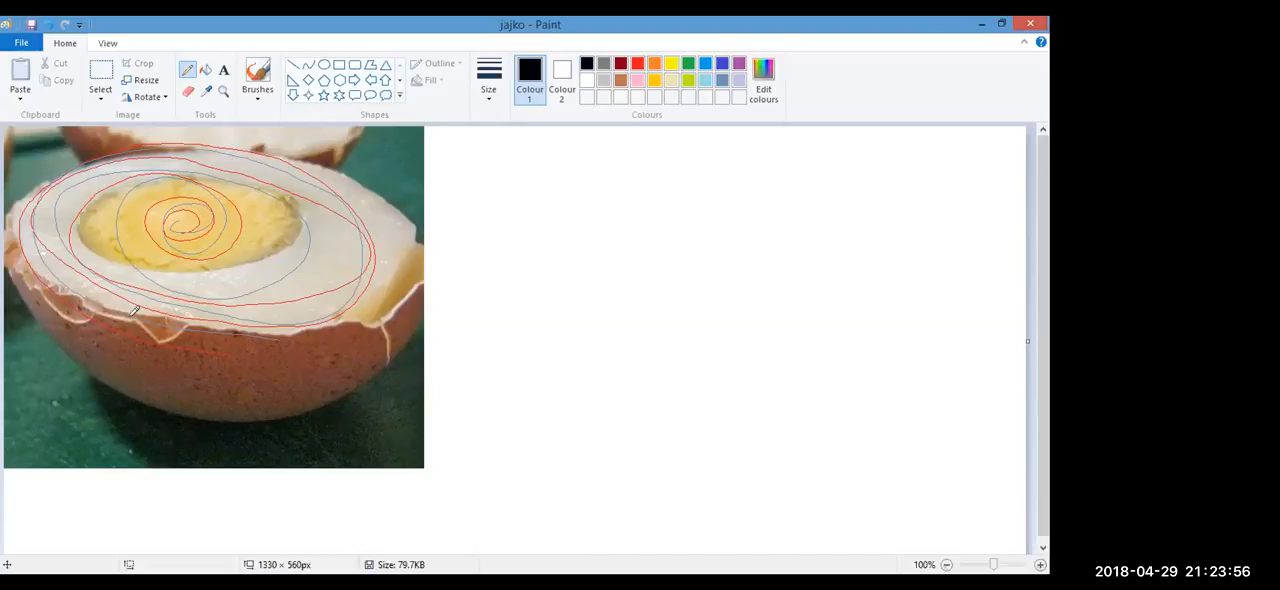
pyautogui.moveTo(128, 318); pyautogui.dragTo(390, 304)
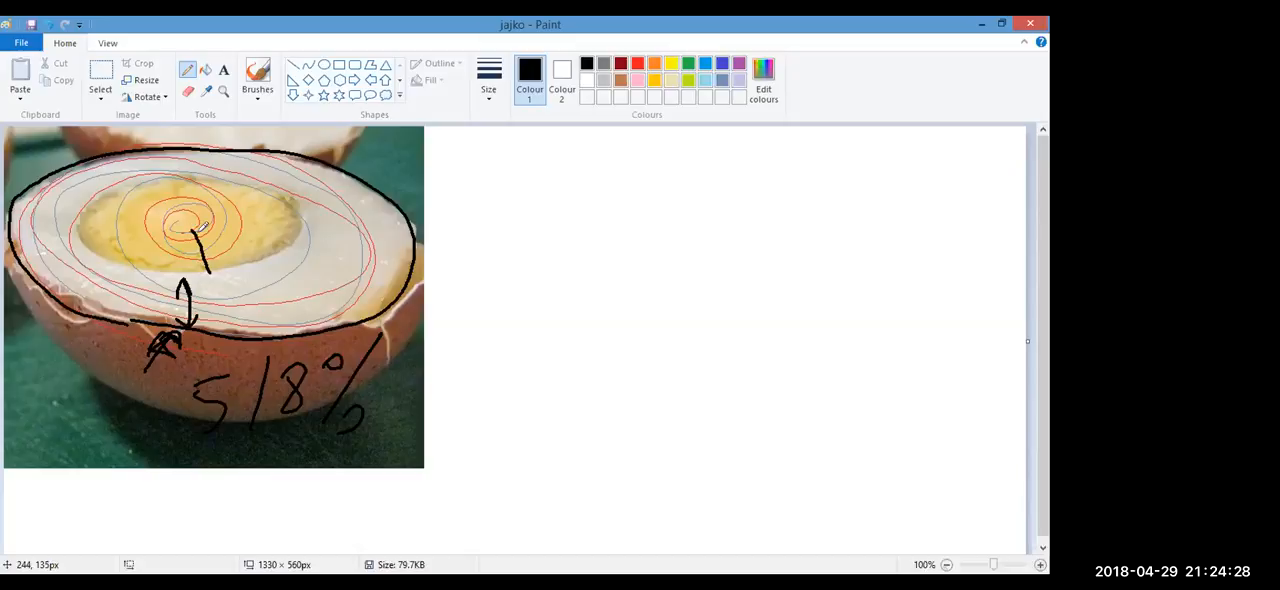
# Draw double arrows between yolk and white, a long arrow across the egg, and a stroke near 5/8%
pyautogui.moveTo(184, 230); pyautogui.dragTo(216, 264)
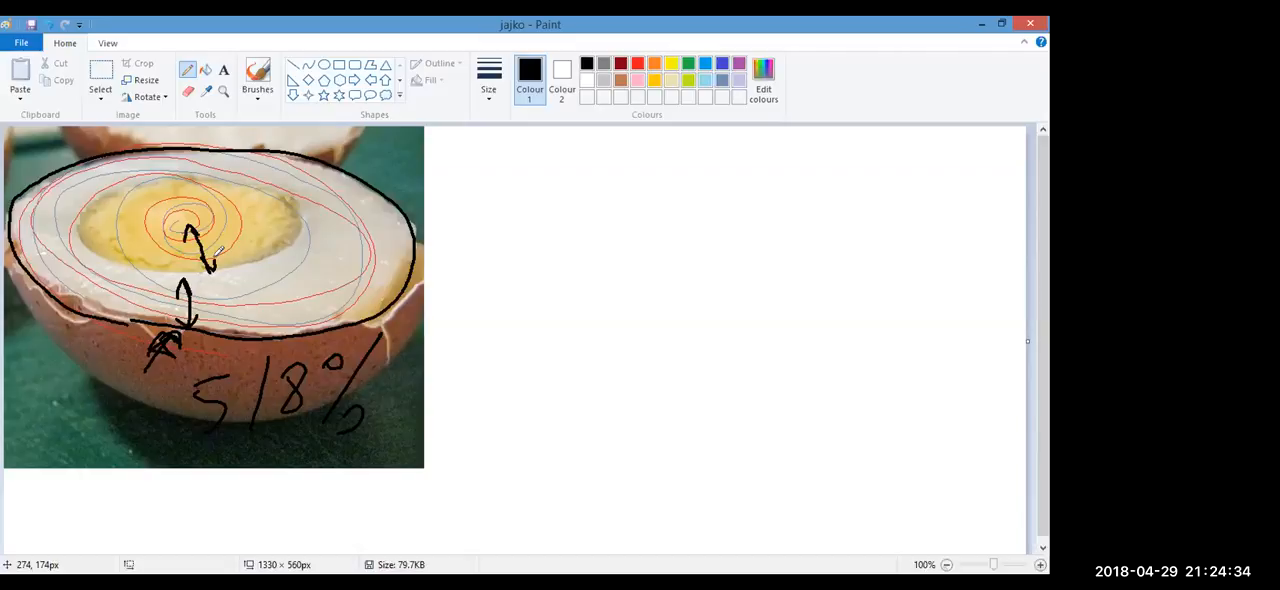
pyautogui.moveTo(164, 340); pyautogui.dragTo(180, 350)
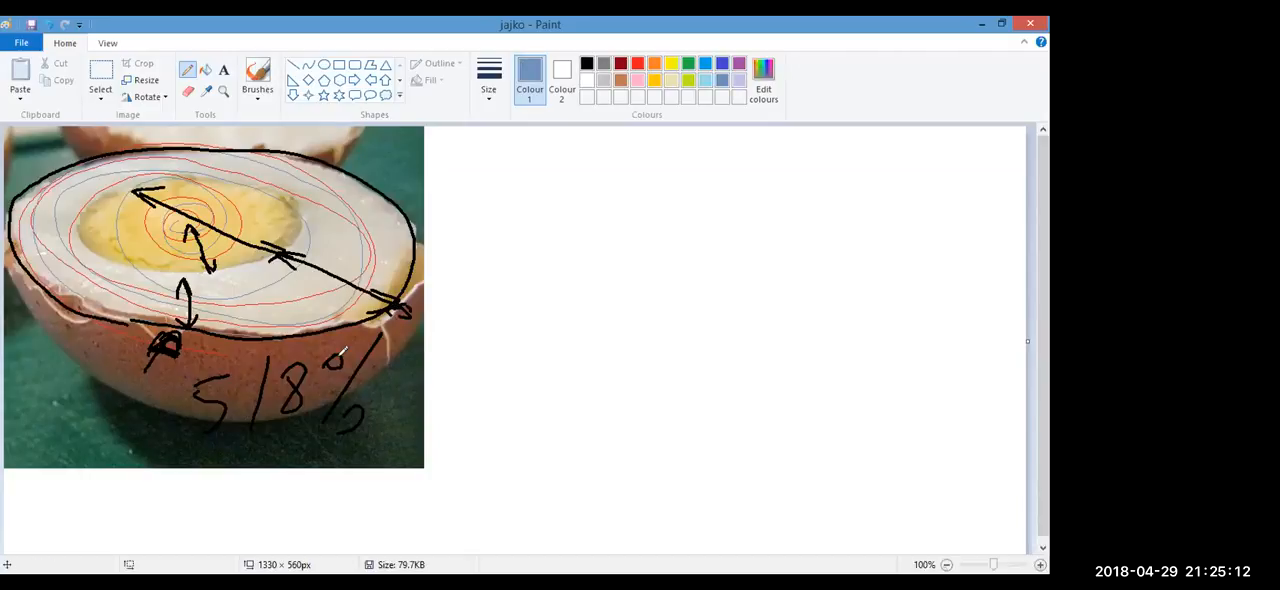
pyautogui.moveTo(296, 384); pyautogui.dragTo(380, 330)
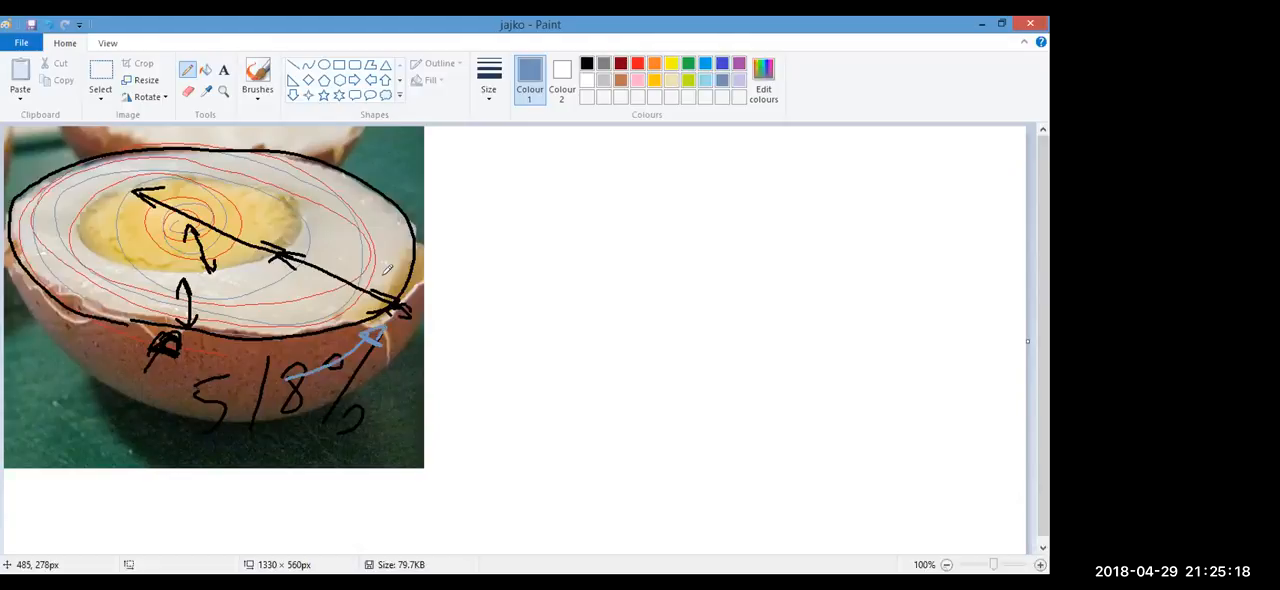
pyautogui.moveTo(396, 290); pyautogui.dragTo(300, 240)
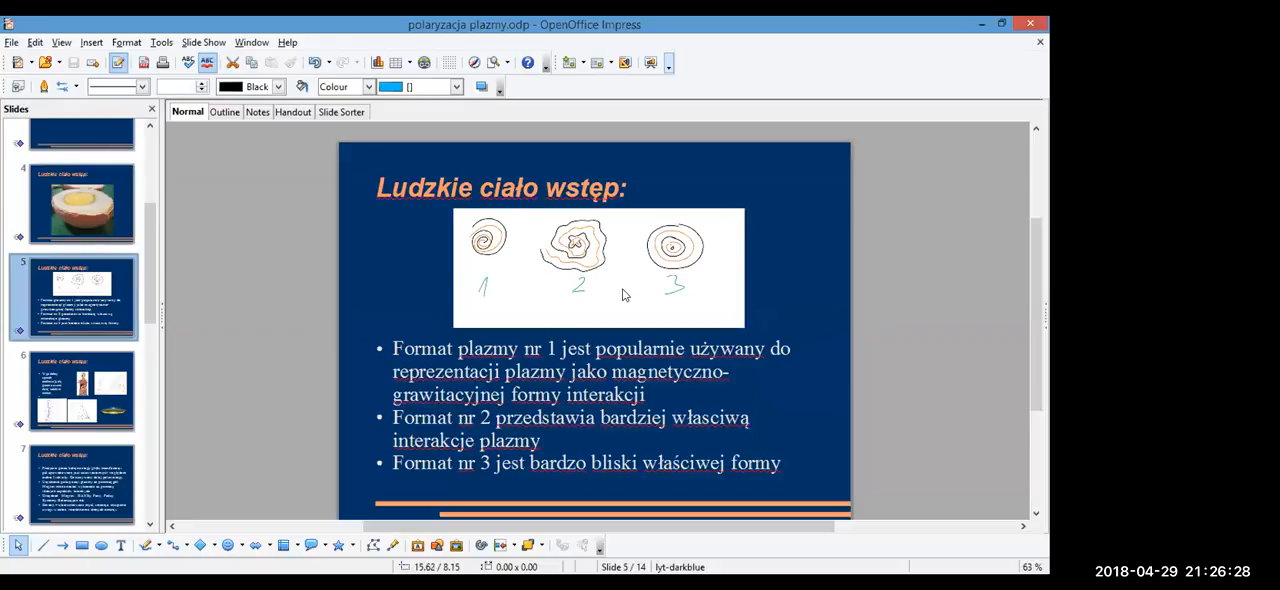
pyautogui.moveTo(656, 228)
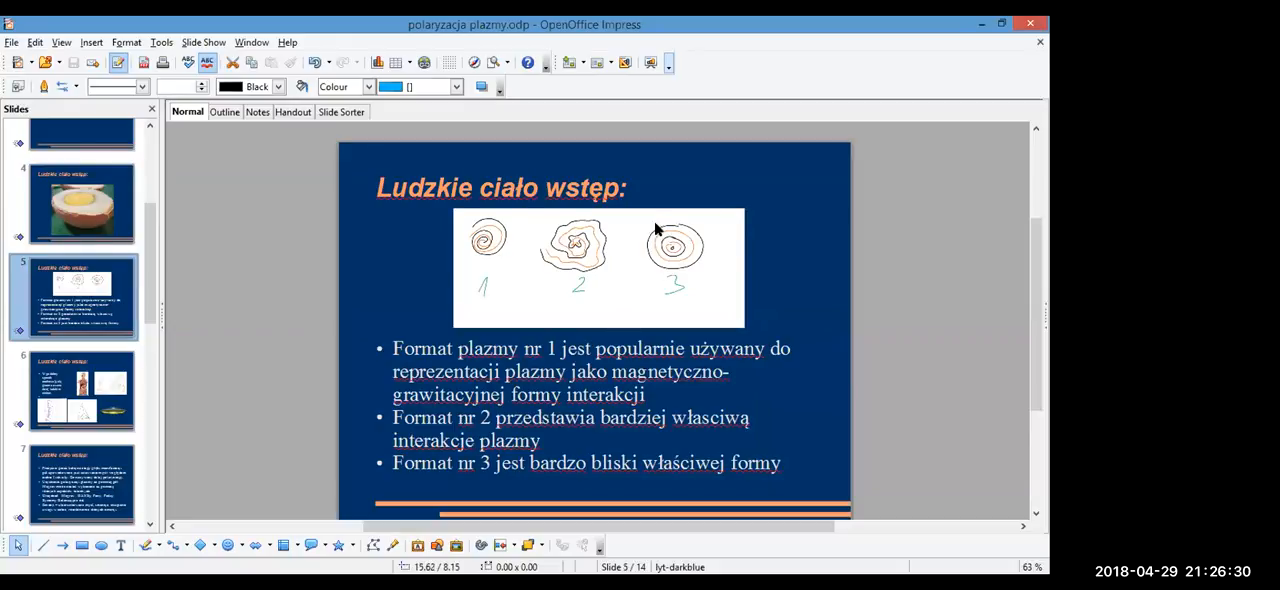
pyautogui.moveTo(708, 248)
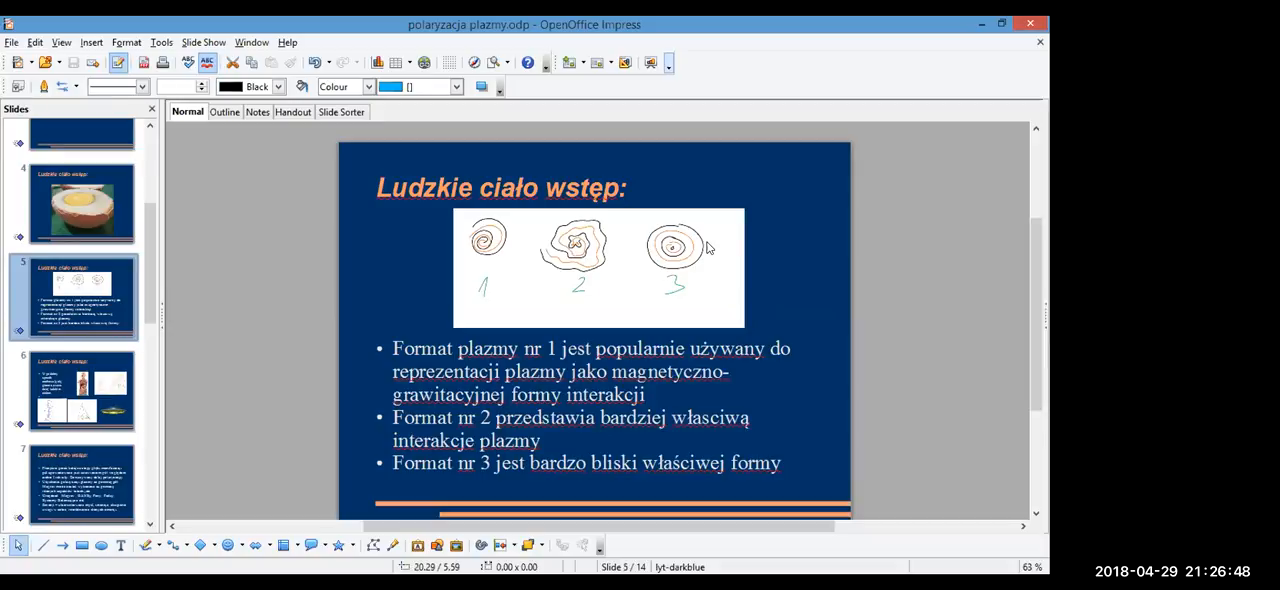
pyautogui.moveTo(710, 108)
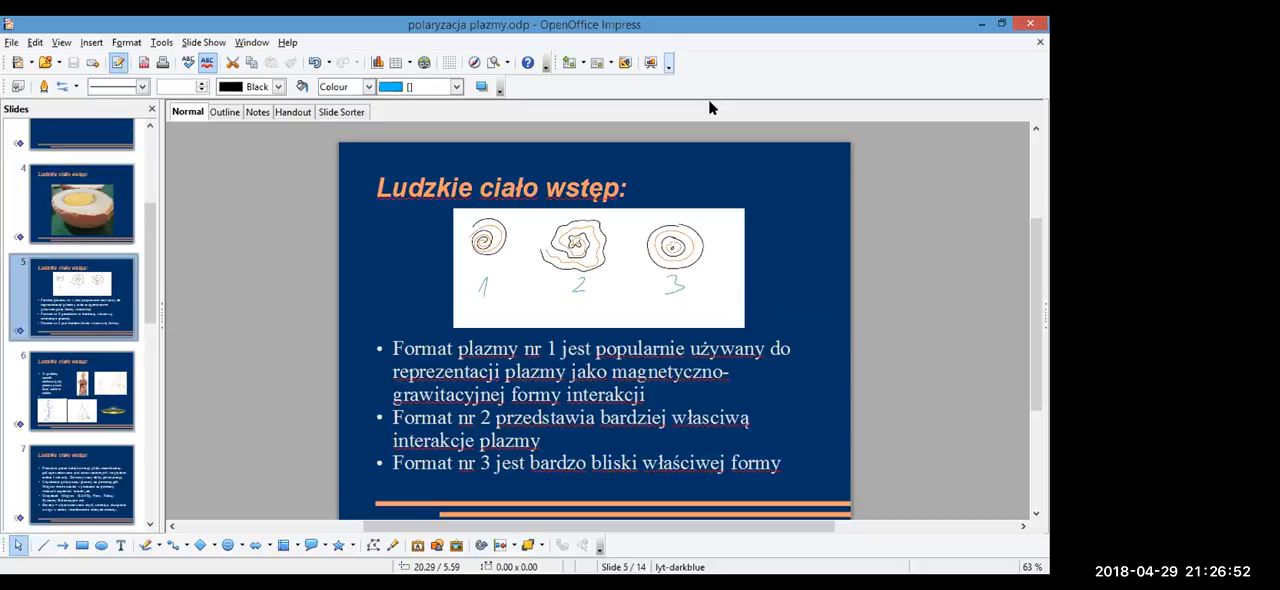
pyautogui.moveTo(980, 210)
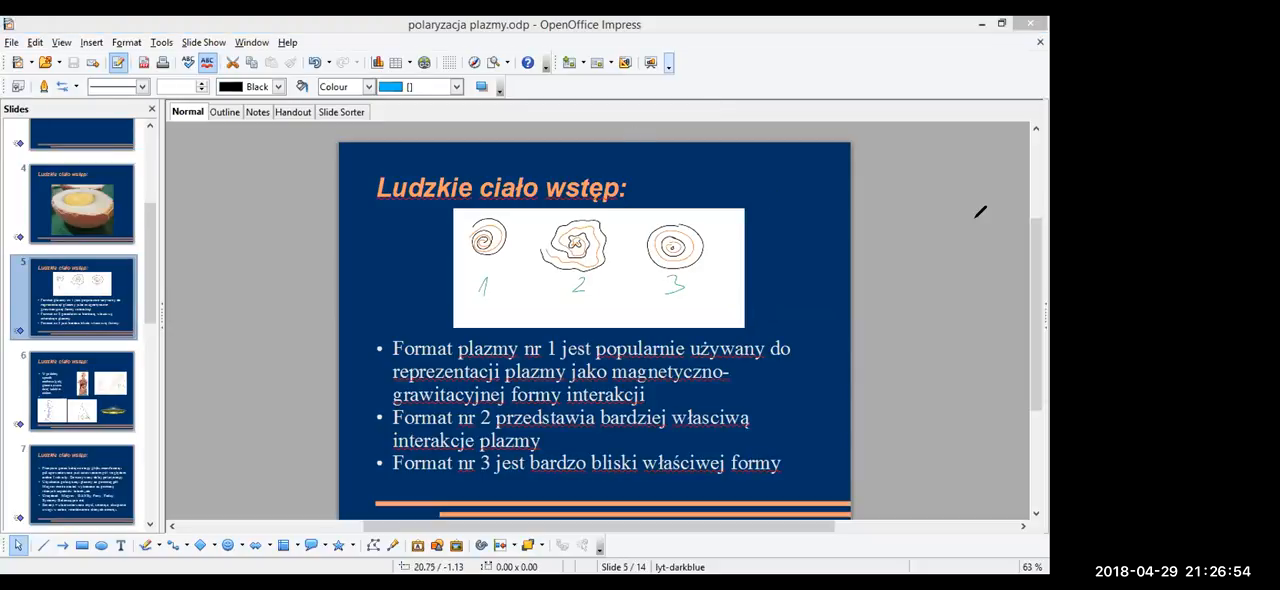
pyautogui.moveTo(770, 186)
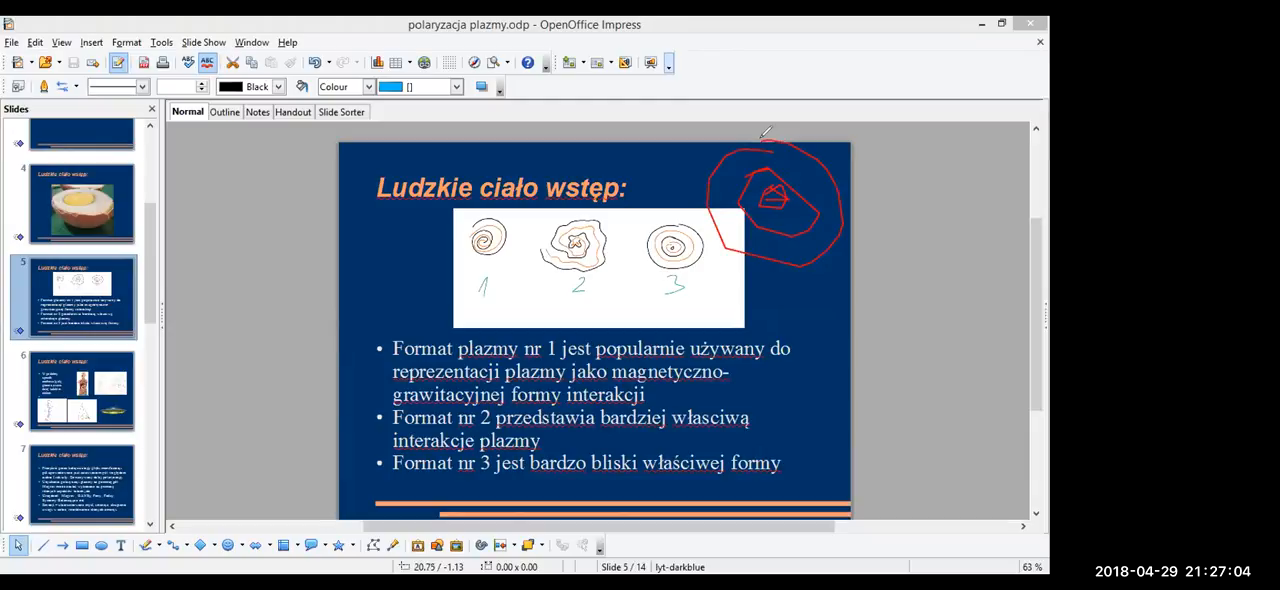
pyautogui.moveTo(770, 296); pyautogui.dragTo(816, 330)
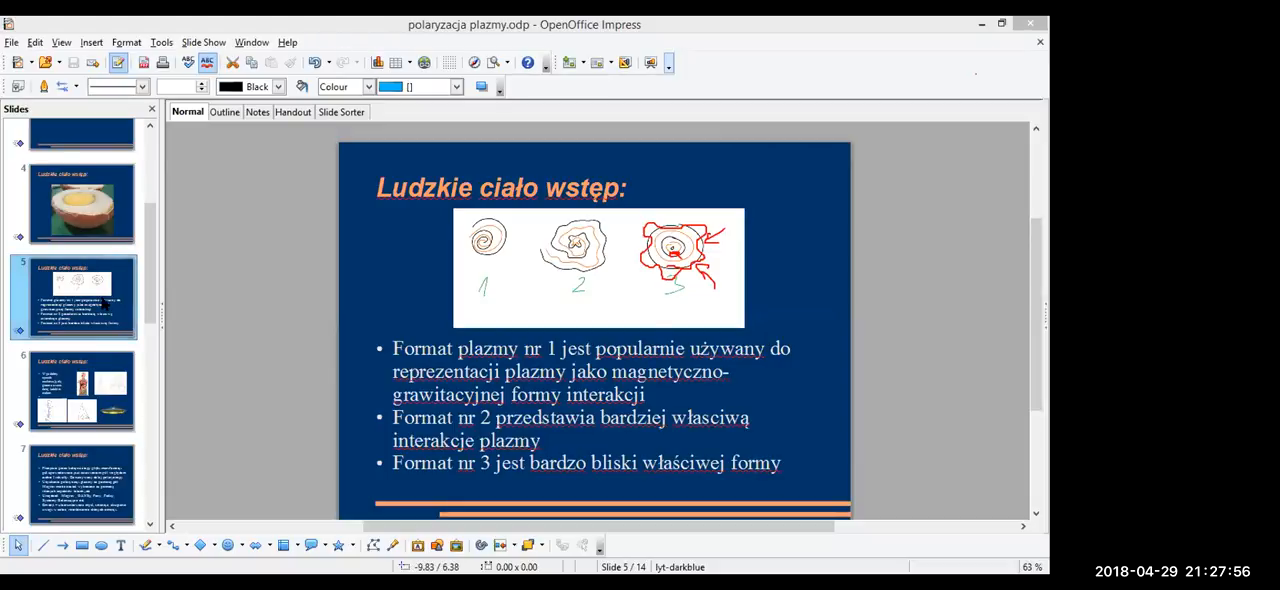
pyautogui.moveTo(104, 296)
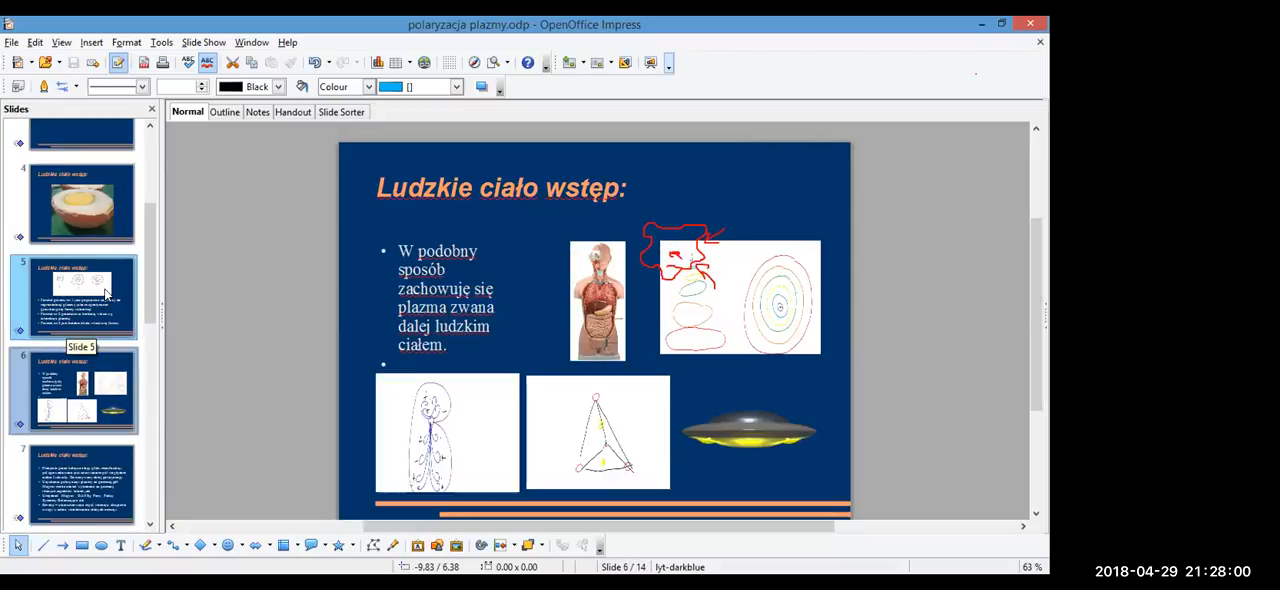
pyautogui.moveTo(450, 276)
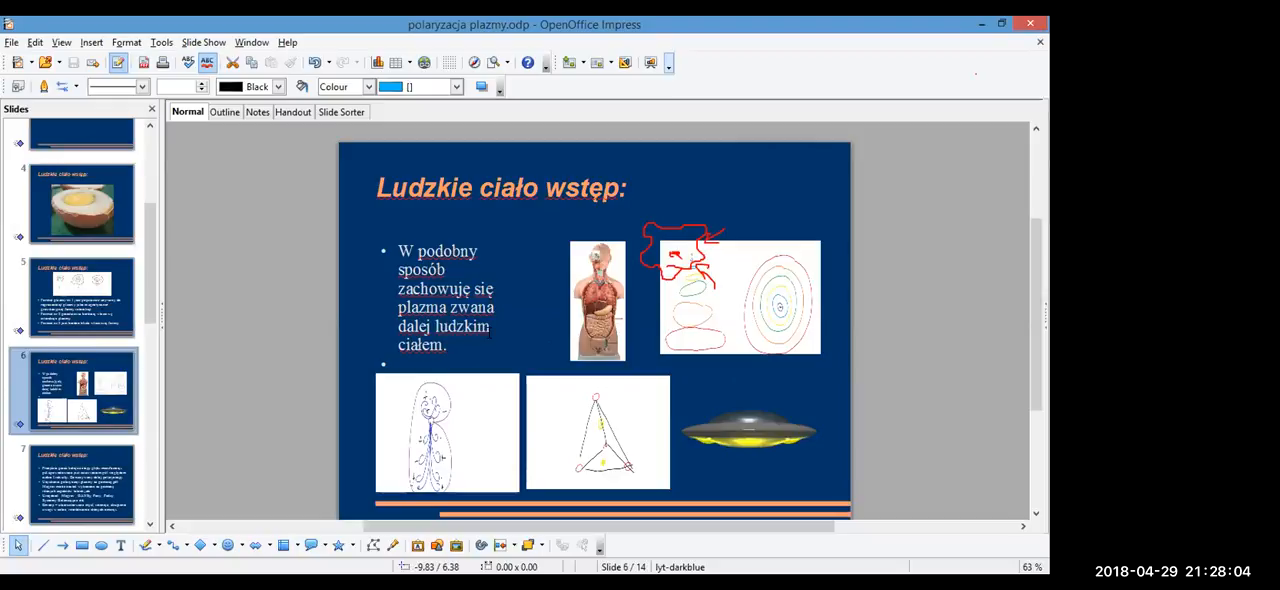
pyautogui.moveTo(518, 348)
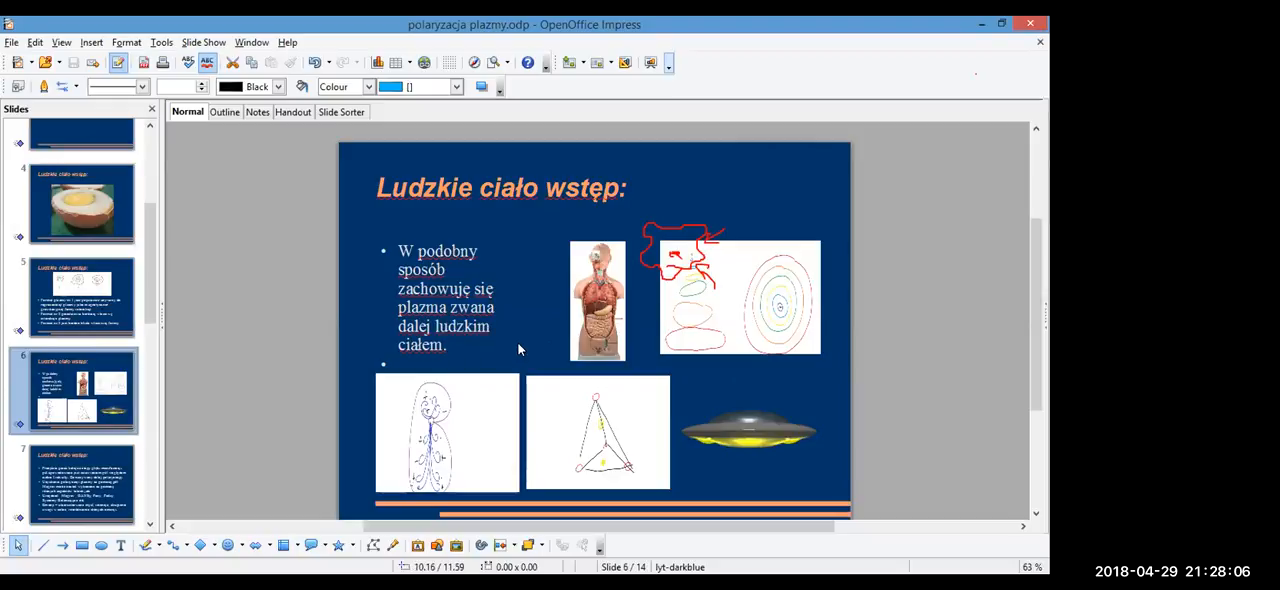
pyautogui.moveTo(696, 248)
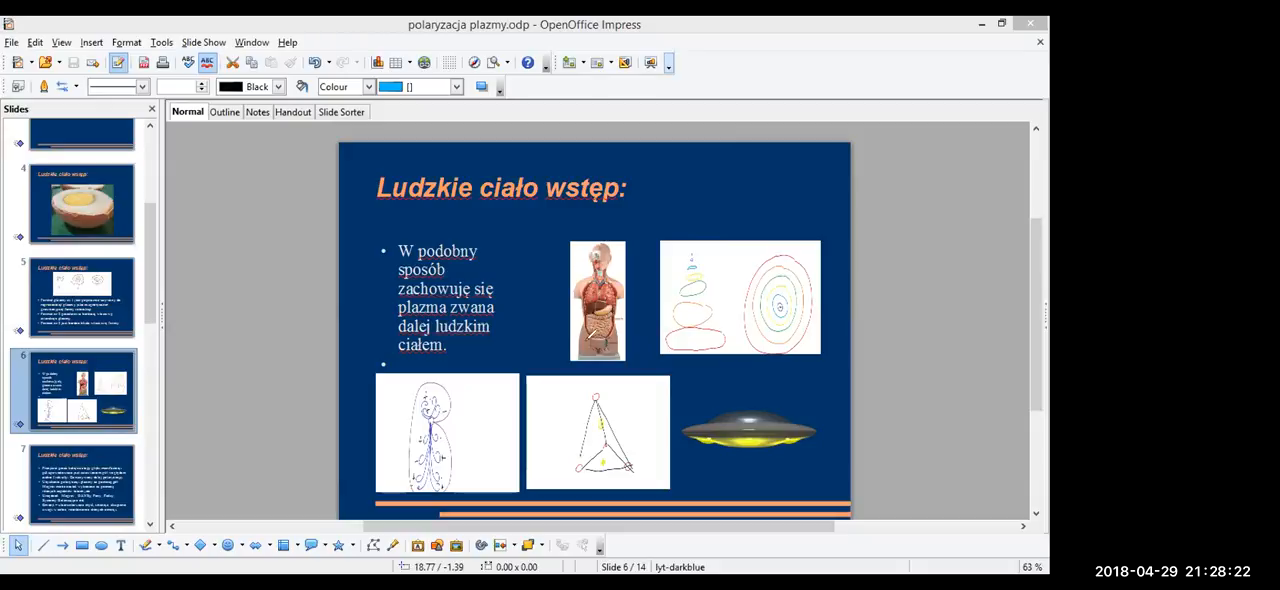
pyautogui.moveTo(680, 336)
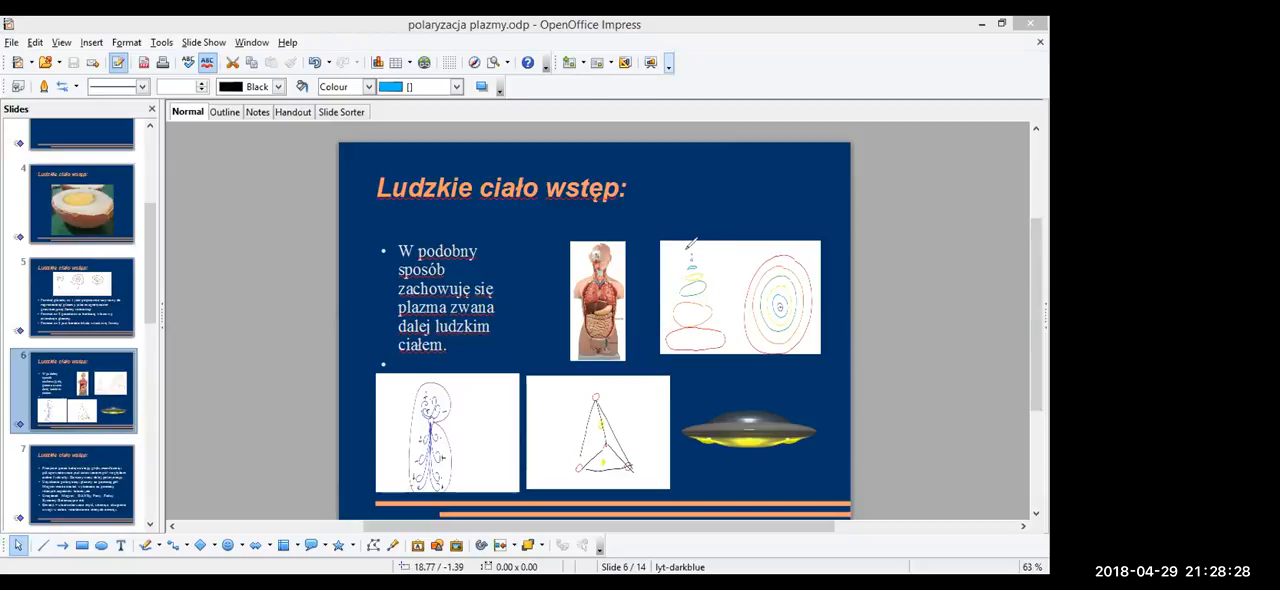
pyautogui.moveTo(724, 268)
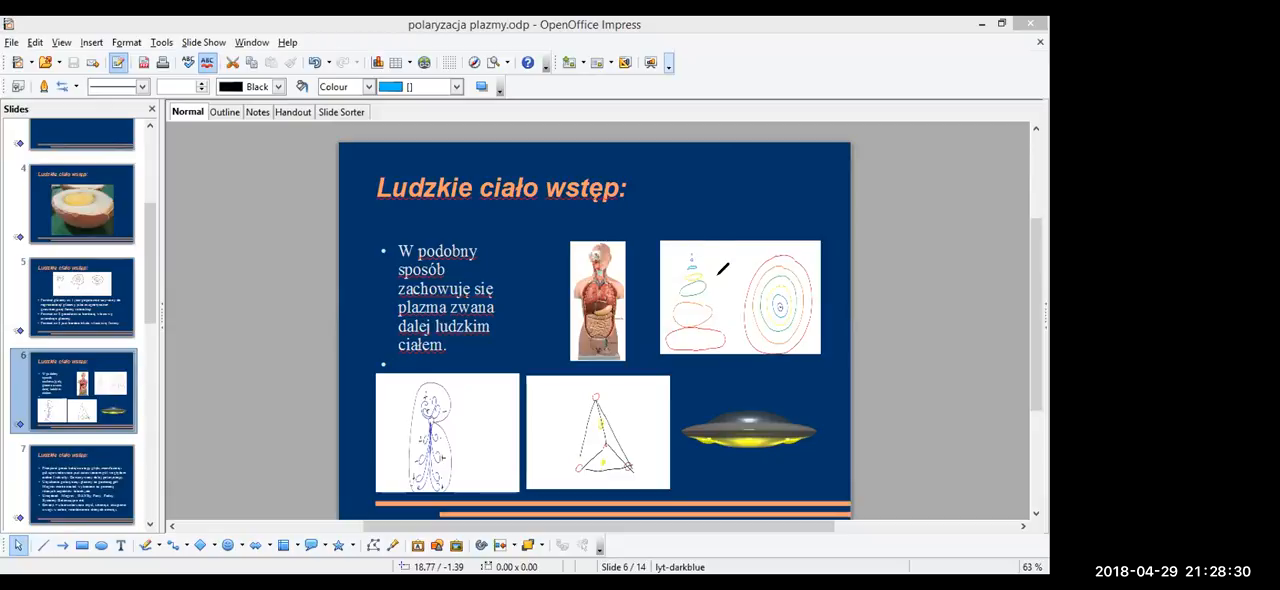
pyautogui.moveTo(704, 350)
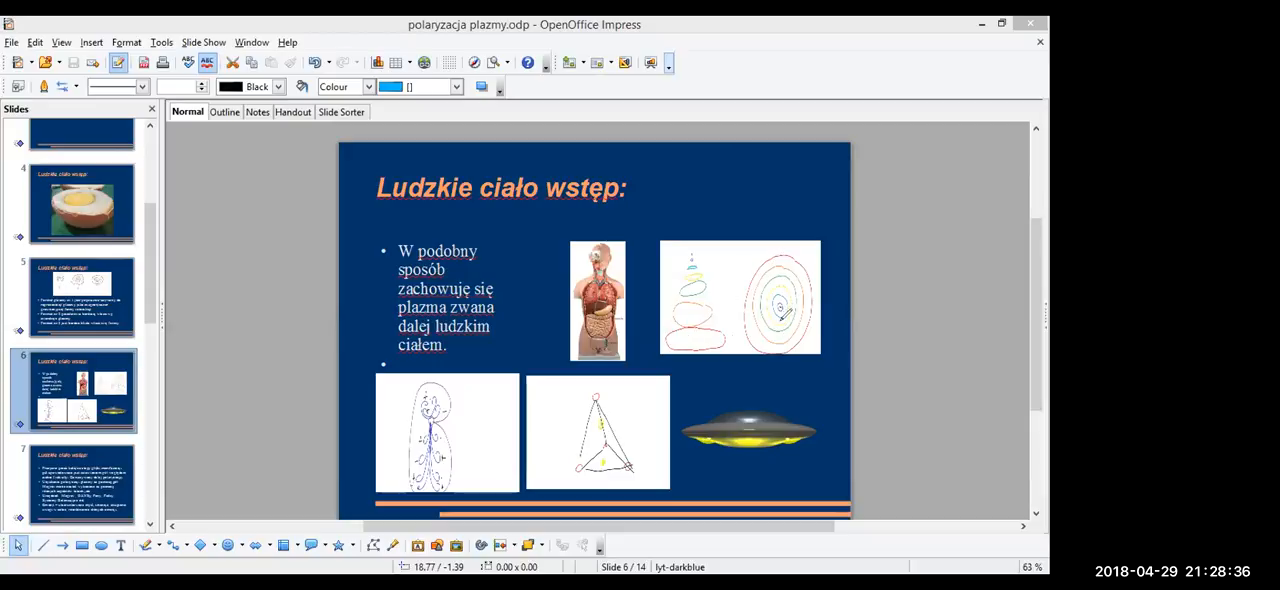
pyautogui.moveTo(744, 304)
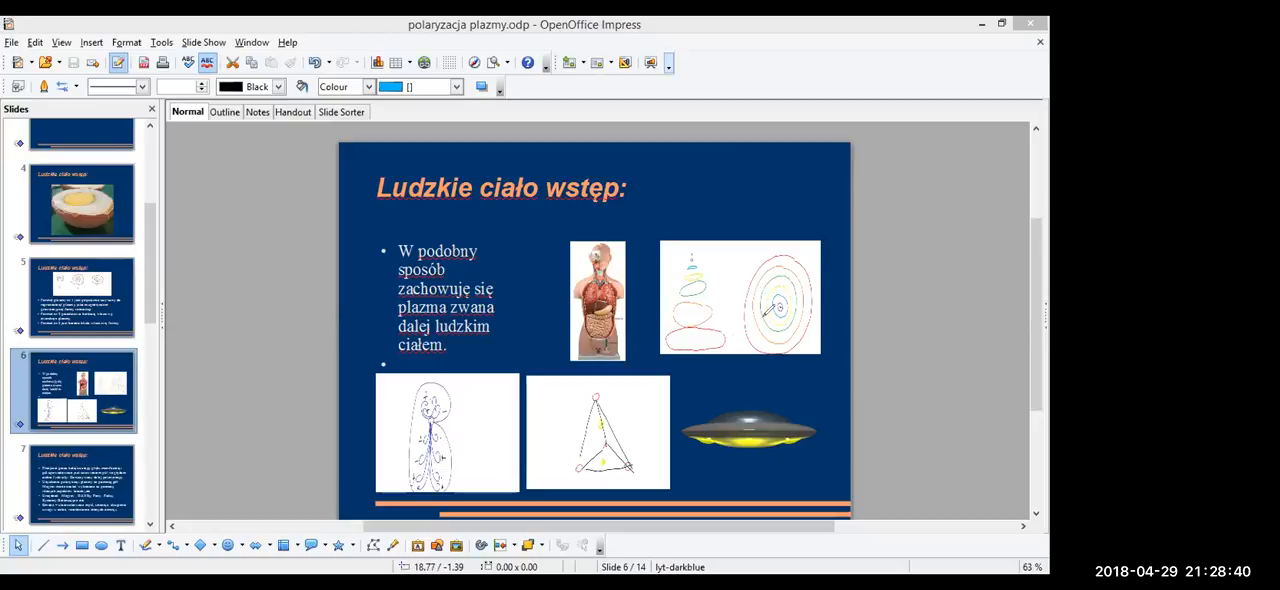
pyautogui.moveTo(796, 304)
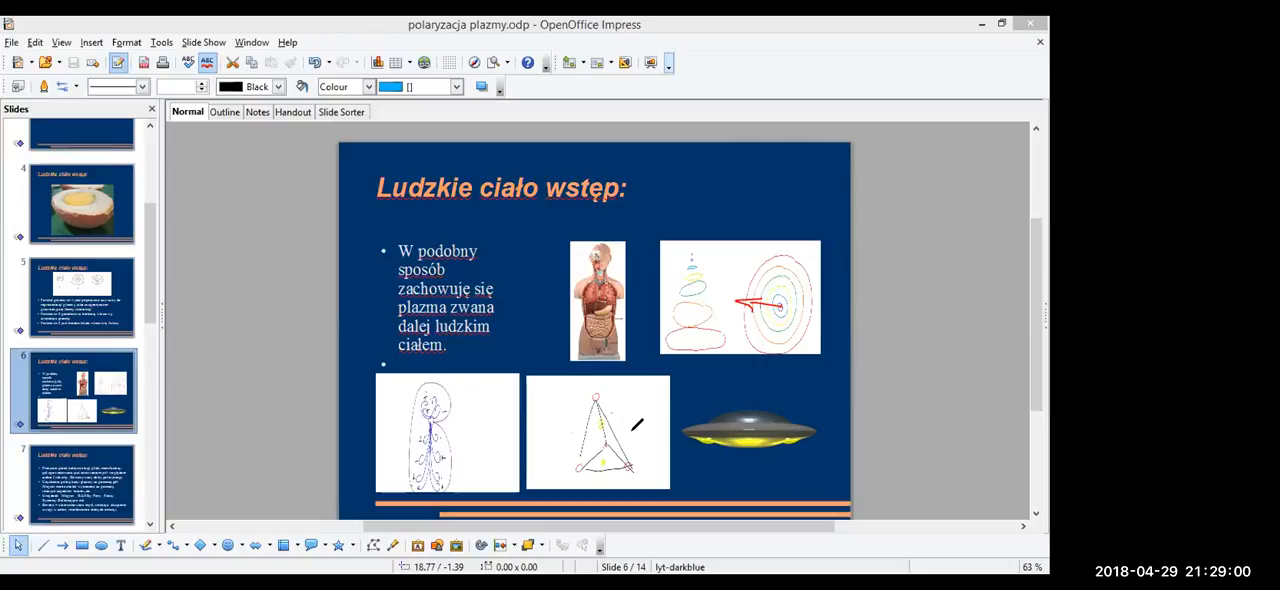
pyautogui.moveTo(644, 410)
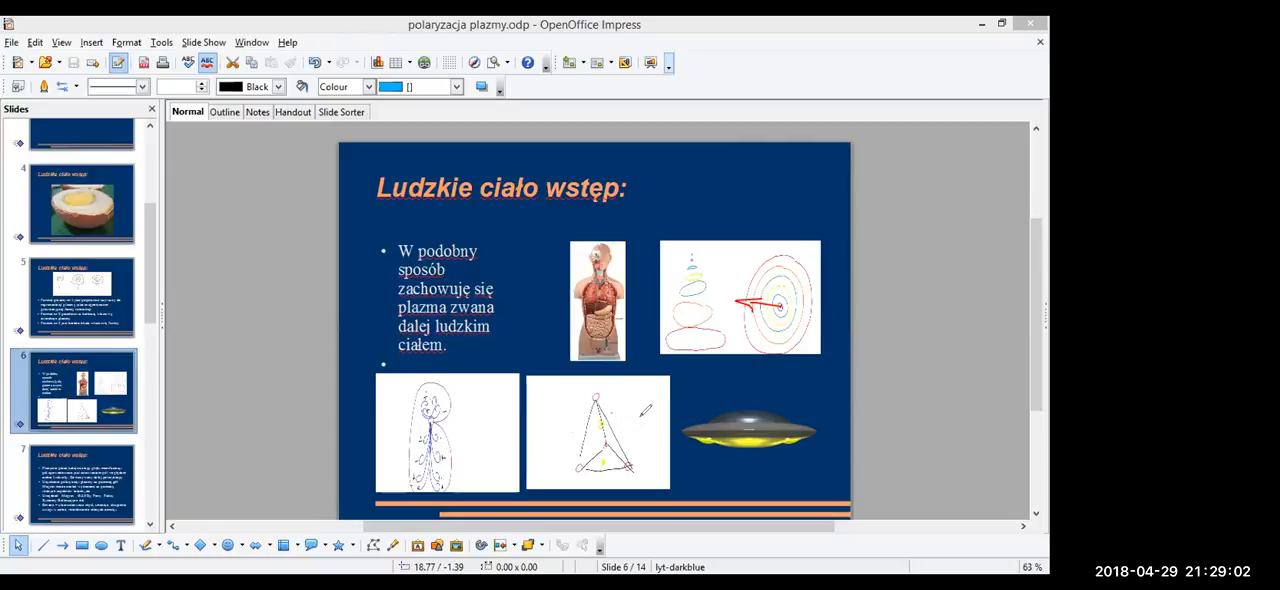
pyautogui.moveTo(628, 410)
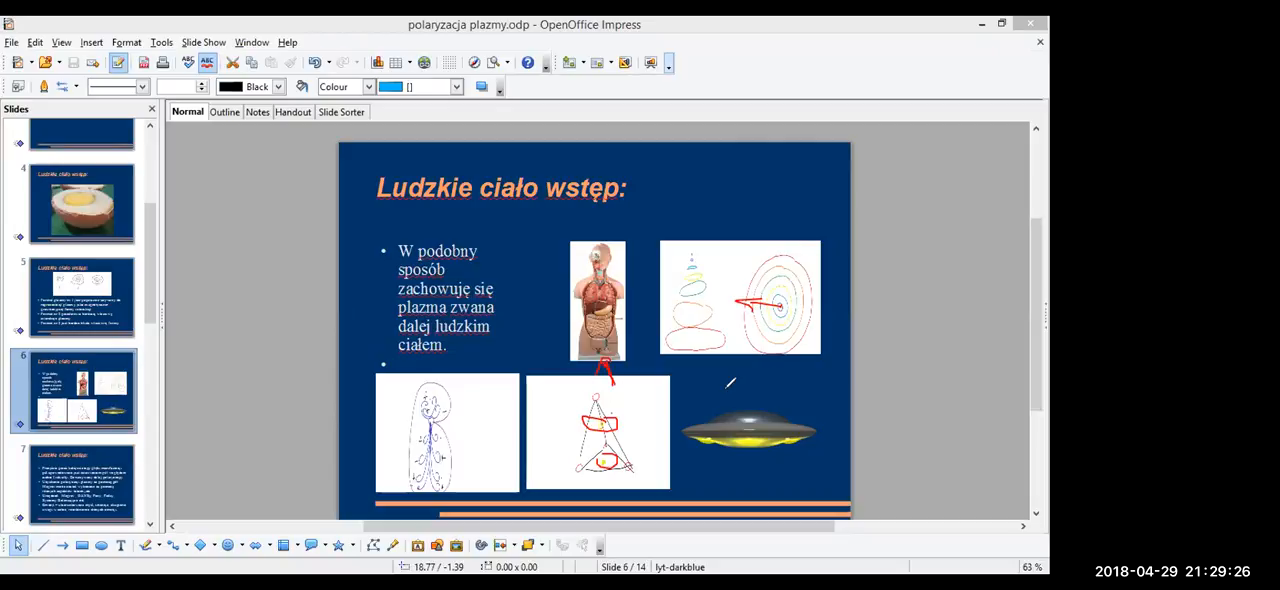
pyautogui.moveTo(808, 388)
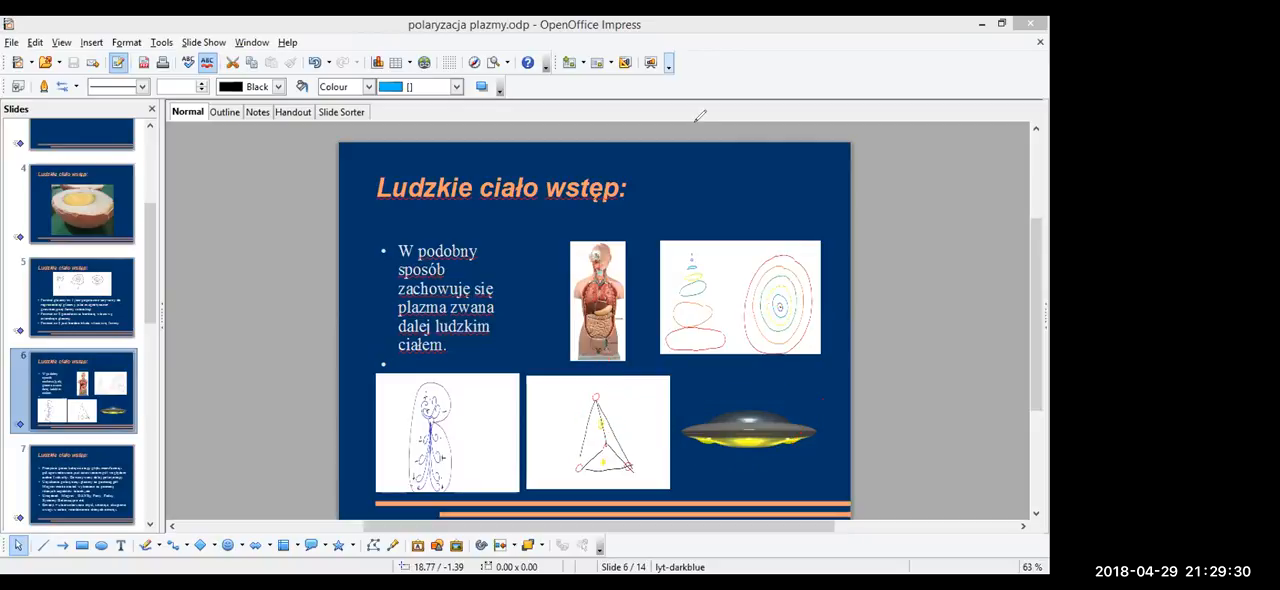
pyautogui.moveTo(796, 300)
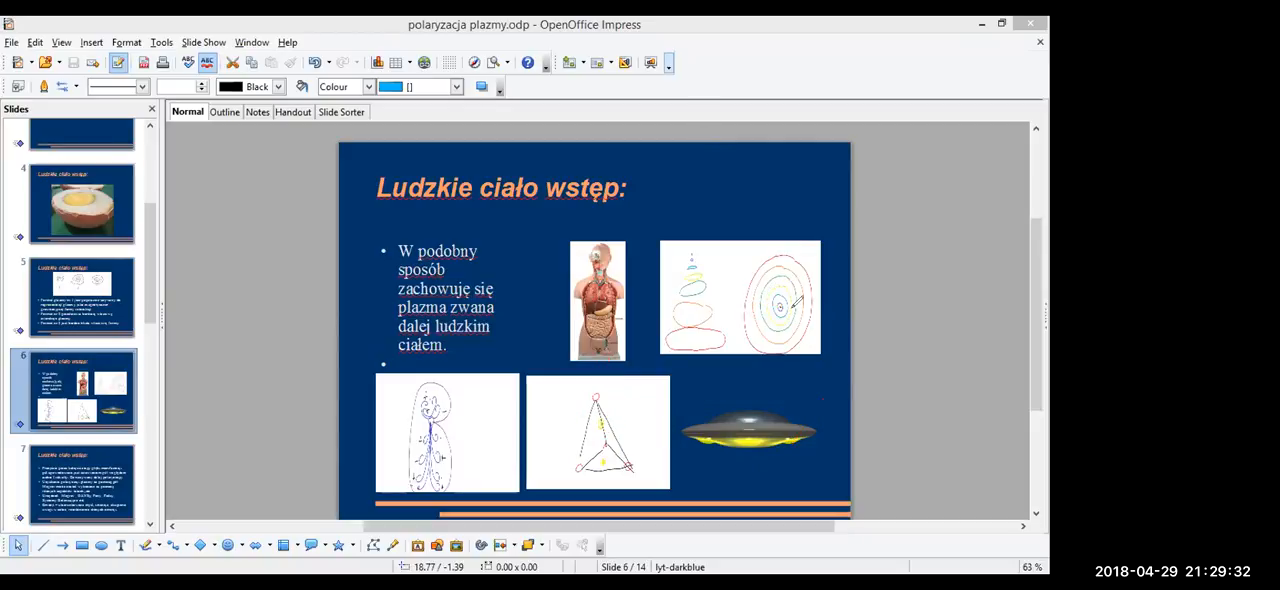
pyautogui.moveTo(818, 436)
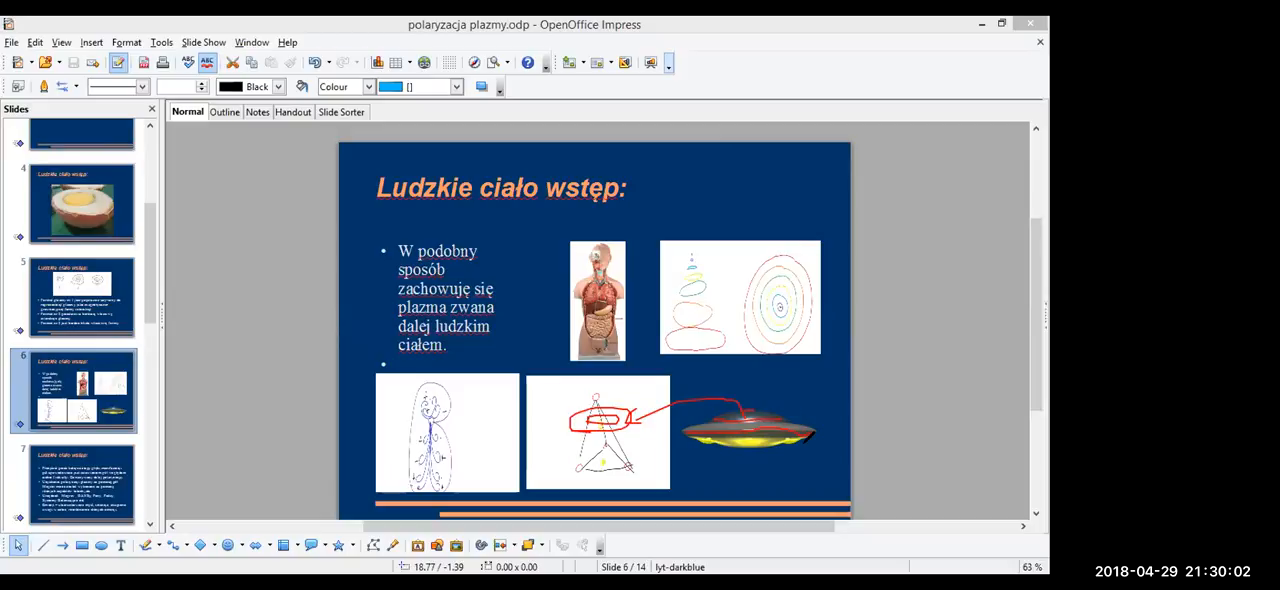
pyautogui.moveTo(770, 456)
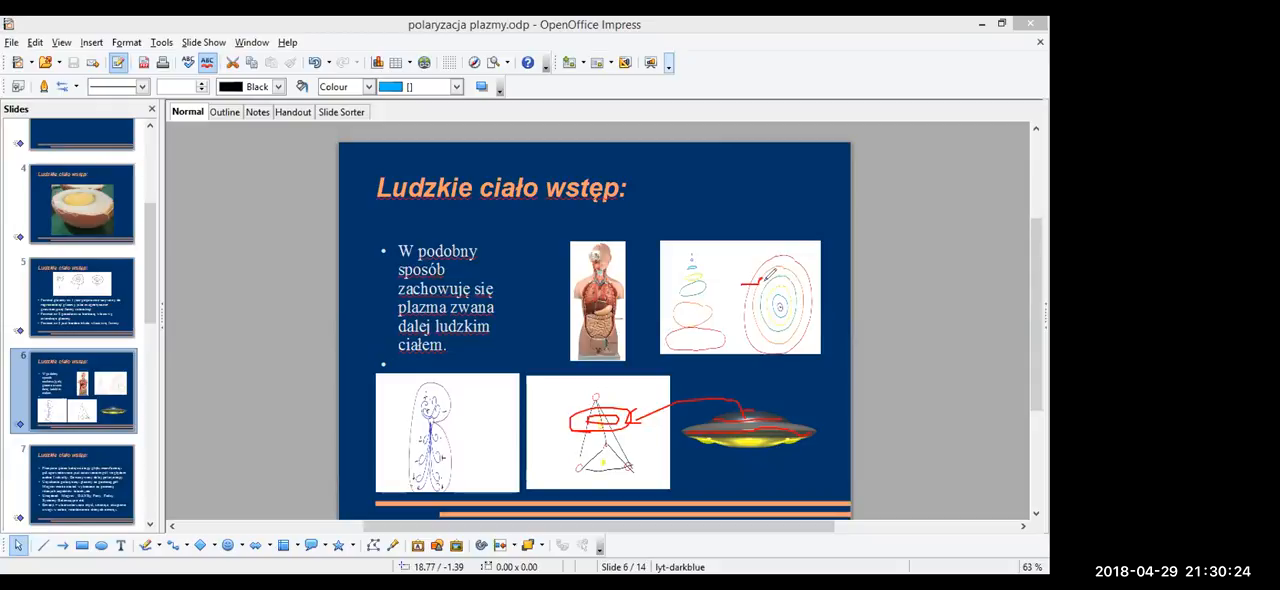
pyautogui.moveTo(770, 280)
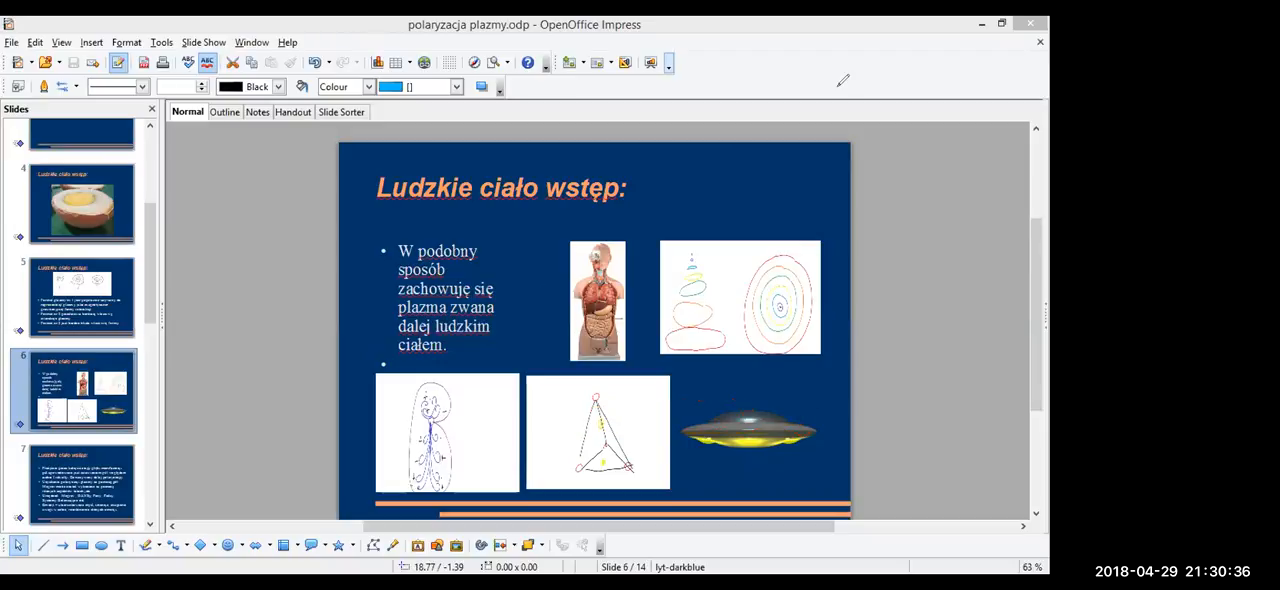
pyautogui.moveTo(196, 332)
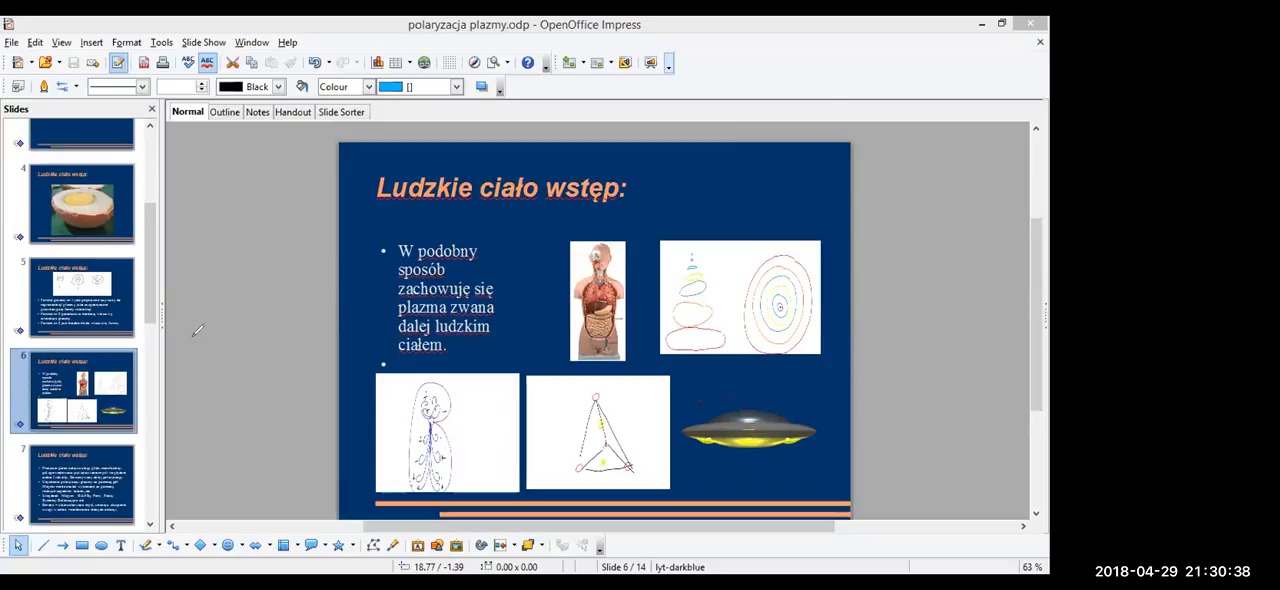
pyautogui.moveTo(764, 96)
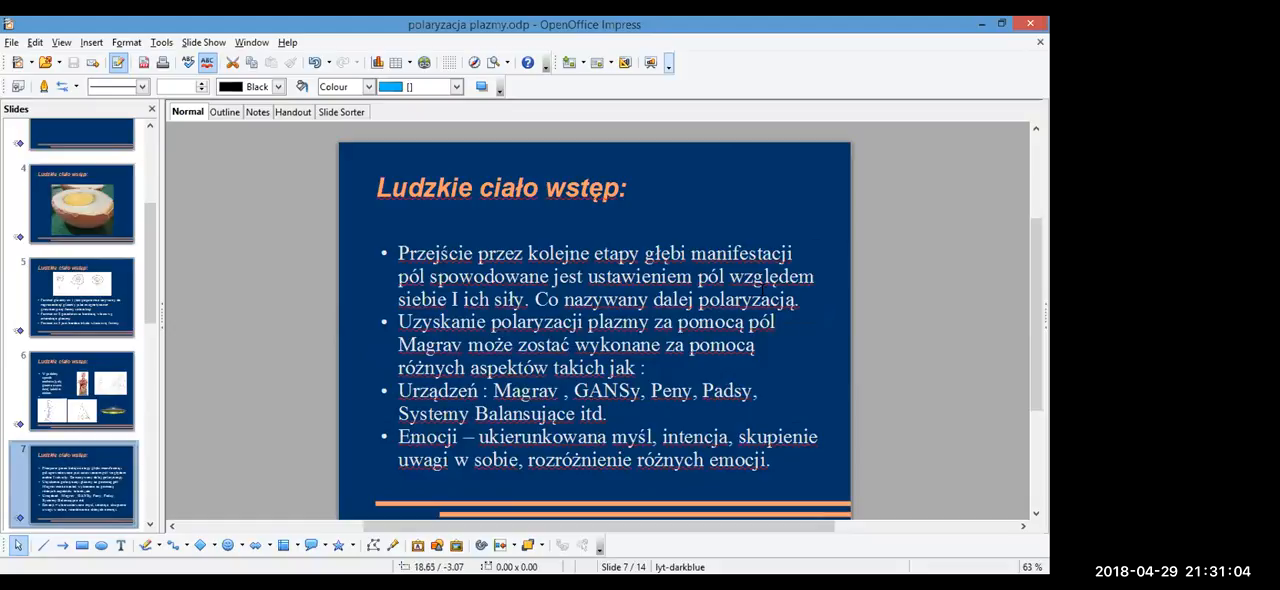
pyautogui.moveTo(800, 162)
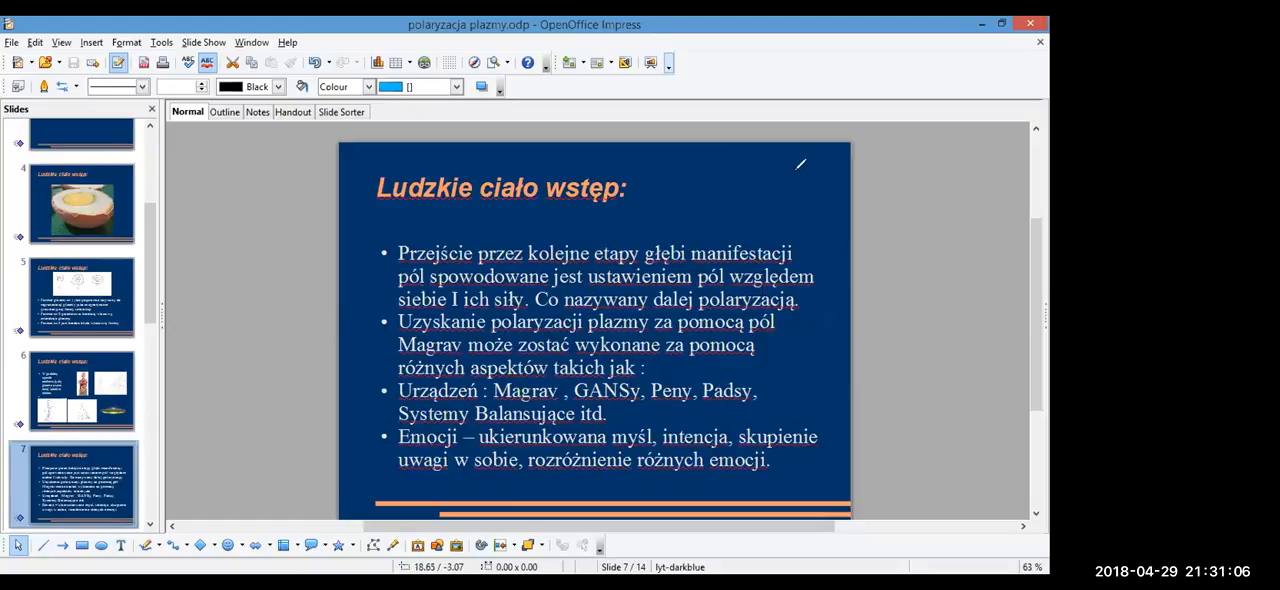
# Draw a freehand mark near the slide 7 title
pyautogui.moveTo(796, 170); pyautogui.dragTo(830, 196)
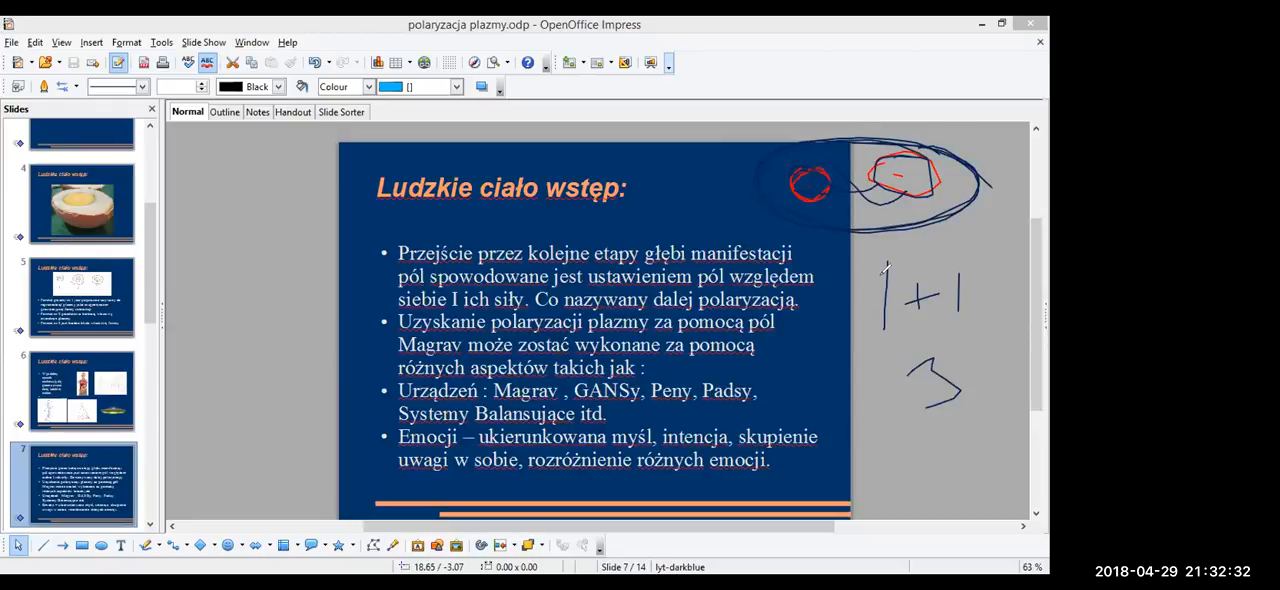
# Add the head sketch strokes and the M mark beside slide 7's title
pyautogui.moveTo(864, 250); pyautogui.dragTo(890, 280)
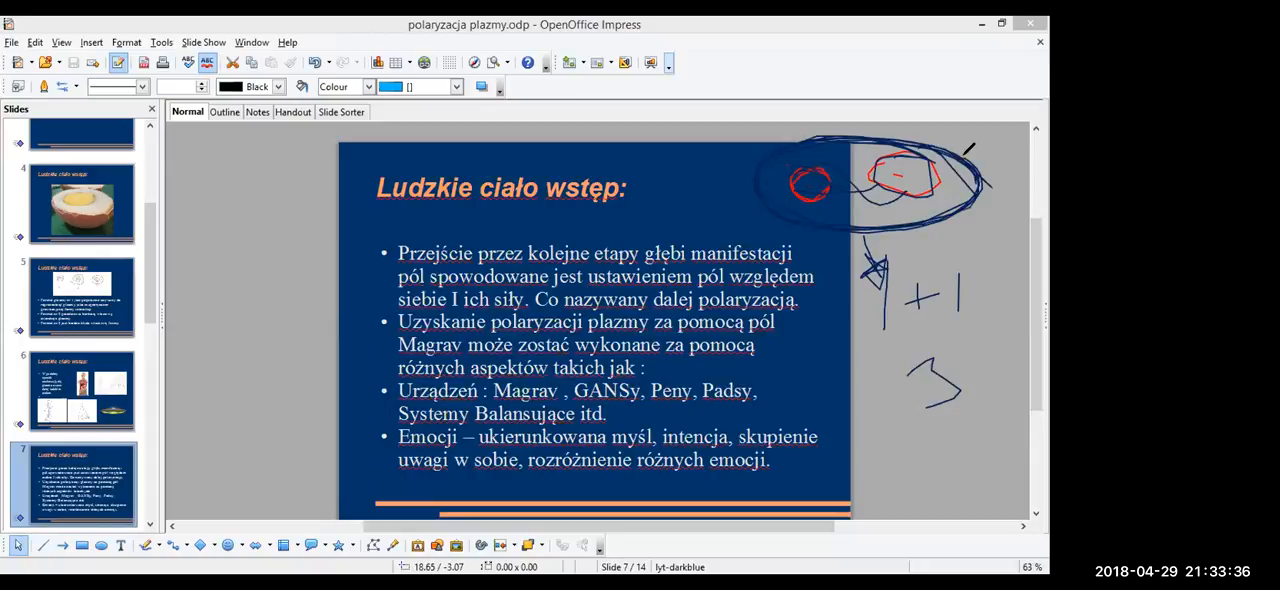
pyautogui.moveTo(976, 144); pyautogui.dragTo(1010, 214)
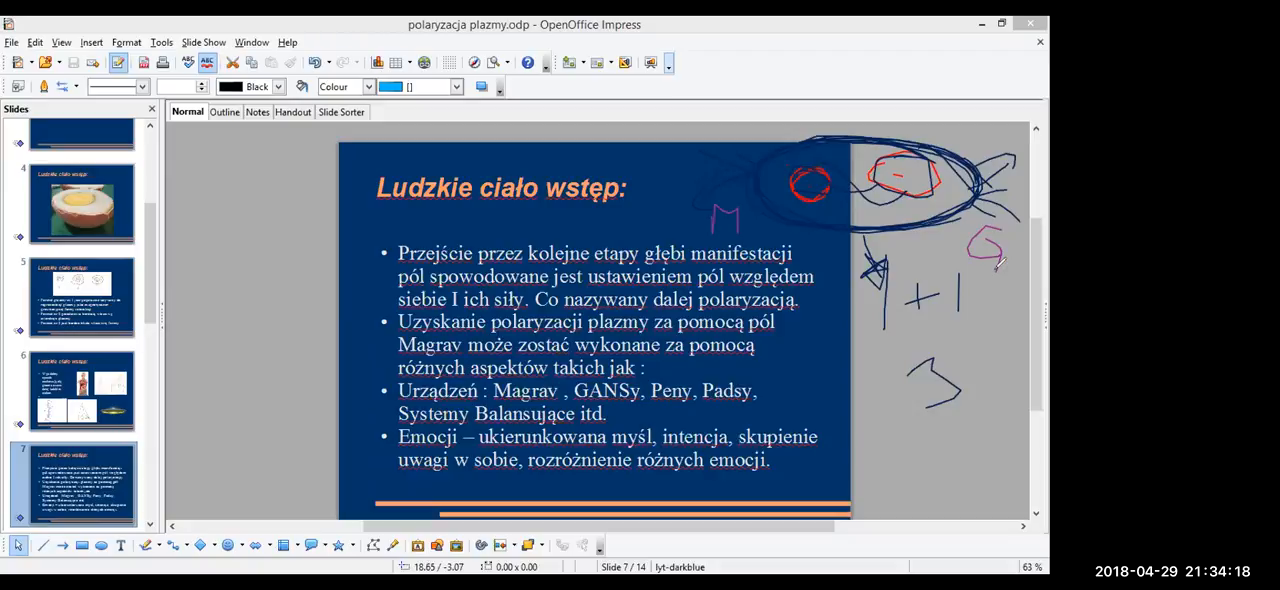
pyautogui.moveTo(856, 292)
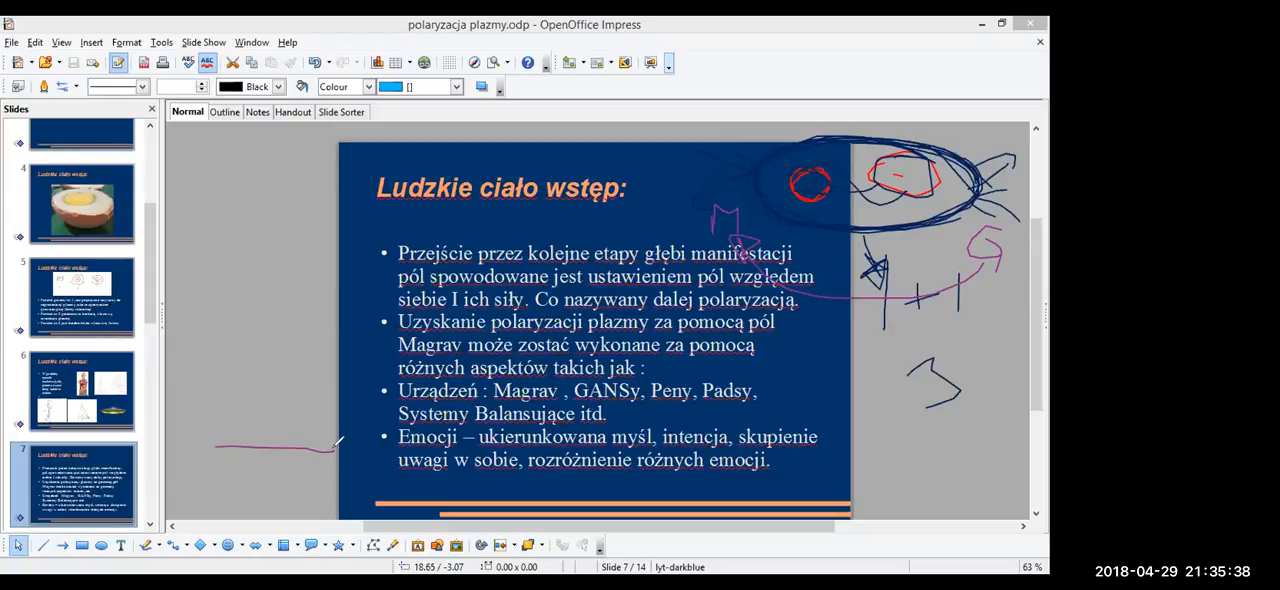
# Draw stacked purple loops with rings left of slide 7, then move down the Slides pane
pyautogui.moveTo(204, 370); pyautogui.dragTo(310, 436)
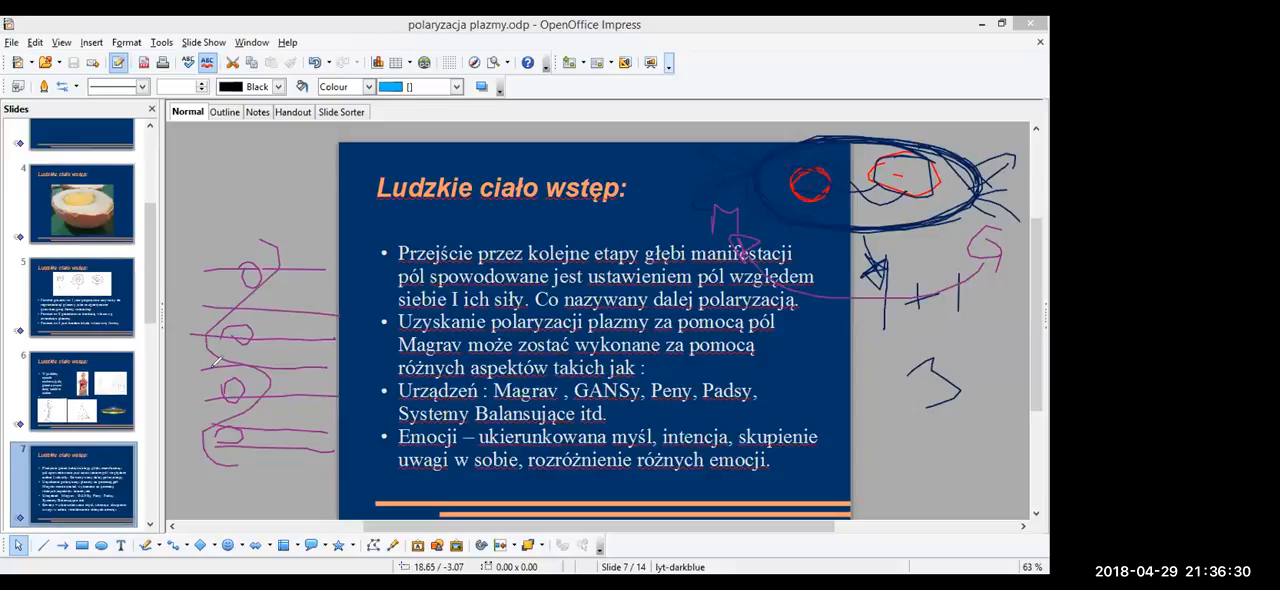
pyautogui.moveTo(236, 244); pyautogui.dragTo(240, 470)
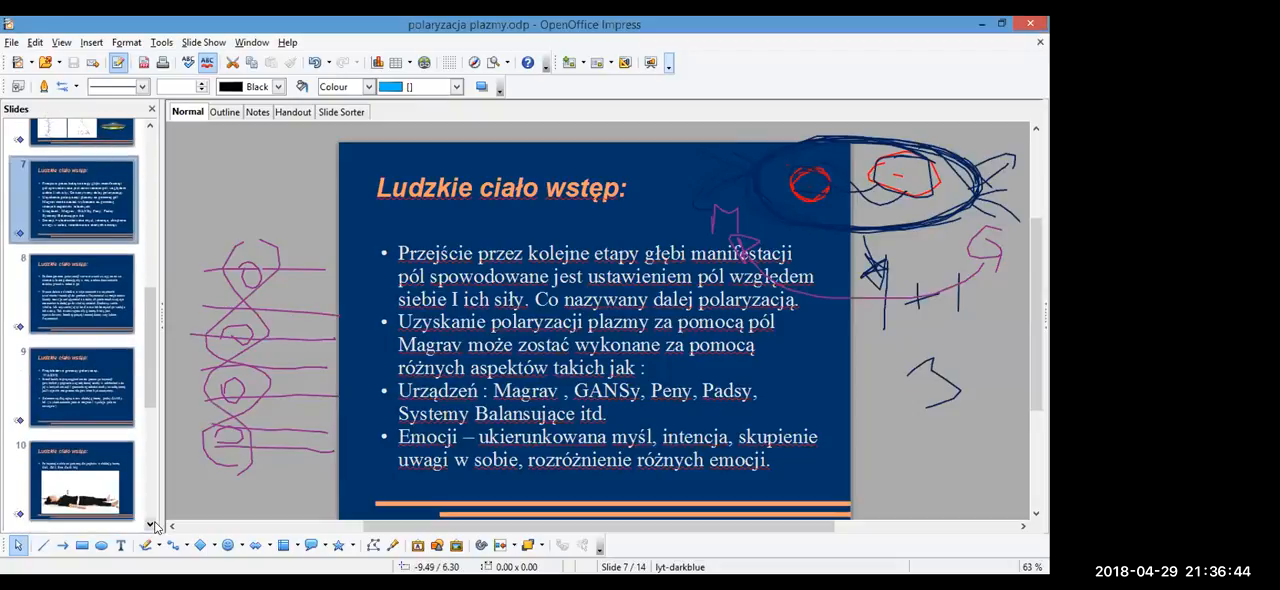
pyautogui.scroll(-3)
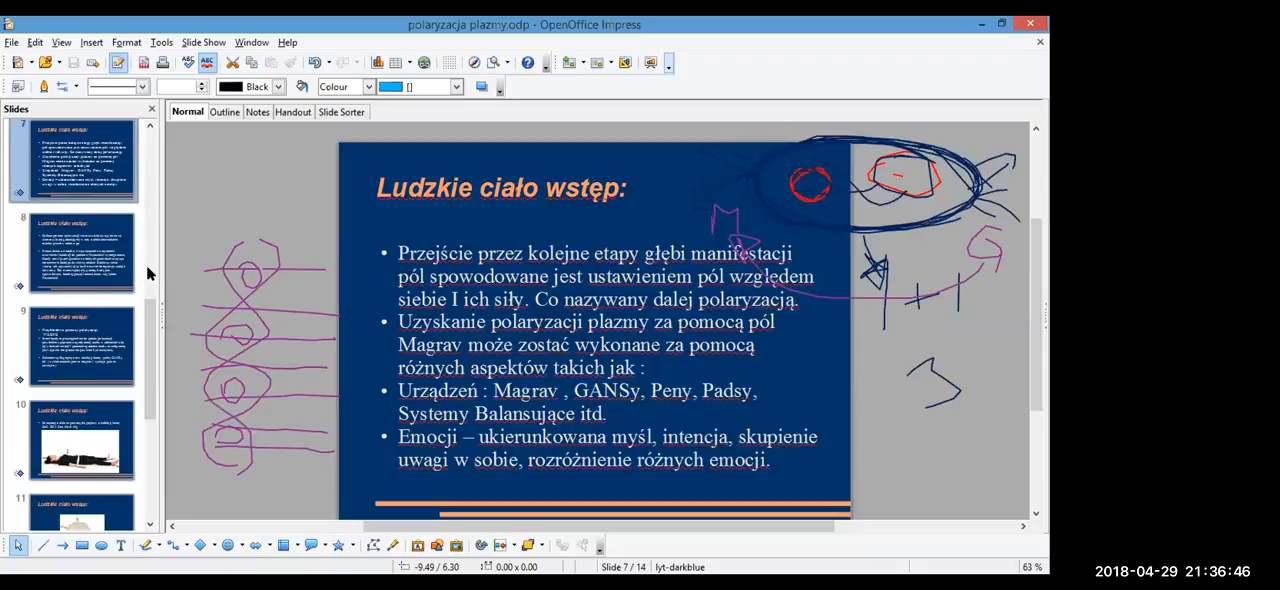
pyautogui.click(82, 252)
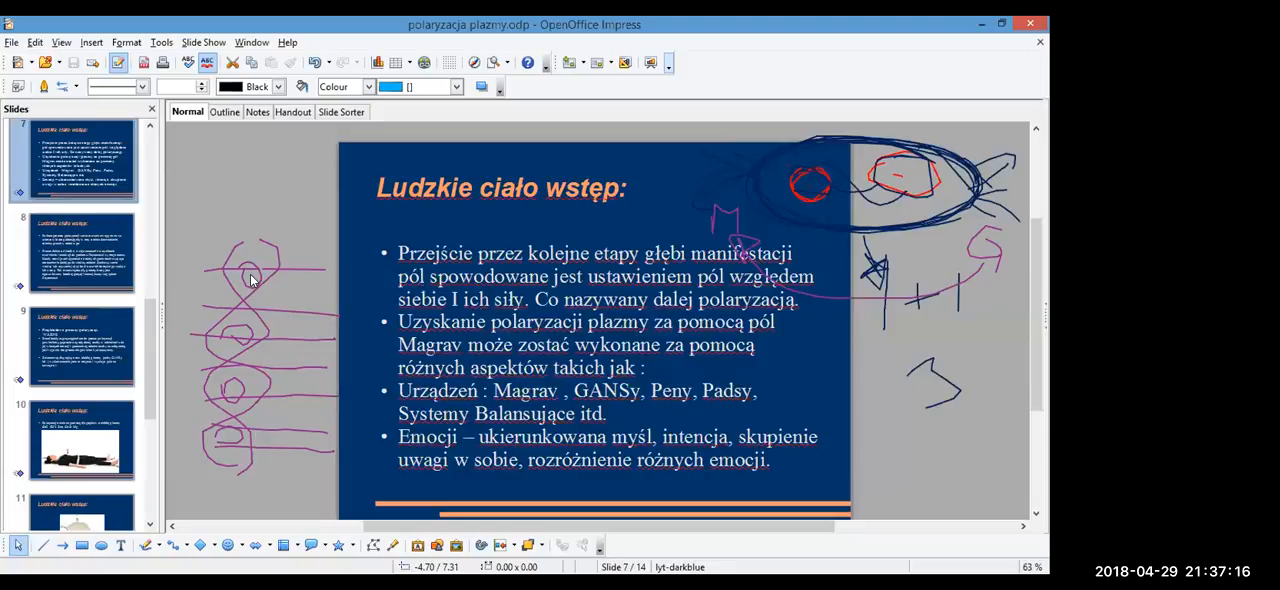
pyautogui.moveTo(542, 448)
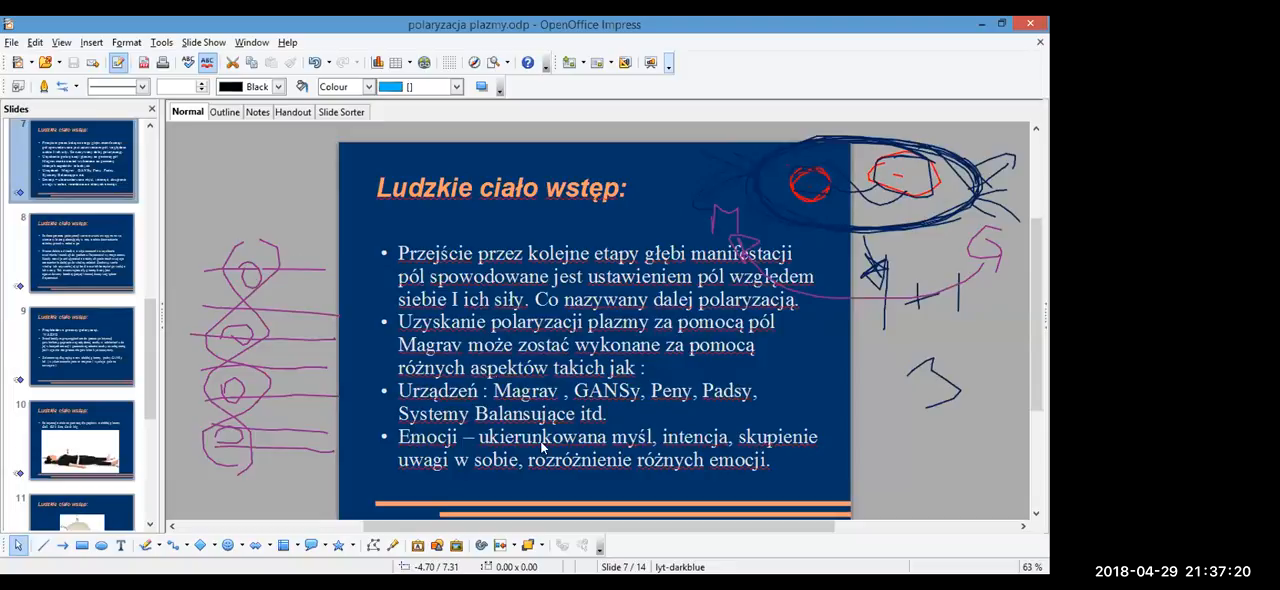
pyautogui.moveTo(850, 158)
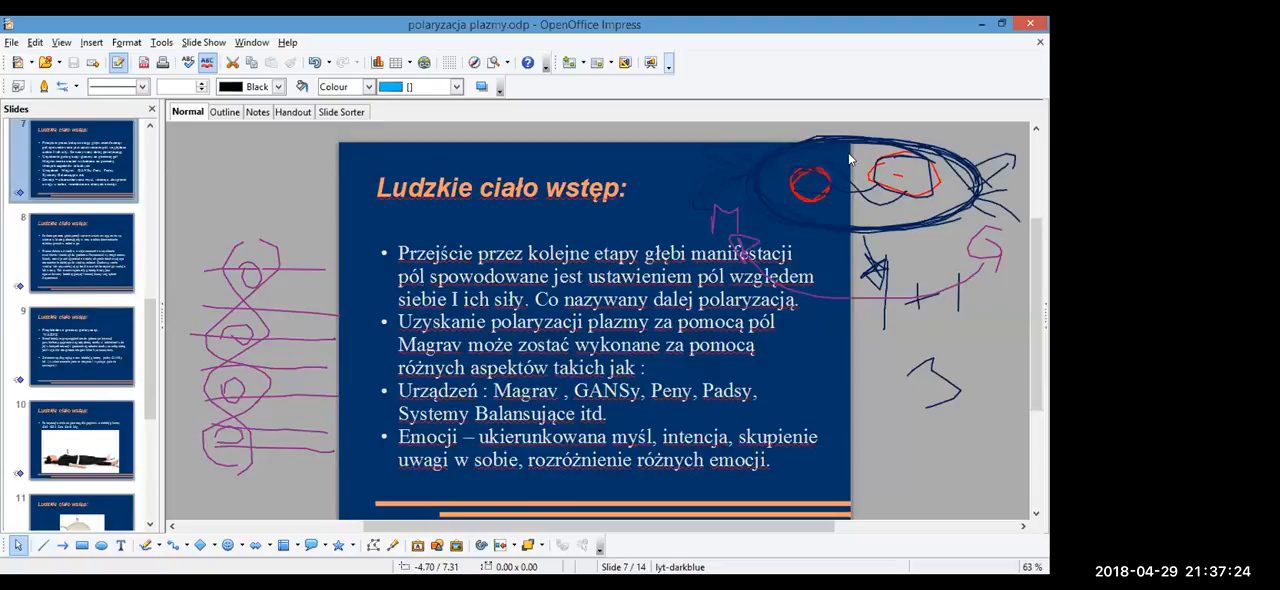
pyautogui.moveTo(870, 96)
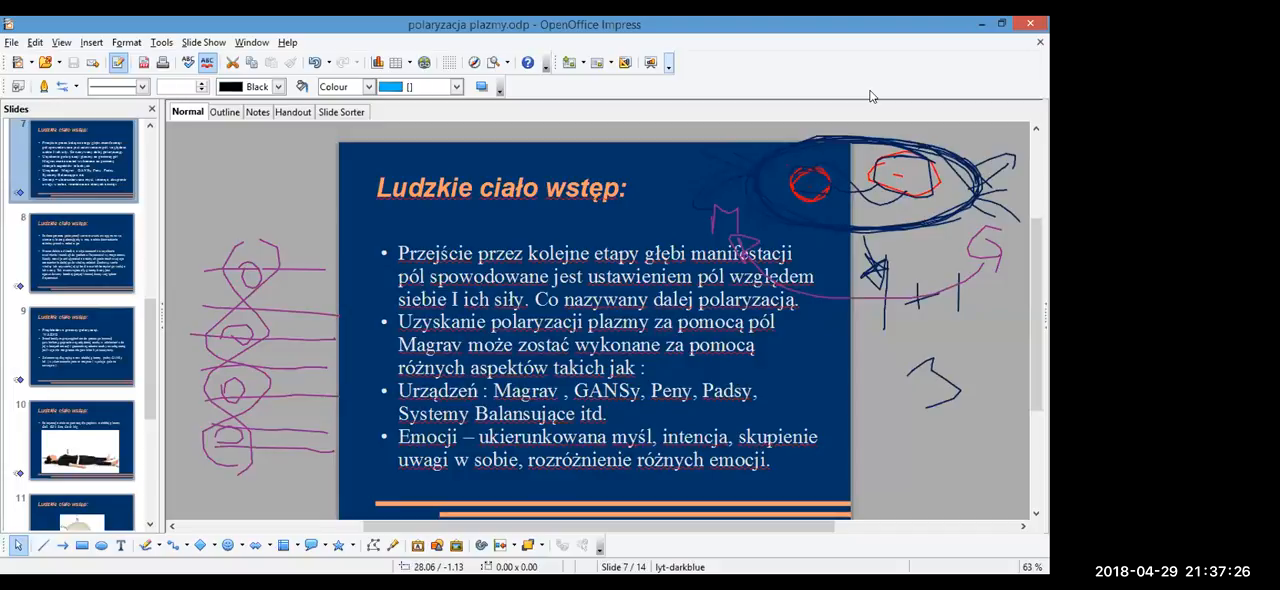
pyautogui.moveTo(856, 116)
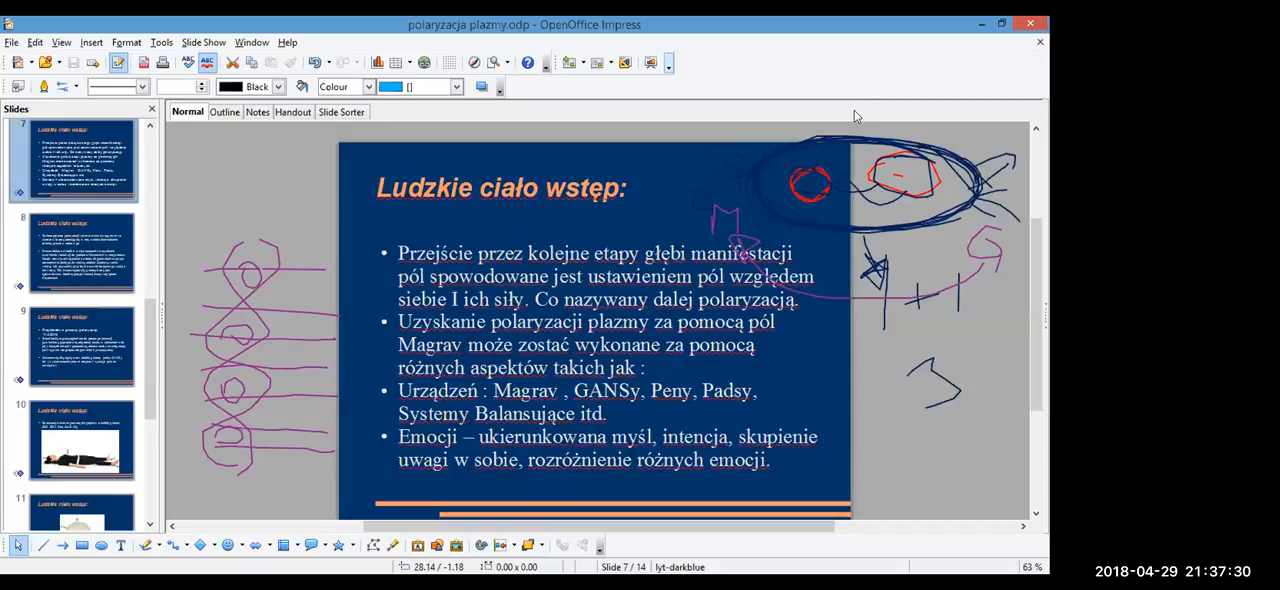
pyautogui.moveTo(776, 120)
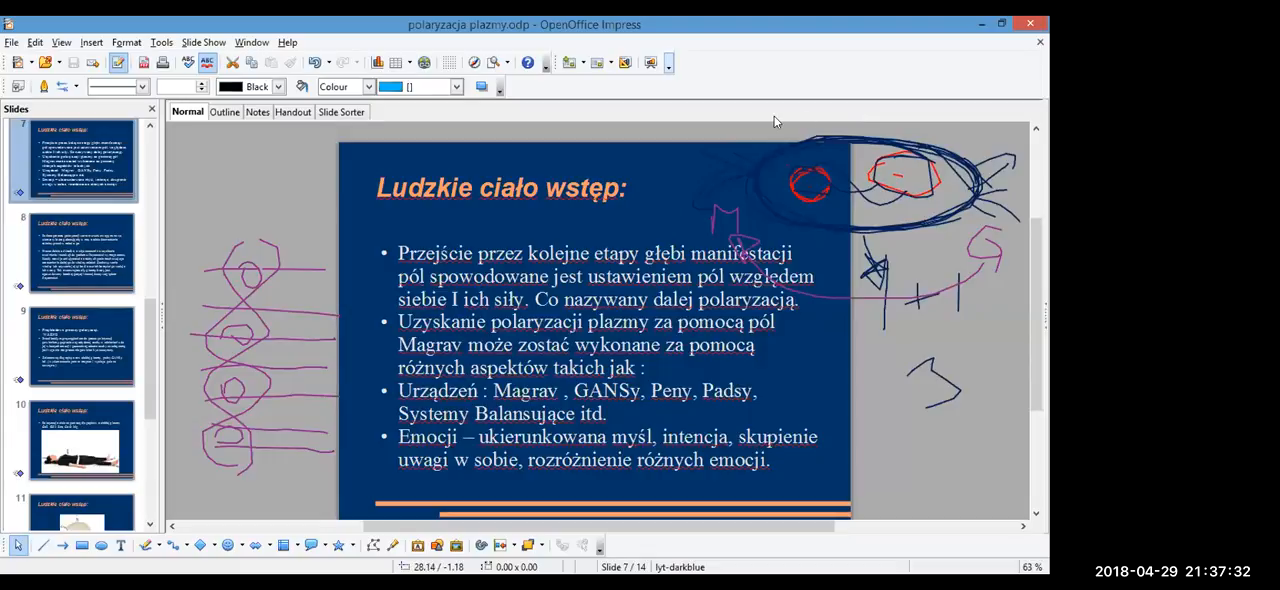
pyautogui.moveTo(808, 120)
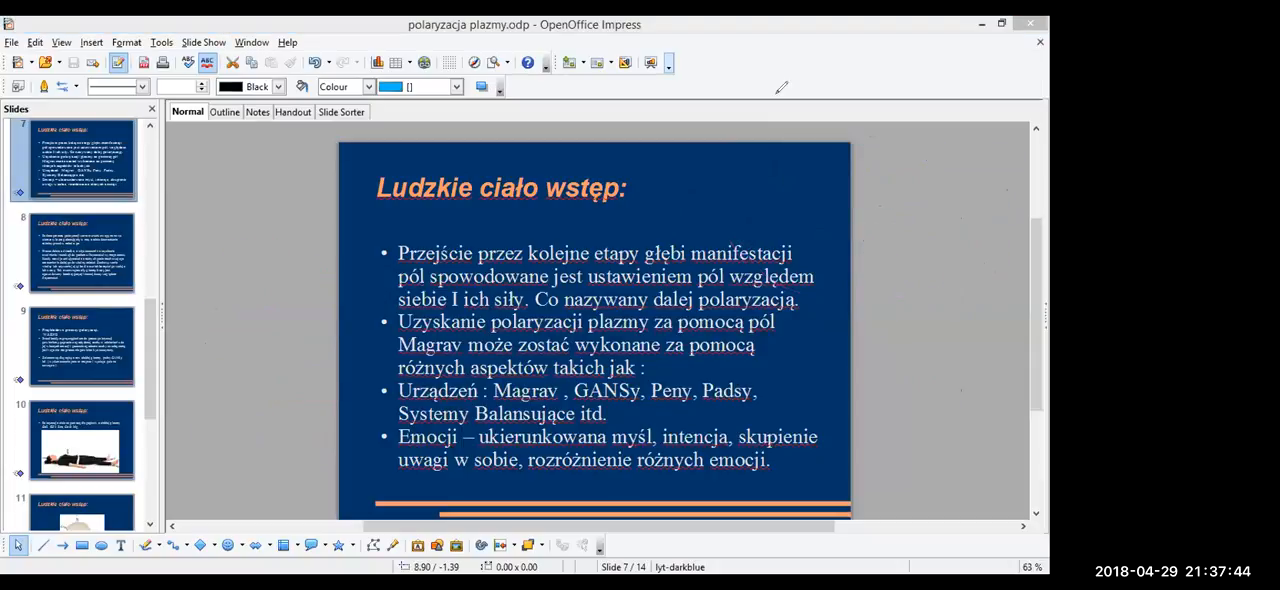
pyautogui.moveTo(758, 98)
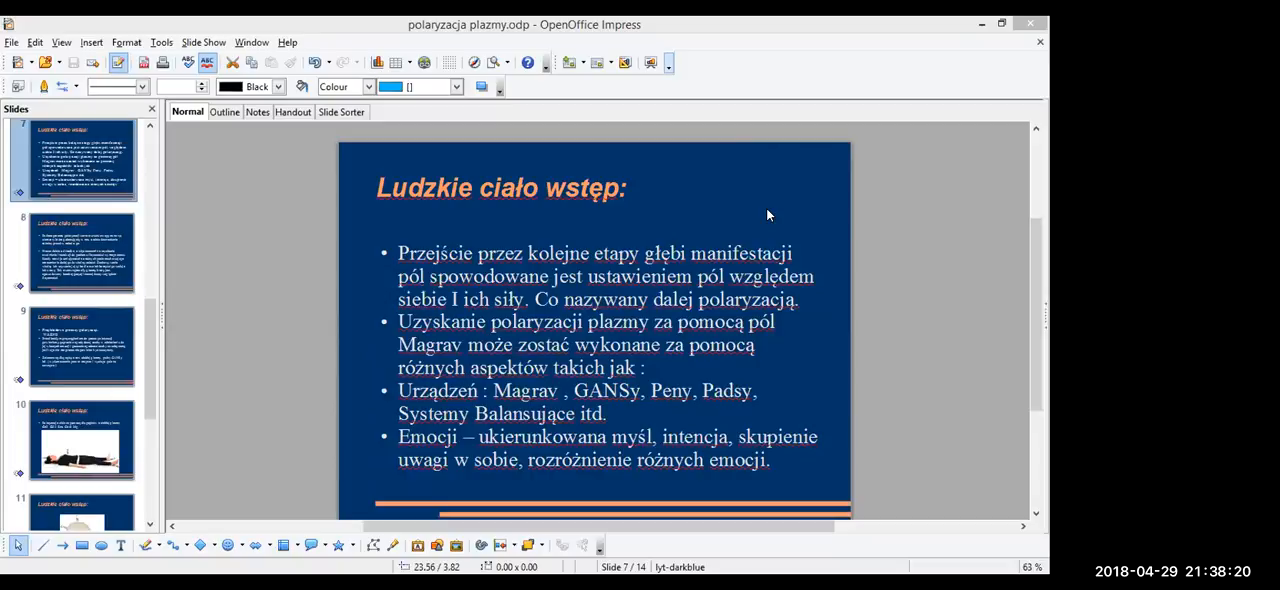
pyautogui.moveTo(1042, 220)
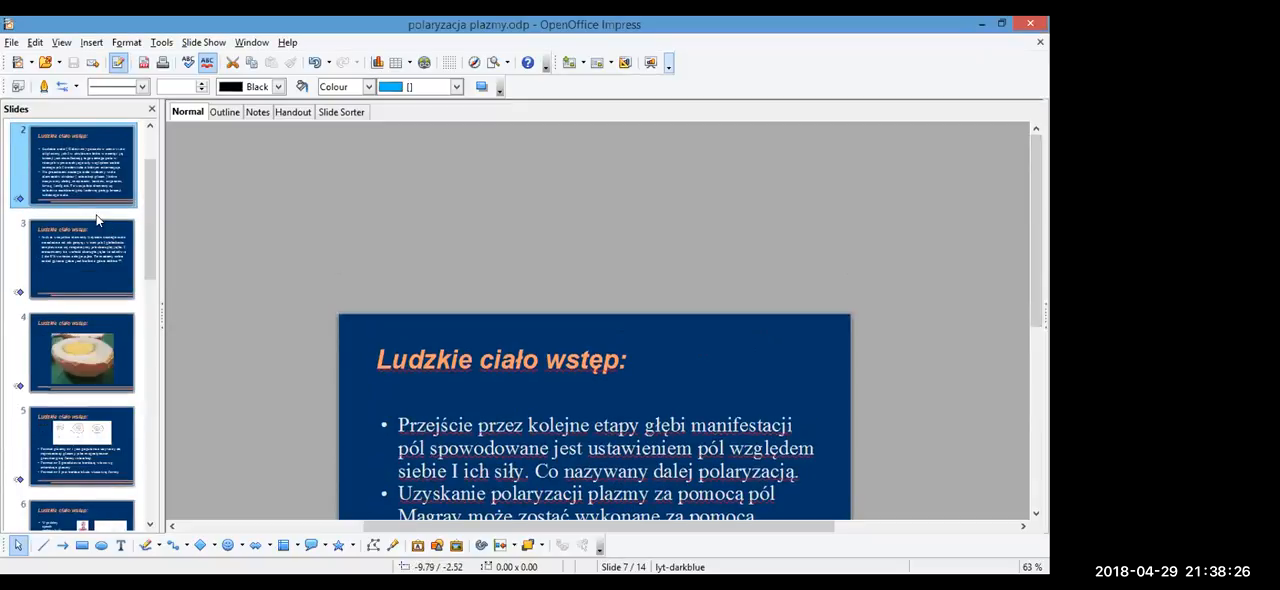
# Return to slide 6 with the anatomy figure, spiral sketches and saucer image shown in full
pyautogui.scroll(3)
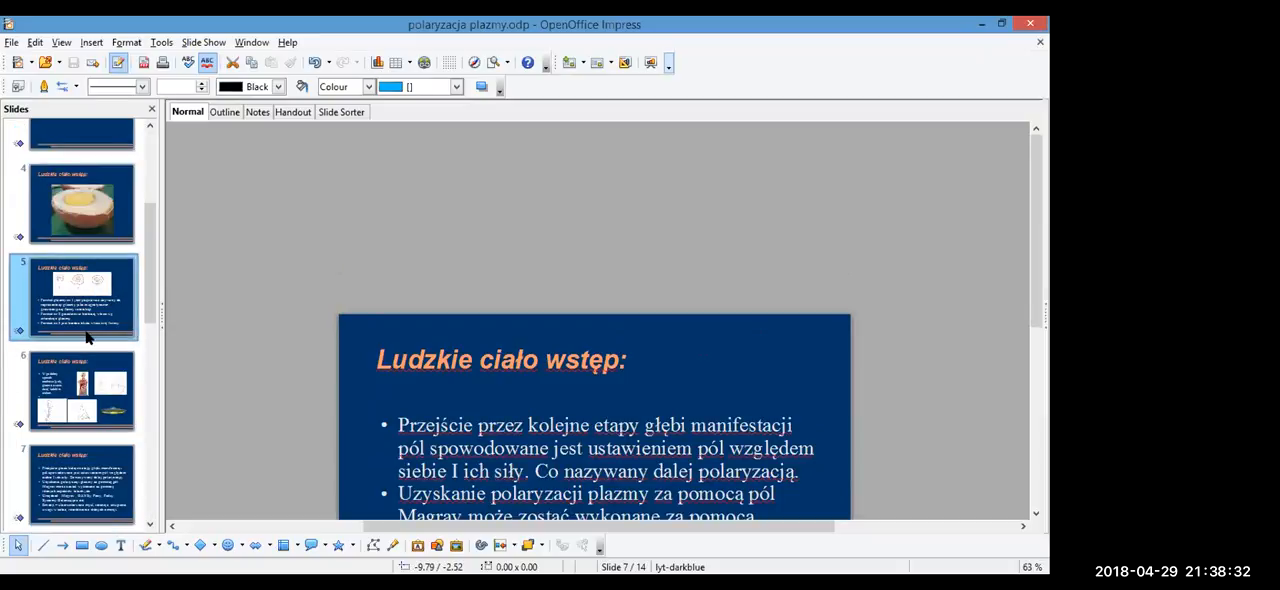
pyautogui.click(82, 390)
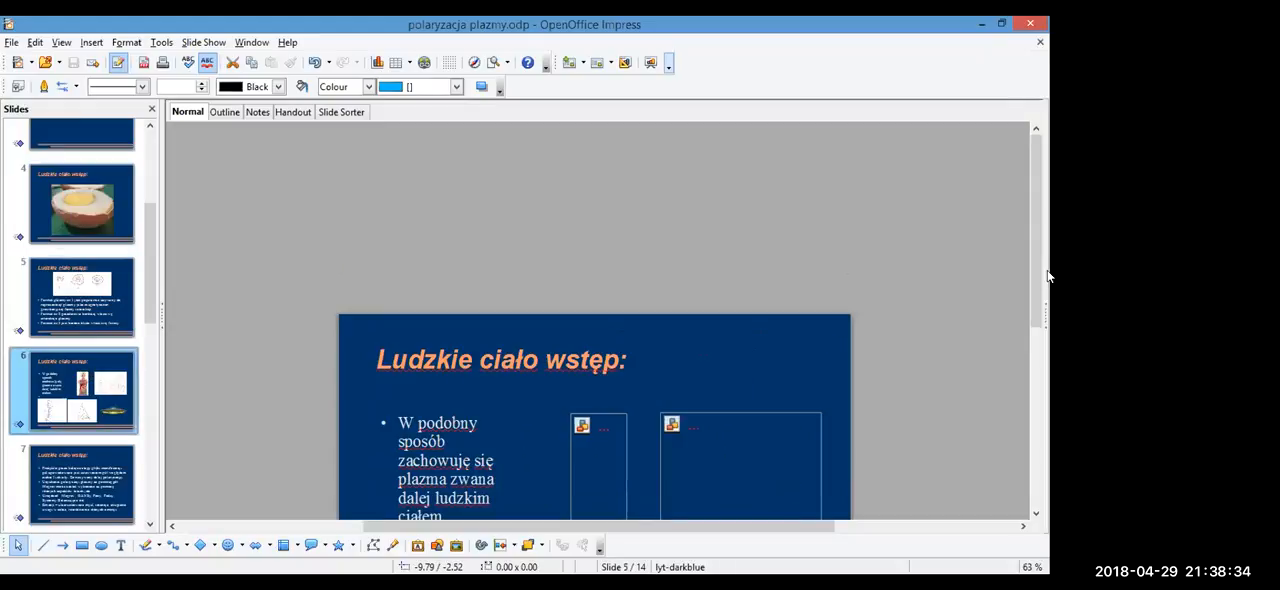
pyautogui.scroll(-3)
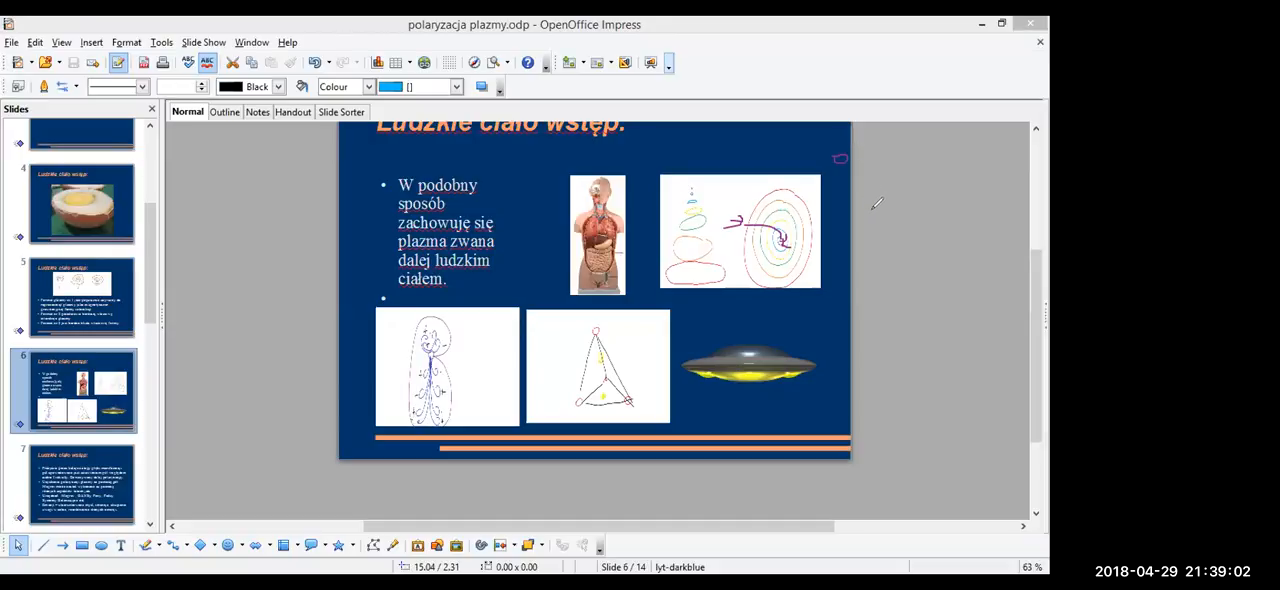
pyautogui.moveTo(832, 156)
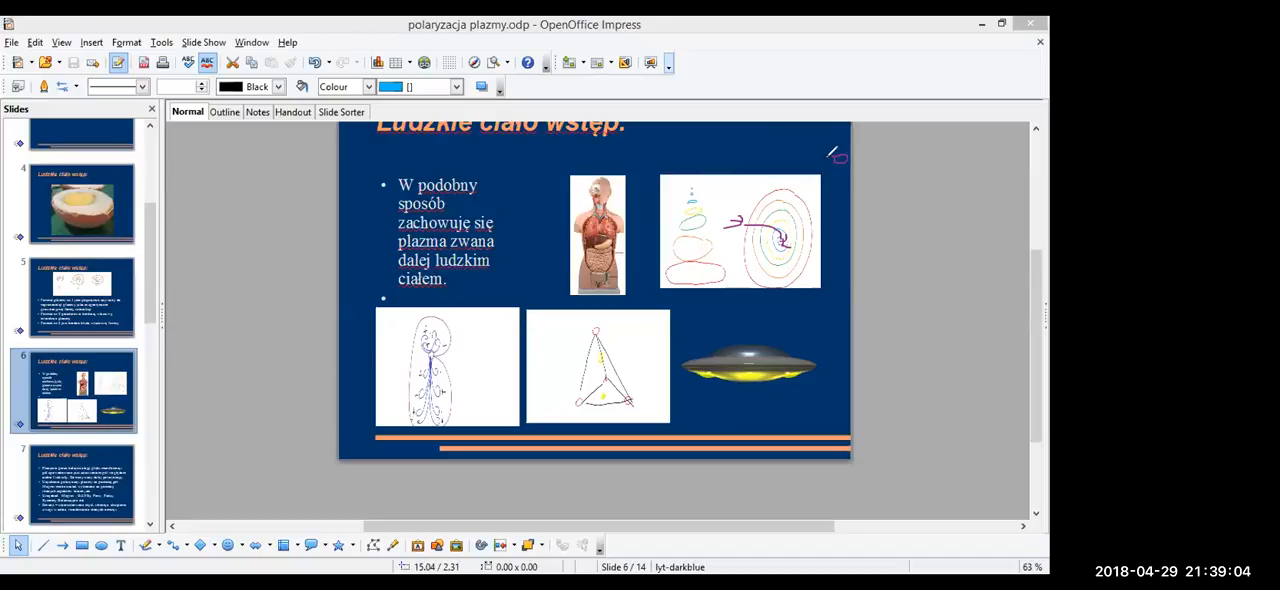
# Draw purple freehand scribbles on the human-body slide just above the flying-saucer image
pyautogui.moveTo(740, 160); pyautogui.dragTo(836, 164)
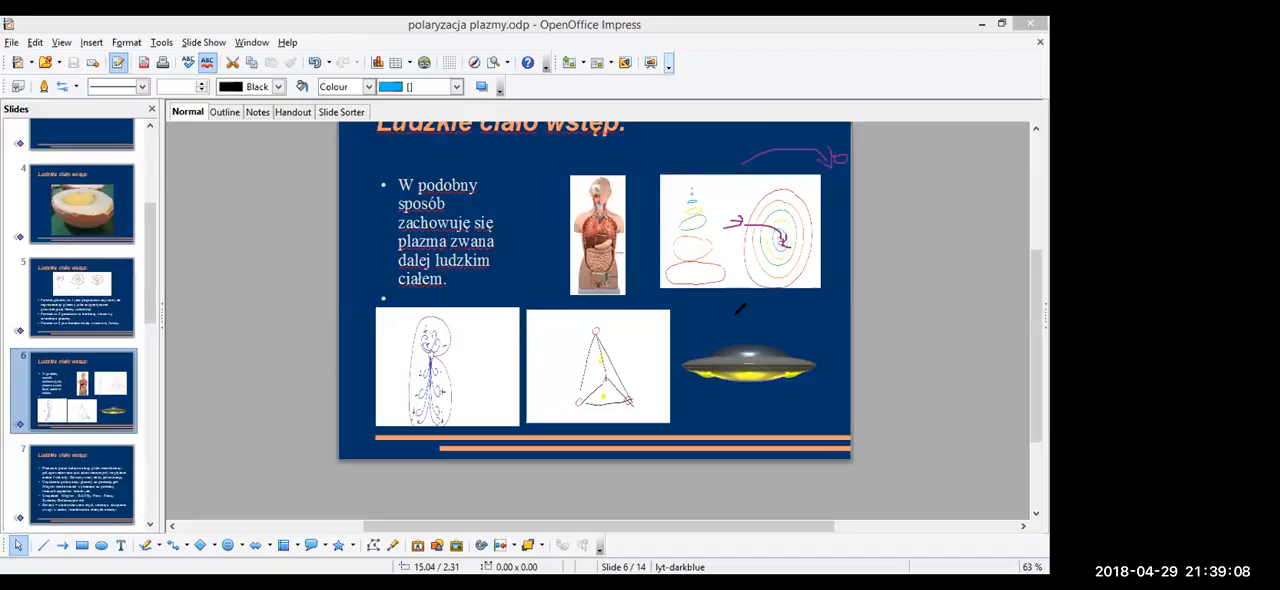
pyautogui.moveTo(730, 320); pyautogui.dragTo(760, 310)
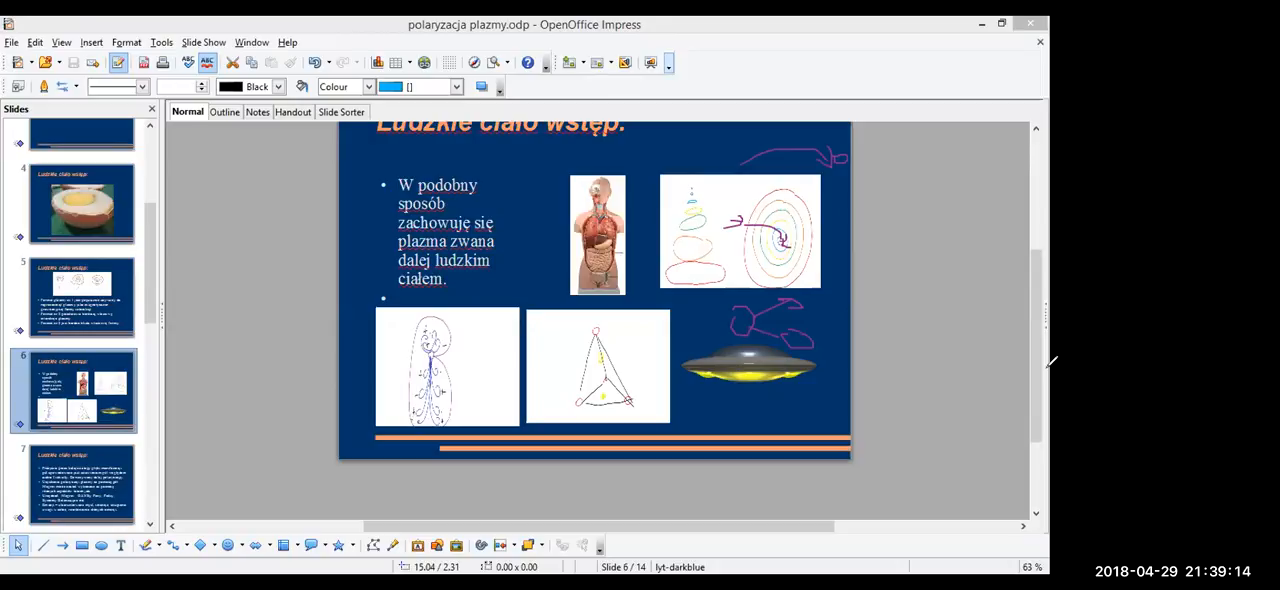
pyautogui.moveTo(850, 272)
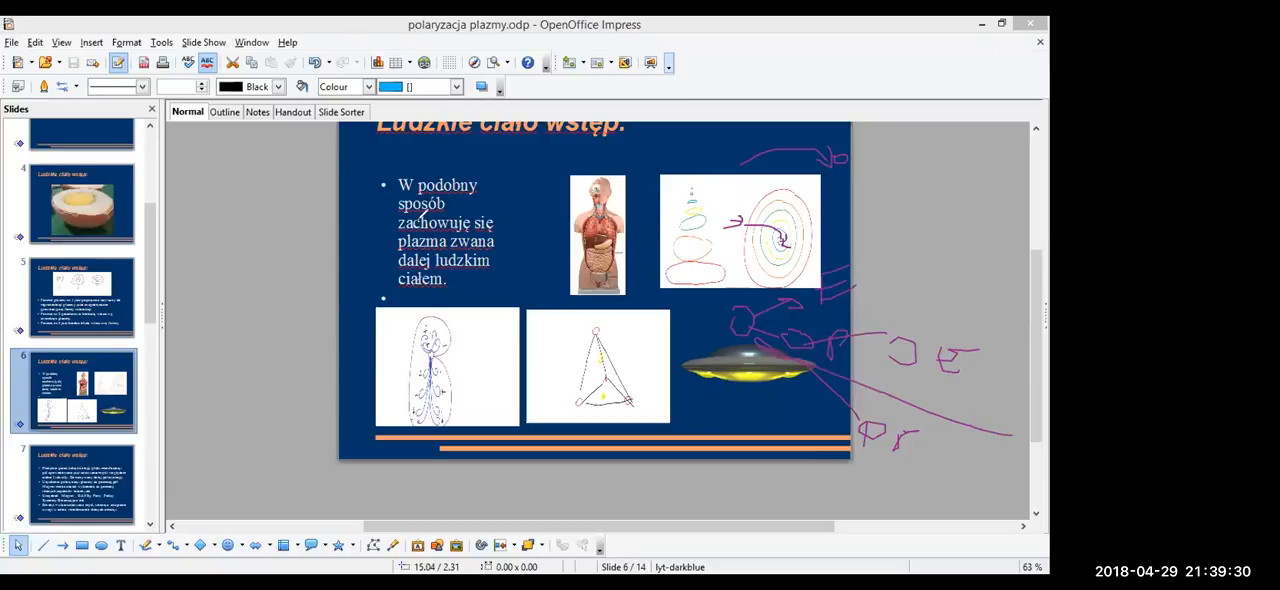
pyautogui.moveTo(652, 118)
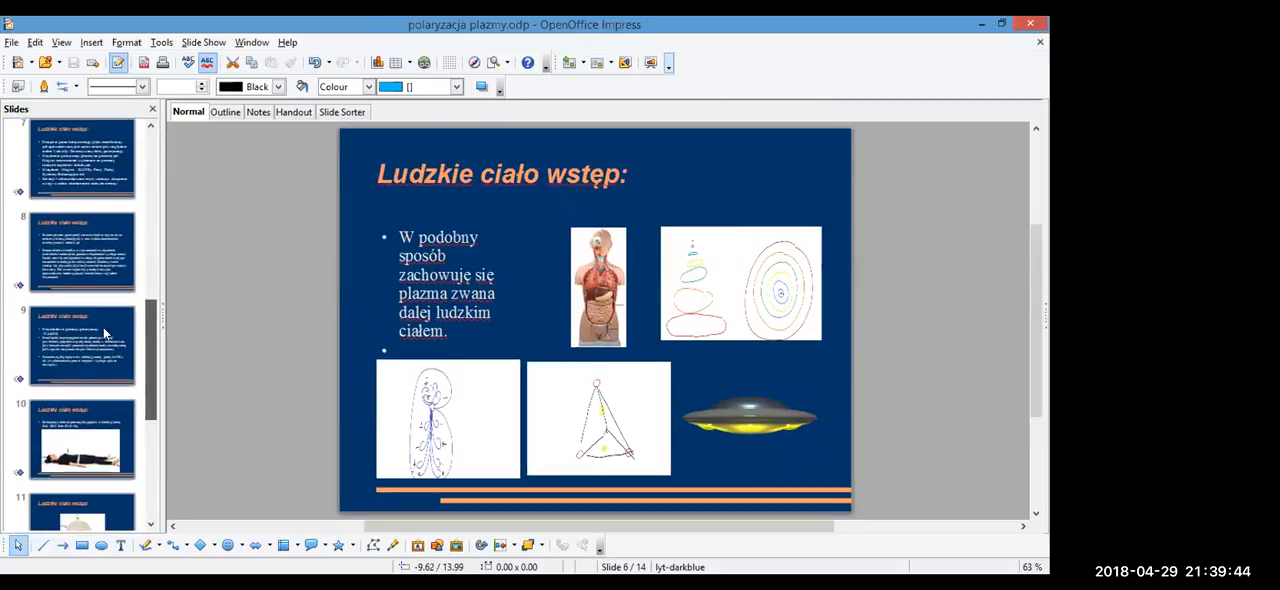
# Show slide 7 on polarization stages and devices, then advance to slide 8 on the polarization process
pyautogui.click(84, 214)
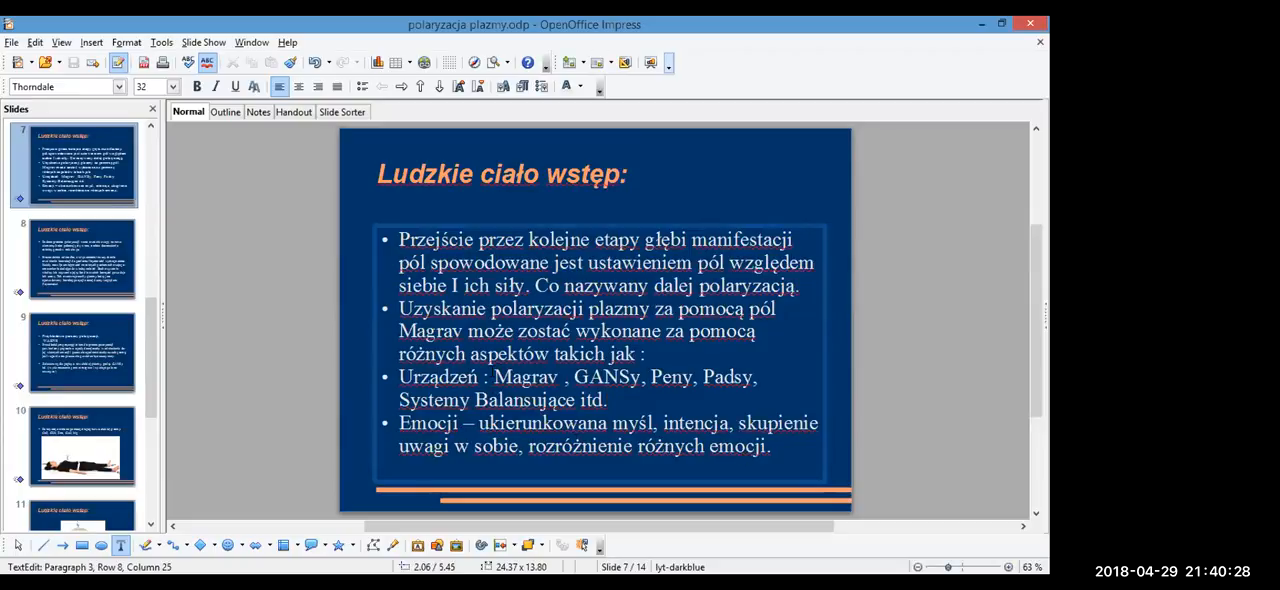
pyautogui.moveTo(492, 376); pyautogui.dragTo(608, 400)
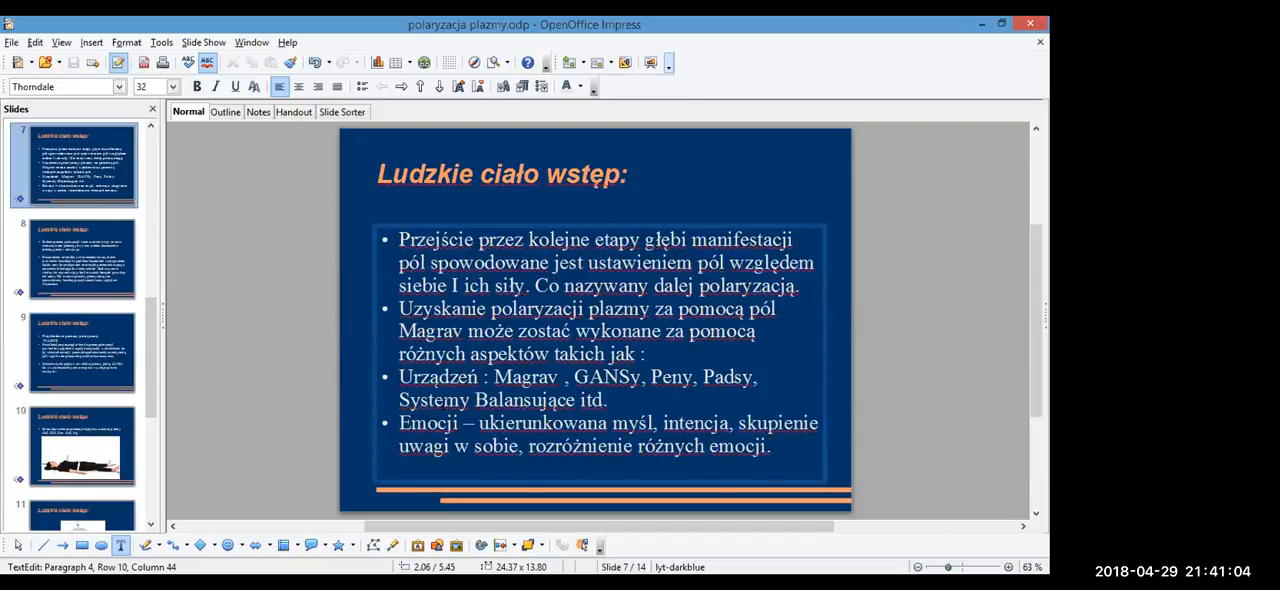
pyautogui.click(80, 258)
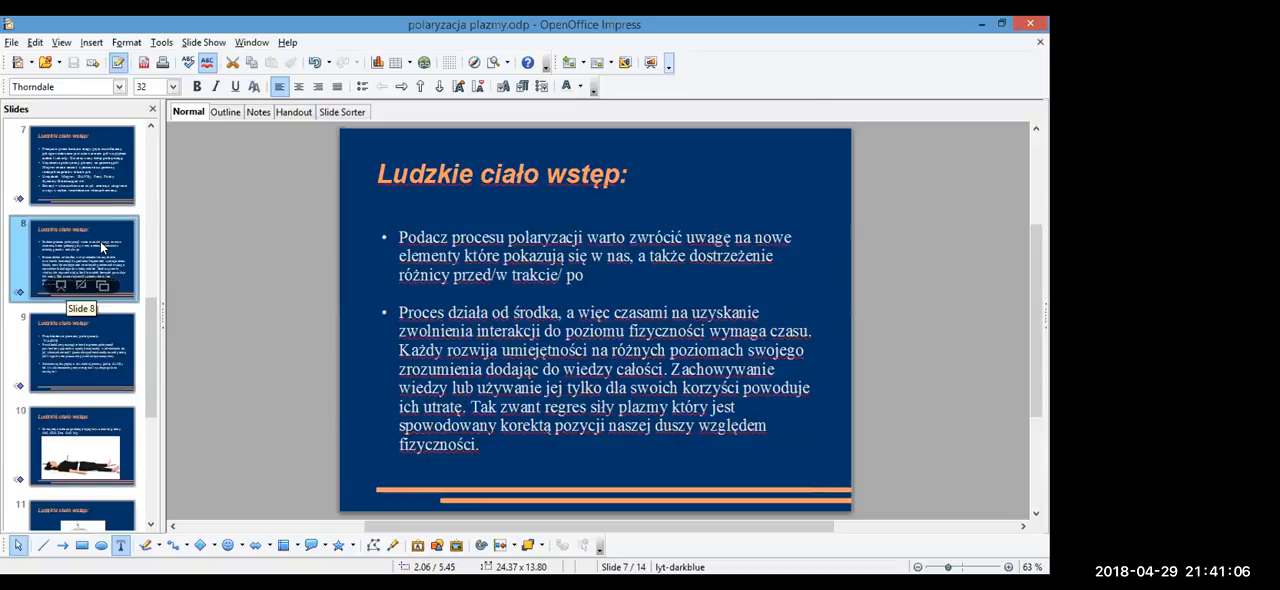
pyautogui.click(80, 256)
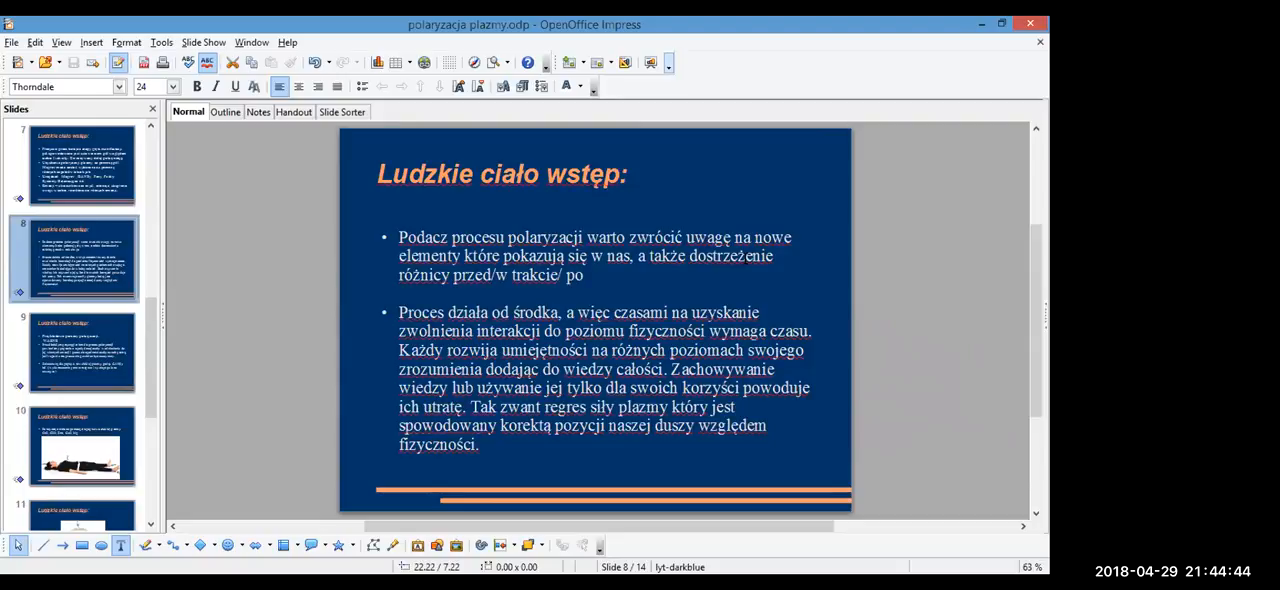
pyautogui.click(82, 352)
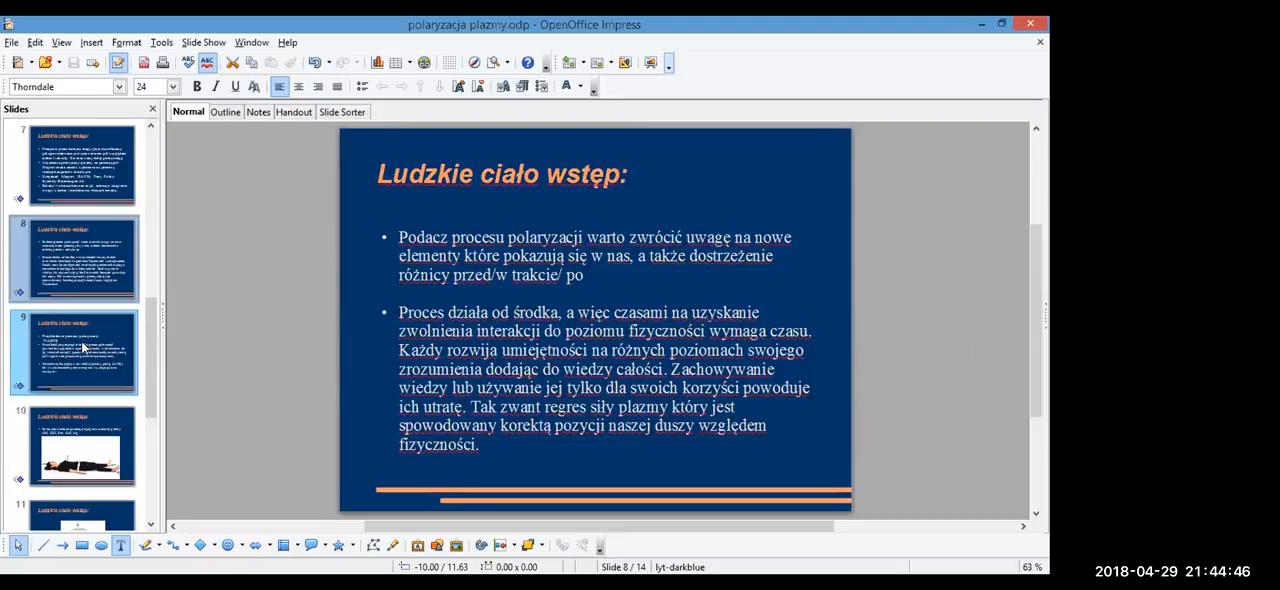
# Show slide 9 listing introductory polarization processes marked WAŻNE
pyautogui.click(80, 350)
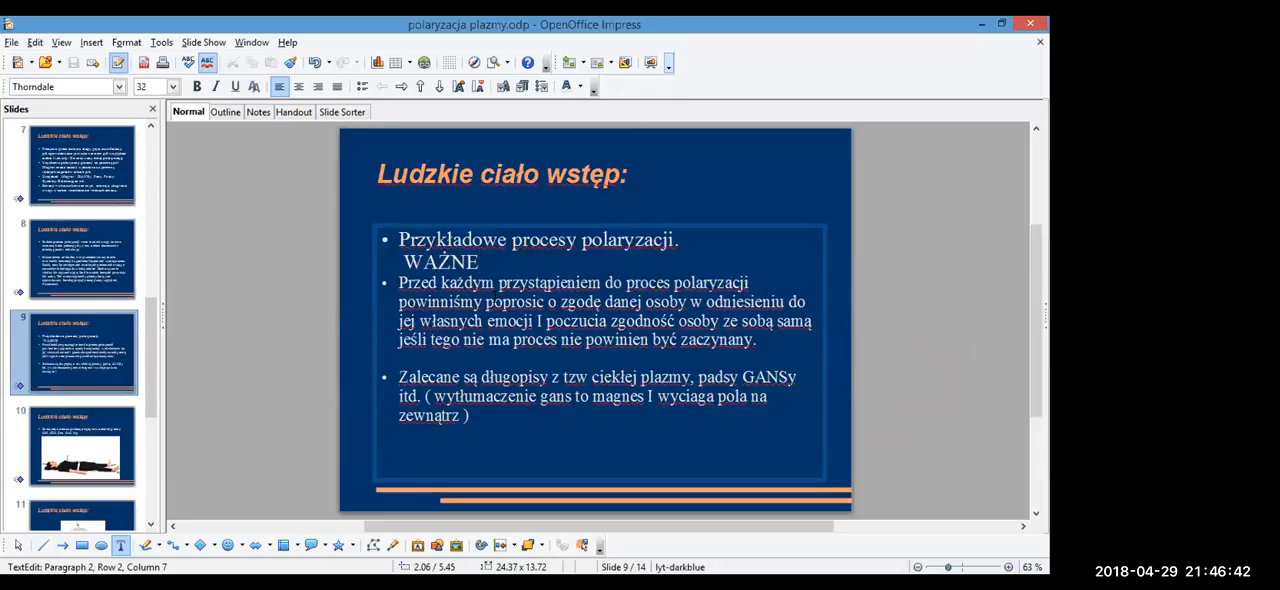
pyautogui.click(478, 262)
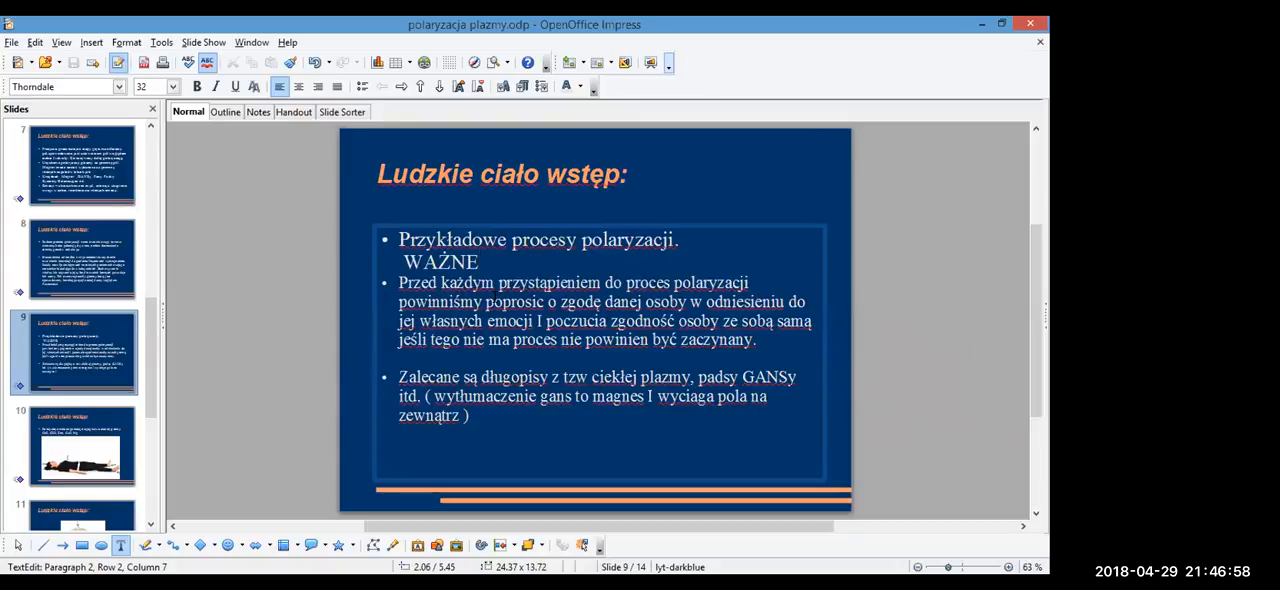
pyautogui.click(480, 262)
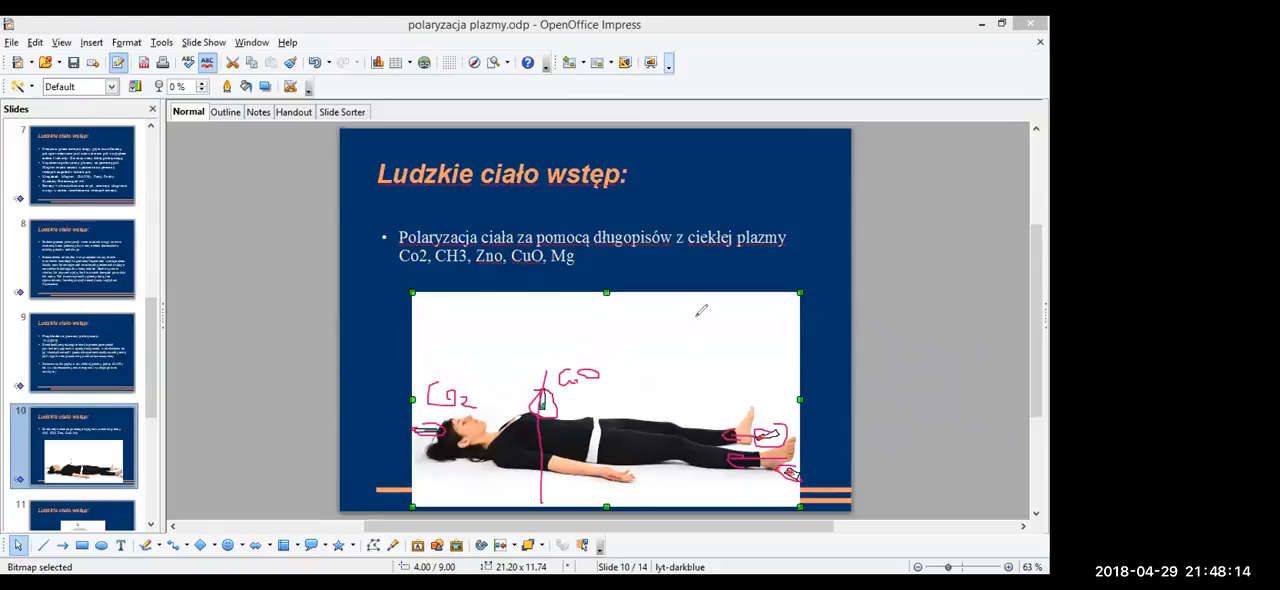
# Handwrite 'M=St' on slide 10's photo above the lying figure's legs
pyautogui.moveTo(696, 330); pyautogui.dragTo(710, 316)
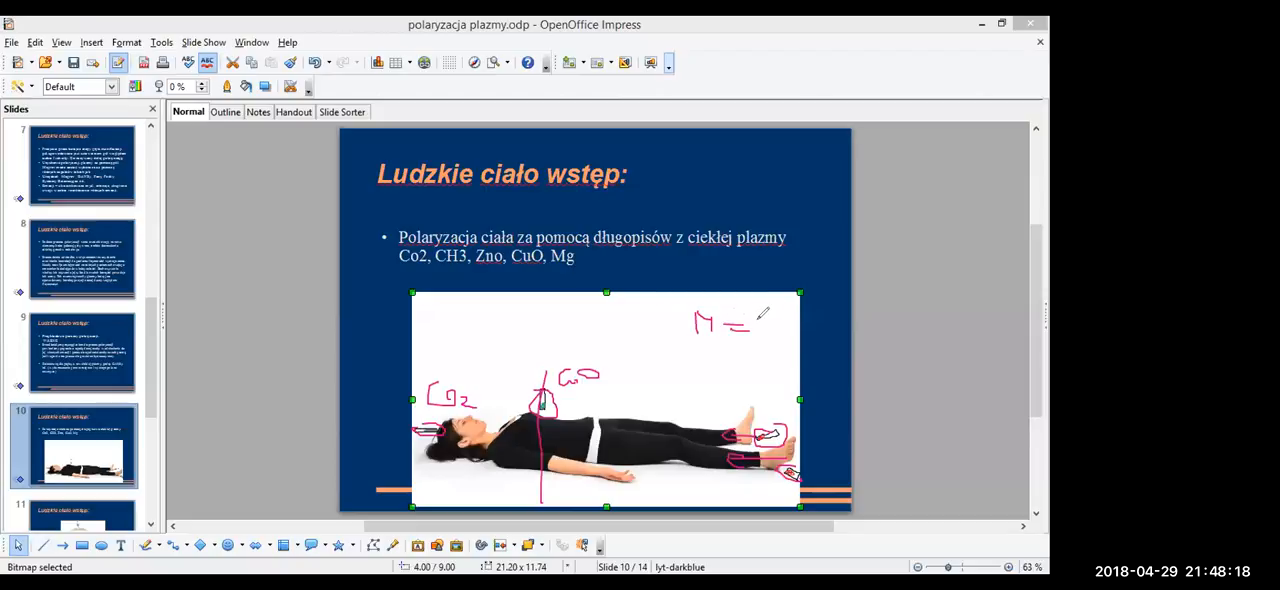
pyautogui.moveTo(744, 316); pyautogui.dragTo(770, 340)
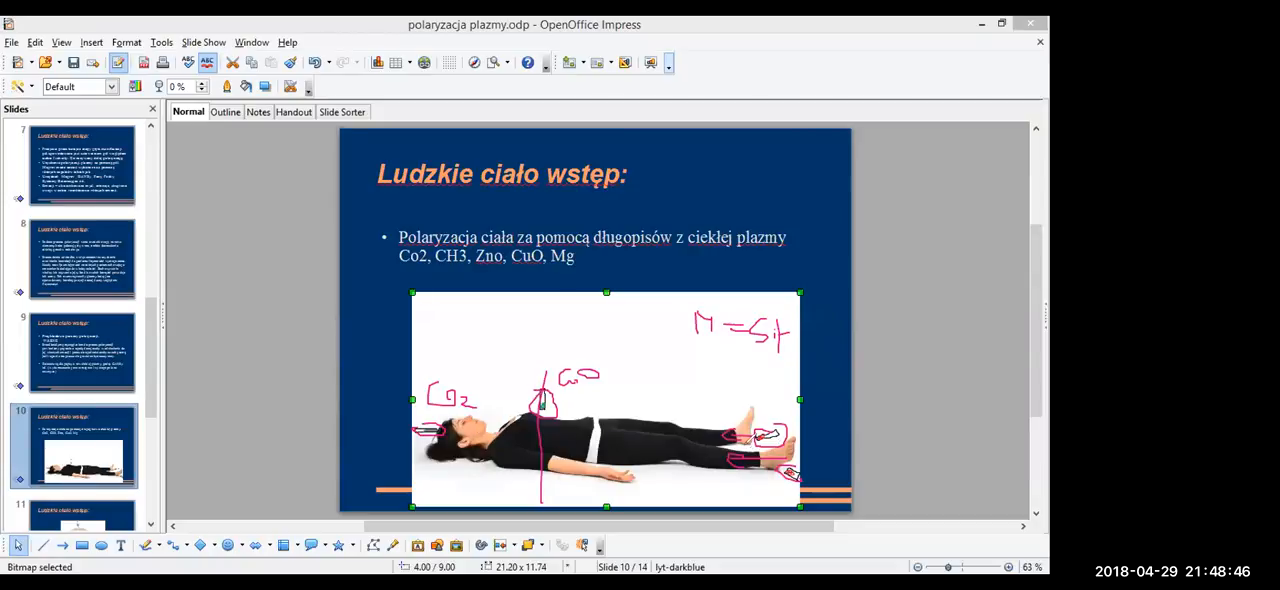
pyautogui.moveTo(776, 302)
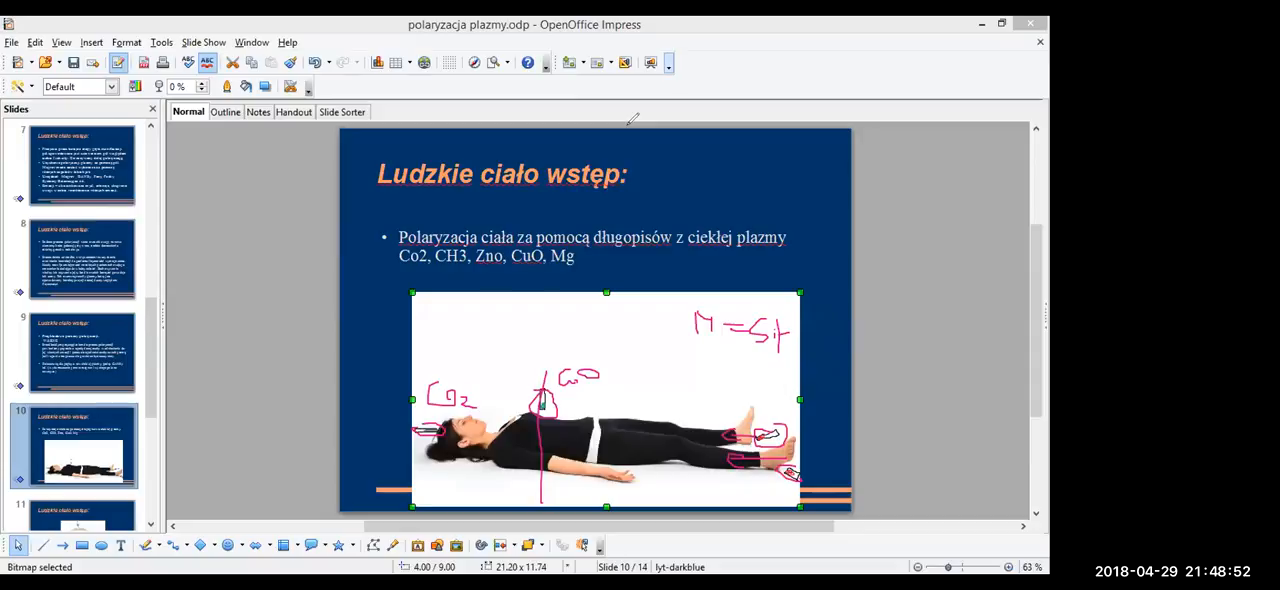
pyautogui.moveTo(428, 332)
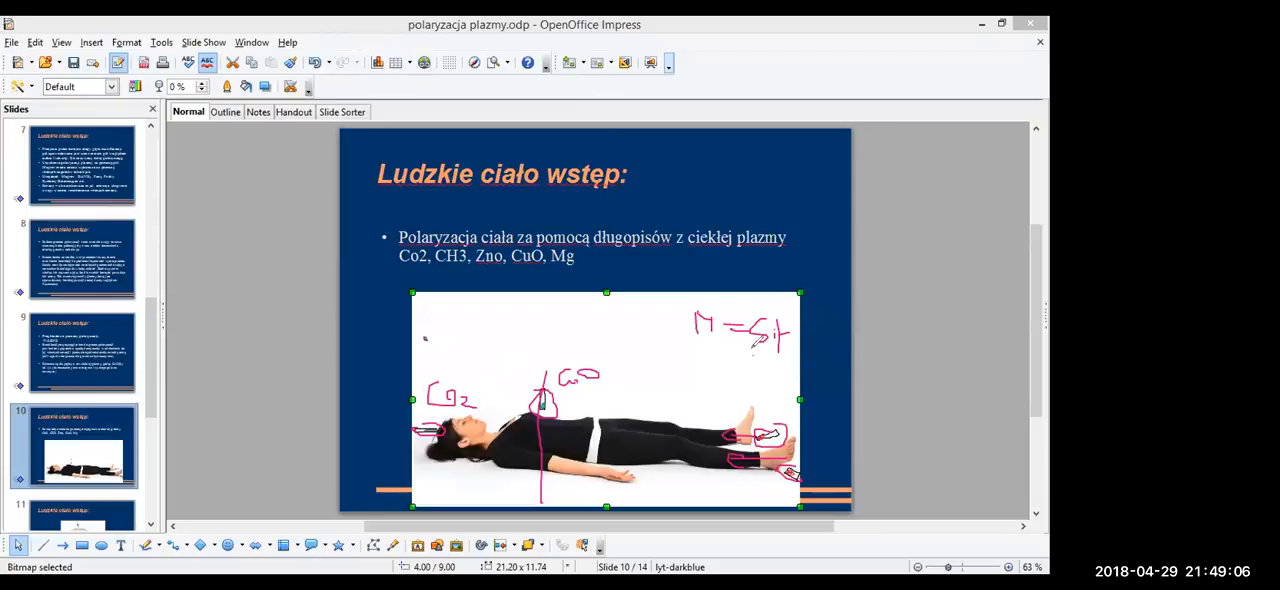
# Sketch a red oval below M=St and another stroke over the lying figure
pyautogui.moveTo(744, 350); pyautogui.dragTo(770, 400)
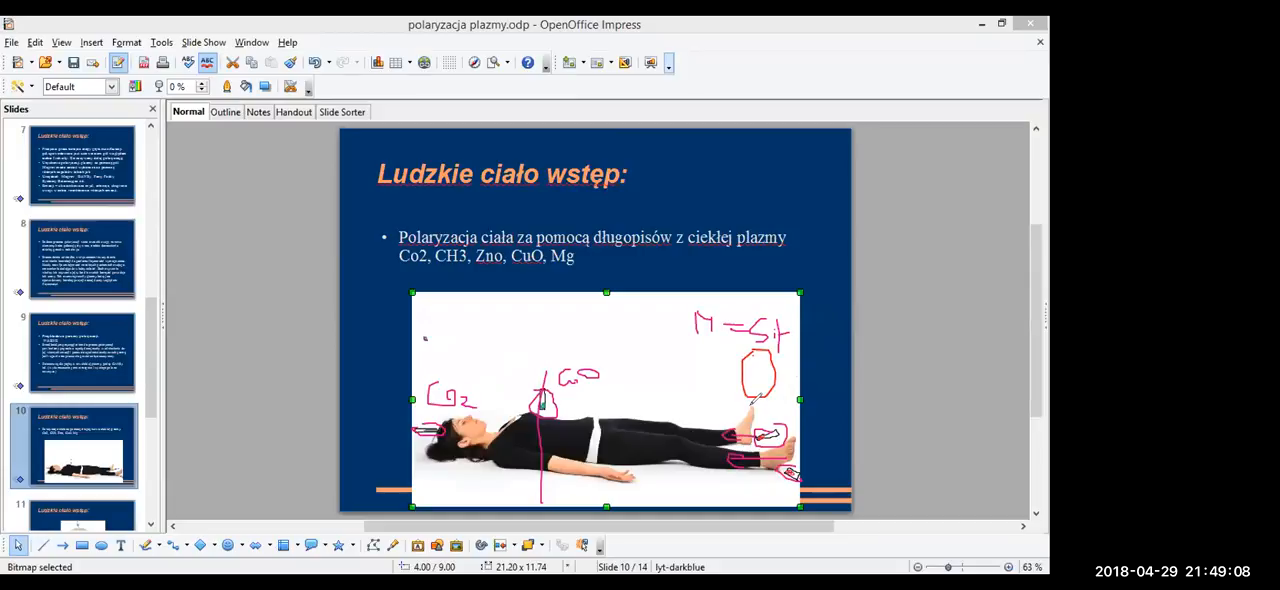
pyautogui.moveTo(488, 378)
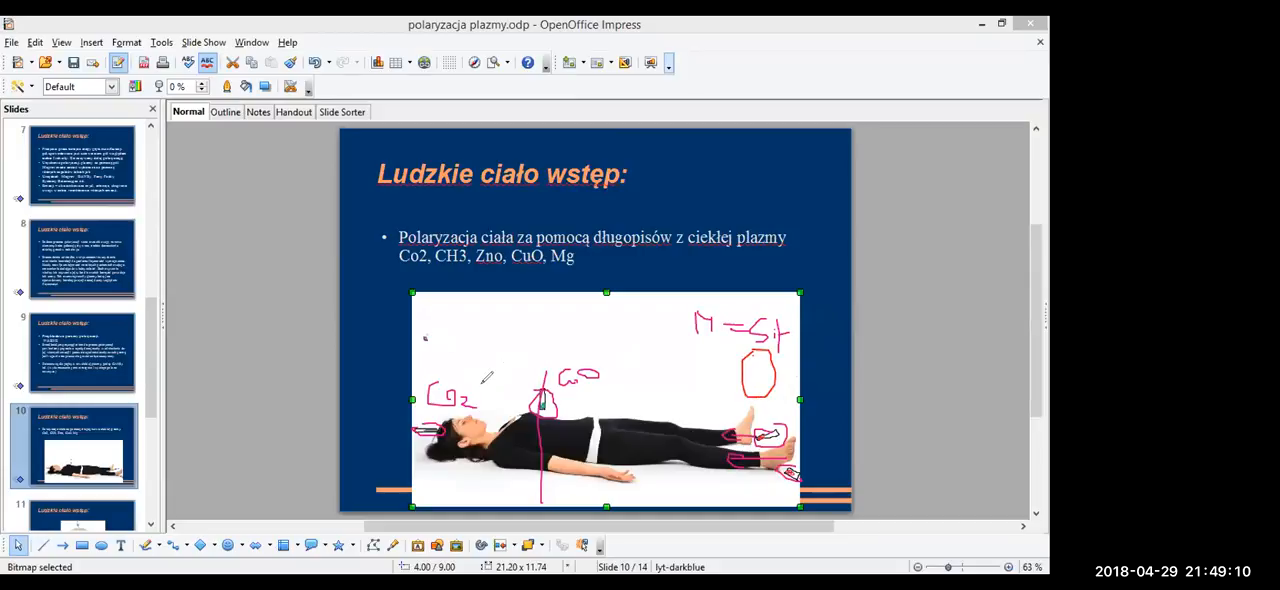
pyautogui.moveTo(422, 332)
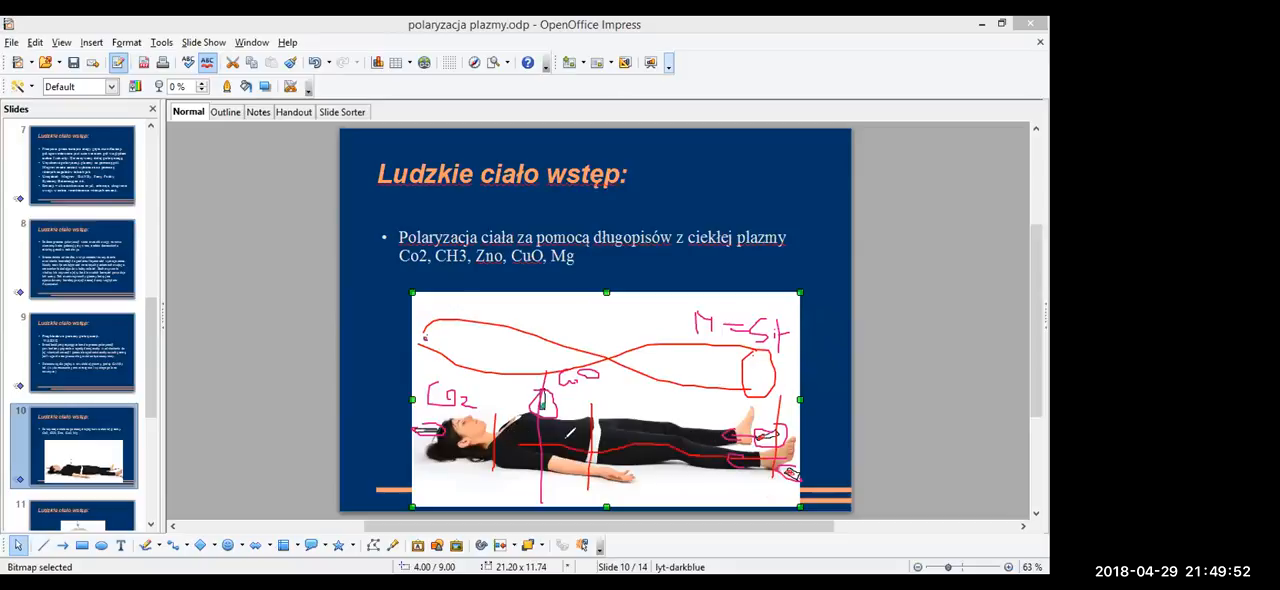
pyautogui.moveTo(500, 436); pyautogui.dragTo(696, 448)
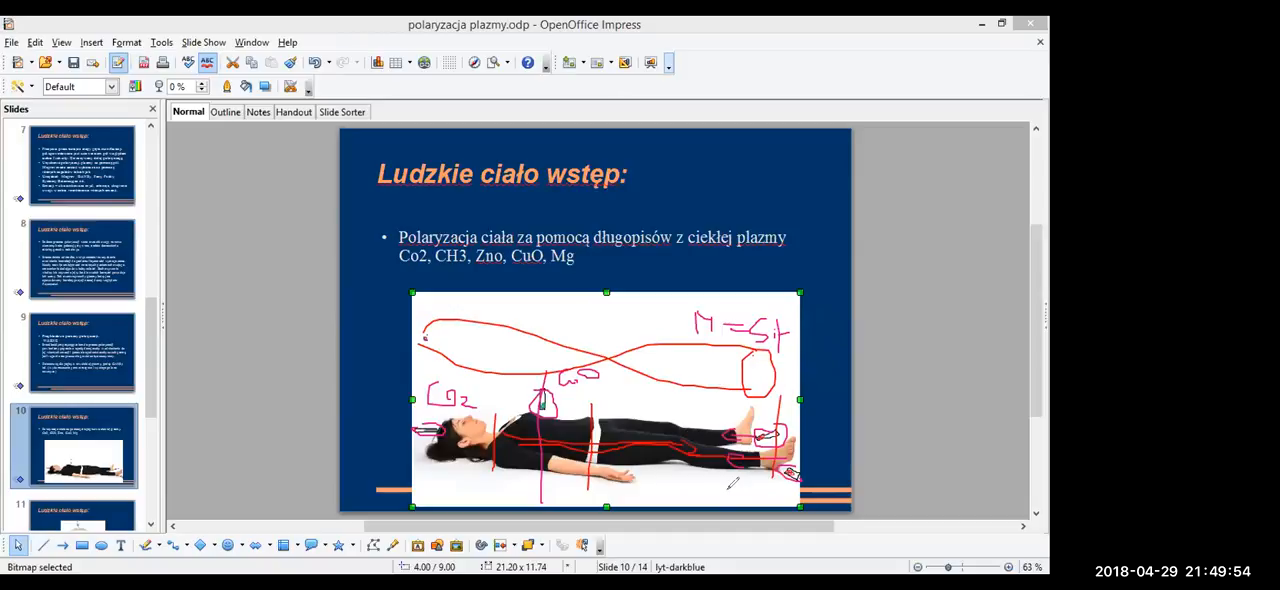
pyautogui.moveTo(760, 498)
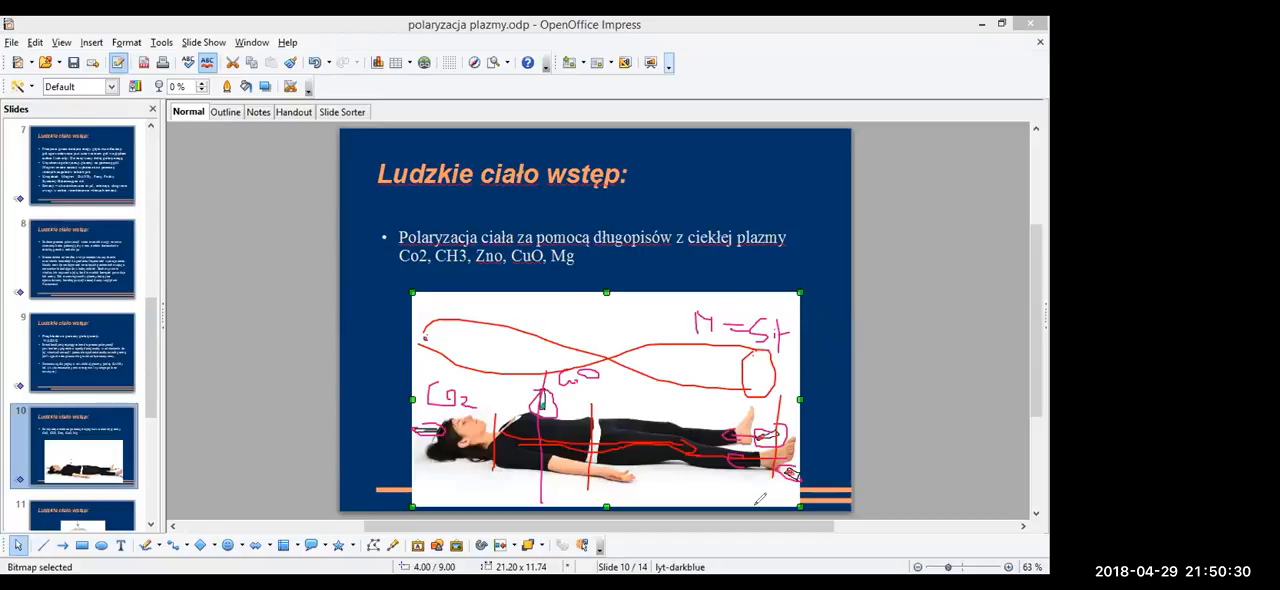
pyautogui.moveTo(676, 428)
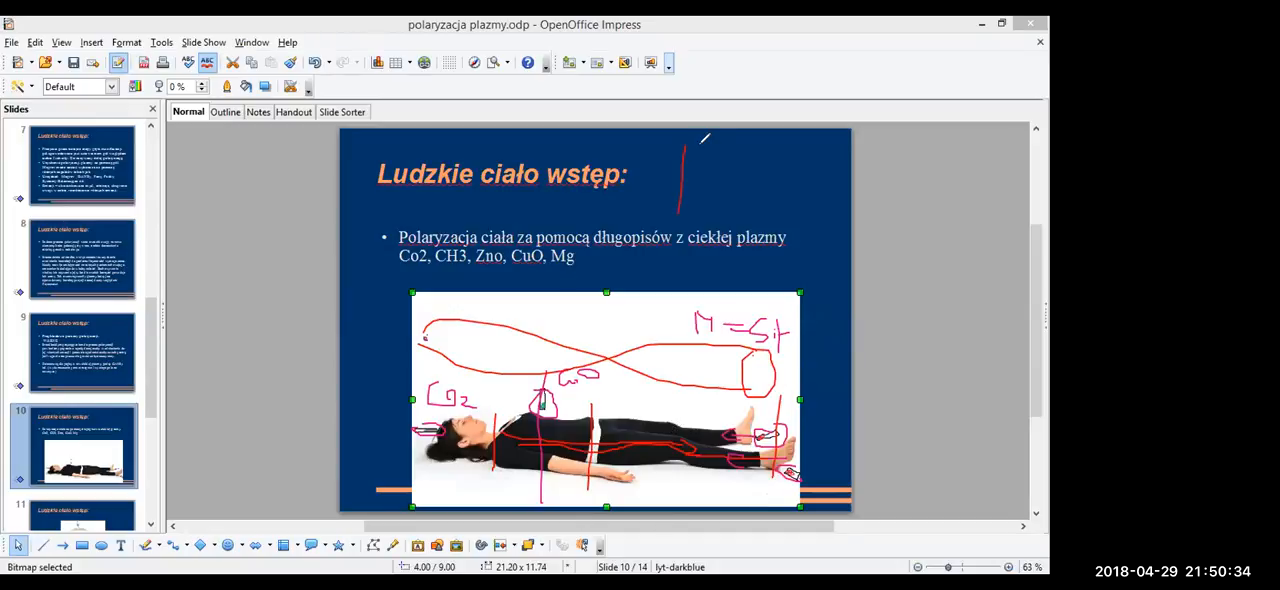
# Draw red handwritten marks beside slide 10's title
pyautogui.moveTo(708, 144); pyautogui.dragTo(700, 210)
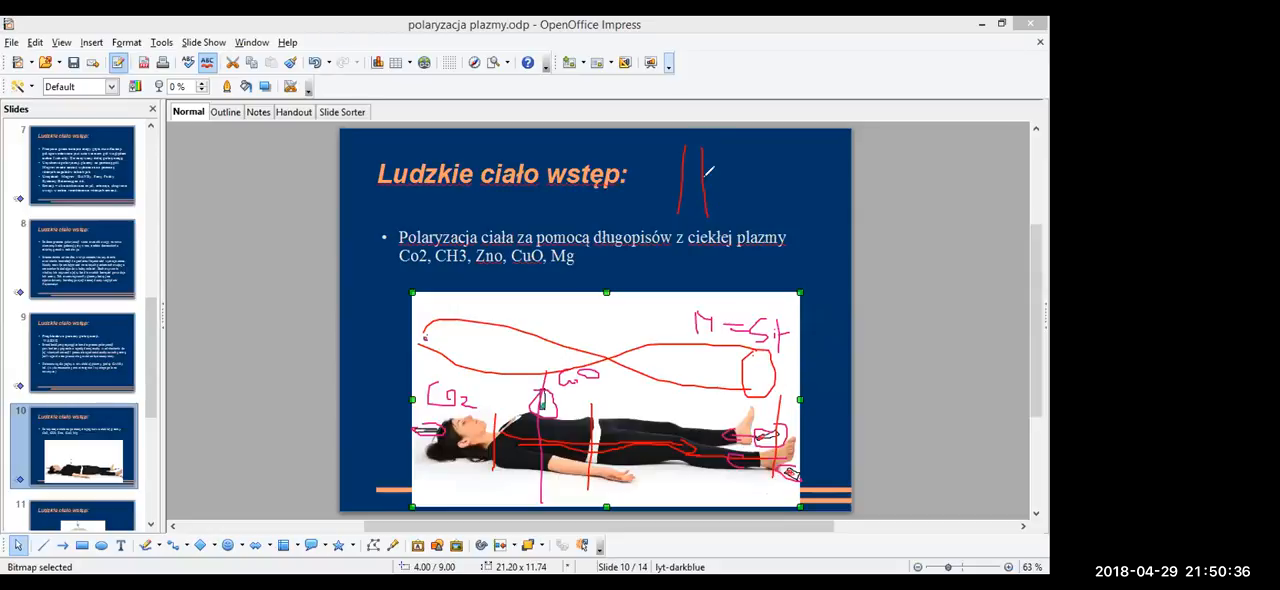
pyautogui.moveTo(704, 176); pyautogui.dragTo(740, 160)
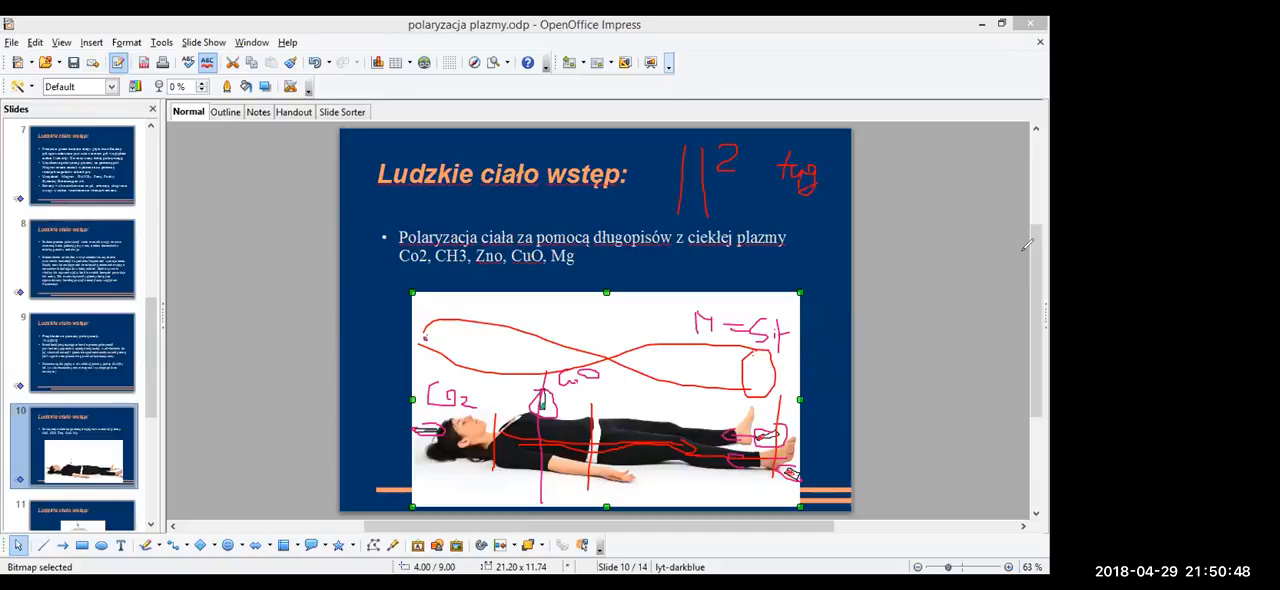
pyautogui.moveTo(490, 116)
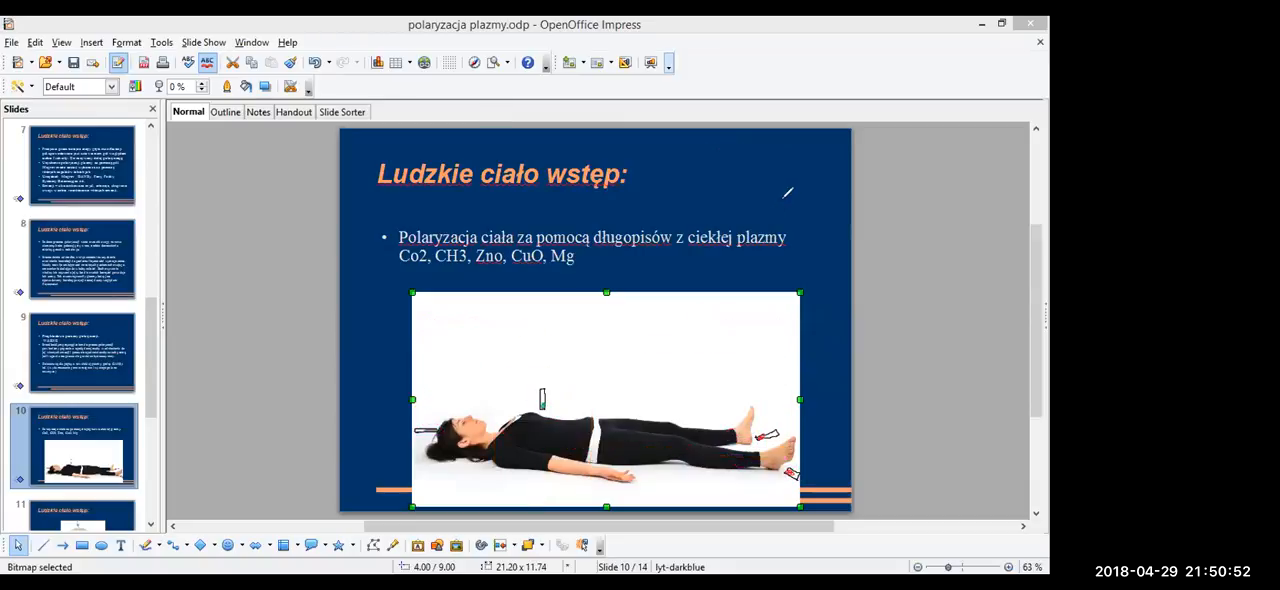
pyautogui.moveTo(916, 198)
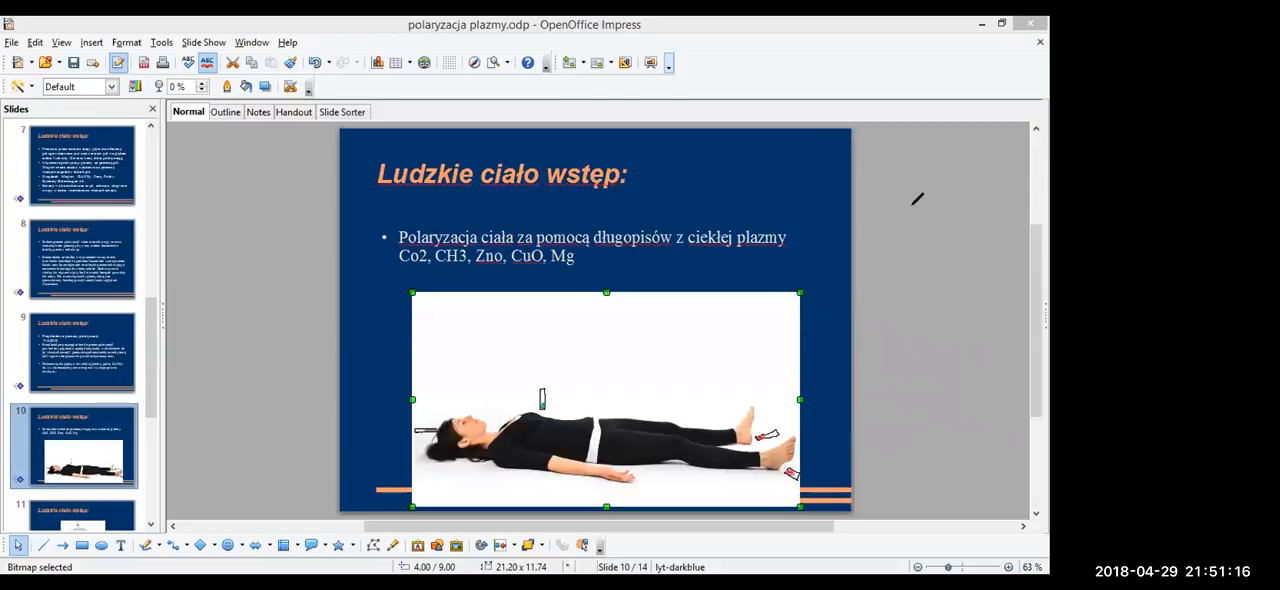
pyautogui.moveTo(724, 188)
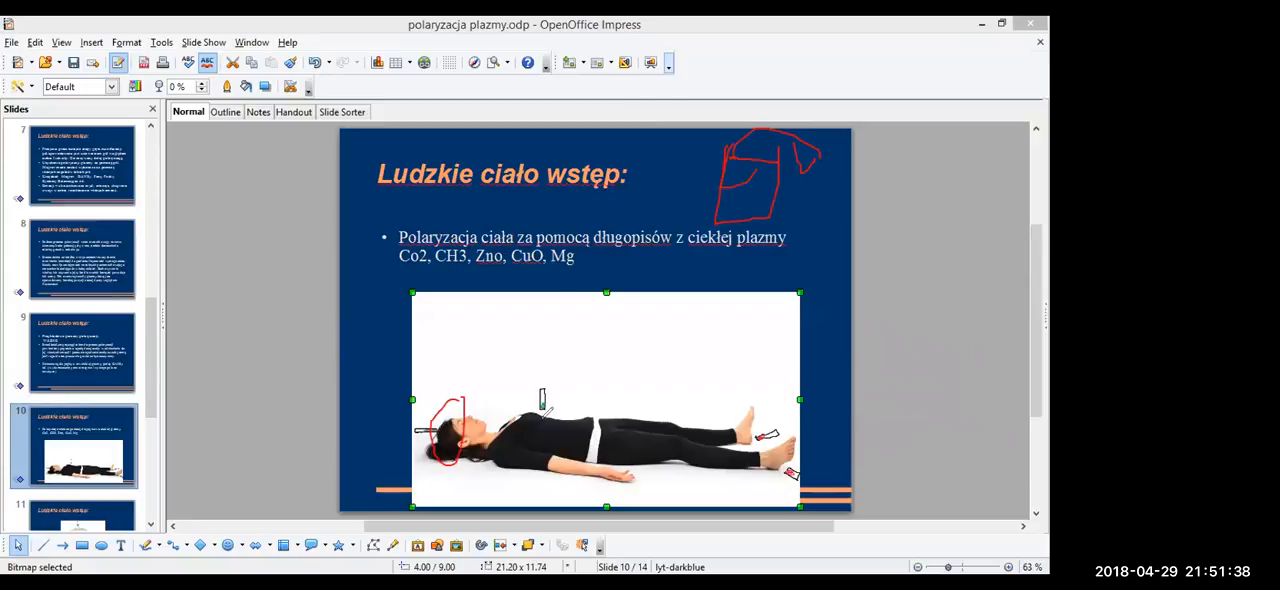
pyautogui.moveTo(668, 192)
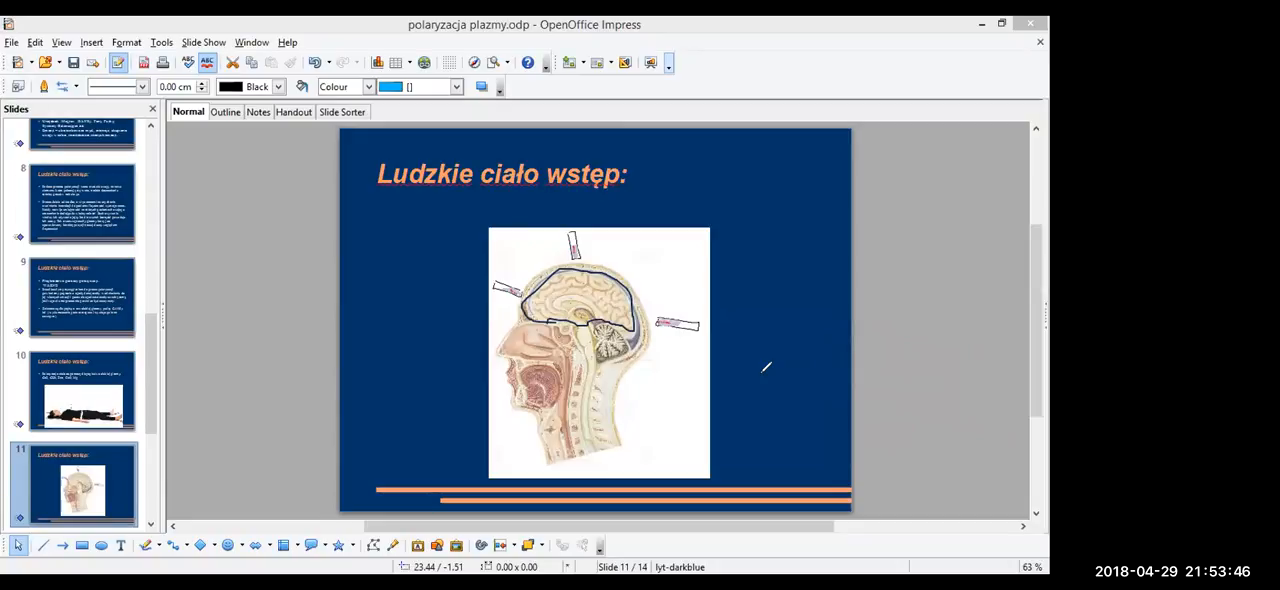
pyautogui.moveTo(200, 136)
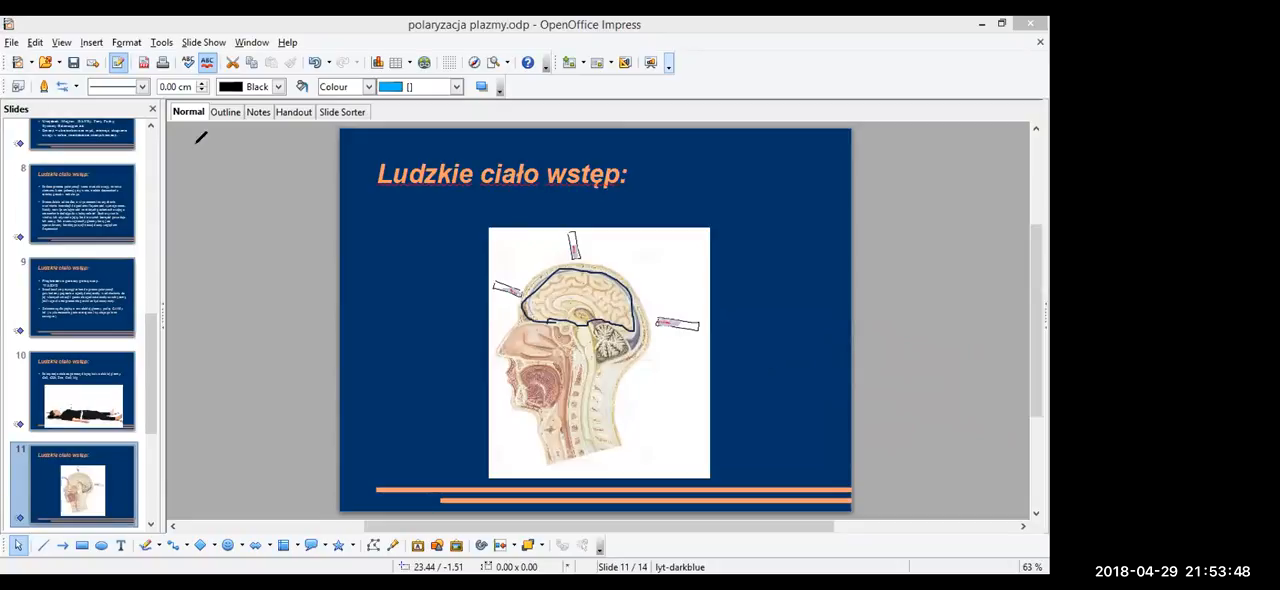
pyautogui.moveTo(424, 316)
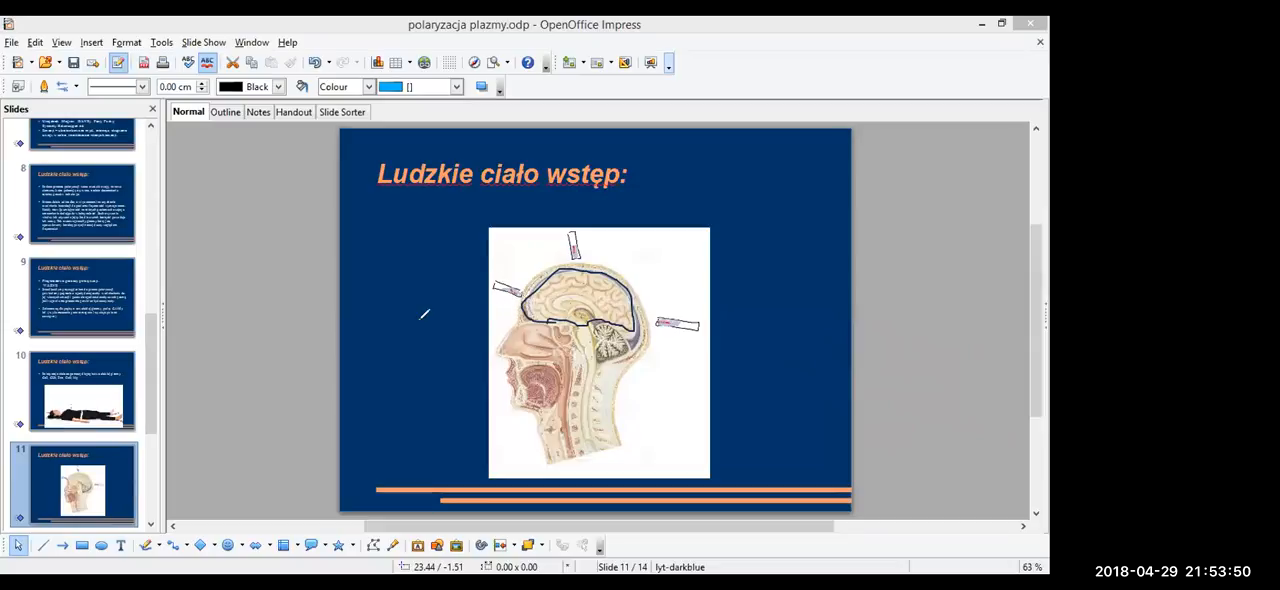
pyautogui.moveTo(670, 280)
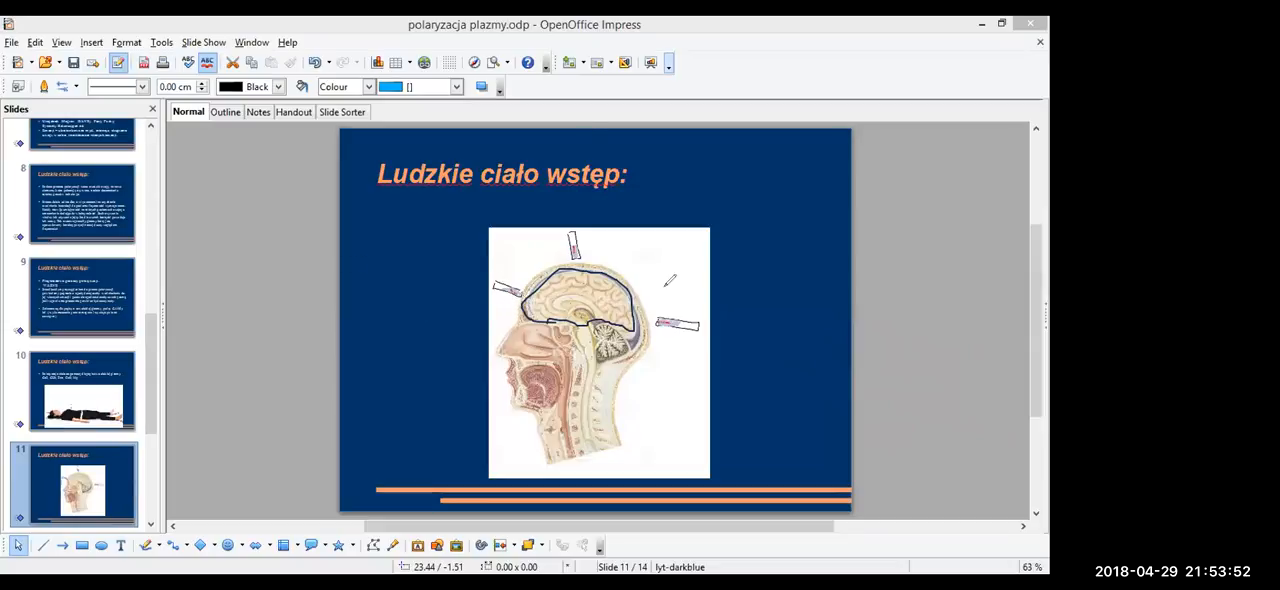
pyautogui.moveTo(424, 268)
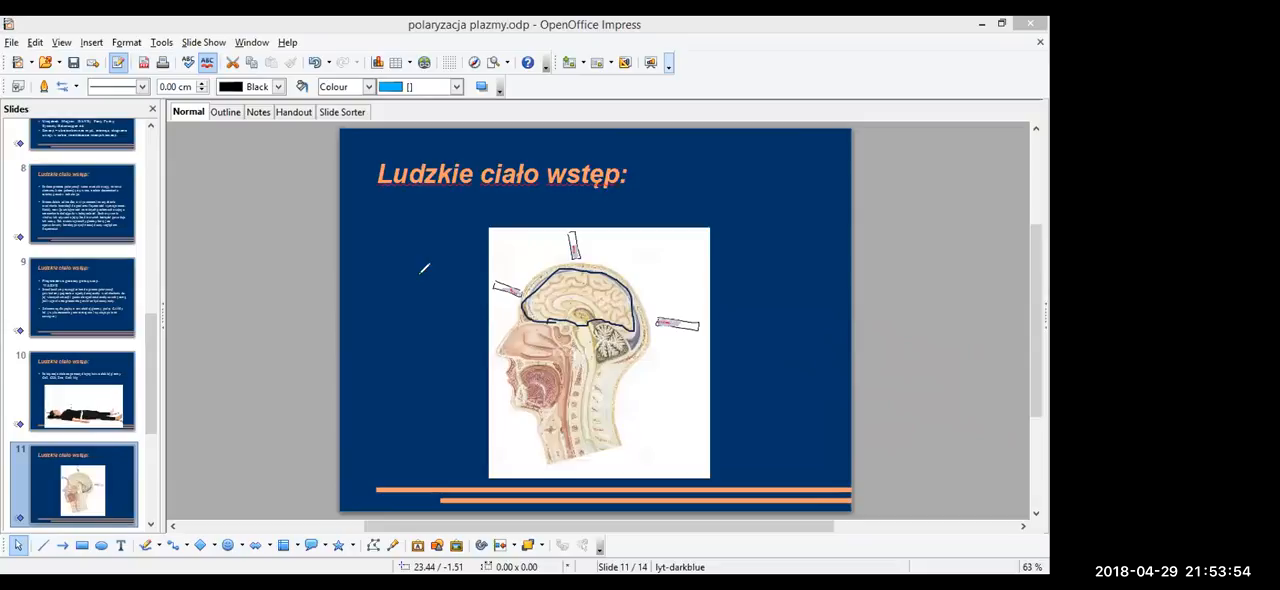
pyautogui.moveTo(372, 340)
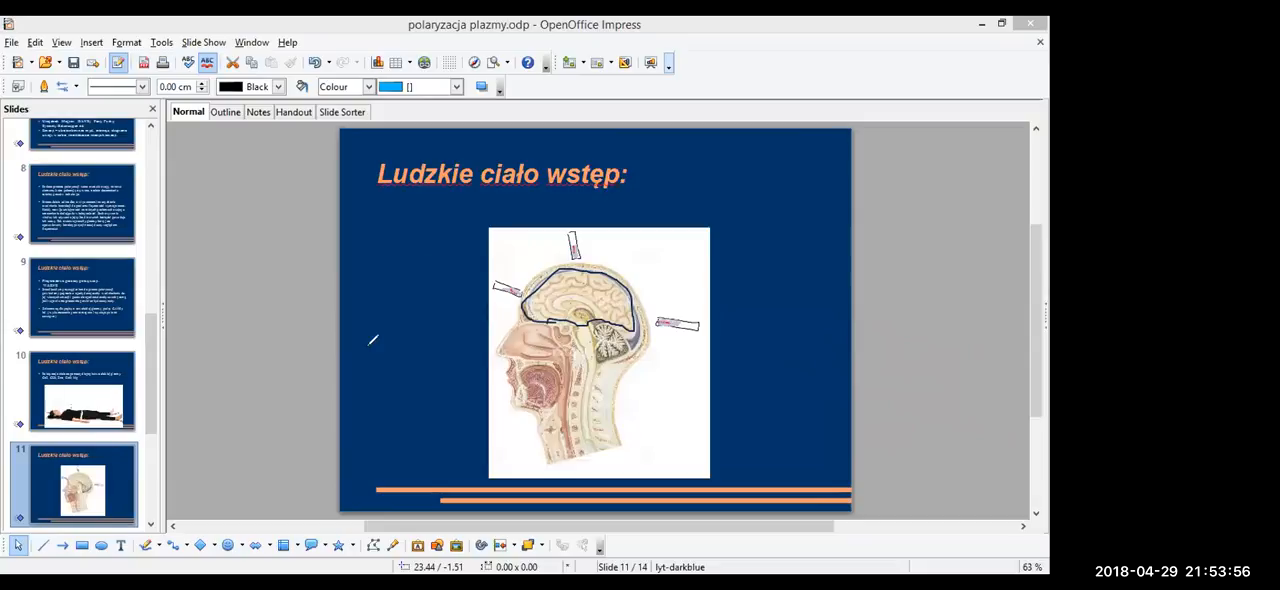
pyautogui.moveTo(424, 412)
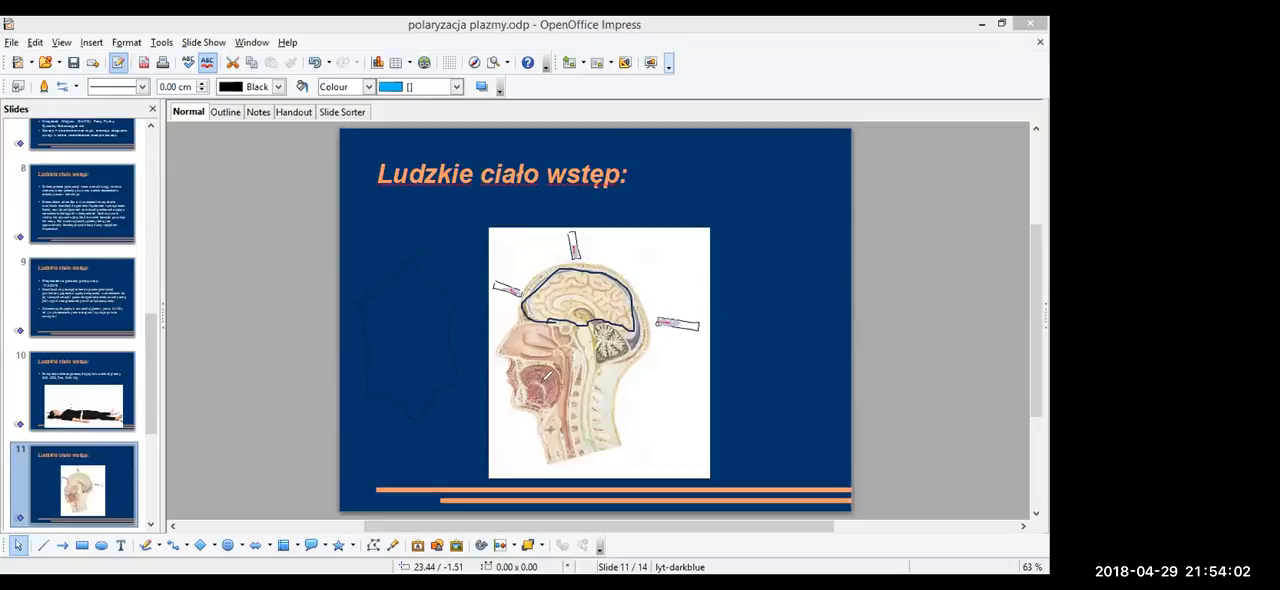
pyautogui.moveTo(400, 398)
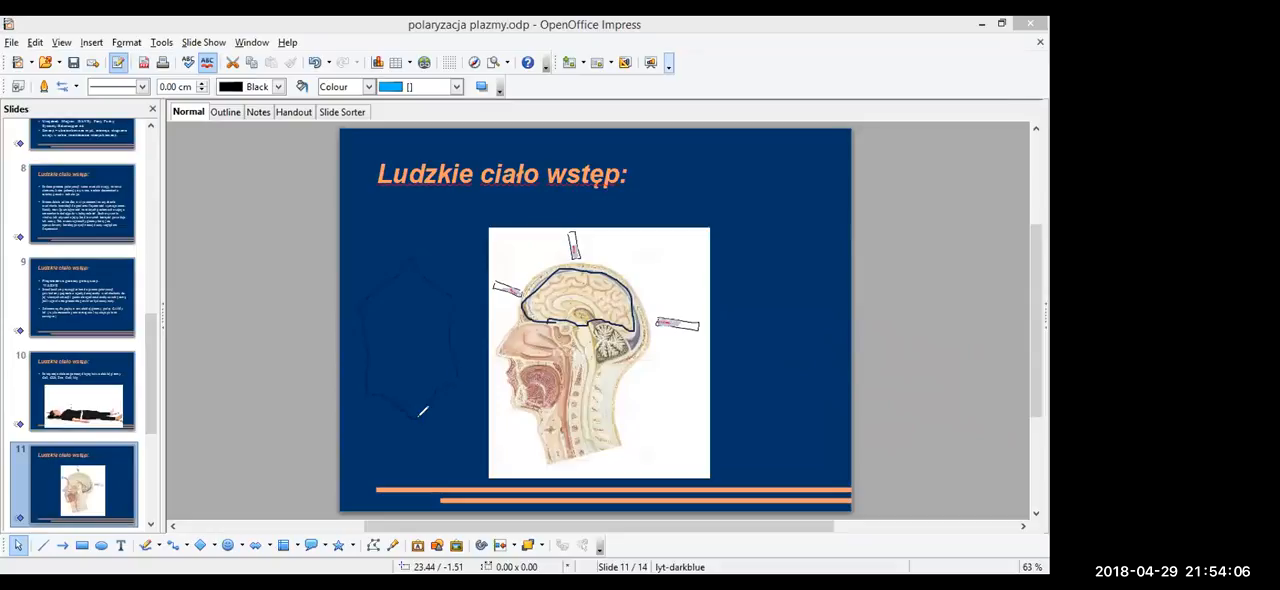
pyautogui.moveTo(462, 292)
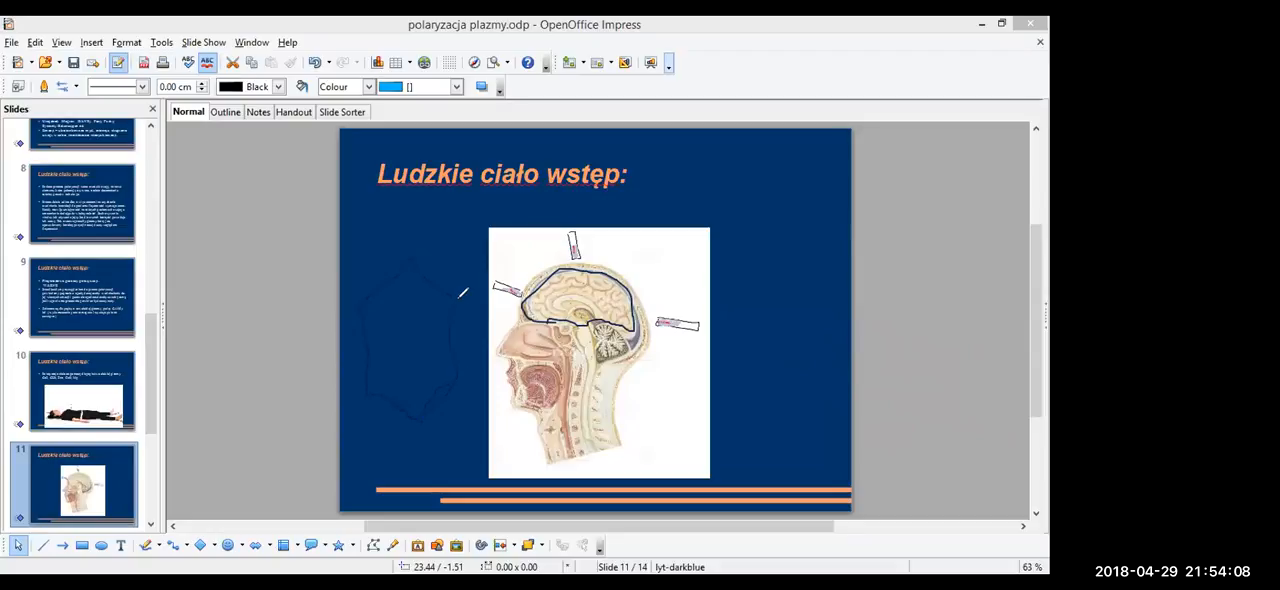
pyautogui.moveTo(412, 252)
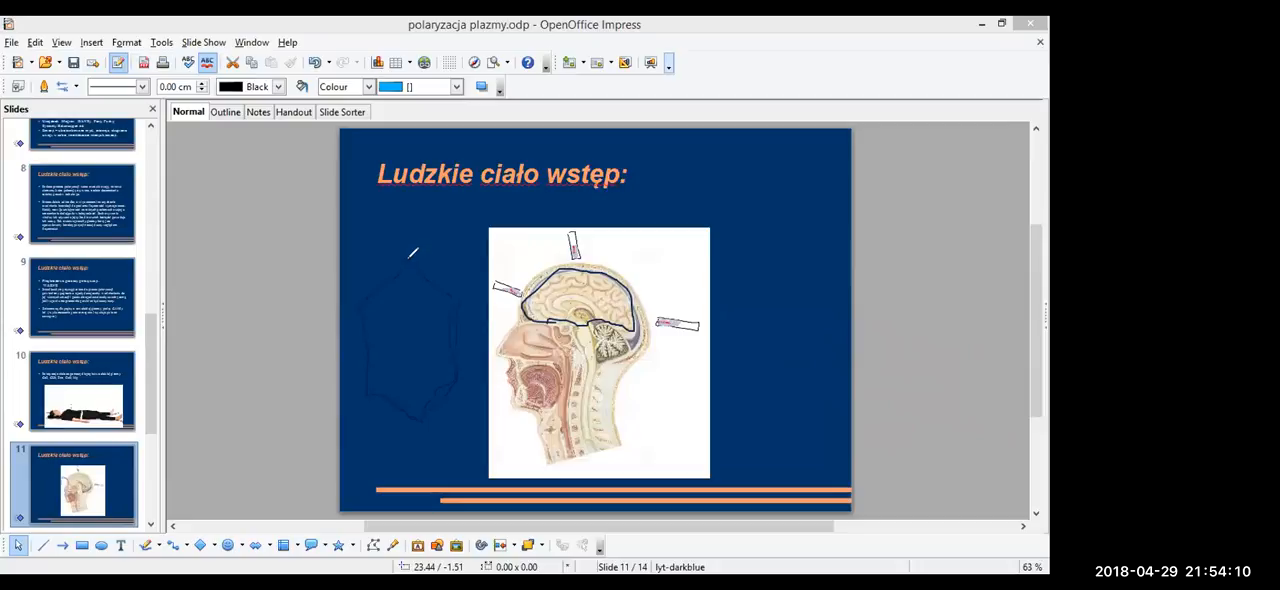
pyautogui.moveTo(460, 292)
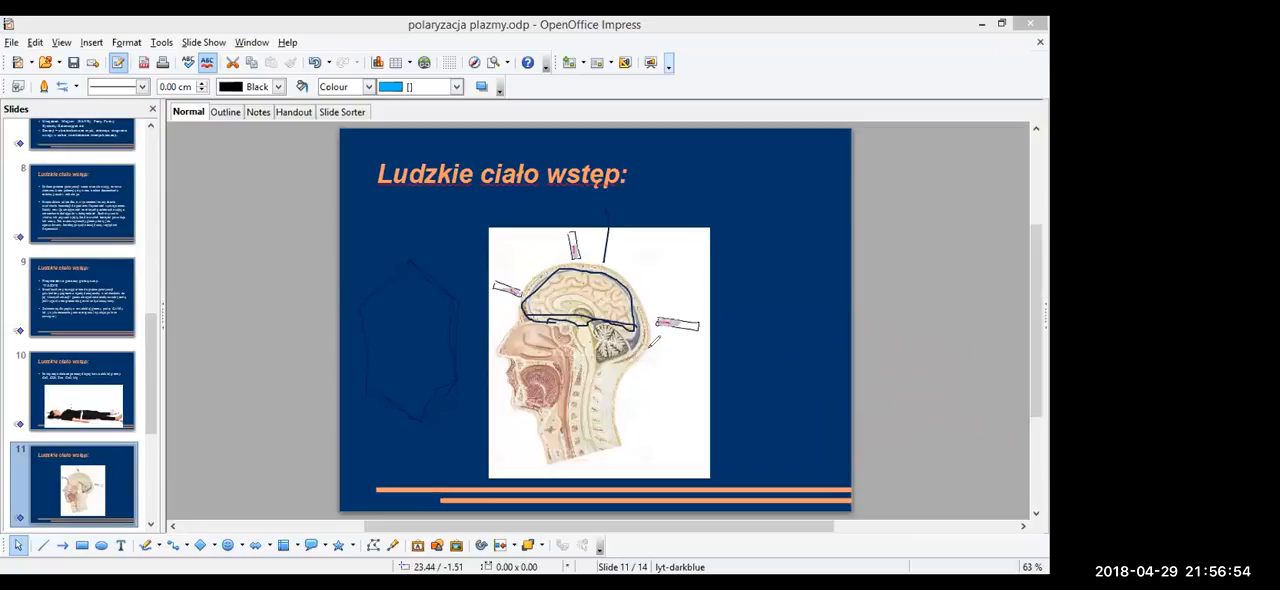
pyautogui.moveTo(1050, 292)
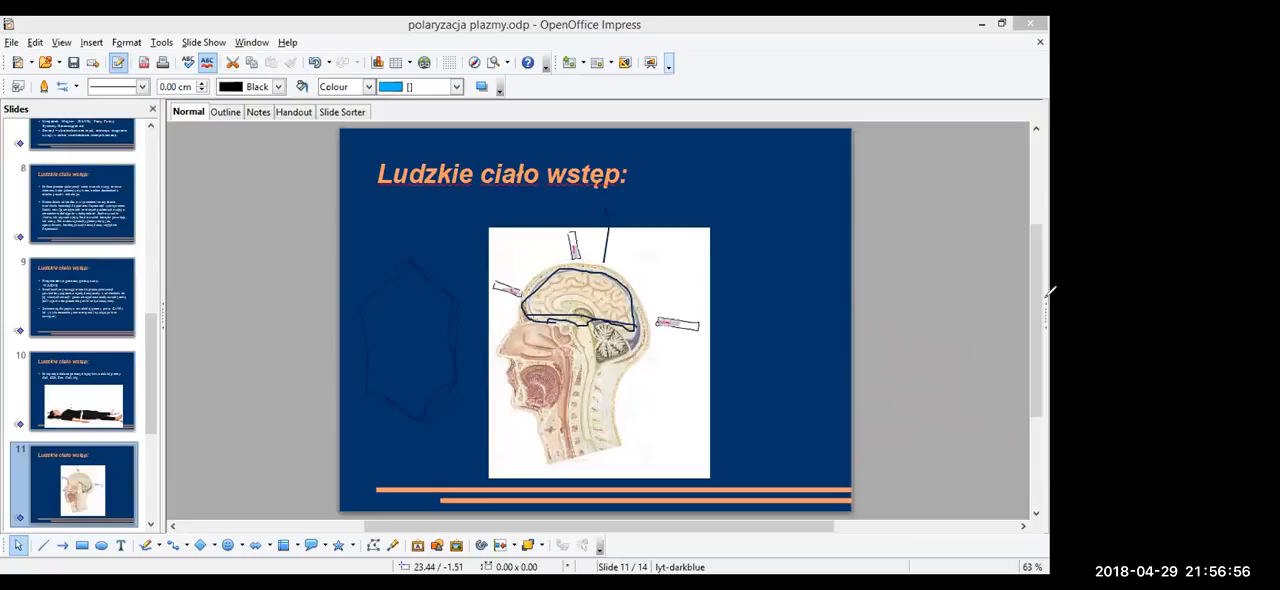
pyautogui.moveTo(1038, 328)
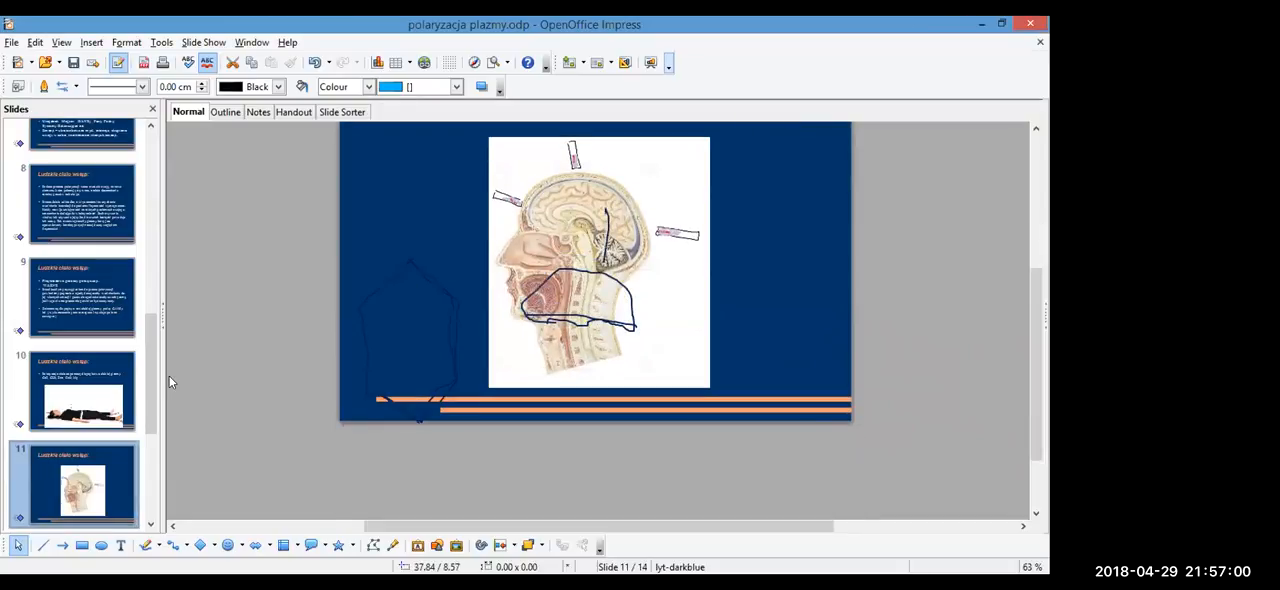
# Show slide 12 with the three photos, then slide 14 with the session notes
pyautogui.scroll(-3)
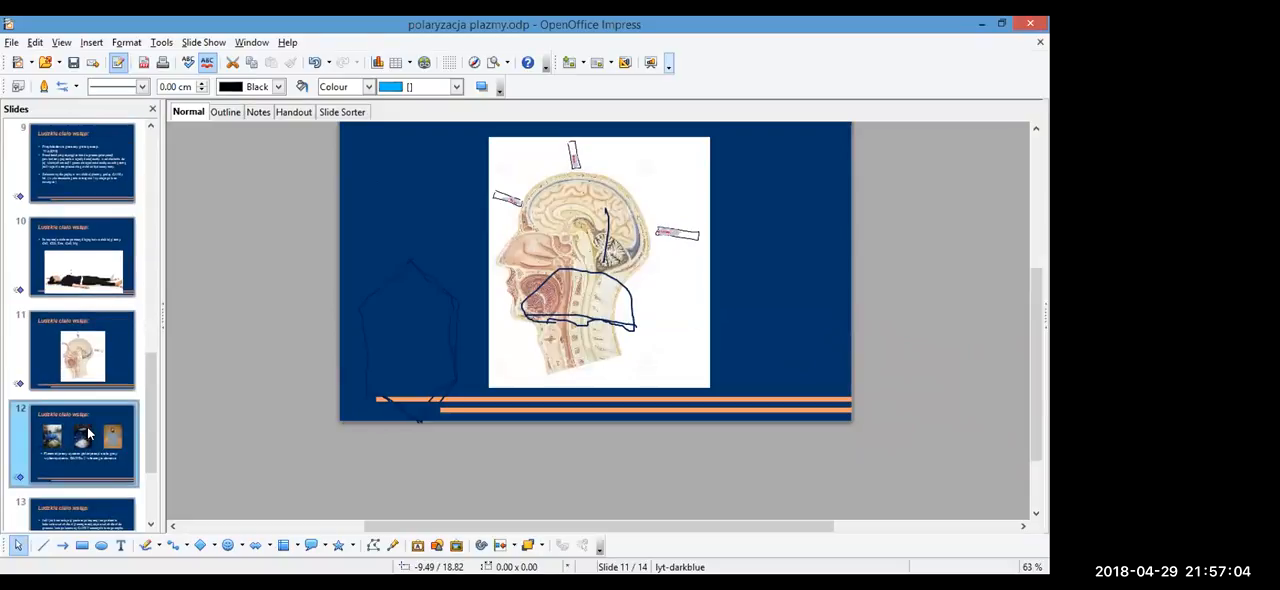
pyautogui.click(84, 444)
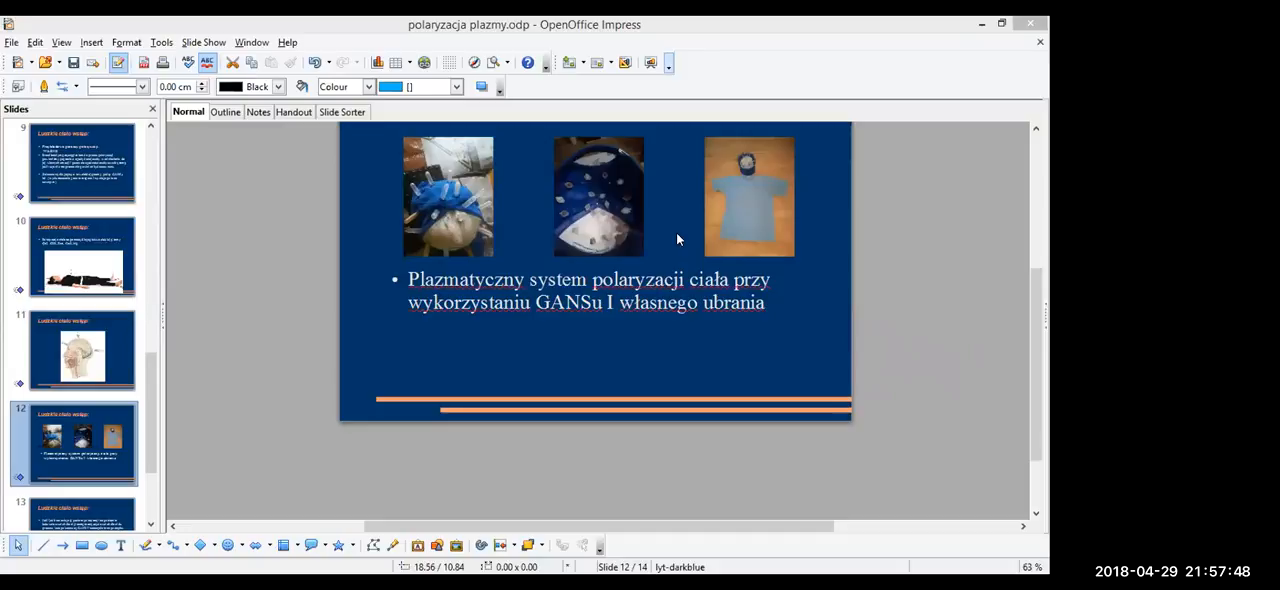
pyautogui.moveTo(800, 168)
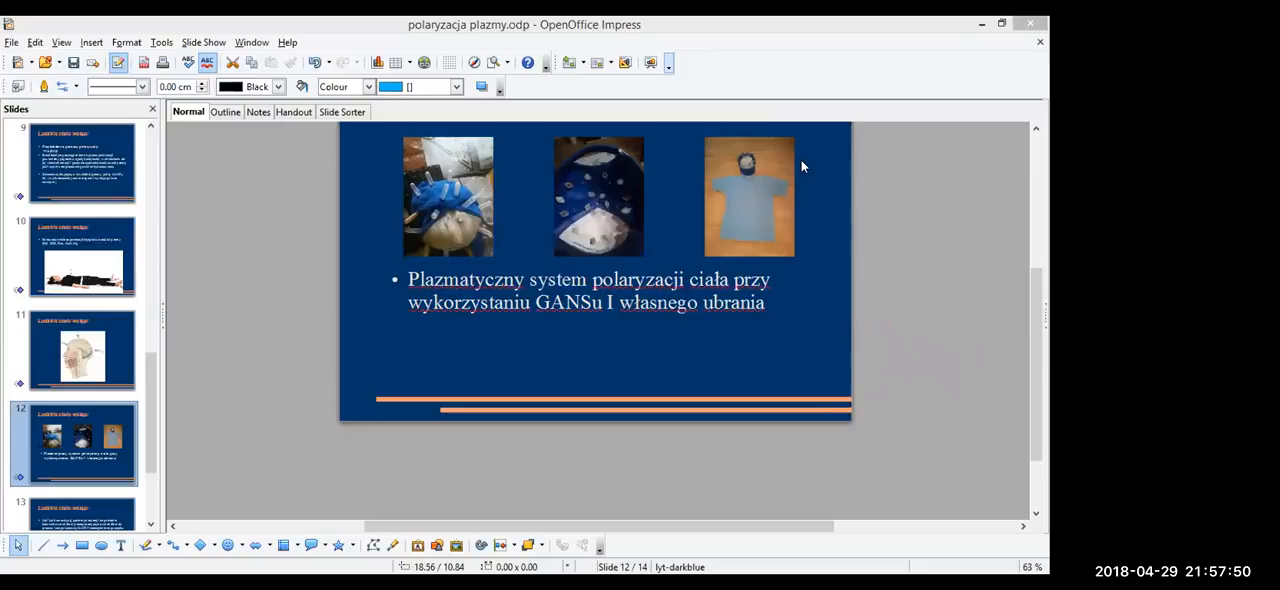
pyautogui.moveTo(612, 196)
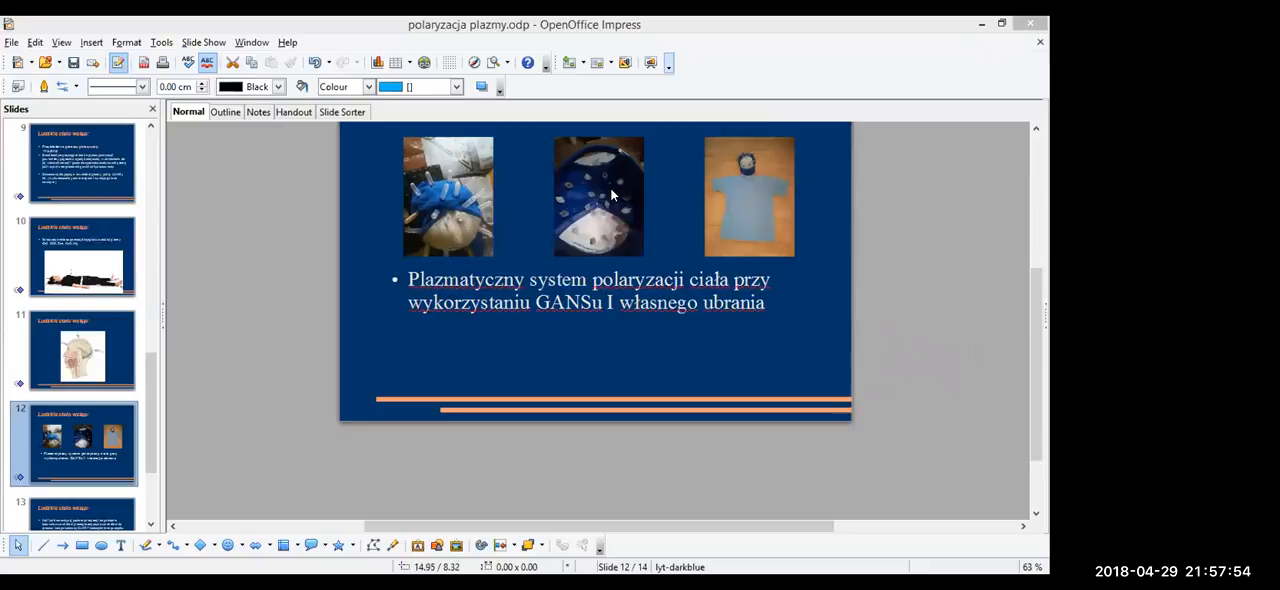
pyautogui.moveTo(964, 300)
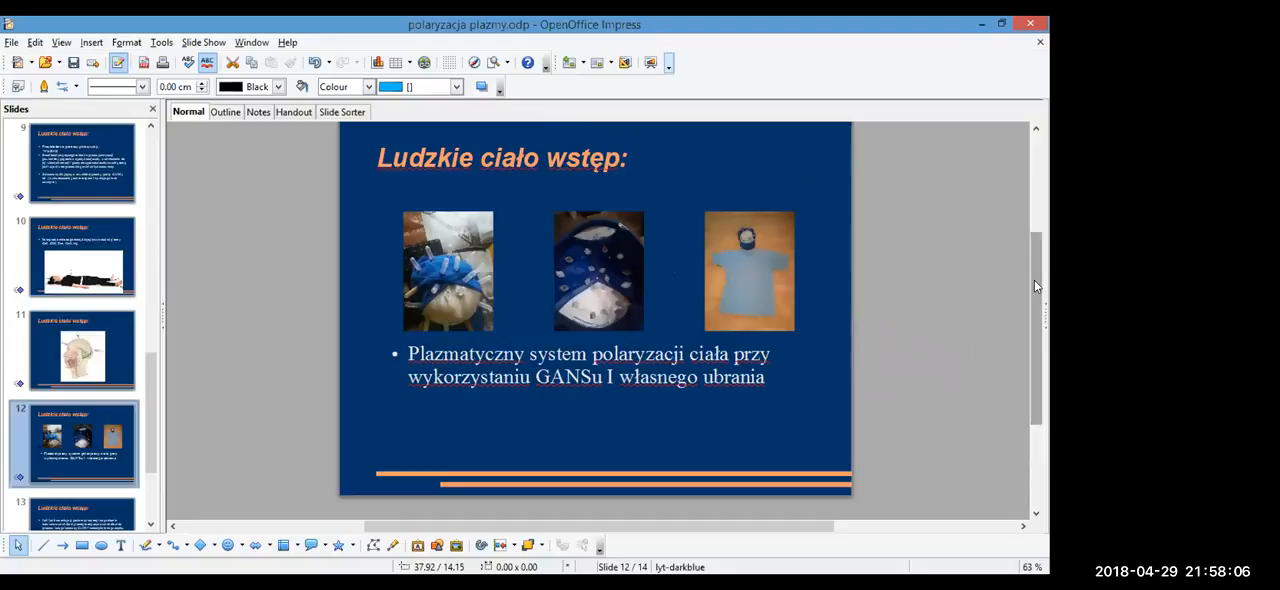
pyautogui.moveTo(770, 246)
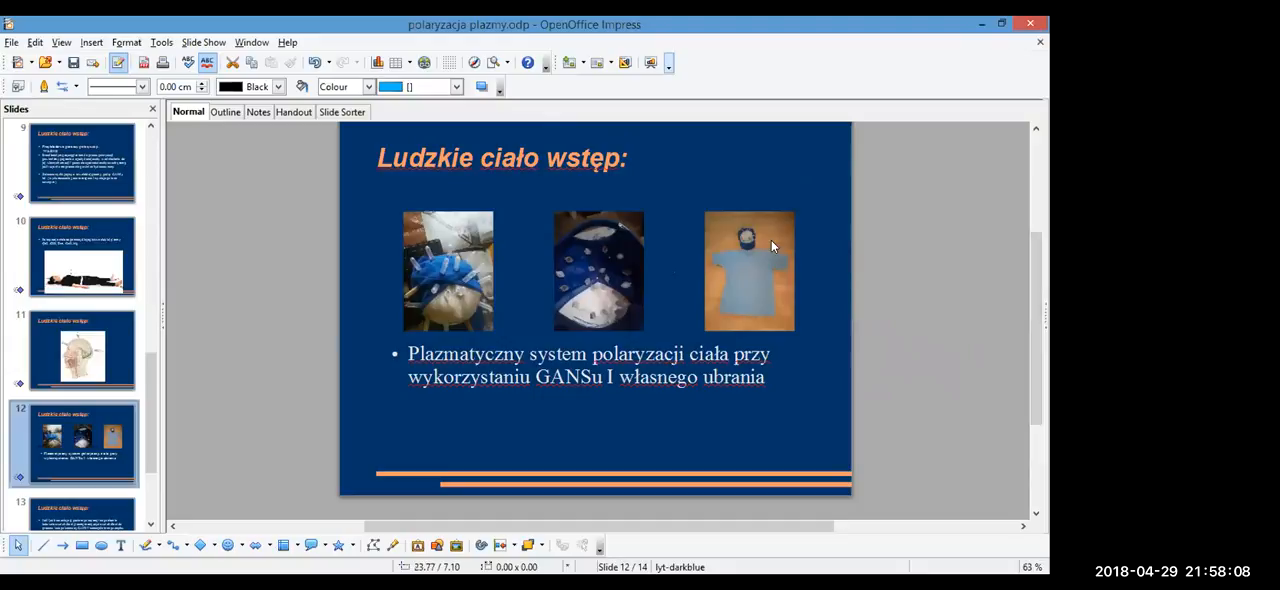
pyautogui.moveTo(778, 258)
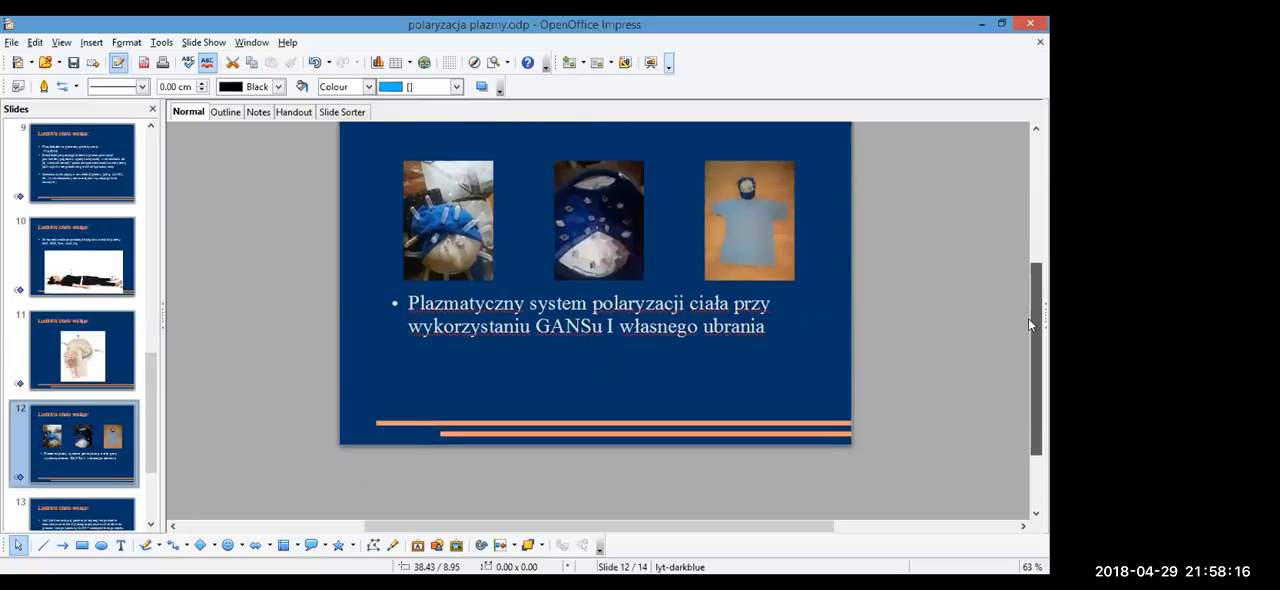
pyautogui.scroll(-3)
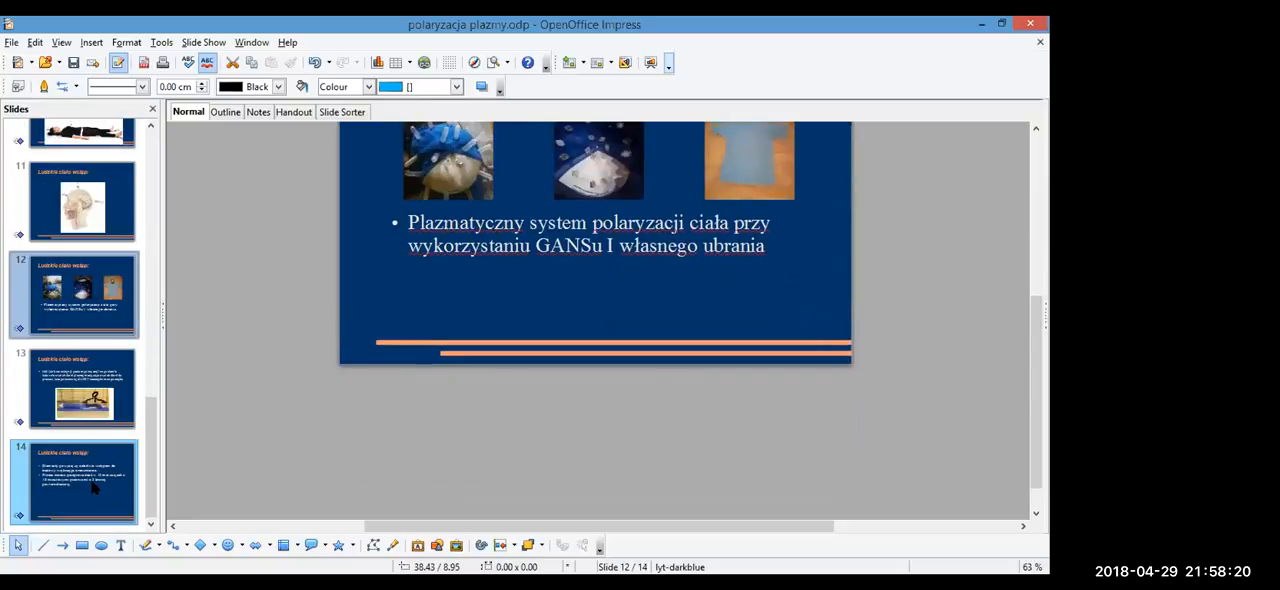
pyautogui.click(84, 484)
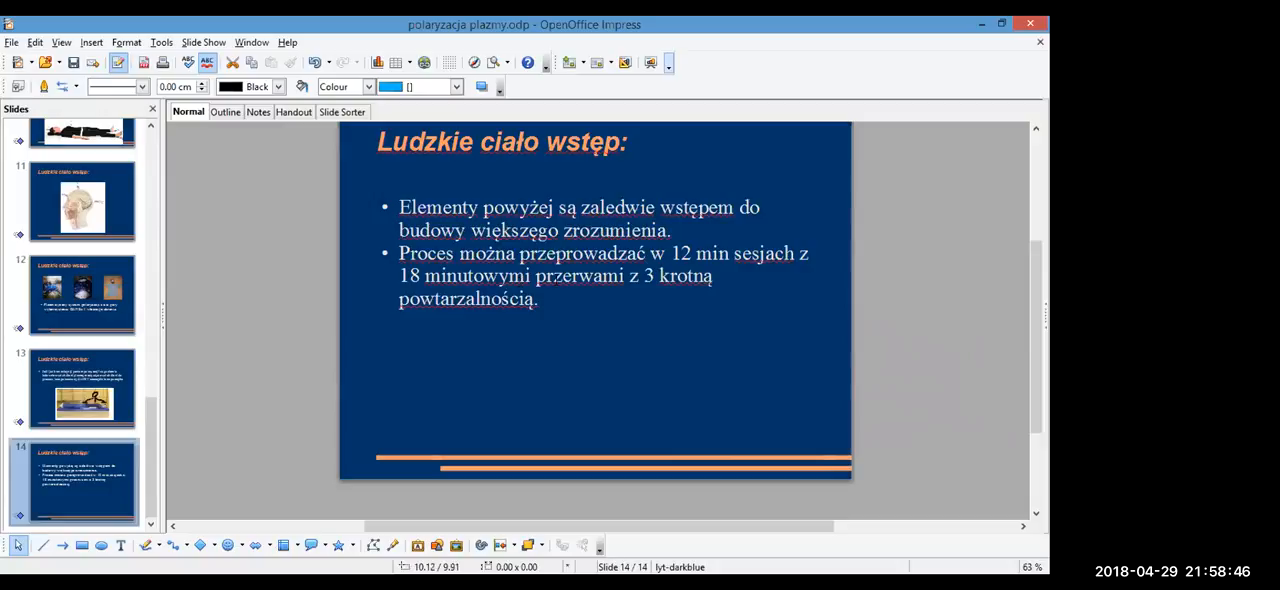
pyautogui.moveTo(670, 308)
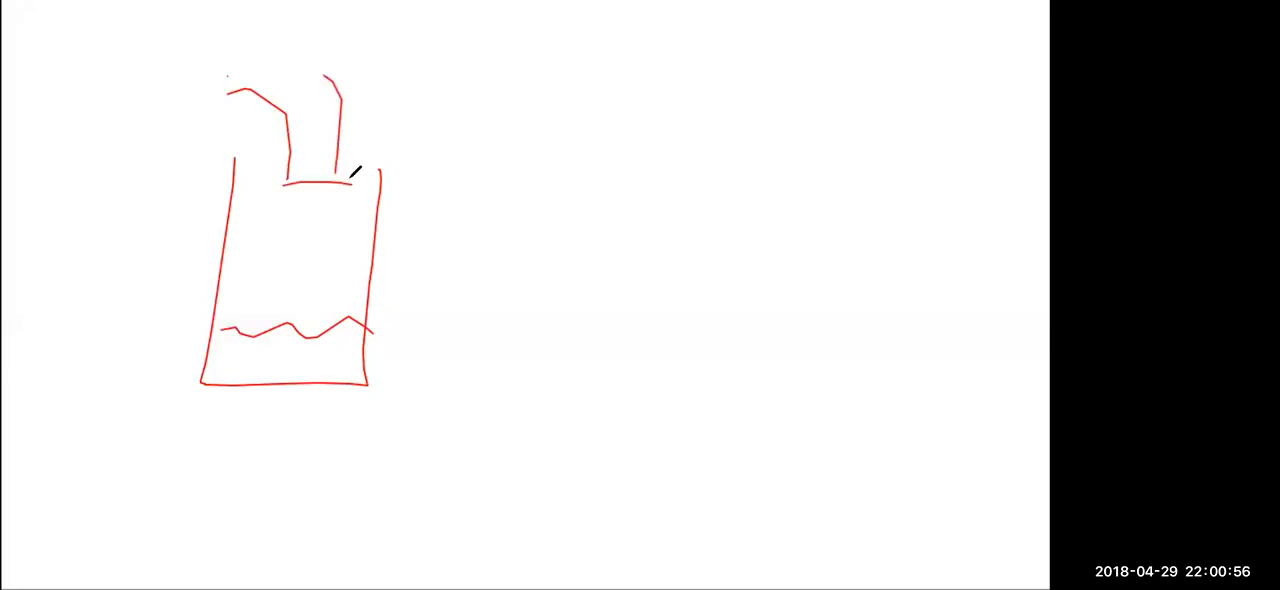
# Draw two red vertical lines with an arrowhead inside the chest outline, then blue spirals over and beside it
pyautogui.moveTo(304, 184); pyautogui.dragTo(304, 290)
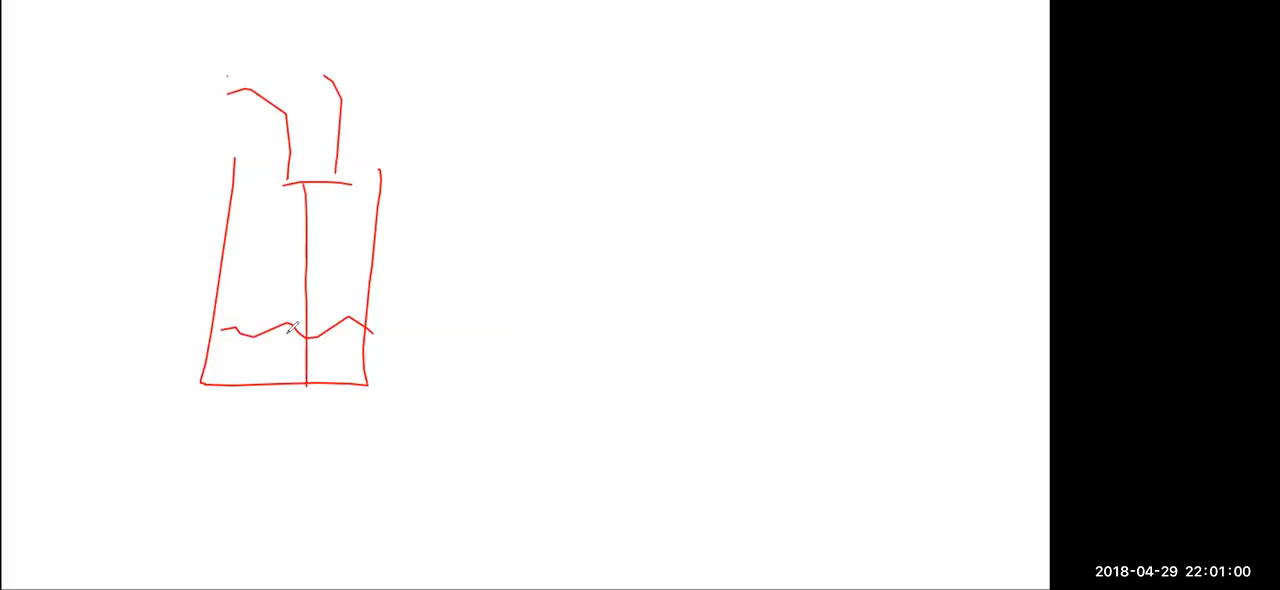
pyautogui.moveTo(304, 330); pyautogui.dragTo(304, 390)
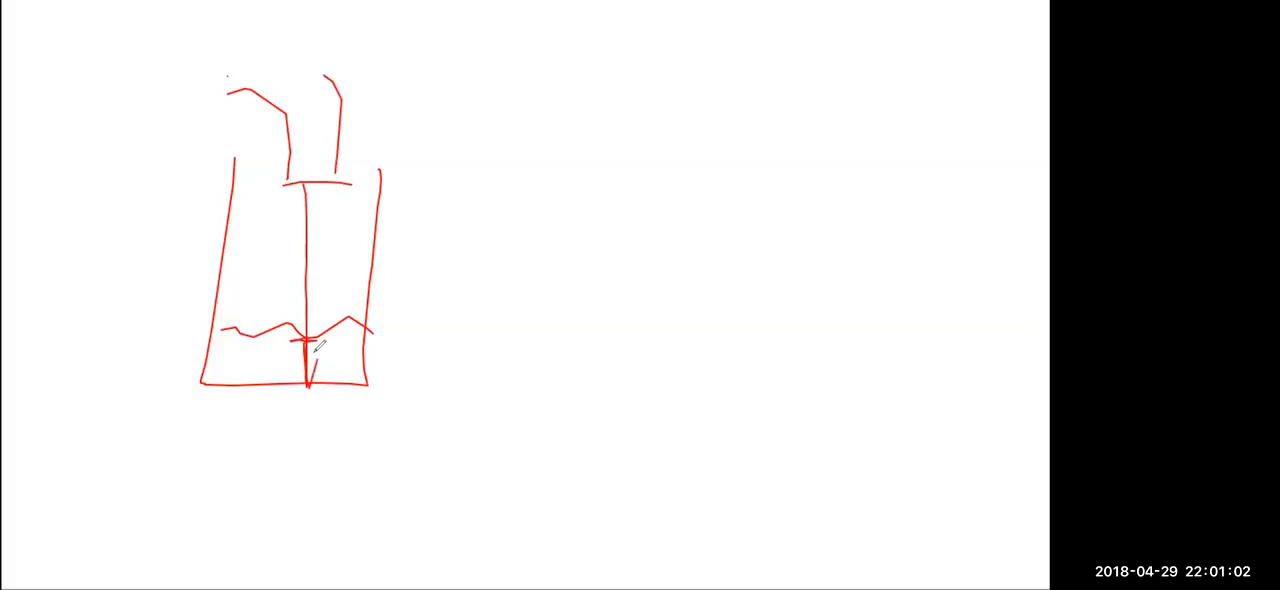
pyautogui.moveTo(258, 390); pyautogui.dragTo(262, 236)
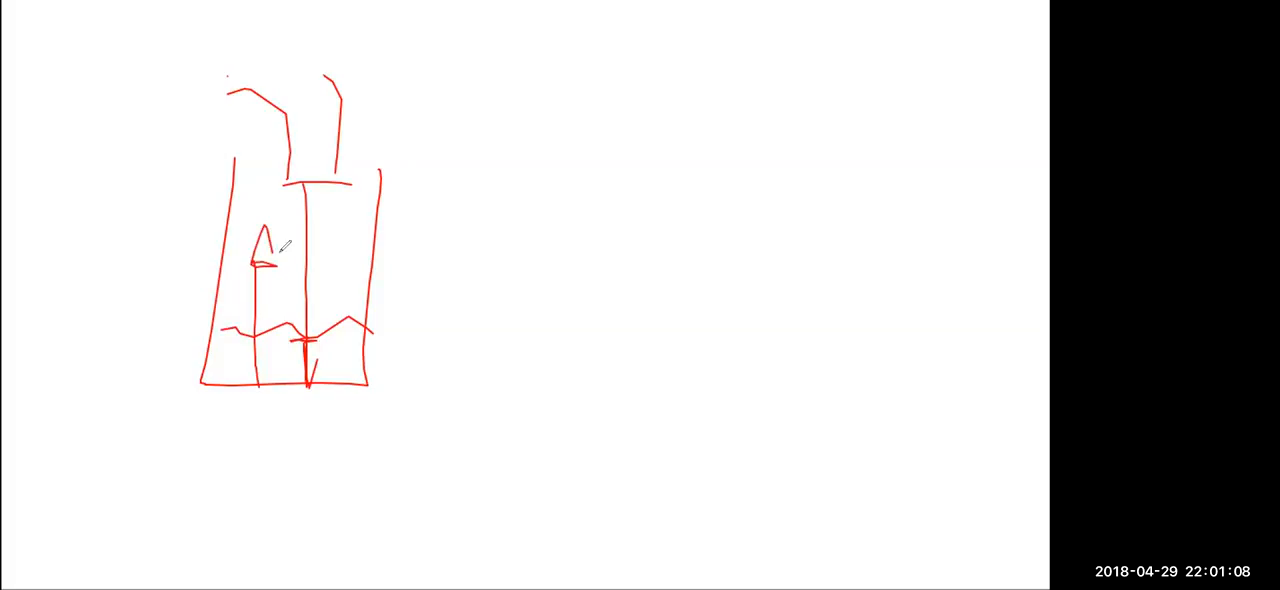
pyautogui.moveTo(270, 262); pyautogui.dragTo(340, 348)
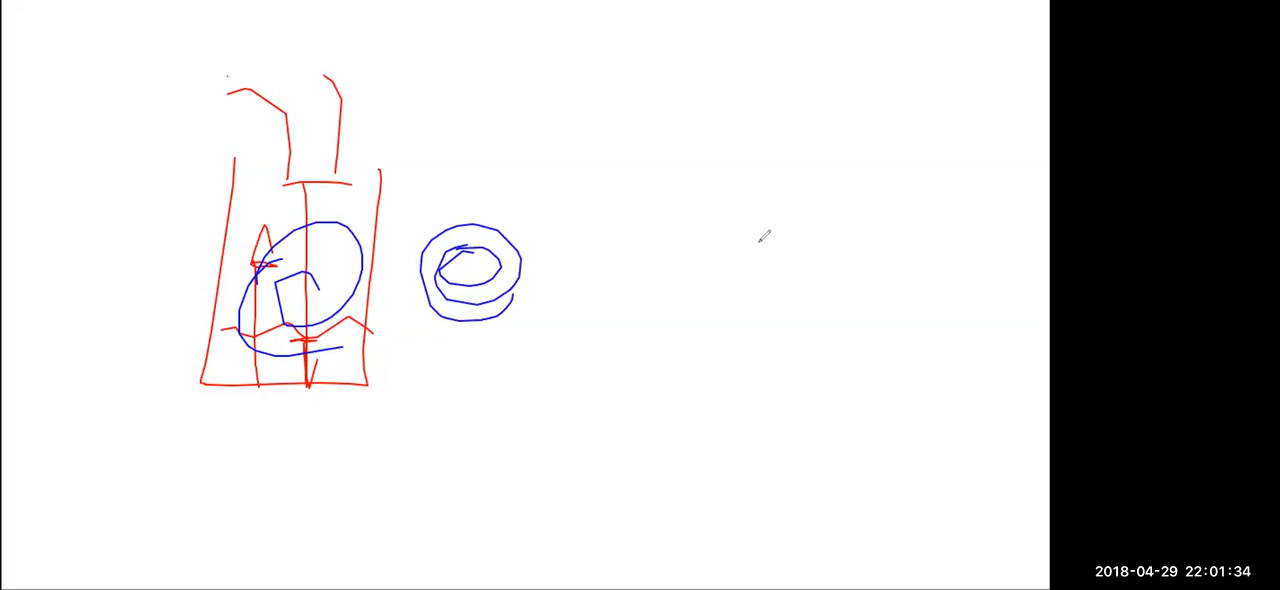
pyautogui.moveTo(836, 136)
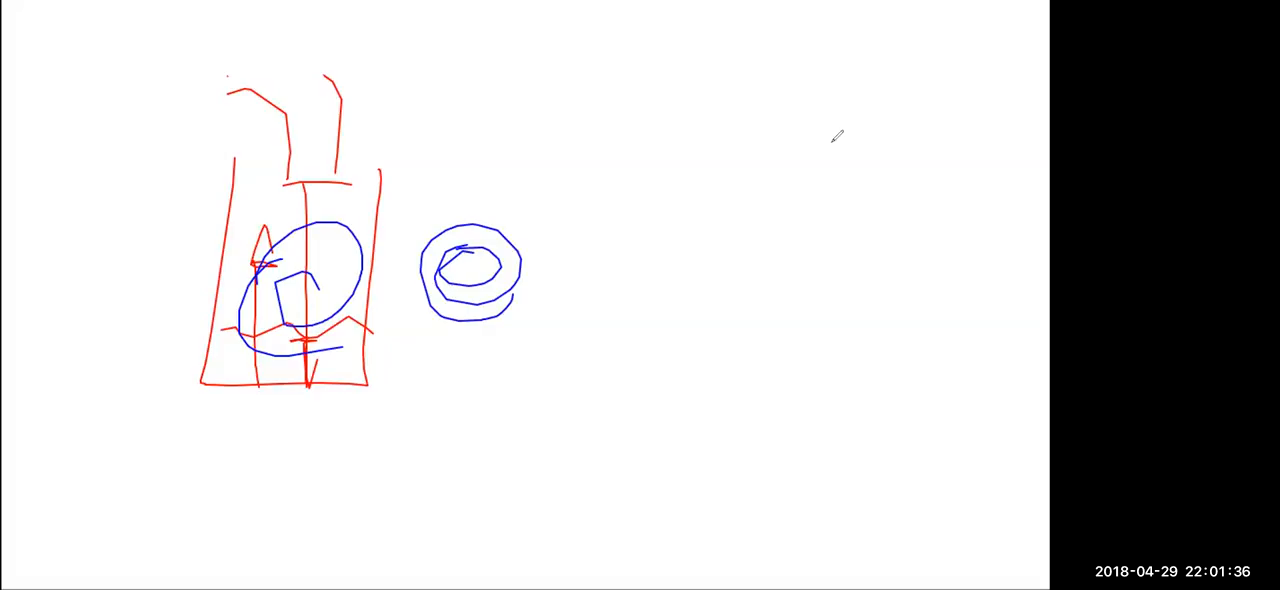
# Sketch a tall rectangle on the right with a bottom line, a downward arrow and extra strokes beside it
pyautogui.moveTo(764, 150); pyautogui.dragTo(836, 384)
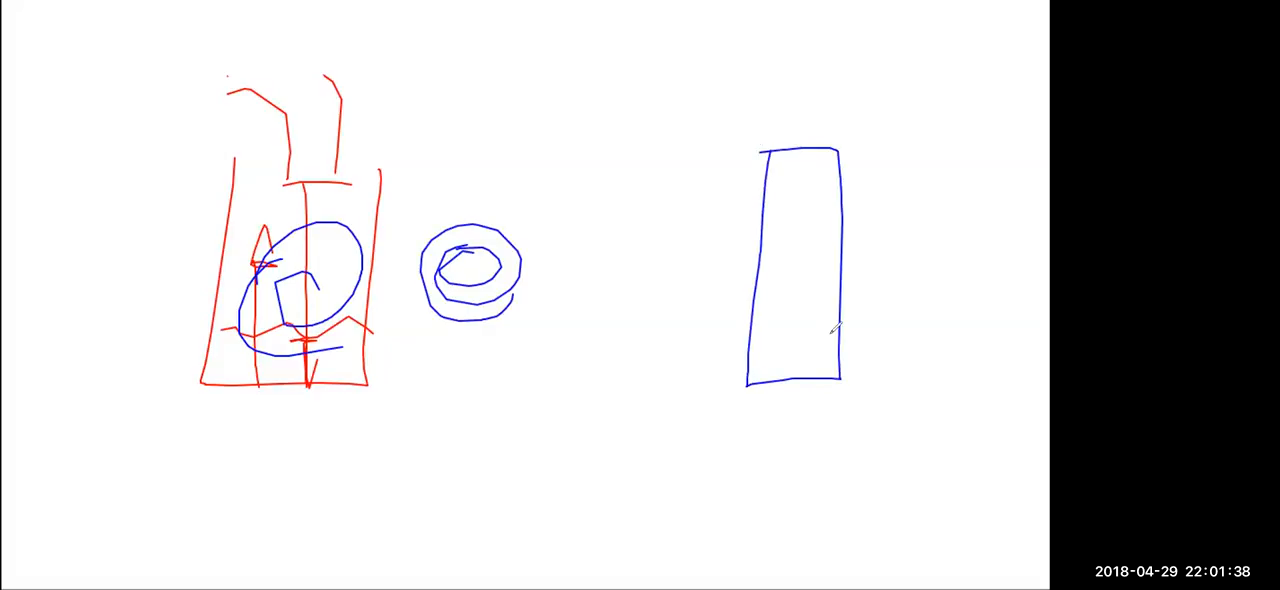
pyautogui.moveTo(760, 348); pyautogui.dragTo(836, 342)
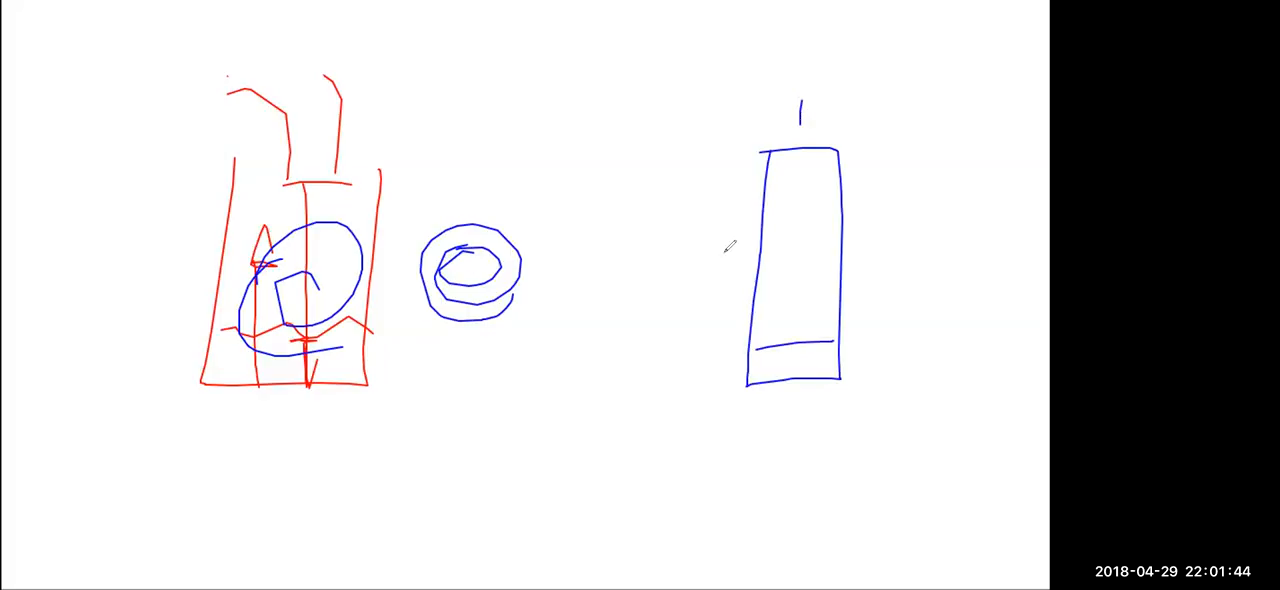
pyautogui.moveTo(720, 176); pyautogui.dragTo(710, 304)
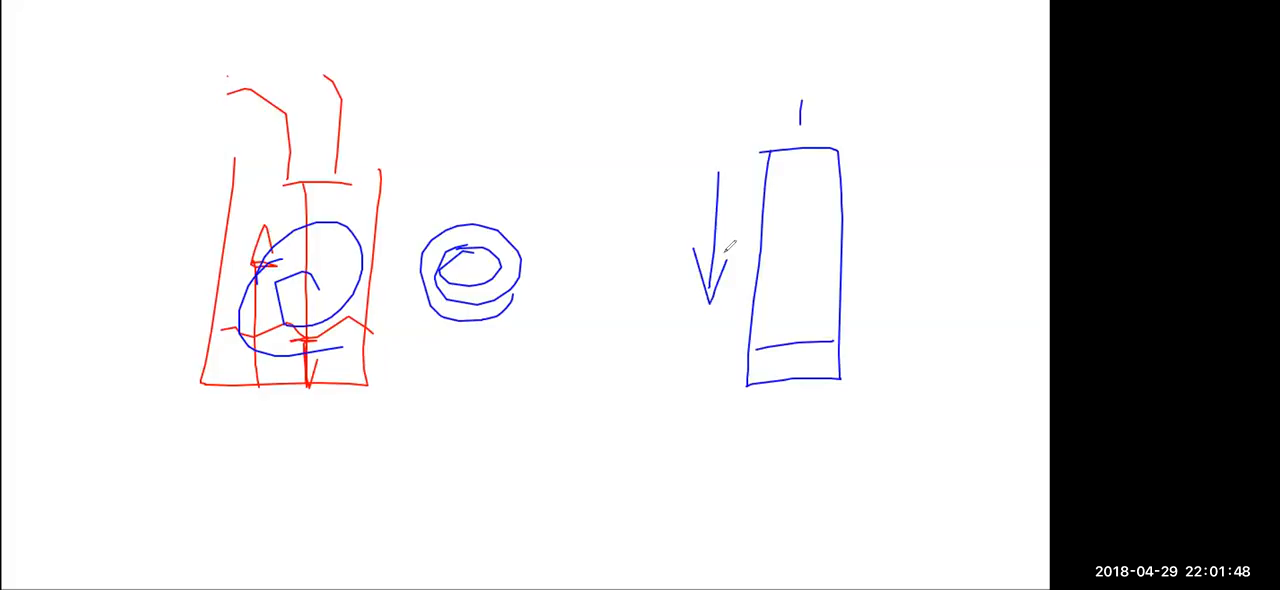
pyautogui.moveTo(776, 188); pyautogui.dragTo(840, 180)
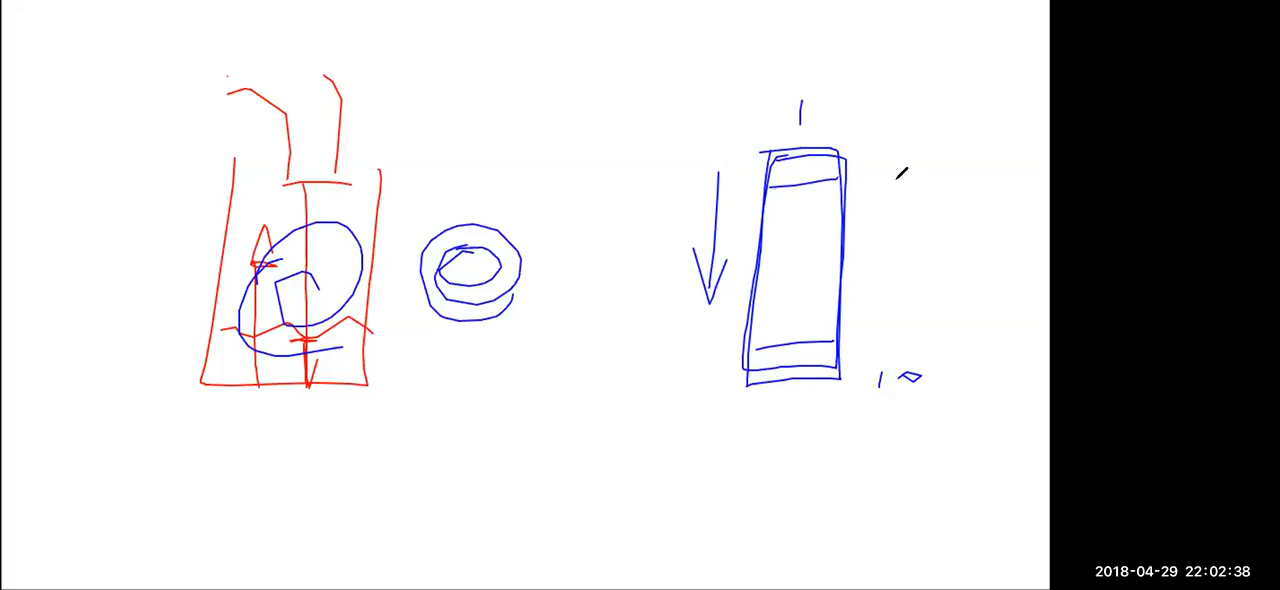
pyautogui.moveTo(904, 284); pyautogui.dragTo(904, 144)
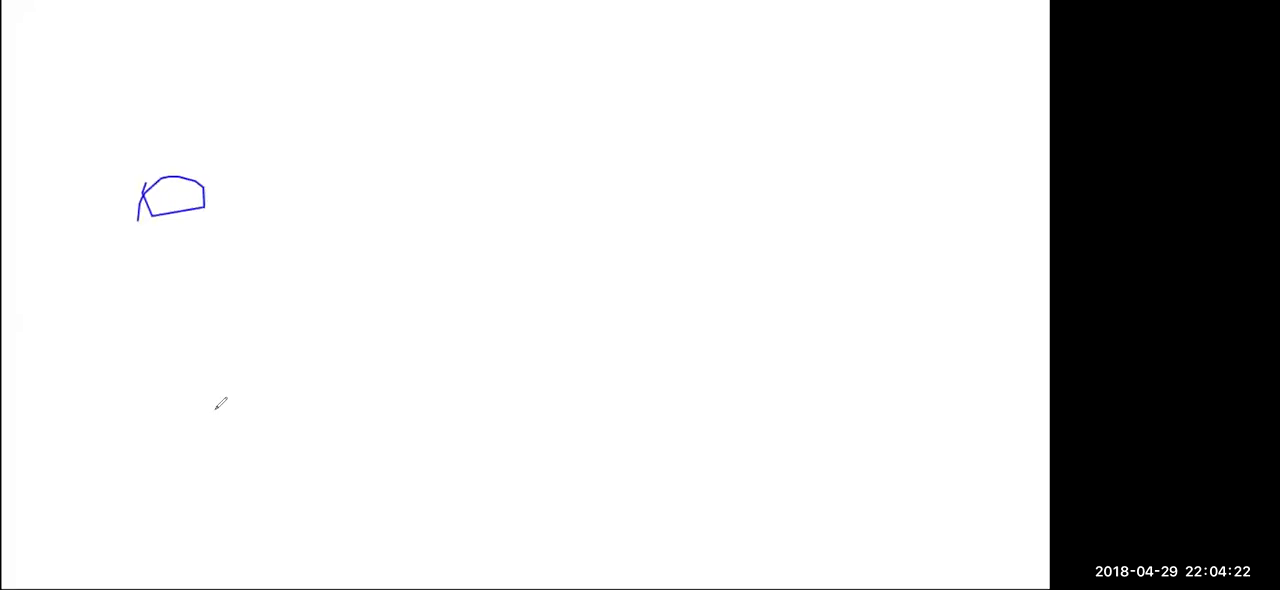
# Draw a stick figure under the helmet, a vertical line to its left and a tall rectangle at right
pyautogui.moveTo(184, 214); pyautogui.dragTo(210, 424)
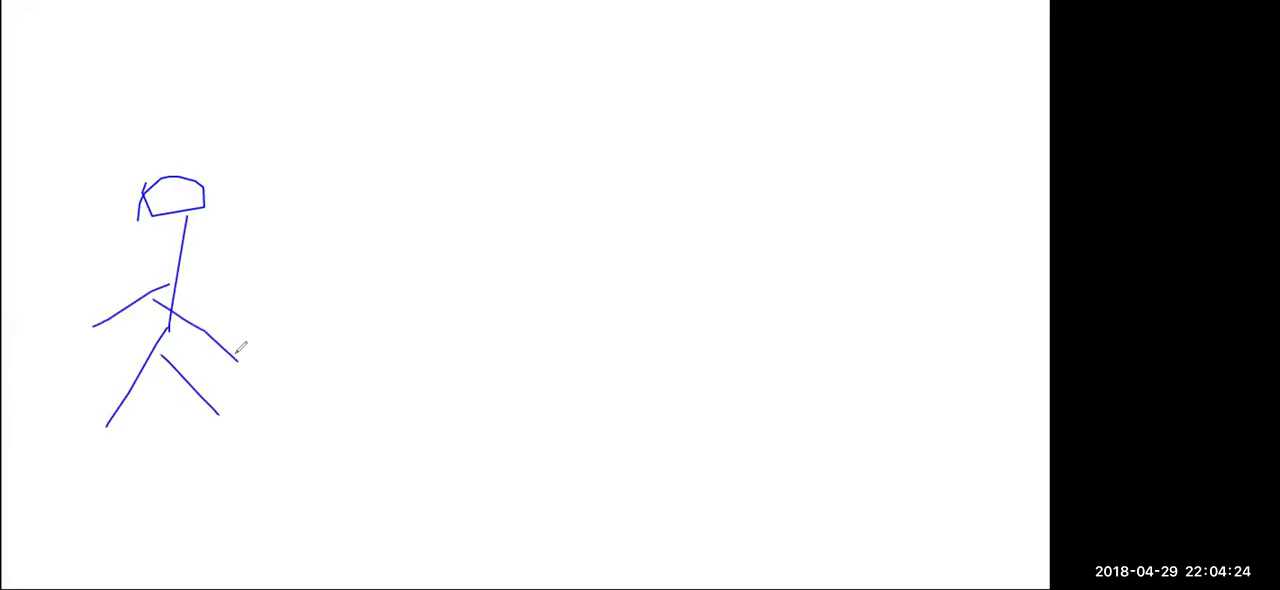
pyautogui.moveTo(88, 190); pyautogui.dragTo(72, 378)
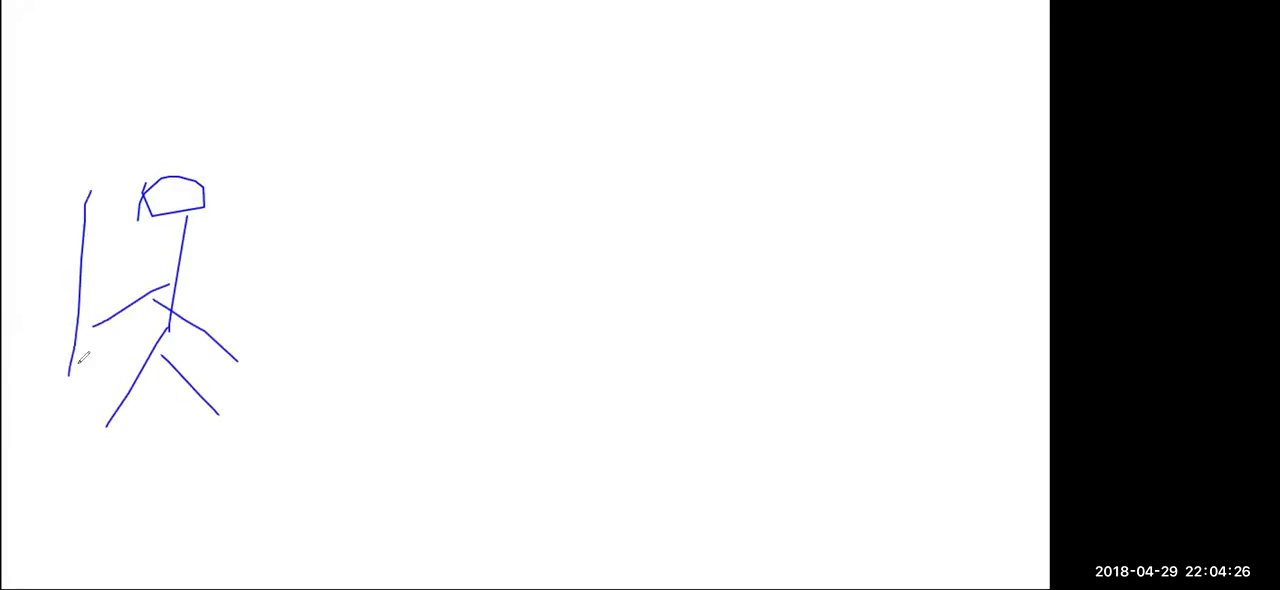
pyautogui.moveTo(70, 350); pyautogui.dragTo(62, 430)
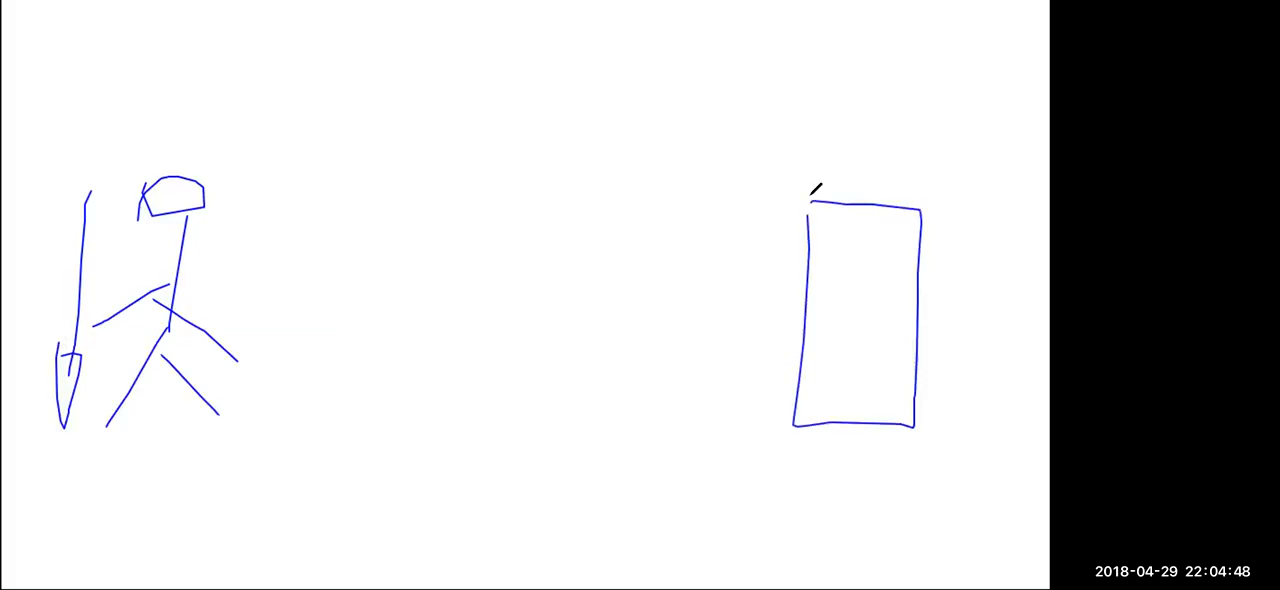
pyautogui.moveTo(240, 204)
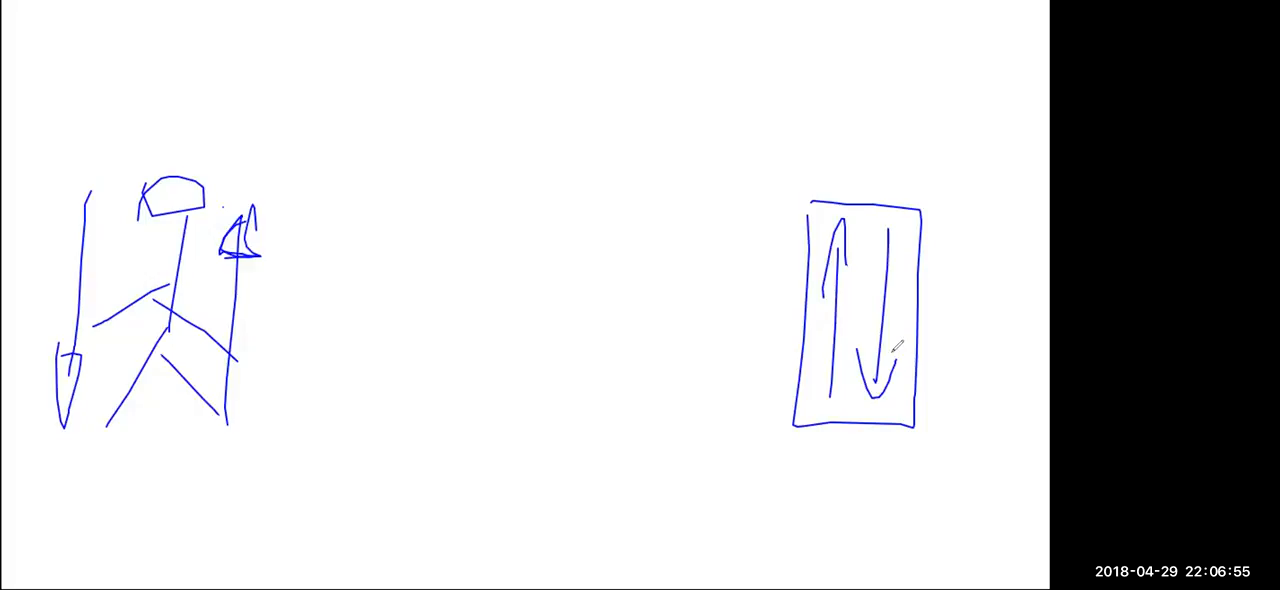
# Draw long diagonal pen strokes forming a V and zigzag, with a horizontal line crossing them
pyautogui.moveTo(258, 340); pyautogui.dragTo(260, 384)
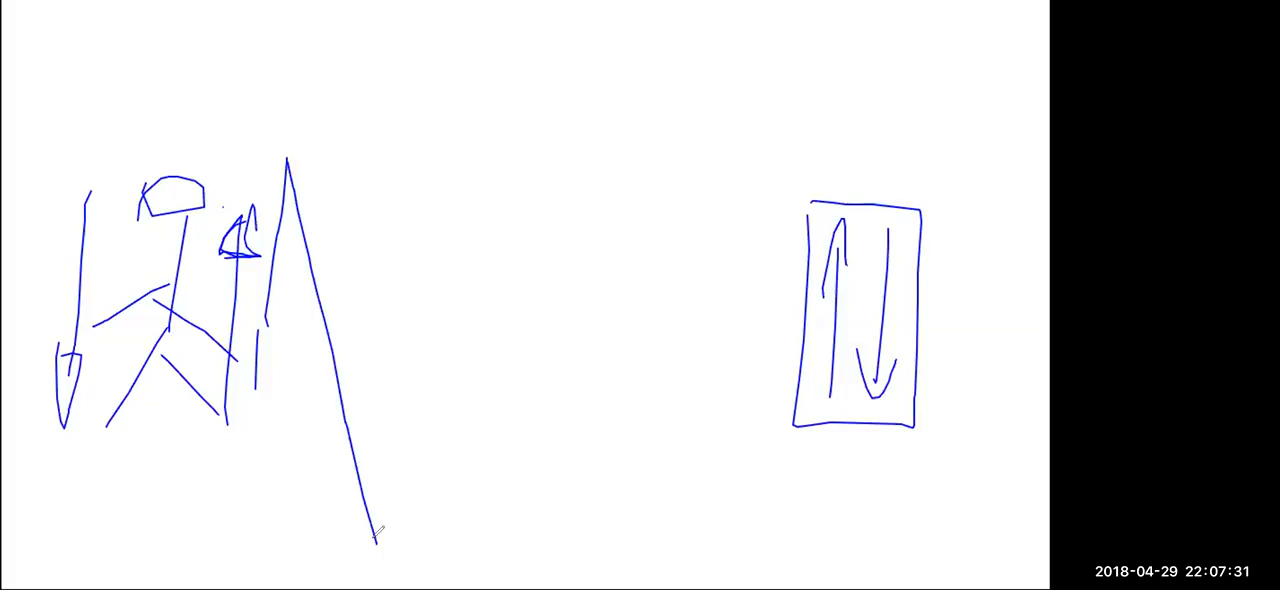
pyautogui.moveTo(284, 144); pyautogui.dragTo(264, 400)
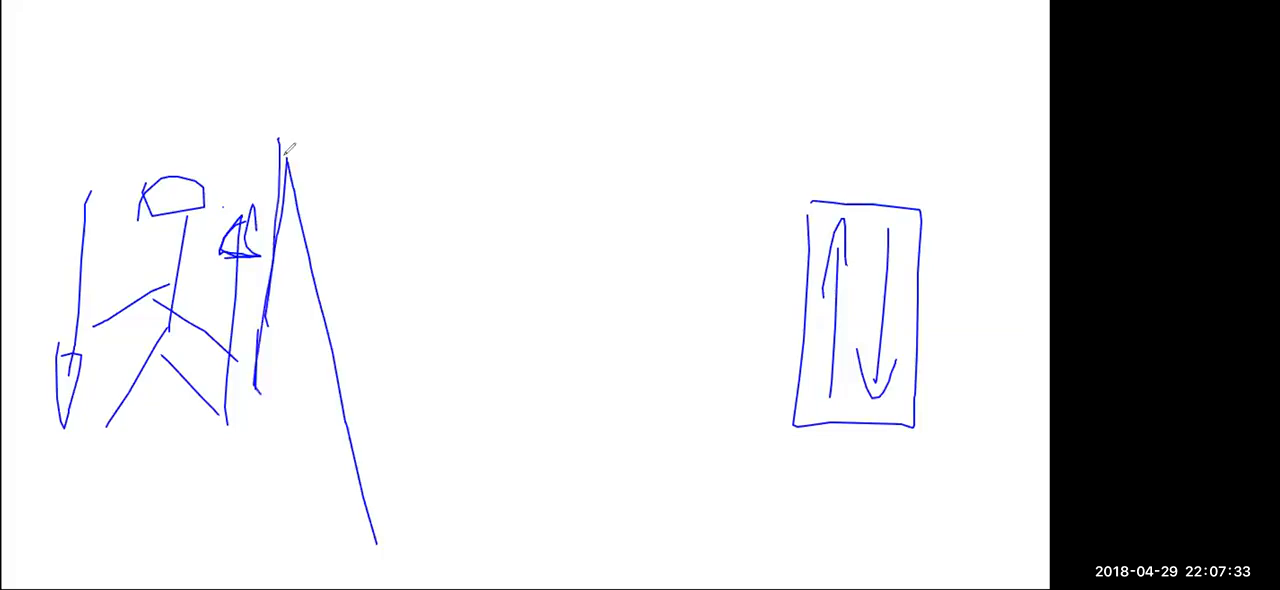
pyautogui.moveTo(444, 330)
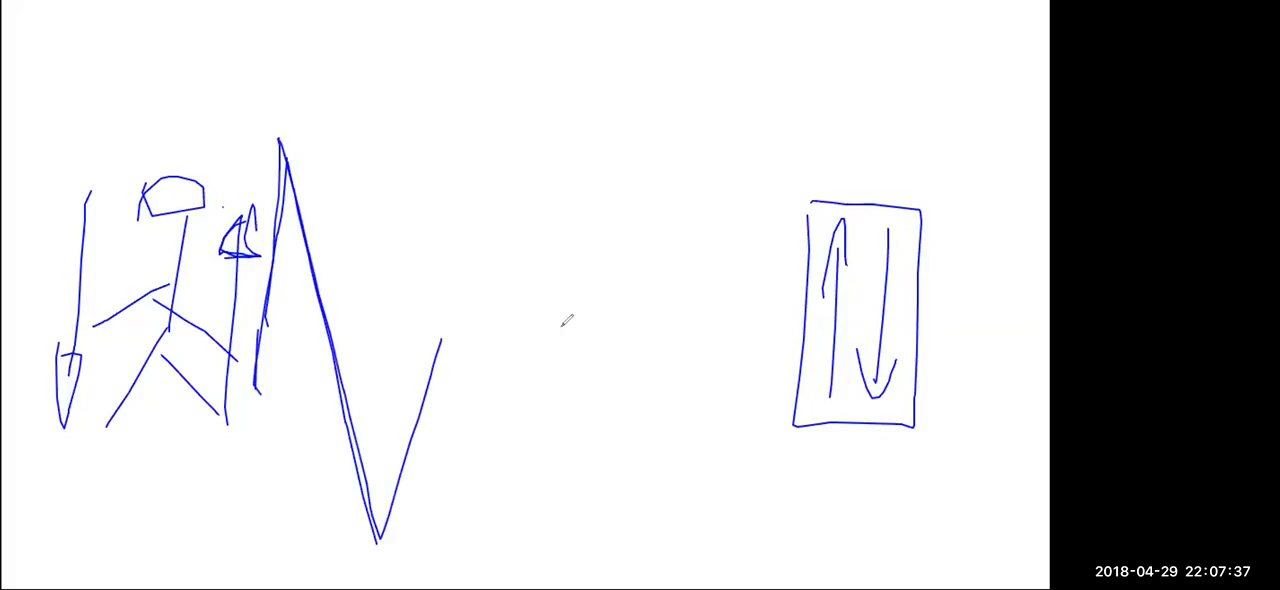
pyautogui.moveTo(190, 390); pyautogui.dragTo(564, 336)
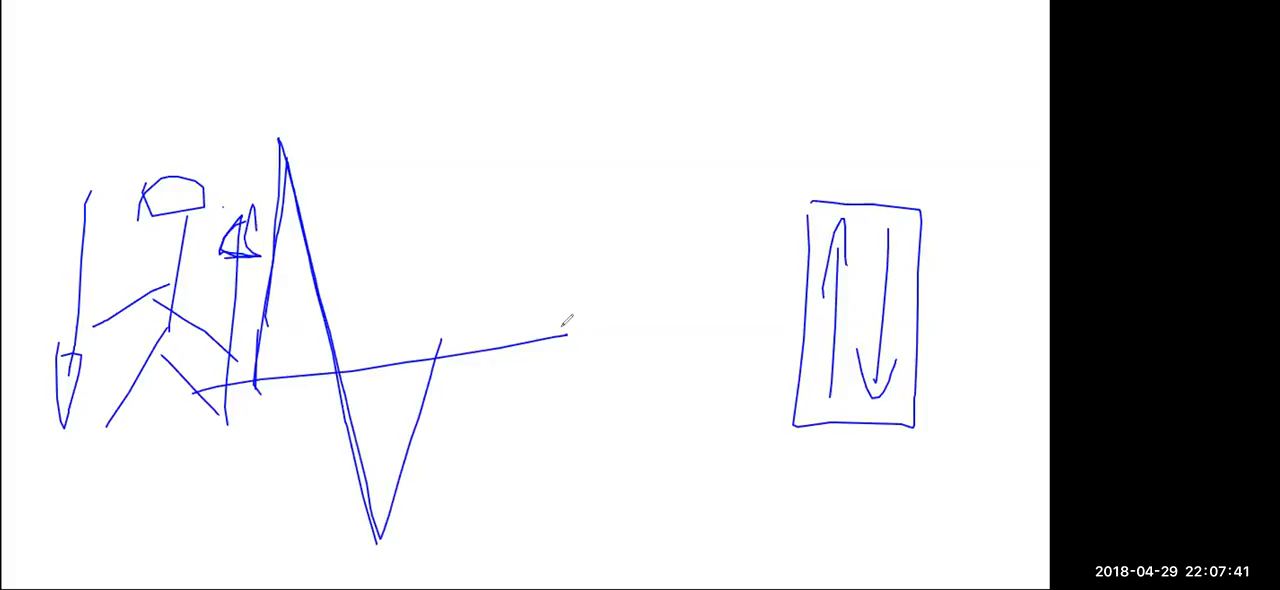
pyautogui.moveTo(436, 350); pyautogui.dragTo(504, 136)
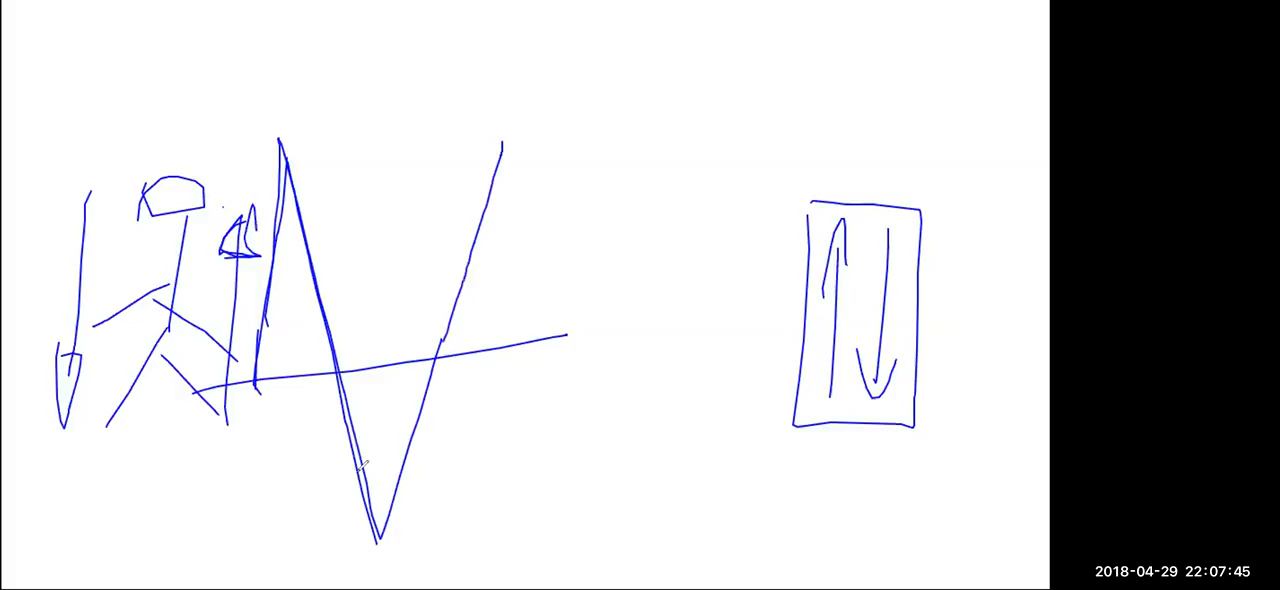
pyautogui.moveTo(440, 360); pyautogui.dragTo(376, 530)
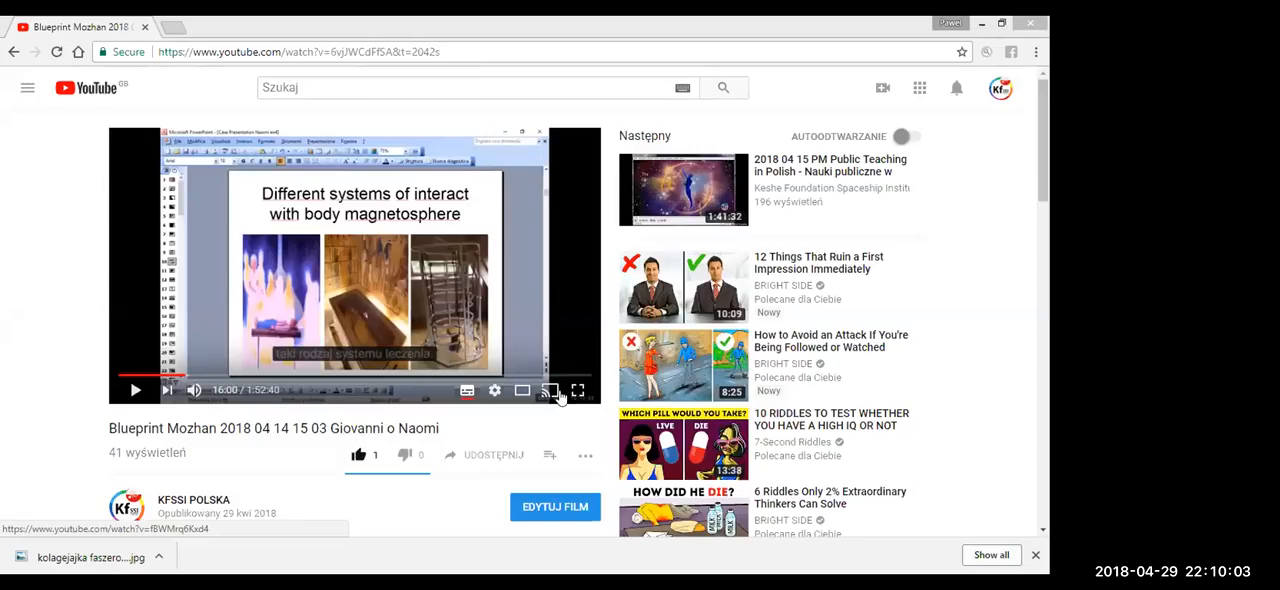
pyautogui.moveTo(578, 388)
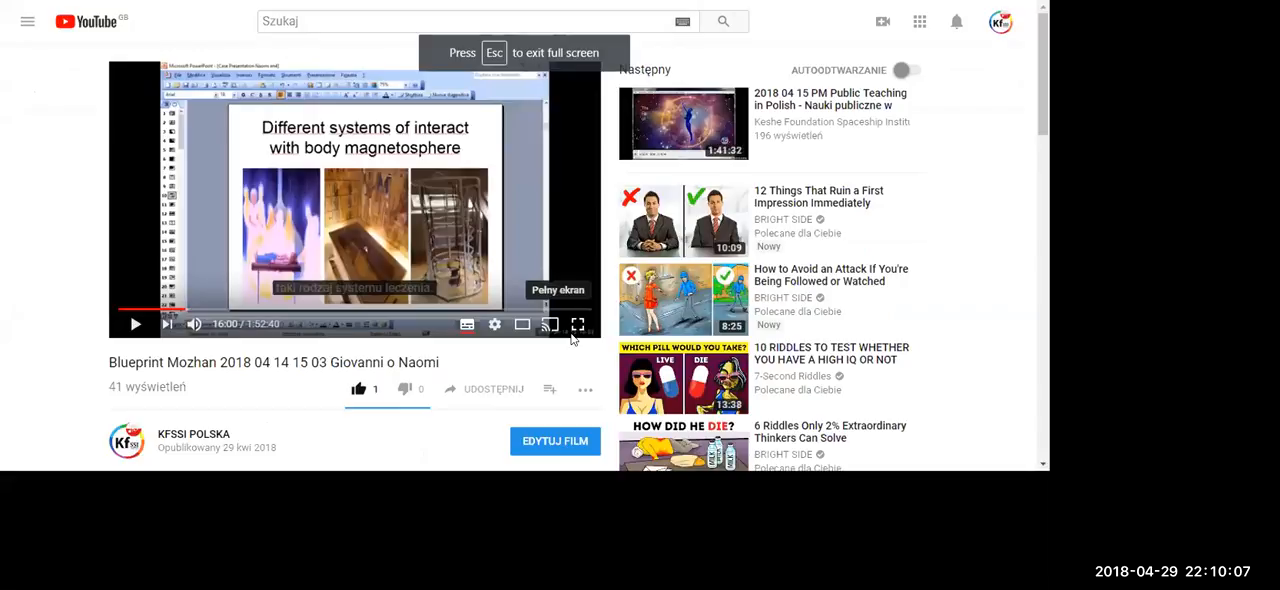
# Enlarge the lecture video to fill the whole screen
pyautogui.click(578, 324)
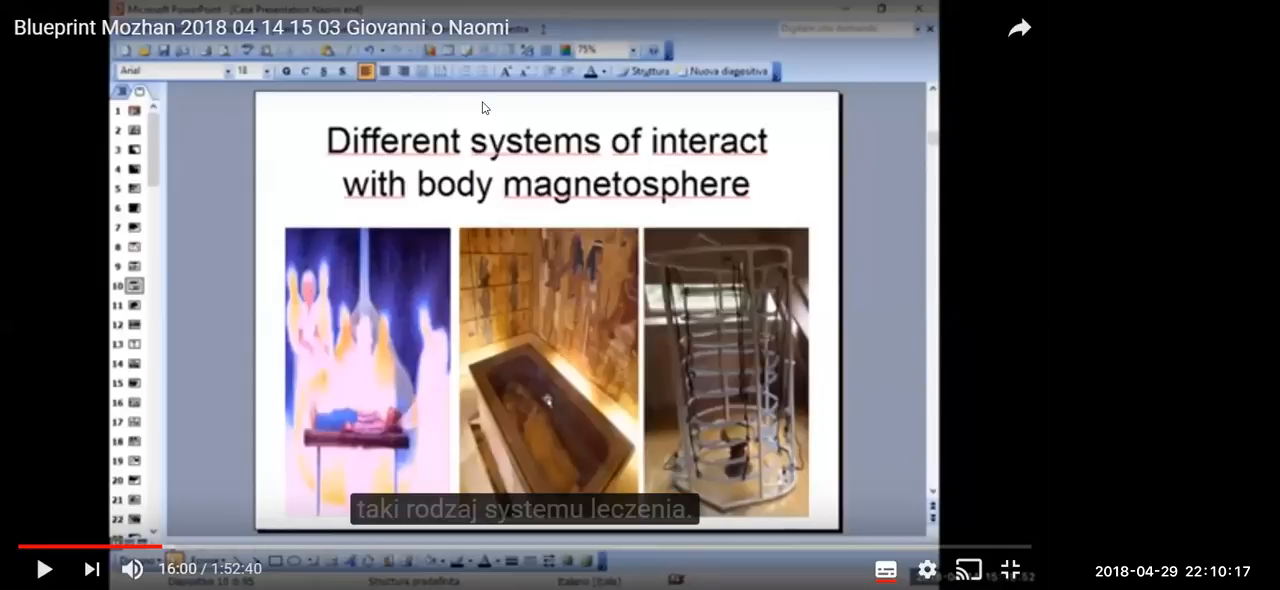
pyautogui.moveTo(522, 228)
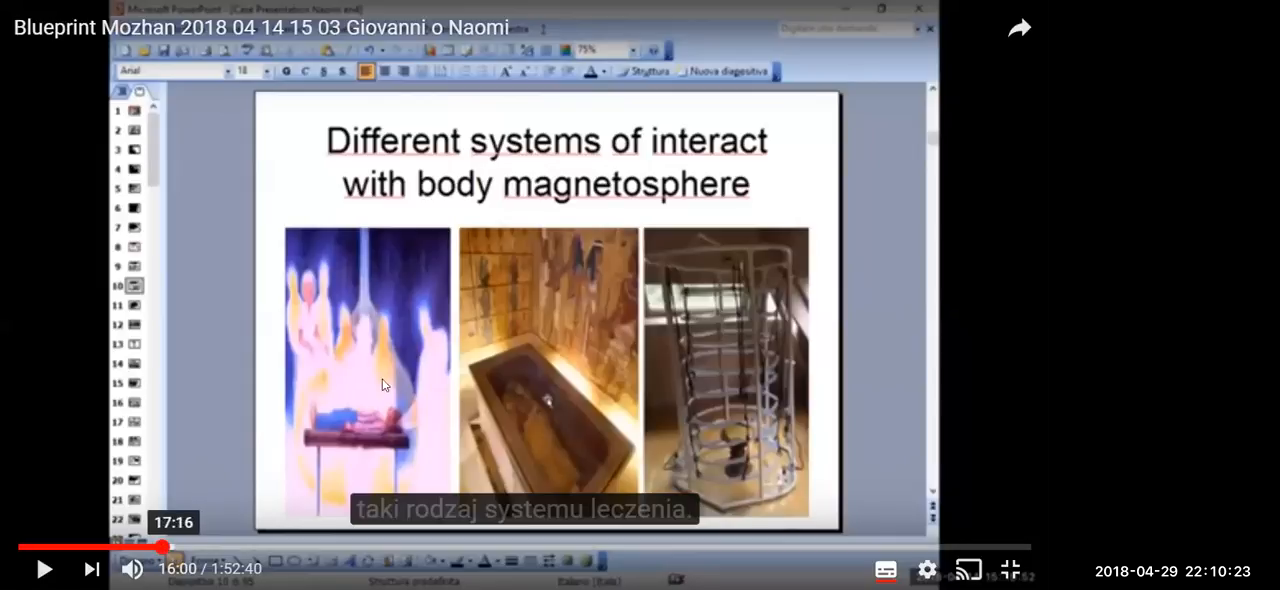
pyautogui.moveTo(504, 316)
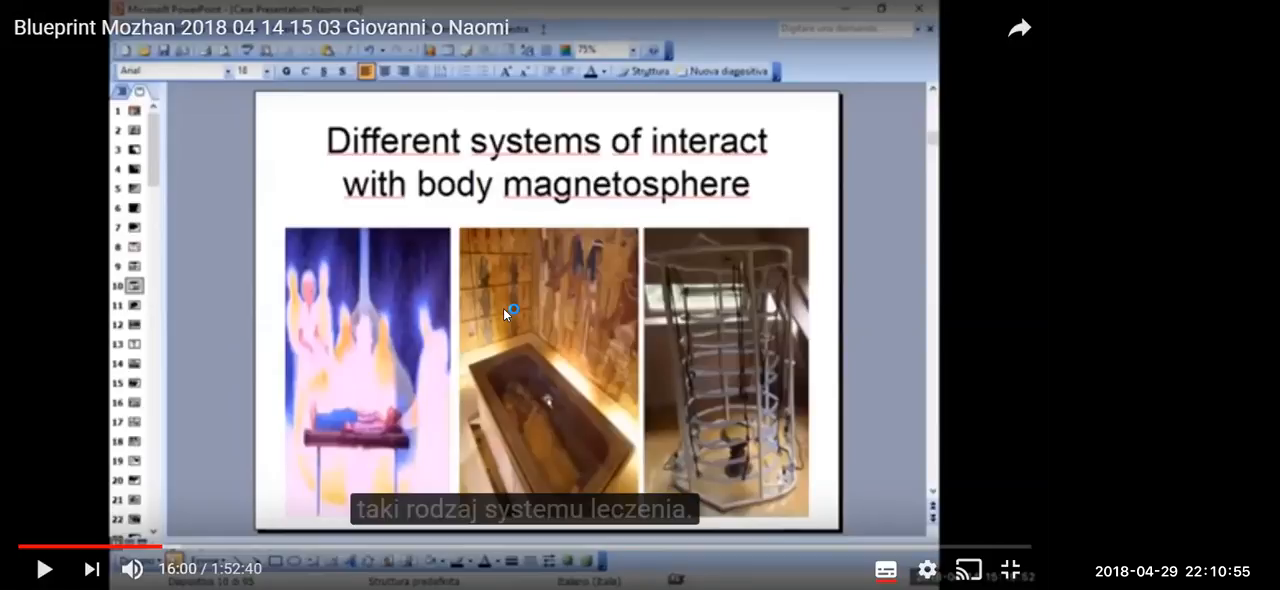
pyautogui.moveTo(612, 268)
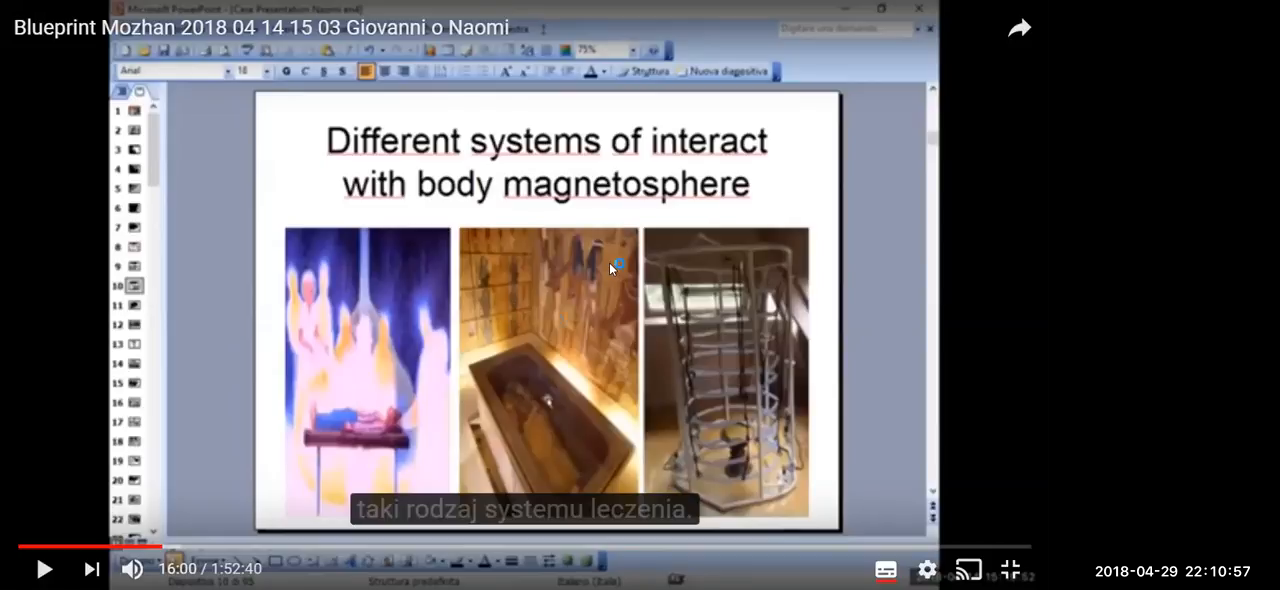
pyautogui.moveTo(588, 410)
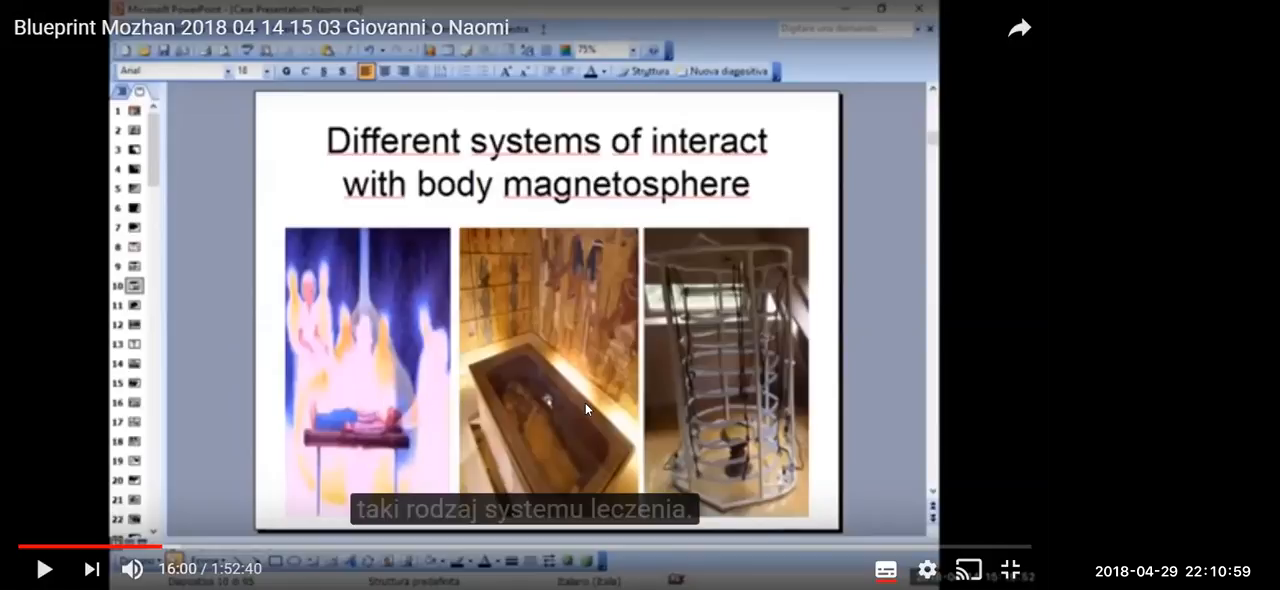
pyautogui.moveTo(492, 420)
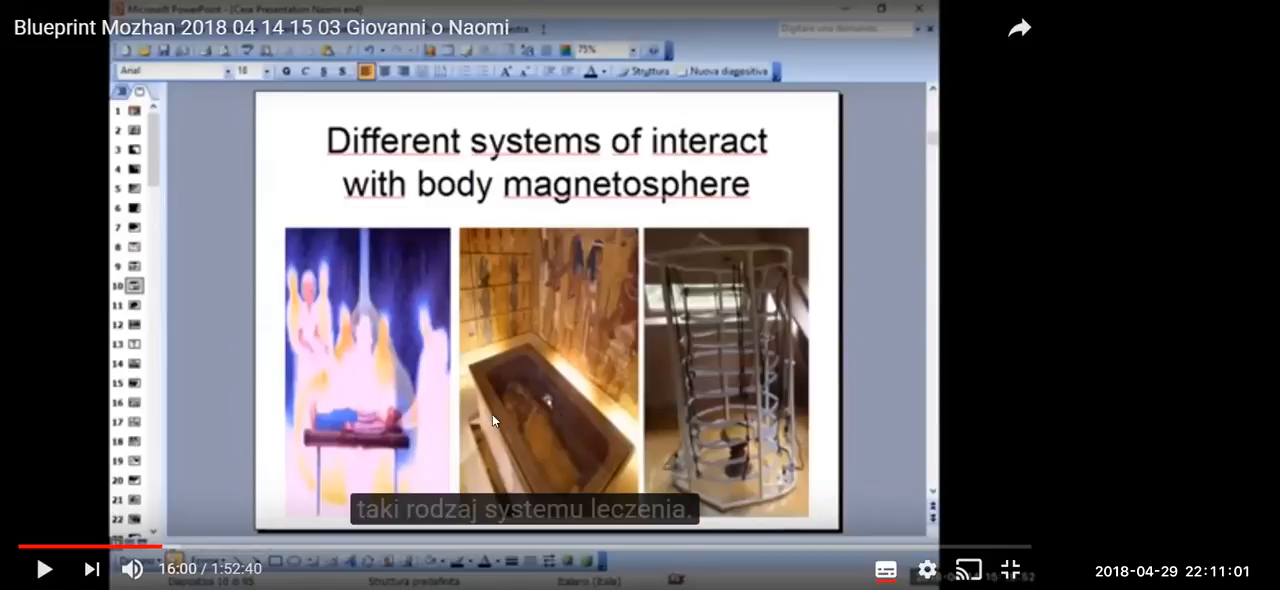
pyautogui.moveTo(372, 400)
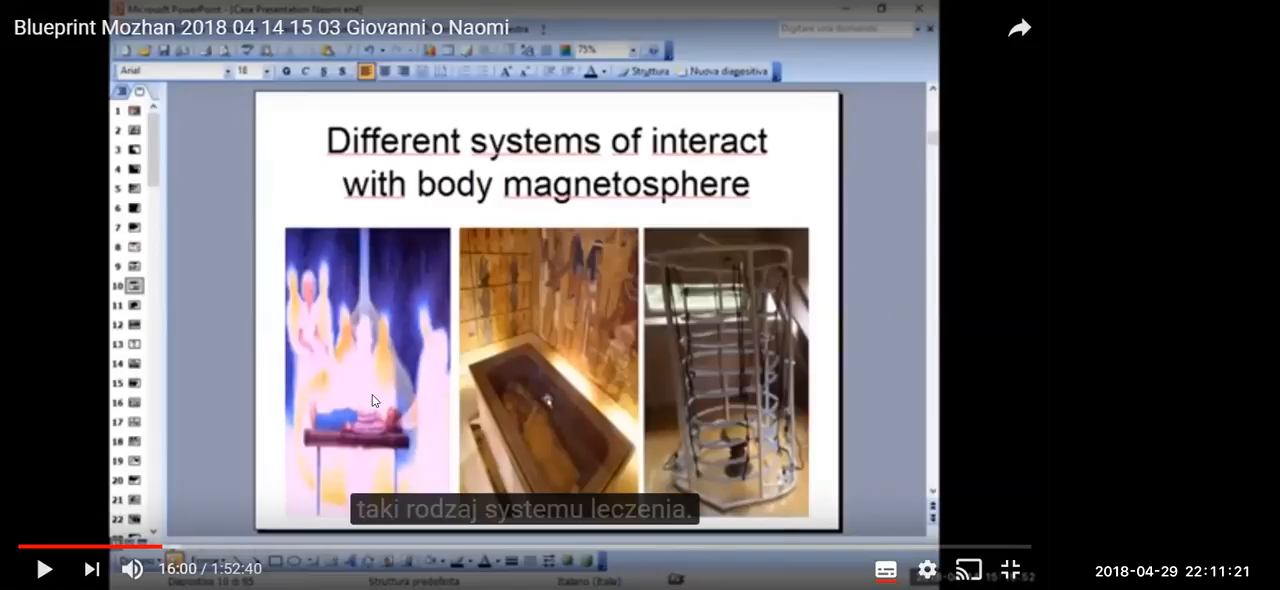
pyautogui.moveTo(564, 408)
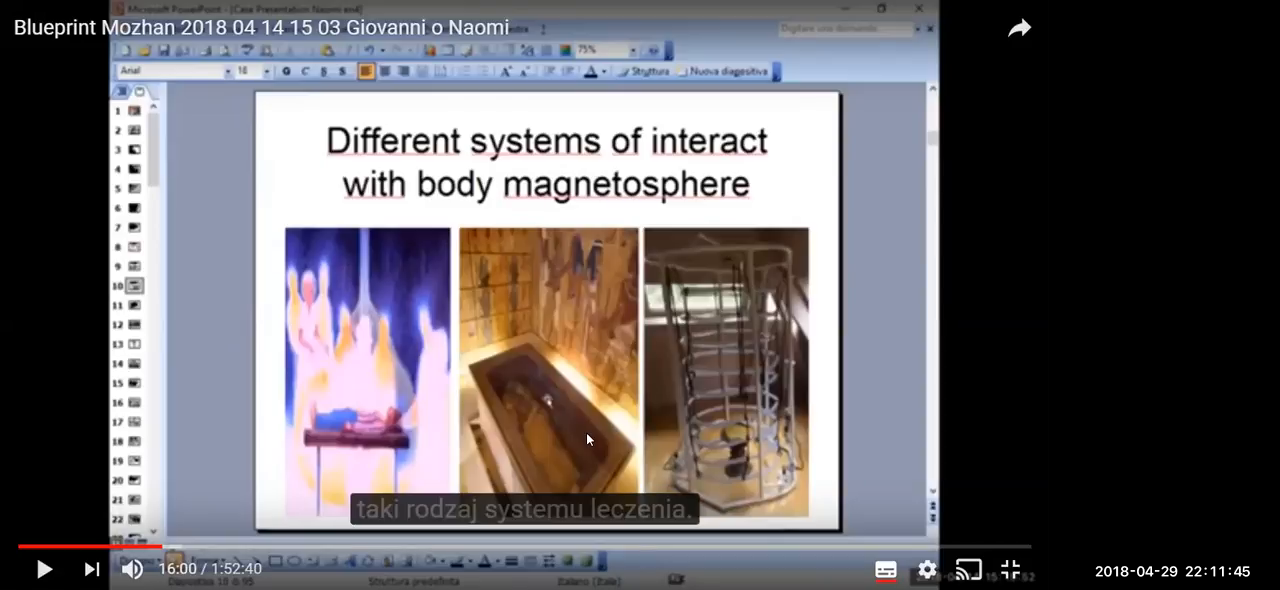
pyautogui.moveTo(300, 72)
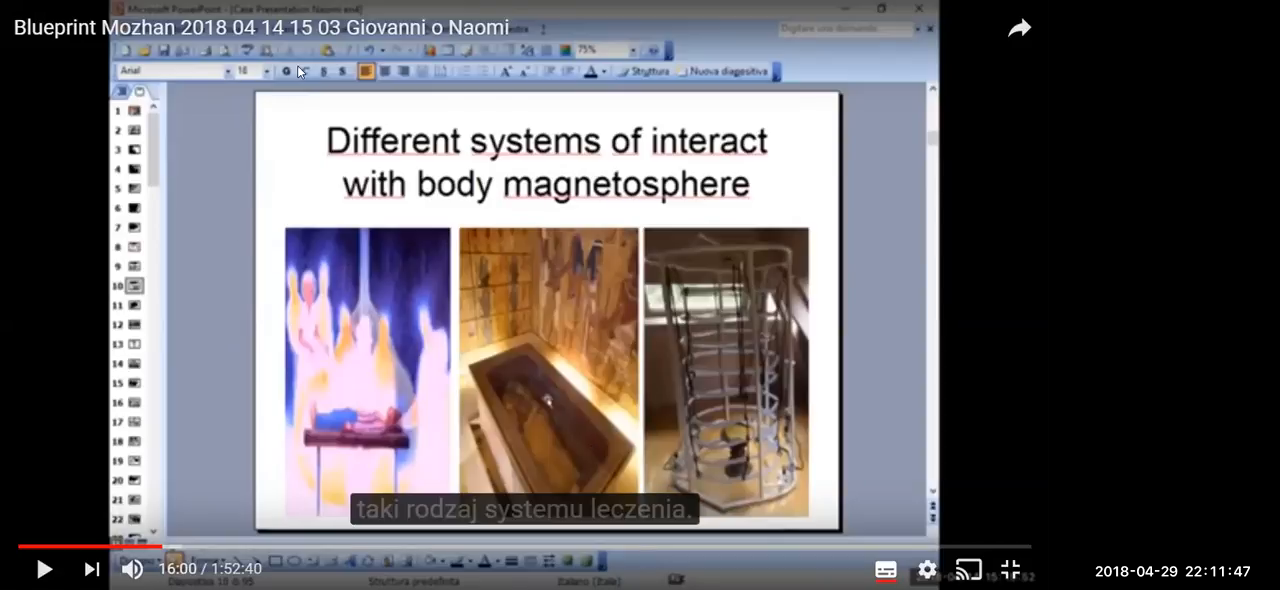
pyautogui.moveTo(464, 72)
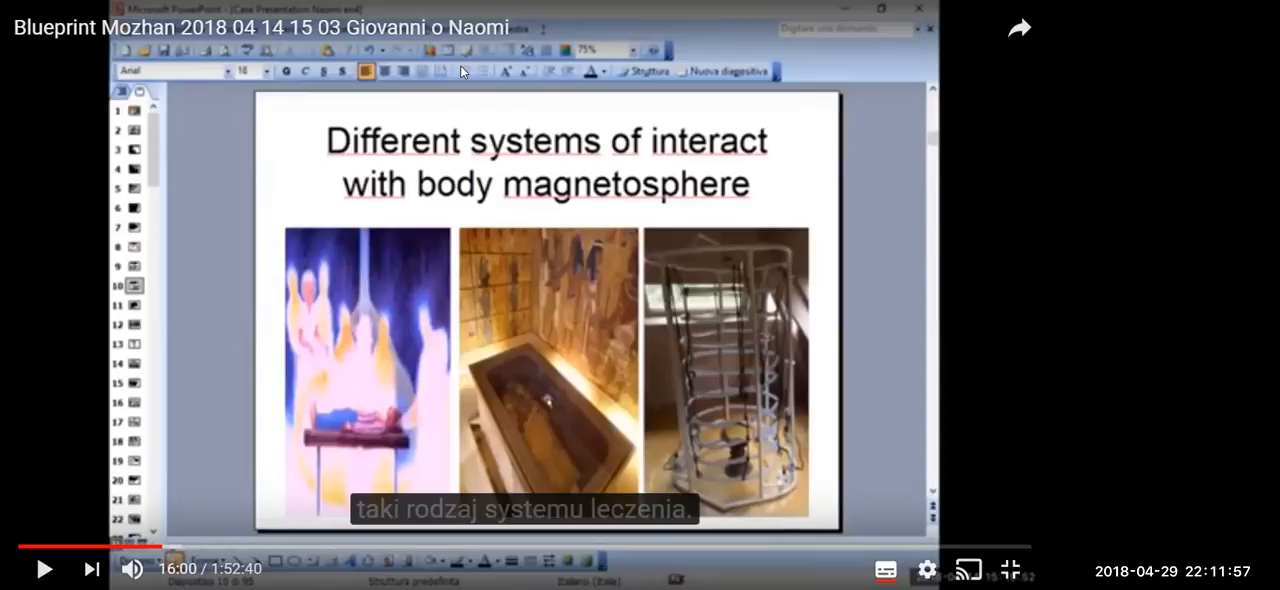
pyautogui.moveTo(604, 242)
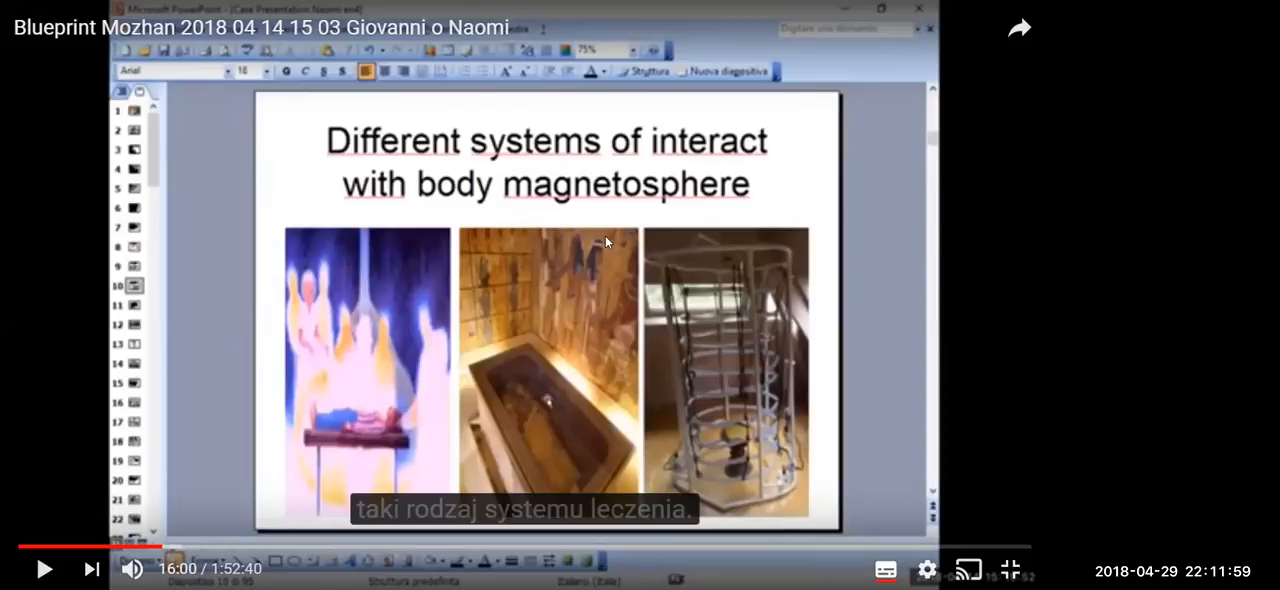
pyautogui.moveTo(556, 418)
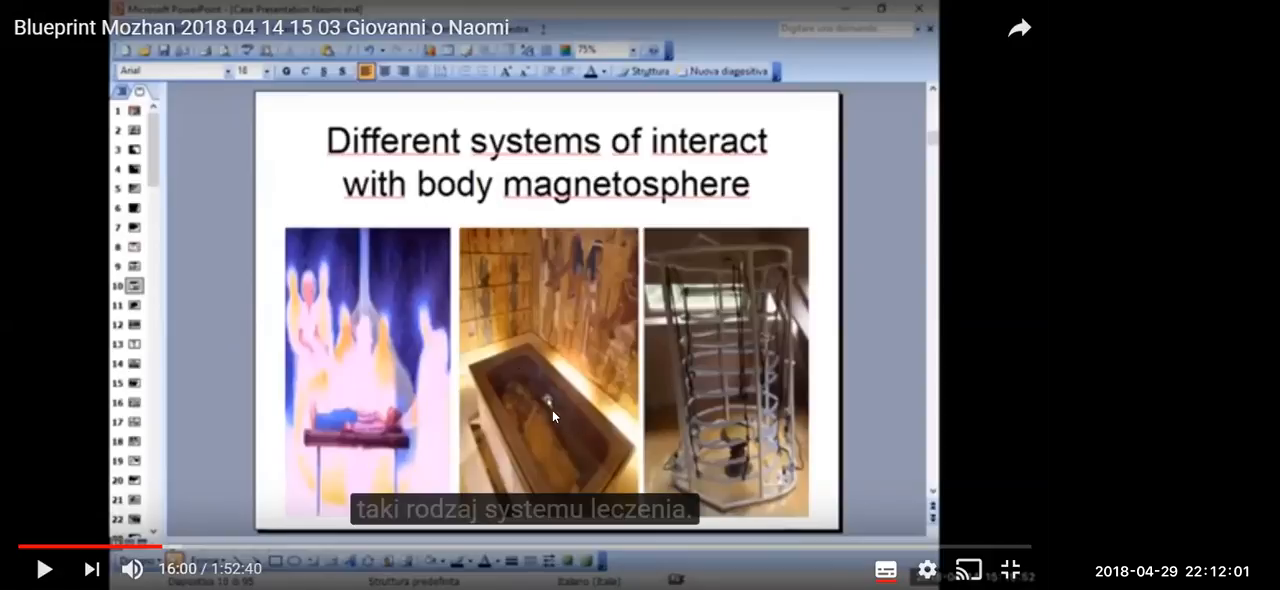
pyautogui.moveTo(764, 404)
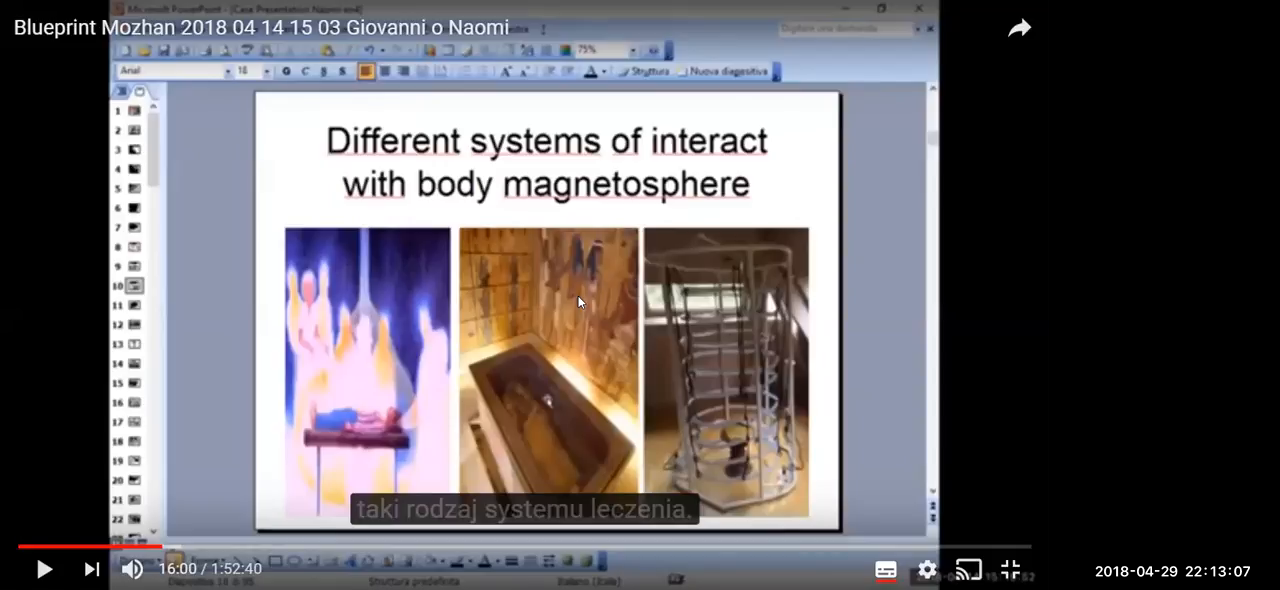
pyautogui.moveTo(742, 354)
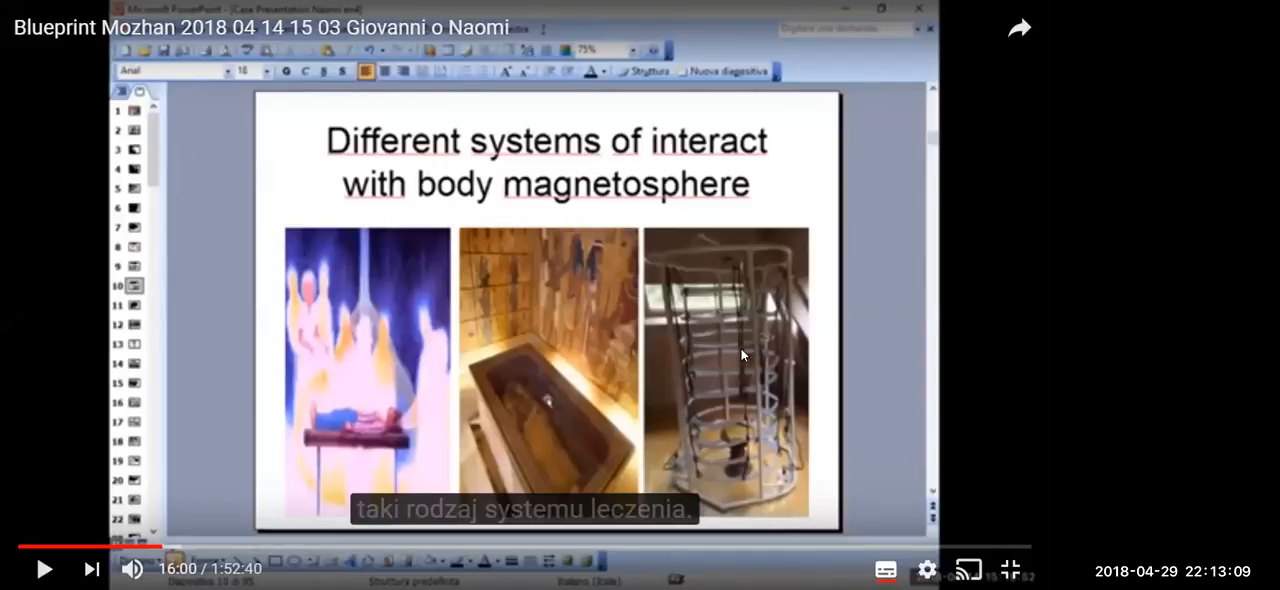
pyautogui.moveTo(316, 508)
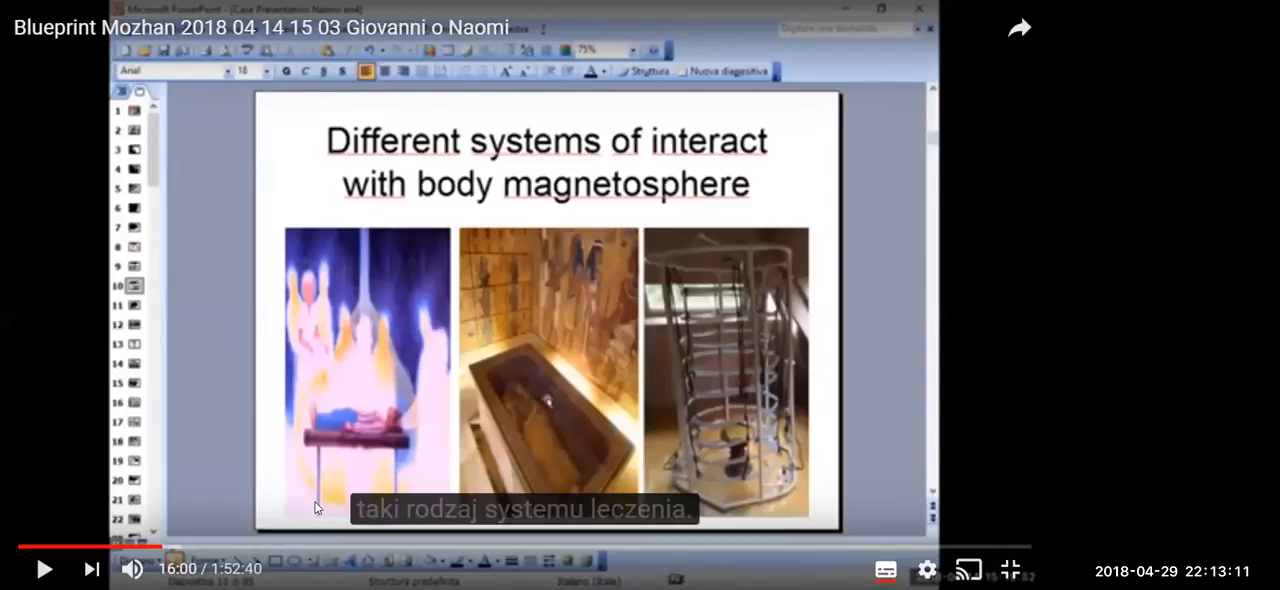
pyautogui.moveTo(388, 398)
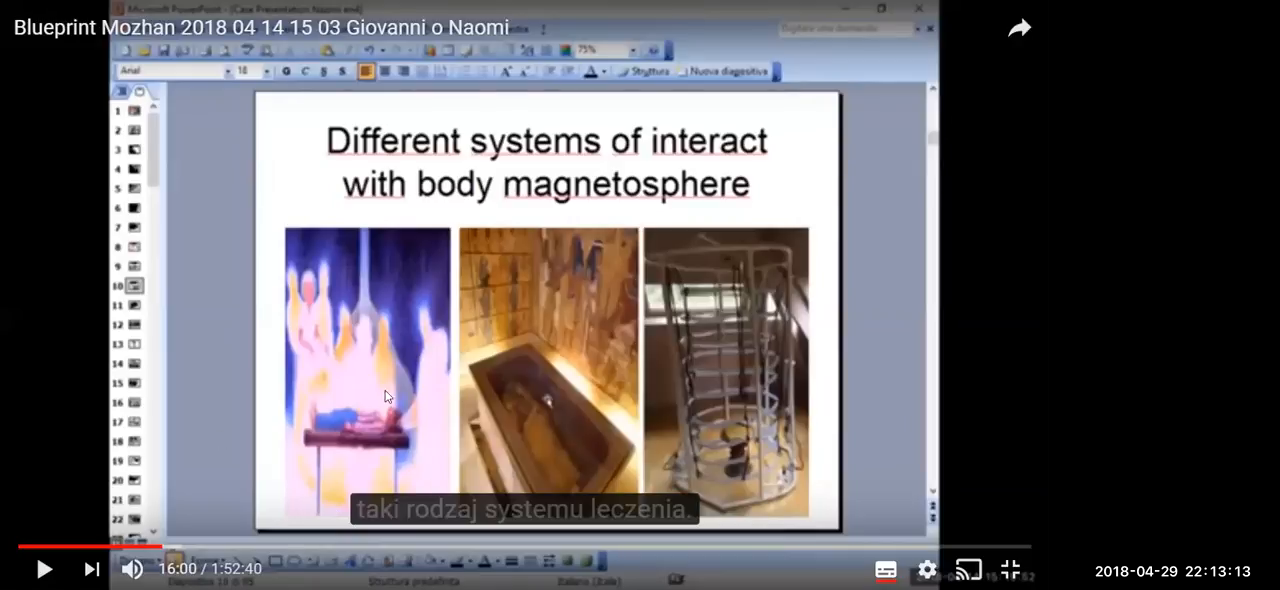
pyautogui.moveTo(584, 410)
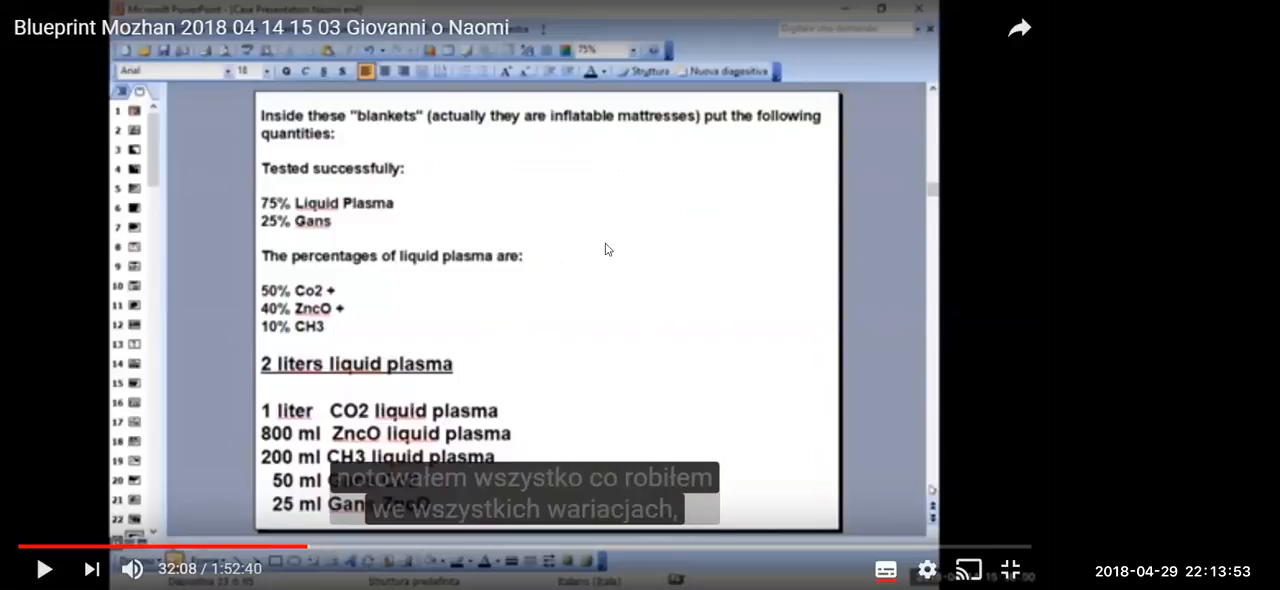
pyautogui.moveTo(664, 240)
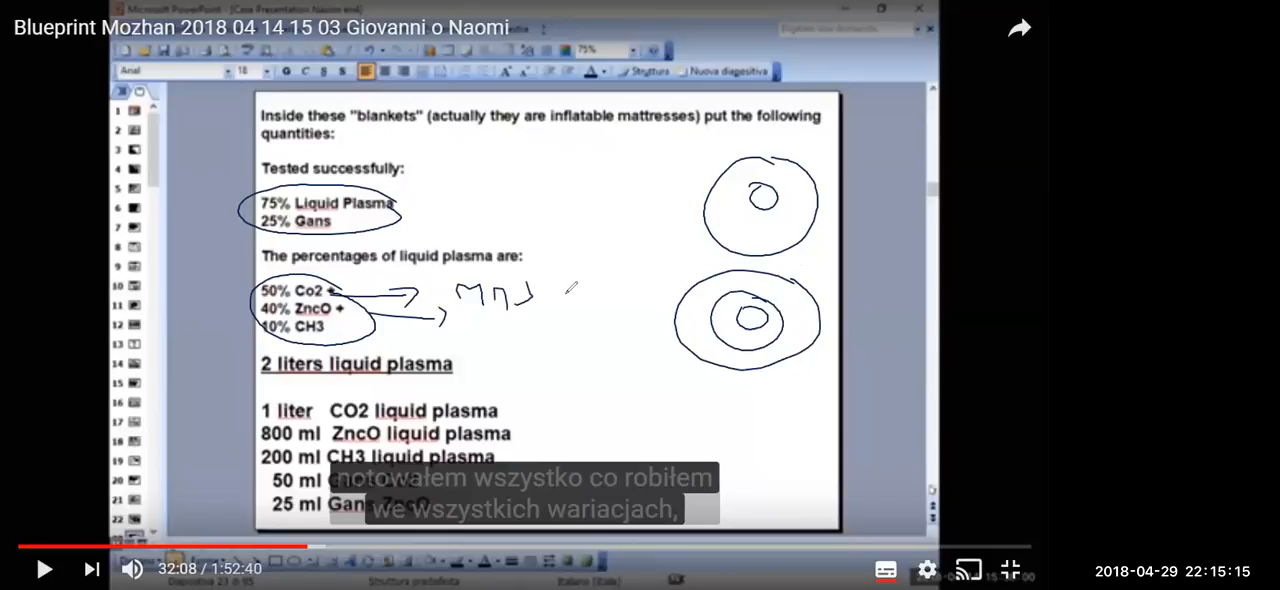
pyautogui.moveTo(540, 284); pyautogui.dragTo(570, 330)
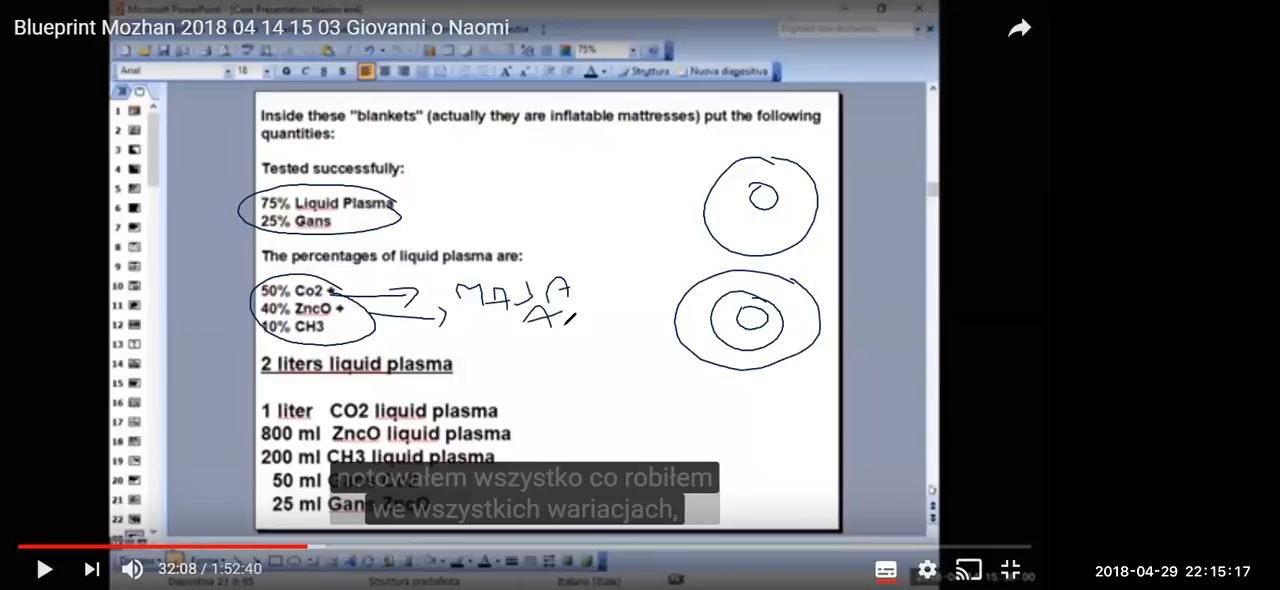
pyautogui.moveTo(540, 310); pyautogui.dragTo(670, 290)
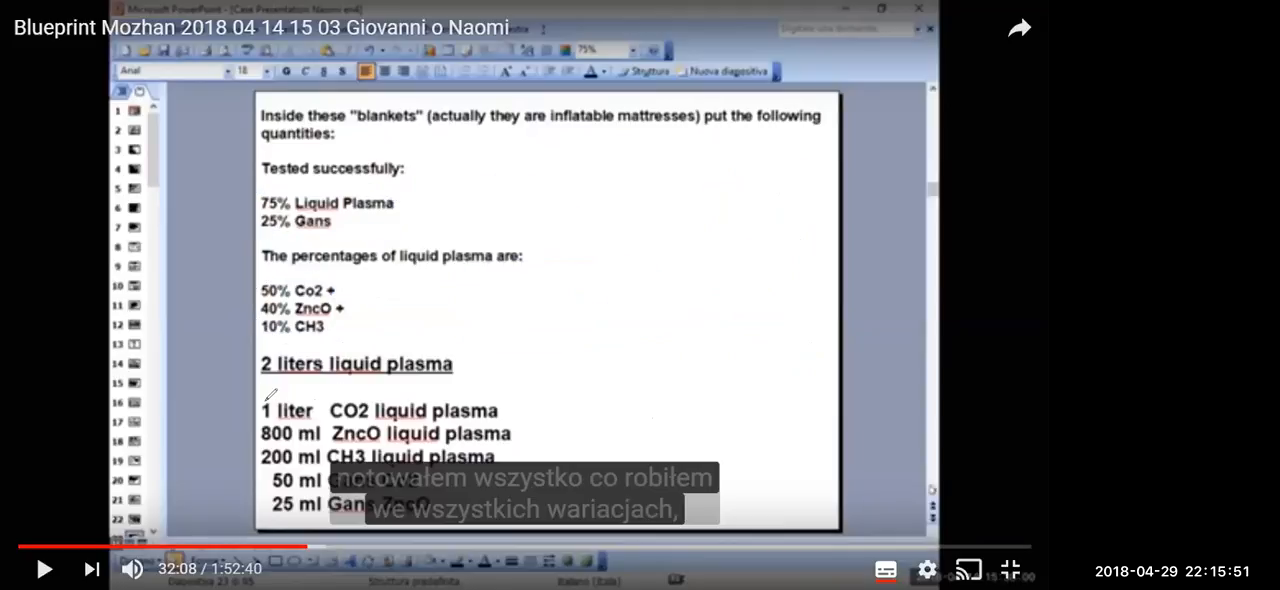
# Mark a stroke across the liquid plasma quantities slide while paused at 32:08
pyautogui.moveTo(262, 398); pyautogui.dragTo(476, 392)
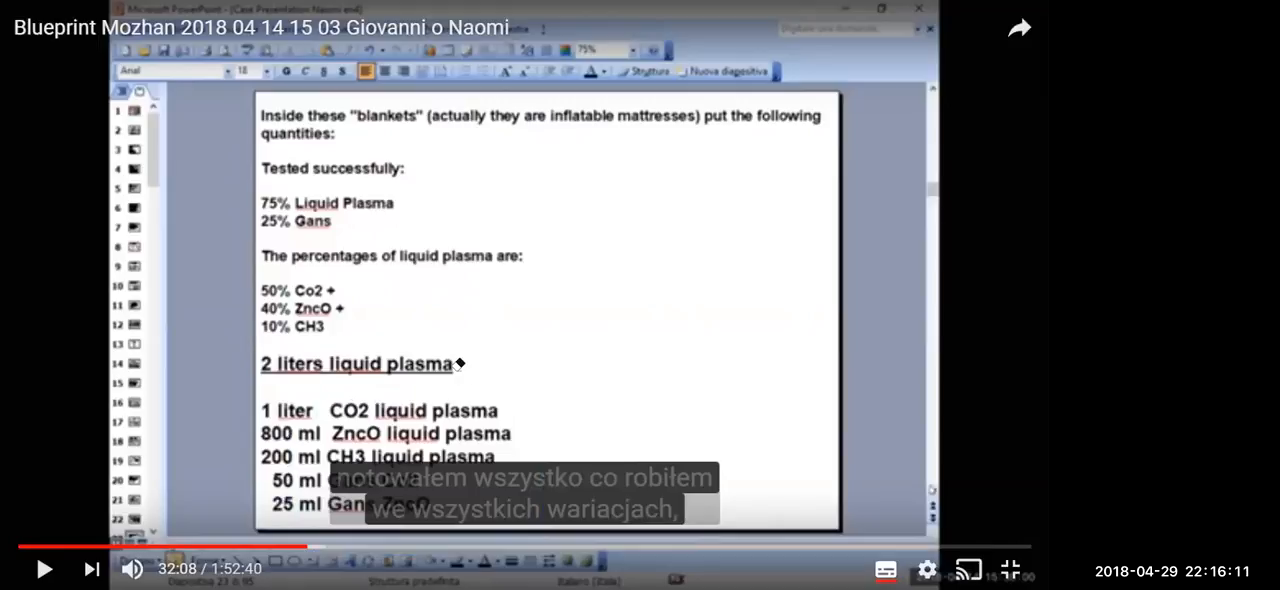
pyautogui.moveTo(642, 264)
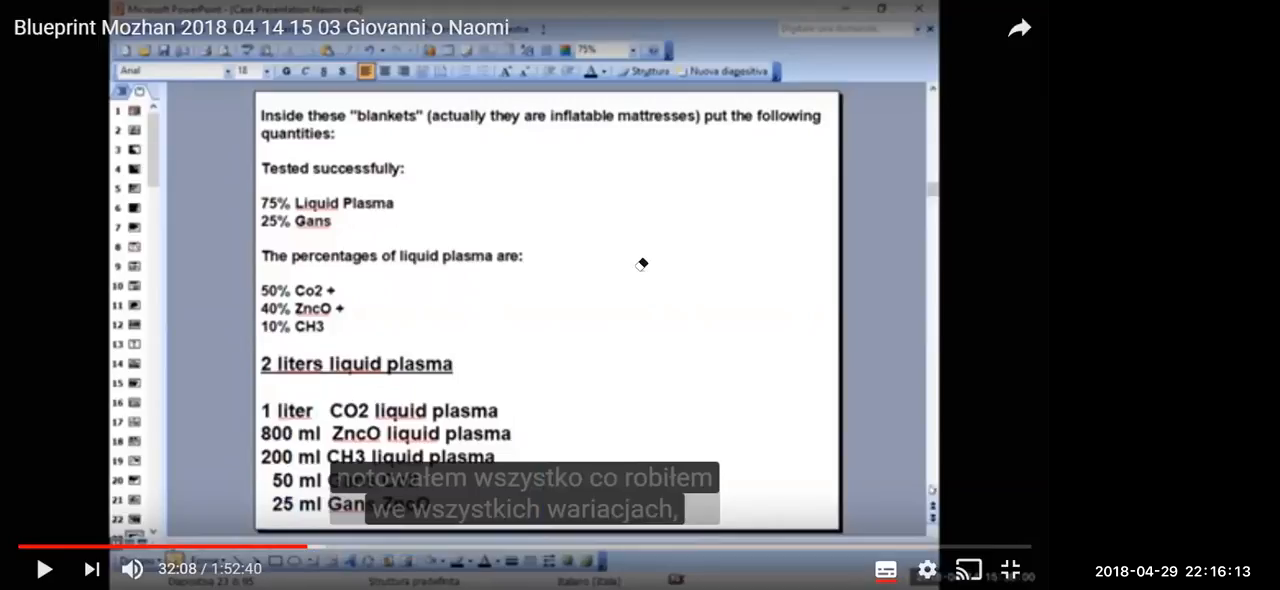
pyautogui.moveTo(696, 264)
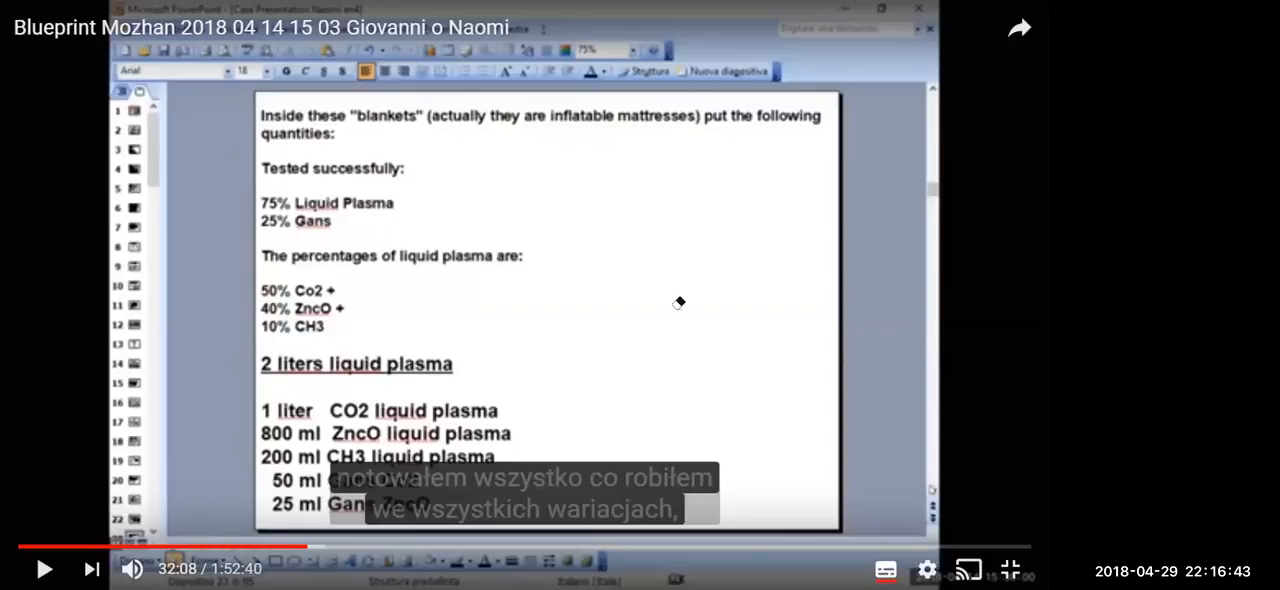
pyautogui.moveTo(680, 476)
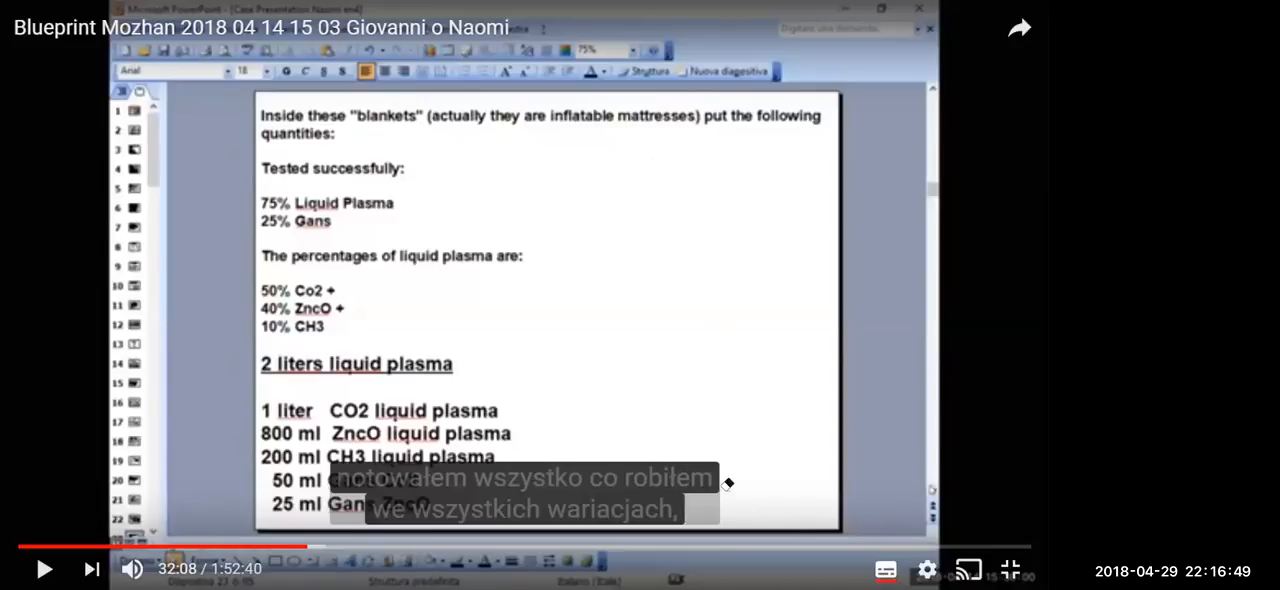
pyautogui.moveTo(770, 500)
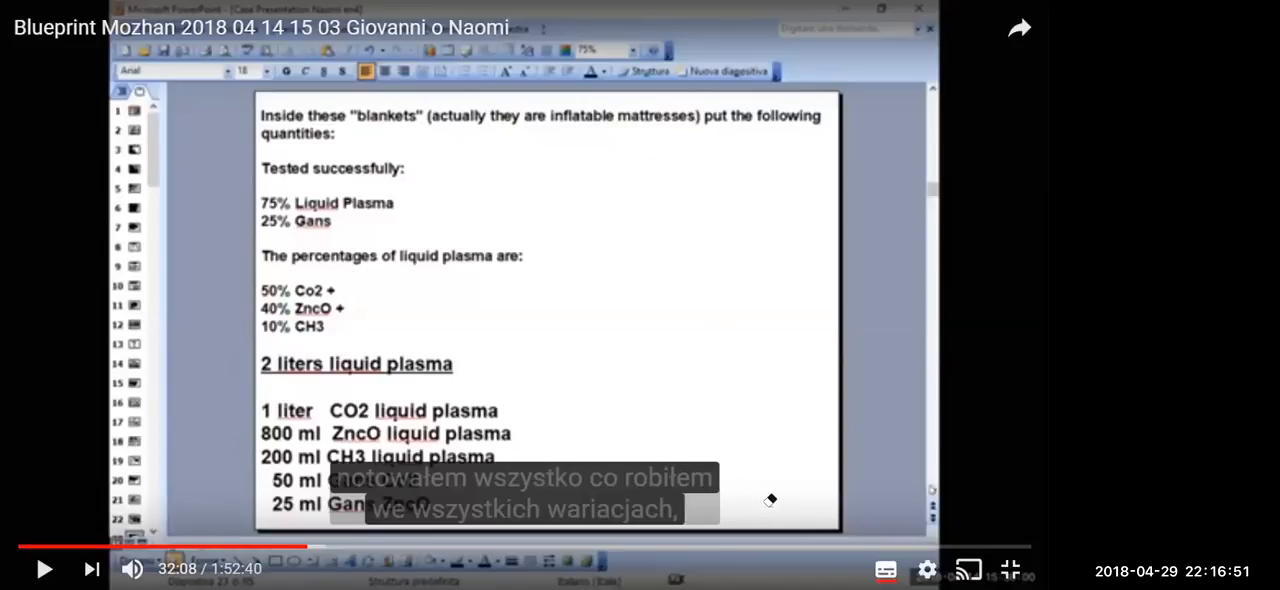
pyautogui.moveTo(558, 136)
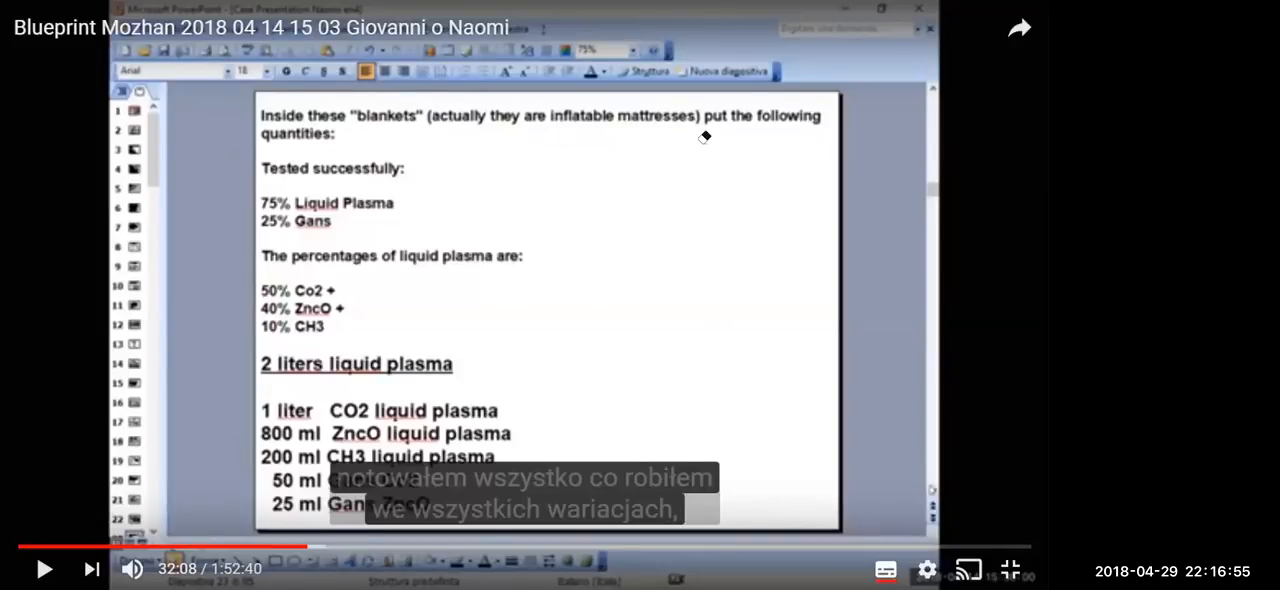
pyautogui.moveTo(716, 208)
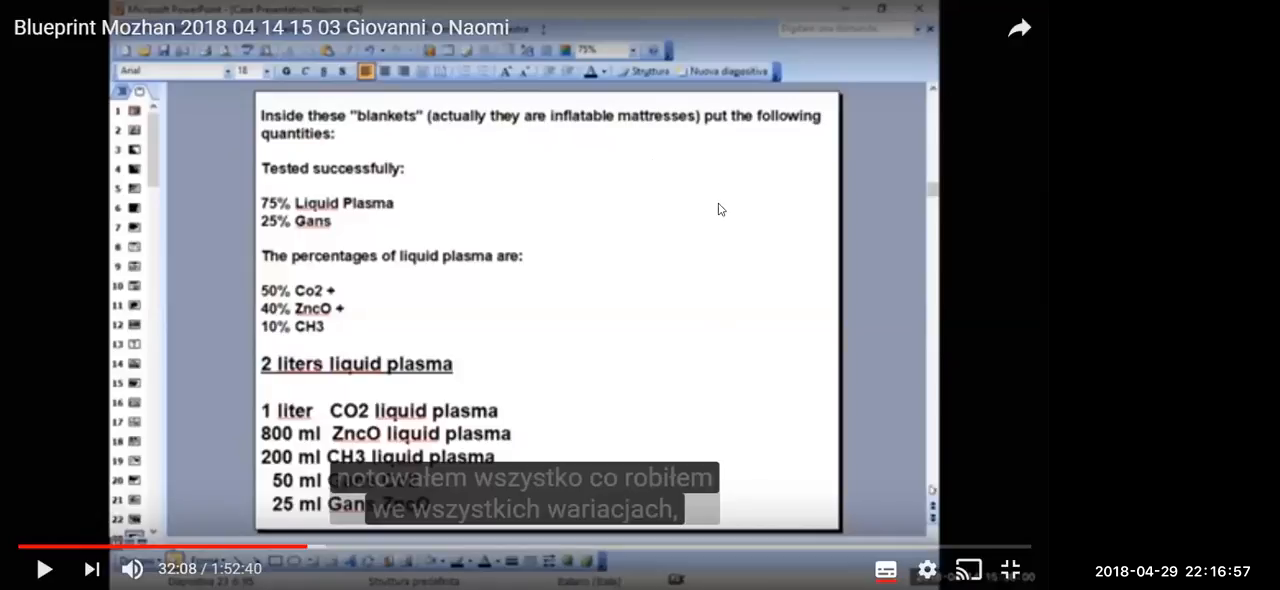
pyautogui.moveTo(732, 196)
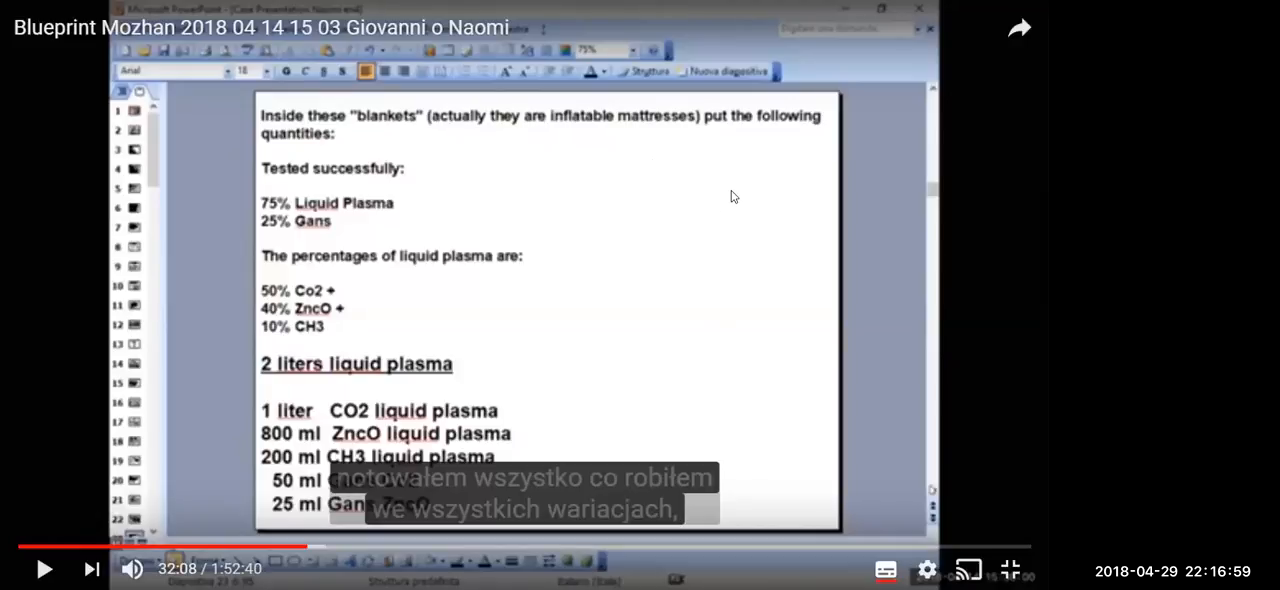
pyautogui.moveTo(716, 236)
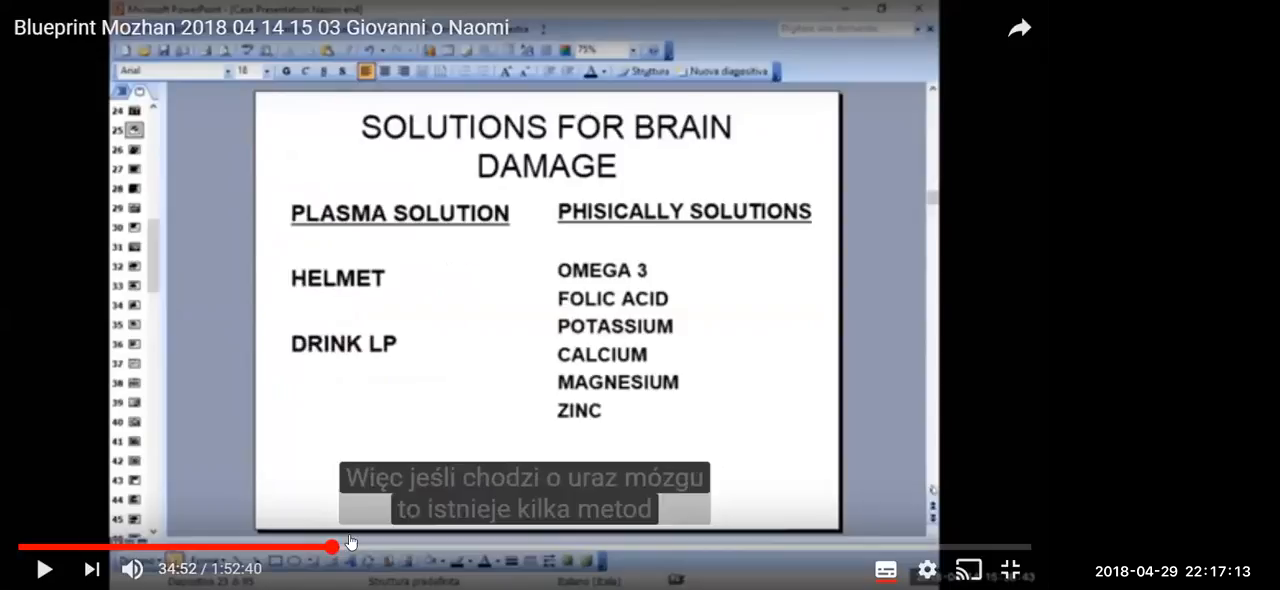
pyautogui.moveTo(416, 184)
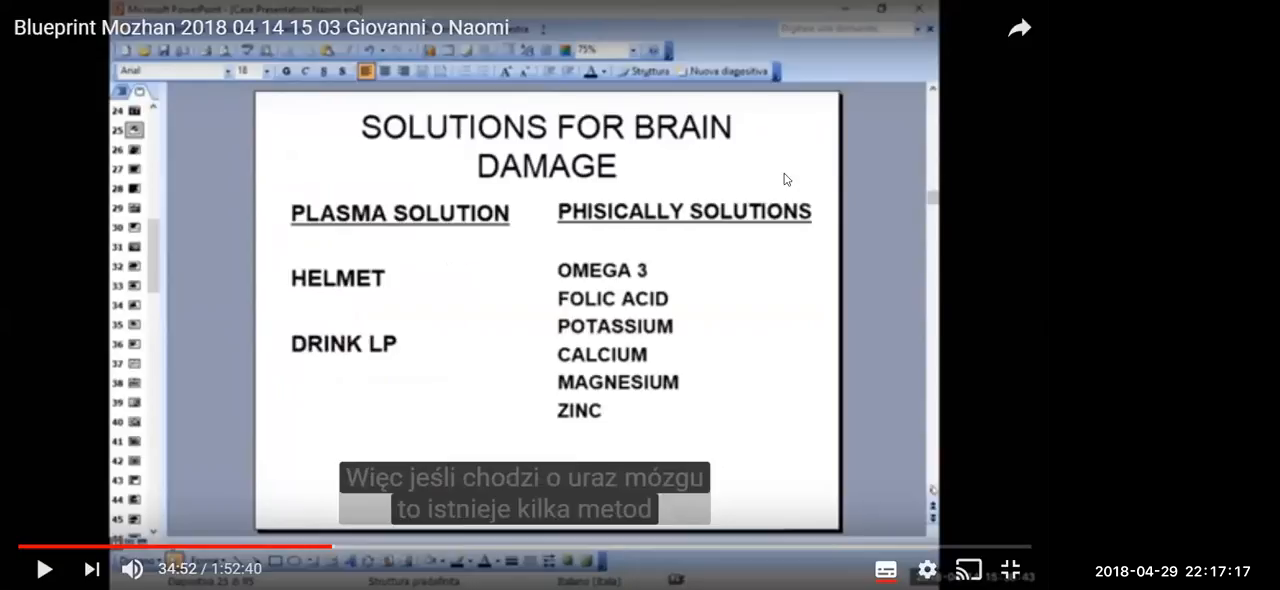
pyautogui.moveTo(378, 218)
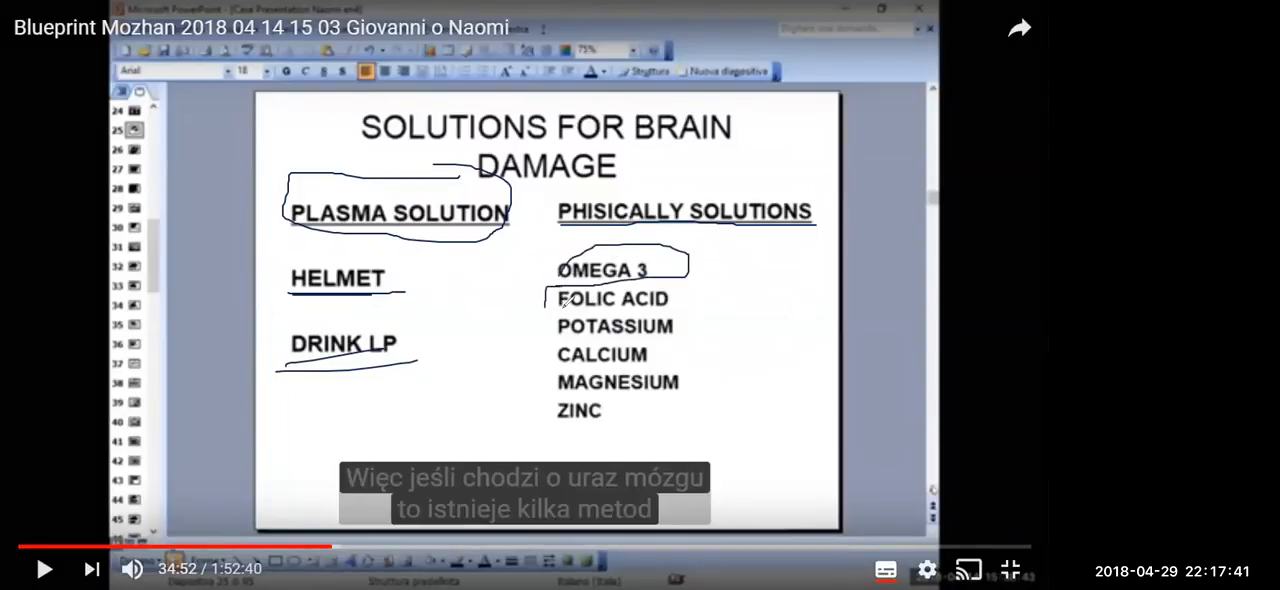
# Circle FOLIC ACID in the physical solutions list on the Brain Damage slide
pyautogui.moveTo(560, 300); pyautogui.dragTo(700, 296)
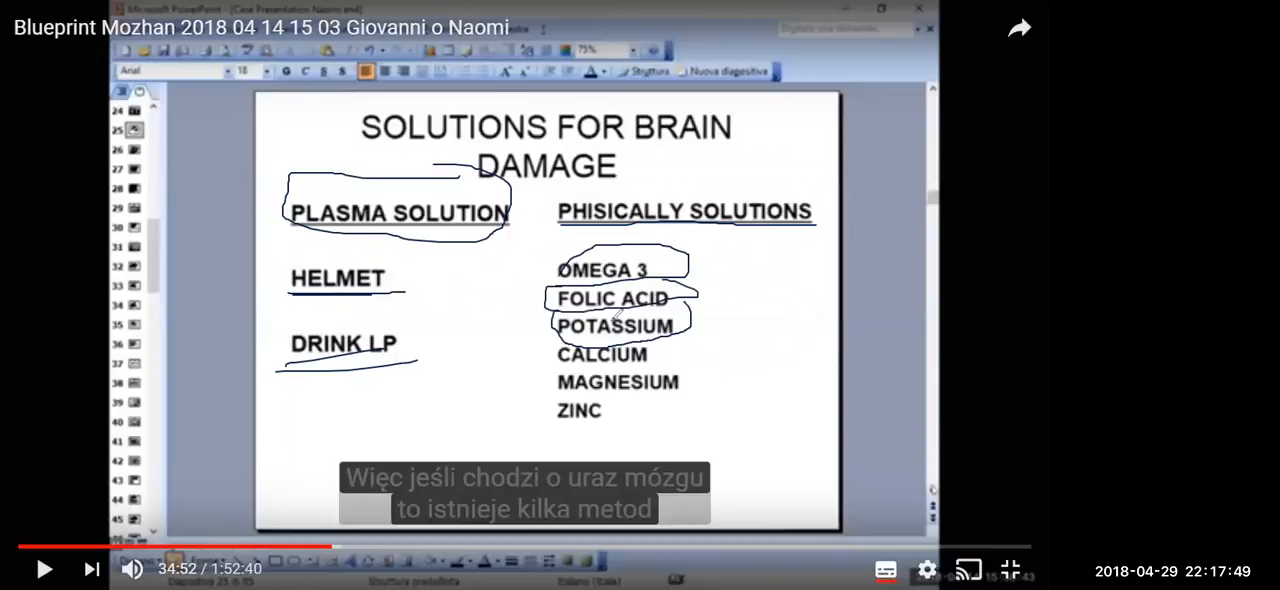
pyautogui.moveTo(654, 420)
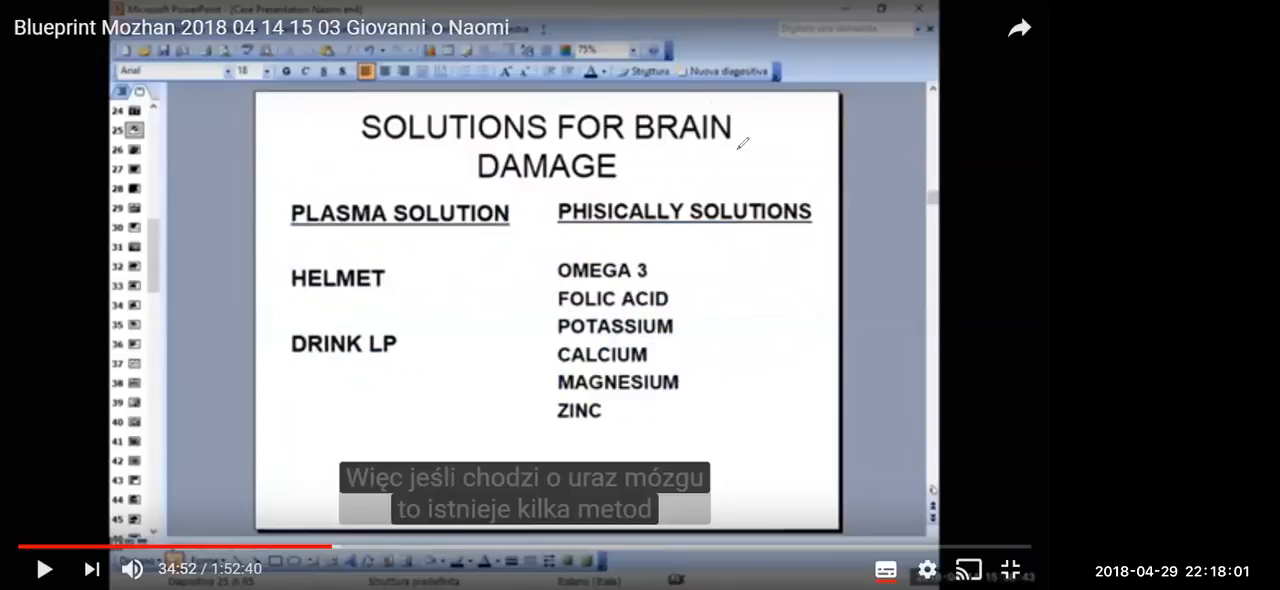
pyautogui.moveTo(640, 400)
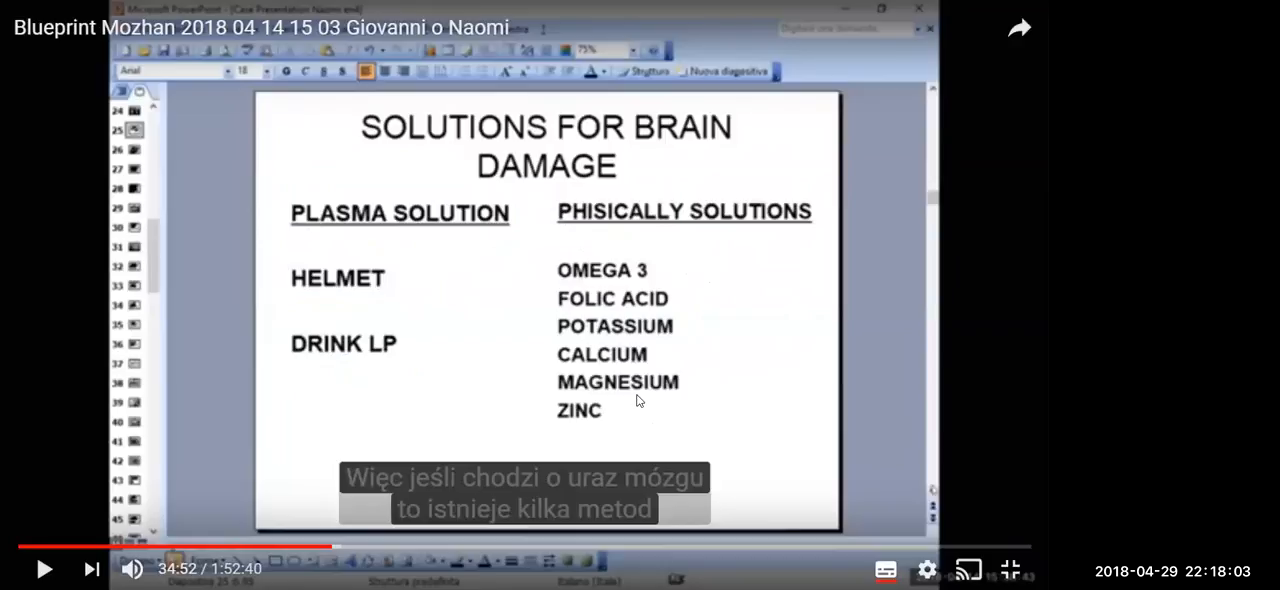
pyautogui.moveTo(336, 556)
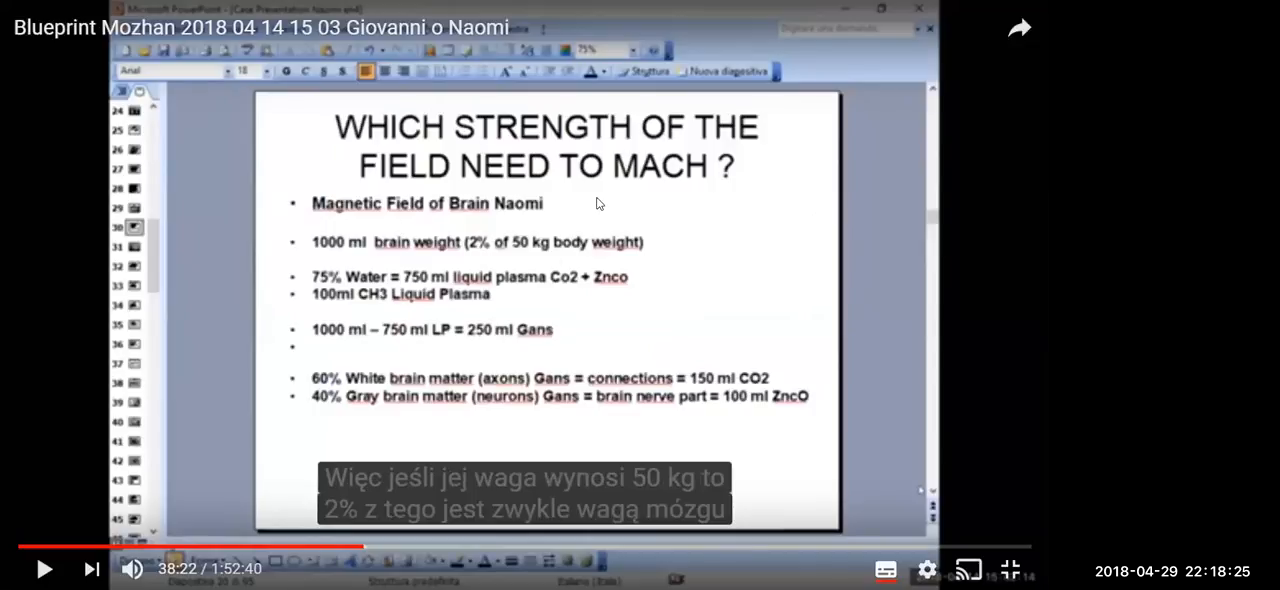
pyautogui.moveTo(462, 224)
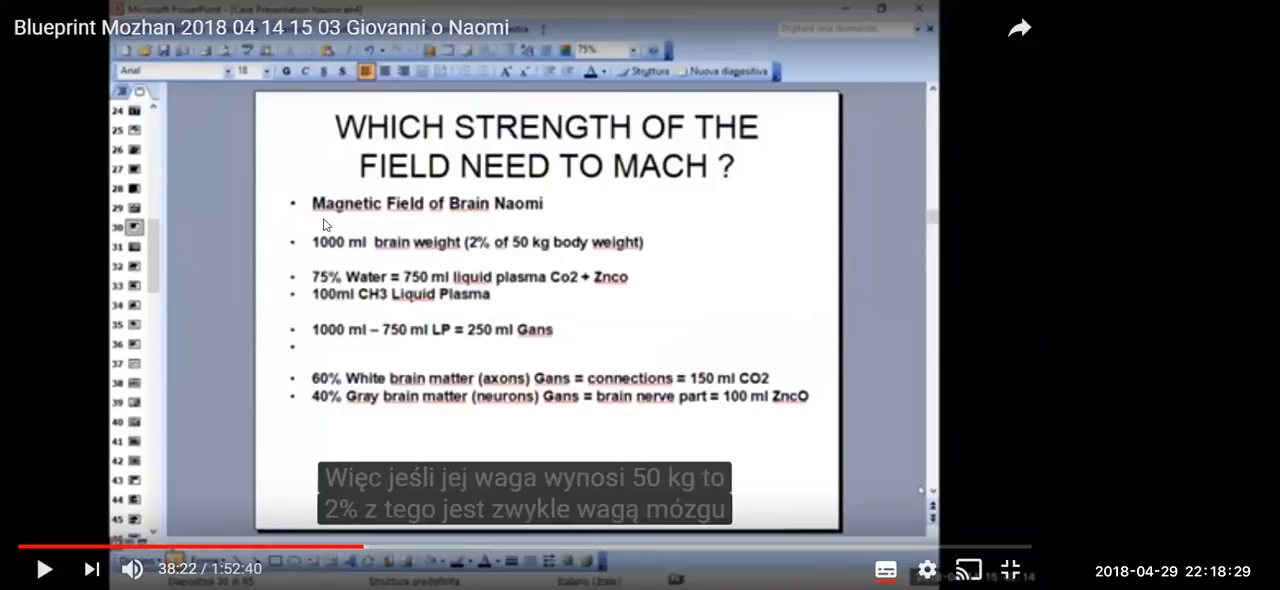
pyautogui.moveTo(464, 224)
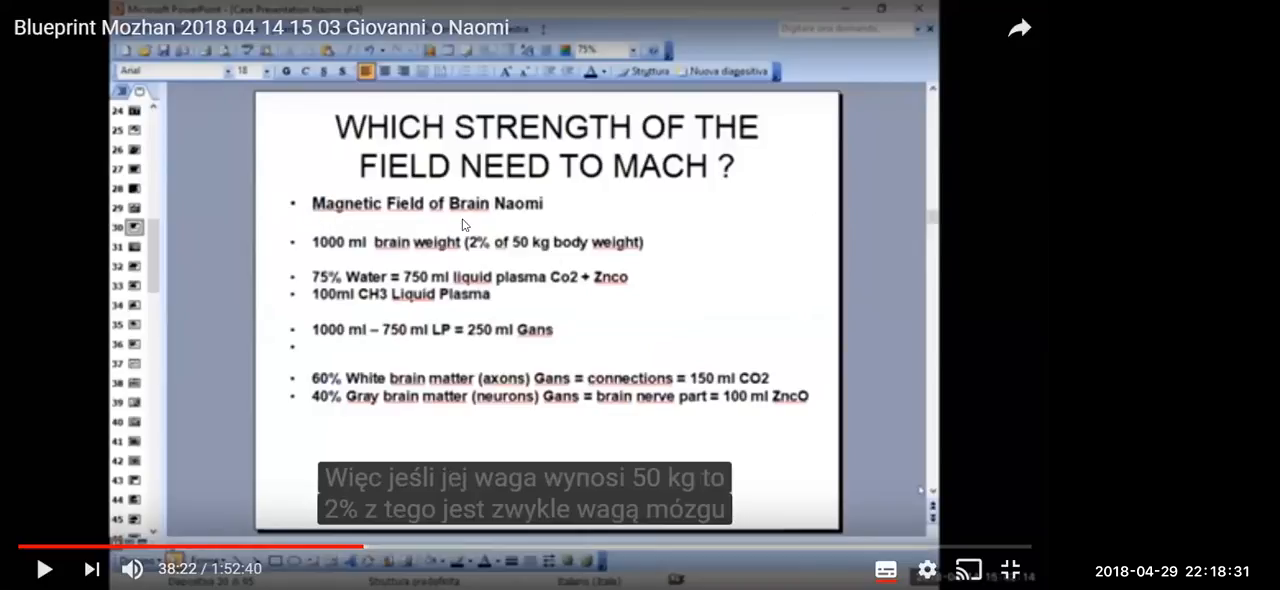
pyautogui.moveTo(544, 218)
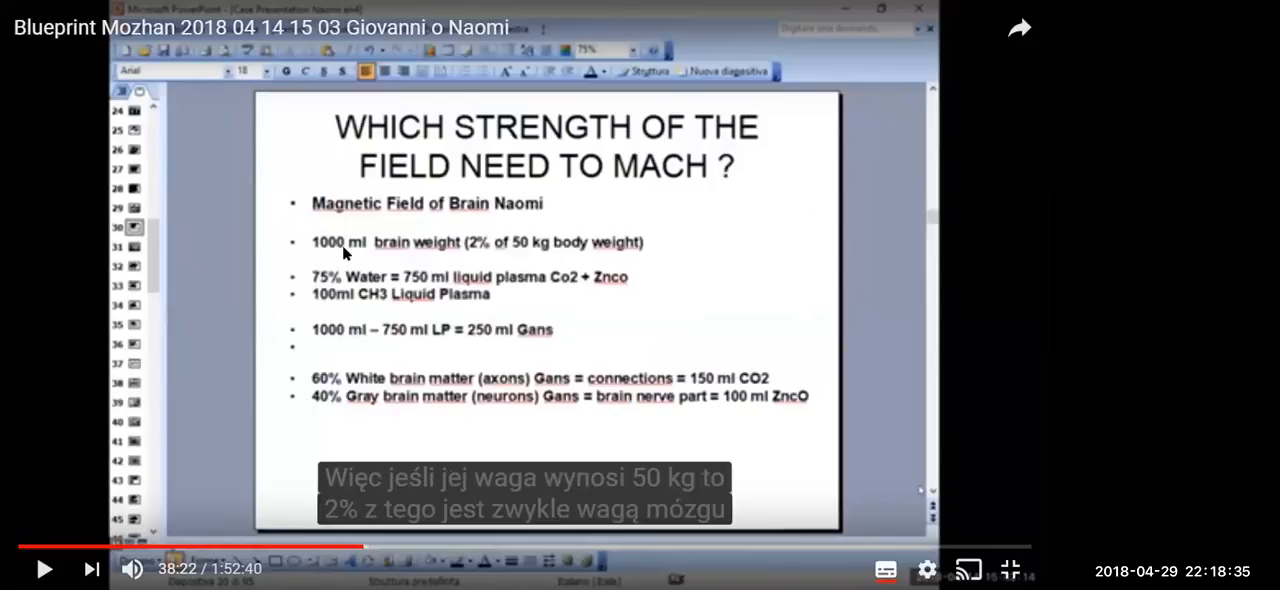
pyautogui.moveTo(436, 254)
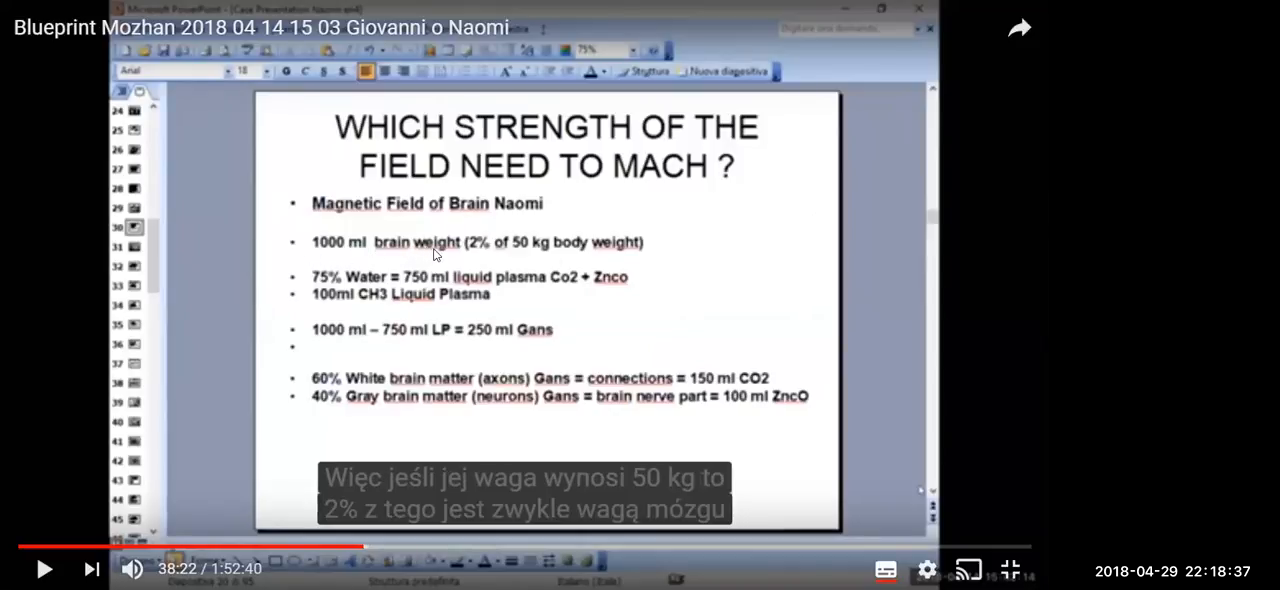
pyautogui.moveTo(482, 254)
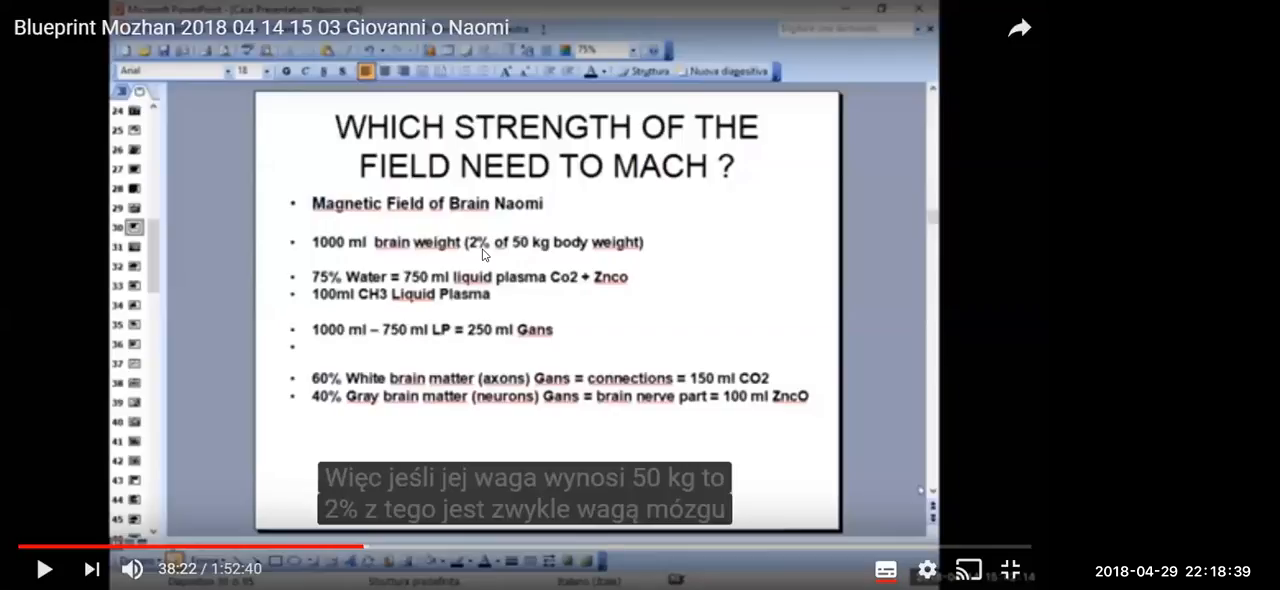
pyautogui.moveTo(520, 252)
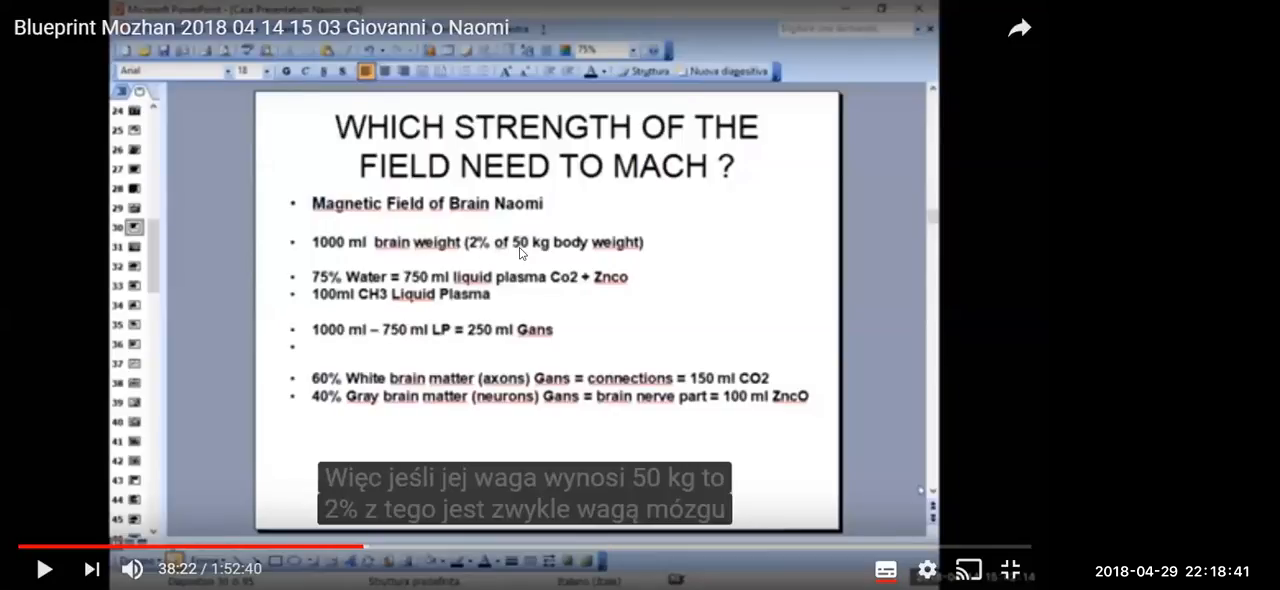
pyautogui.moveTo(604, 248)
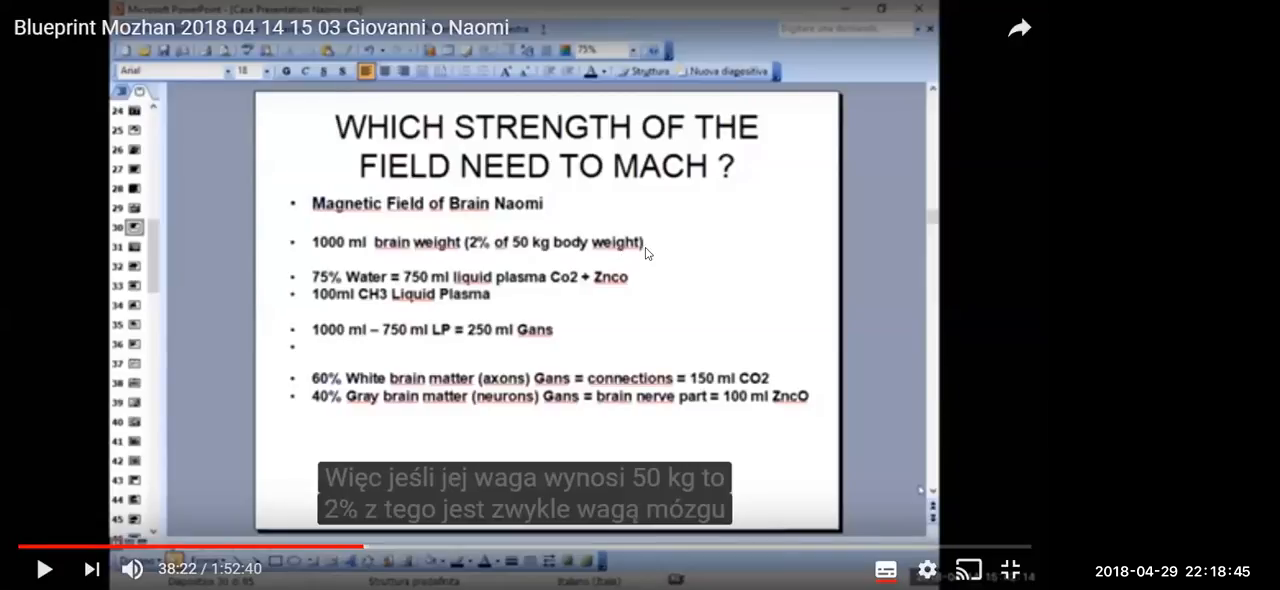
pyautogui.moveTo(480, 248)
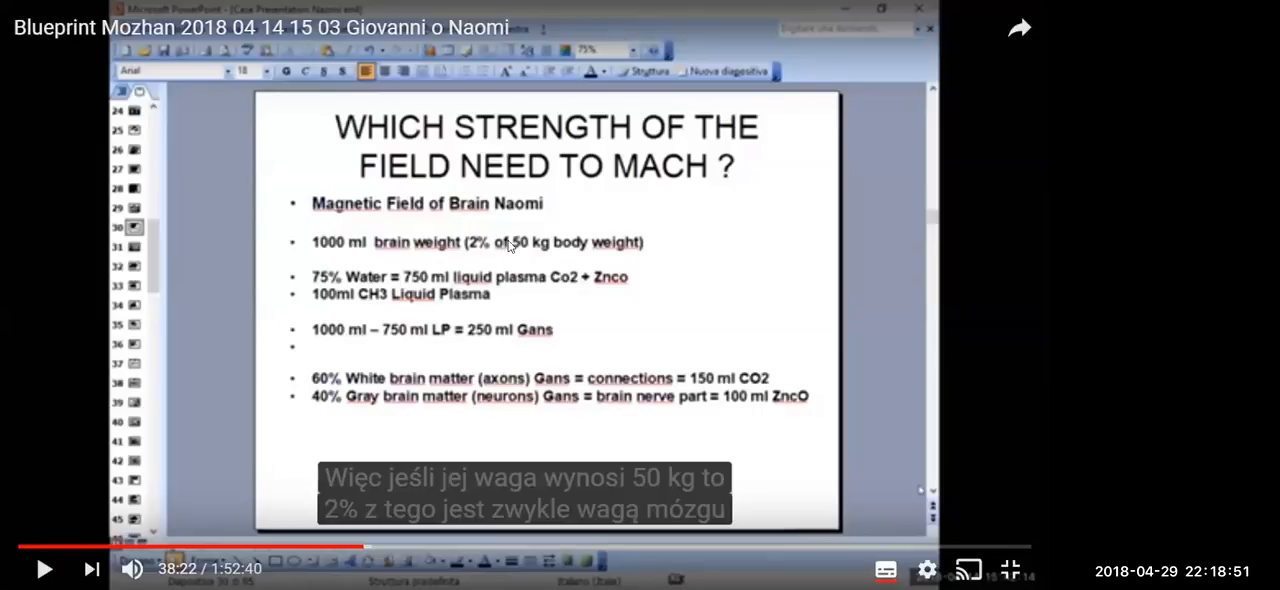
pyautogui.moveTo(340, 224)
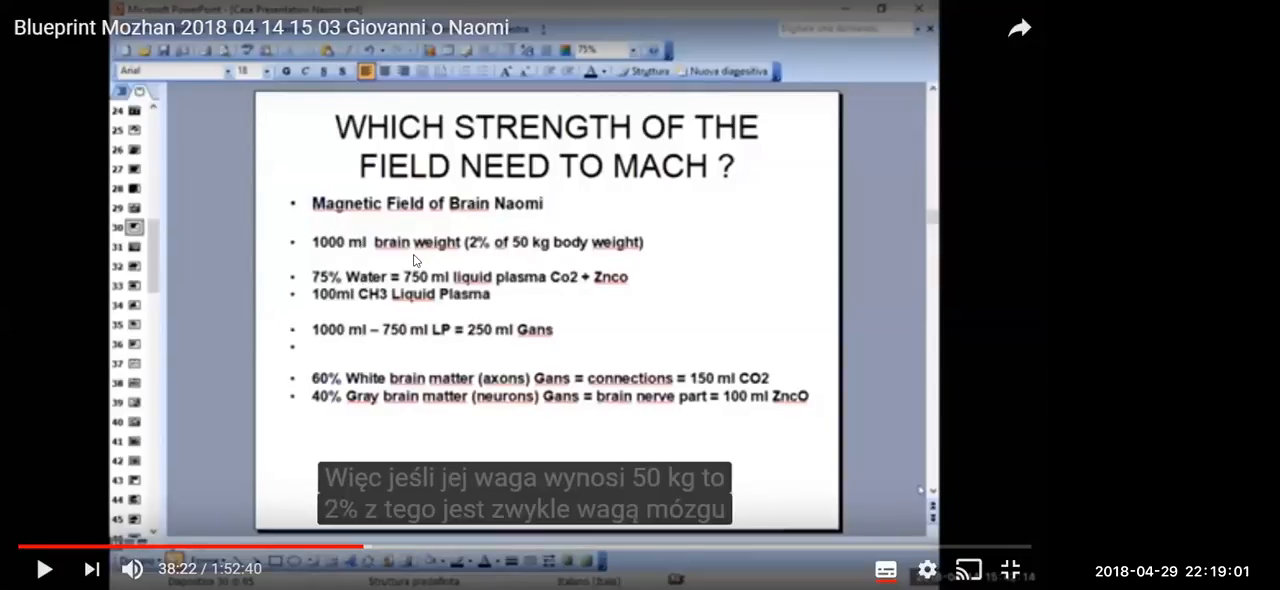
pyautogui.moveTo(362, 286)
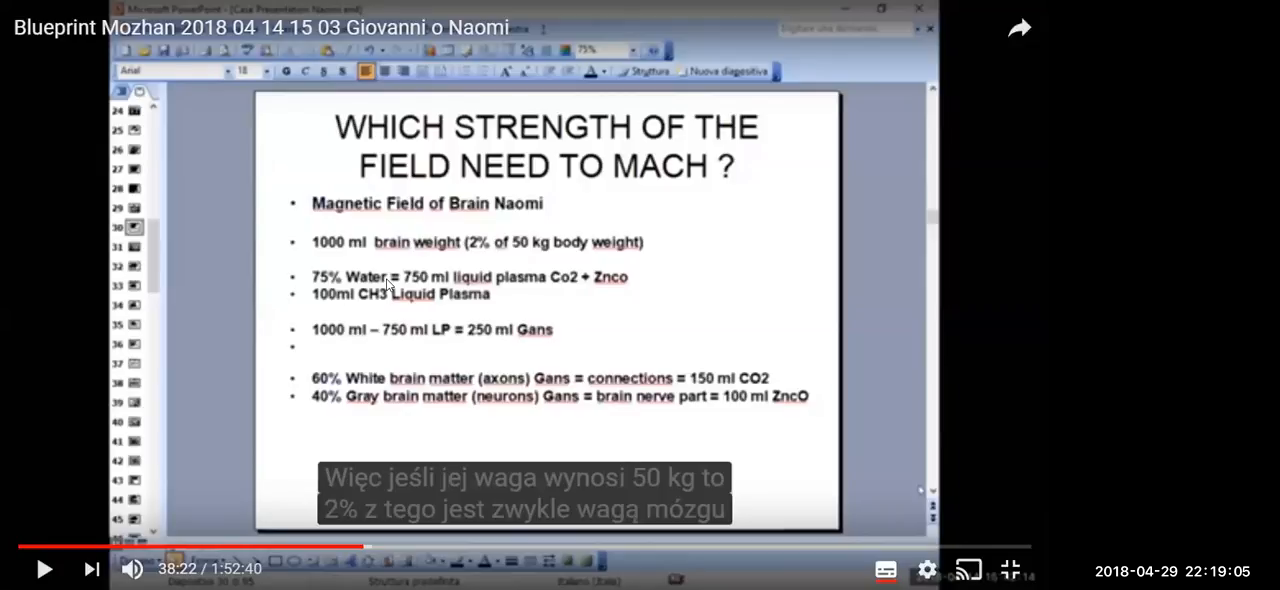
pyautogui.moveTo(414, 288)
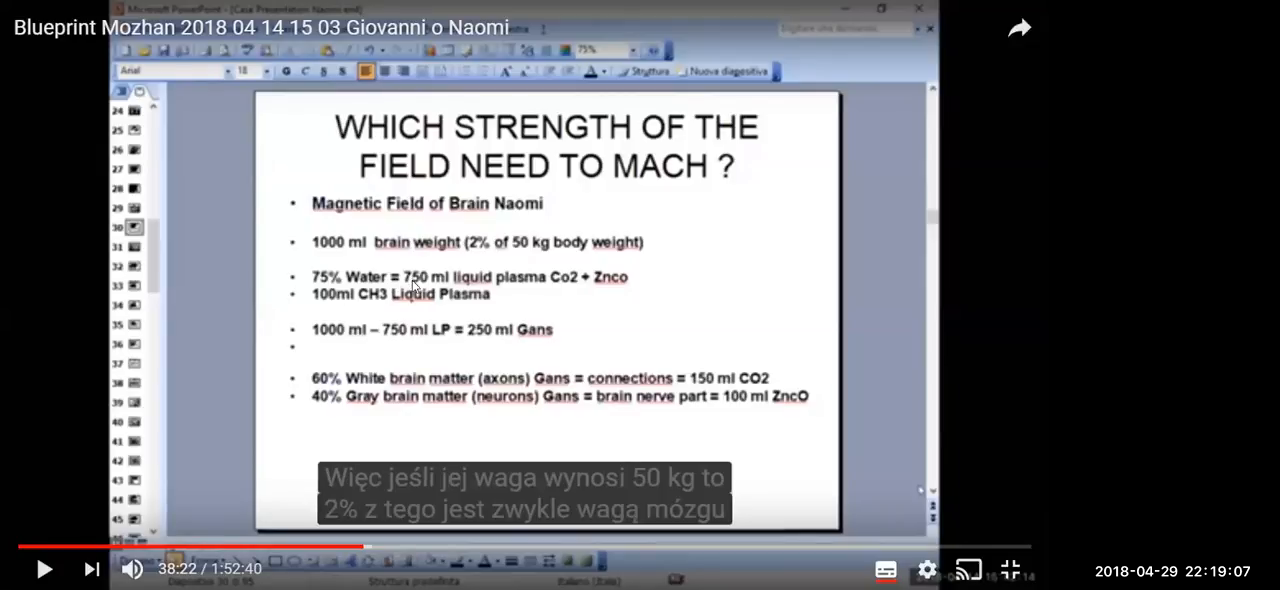
pyautogui.moveTo(448, 266)
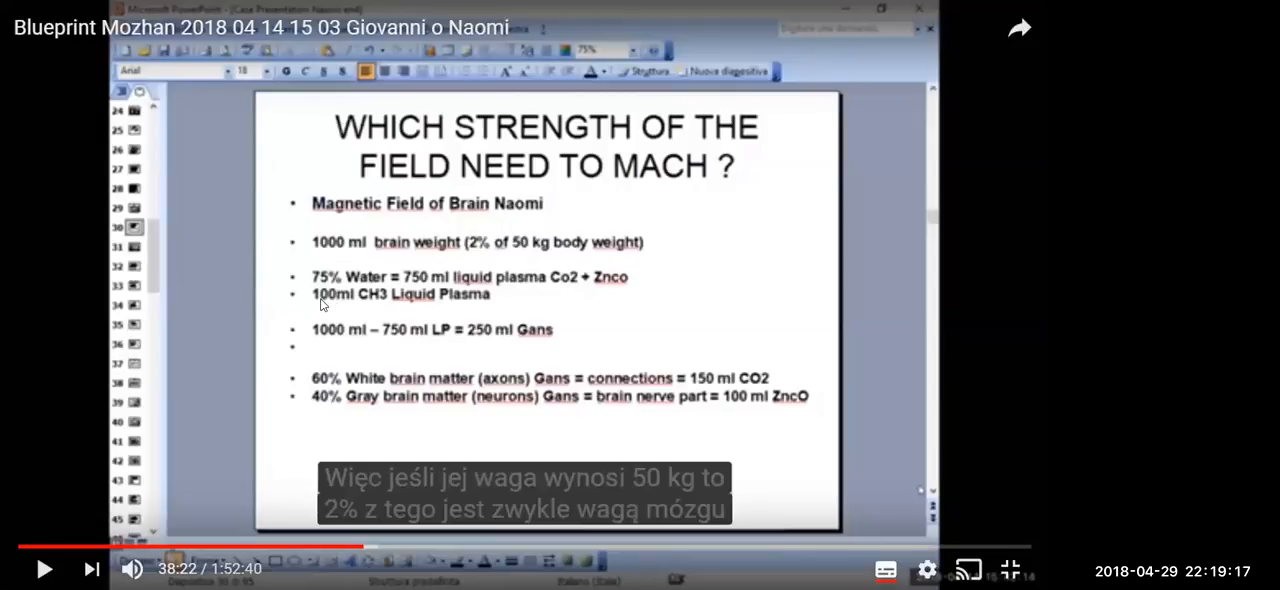
pyautogui.moveTo(388, 304)
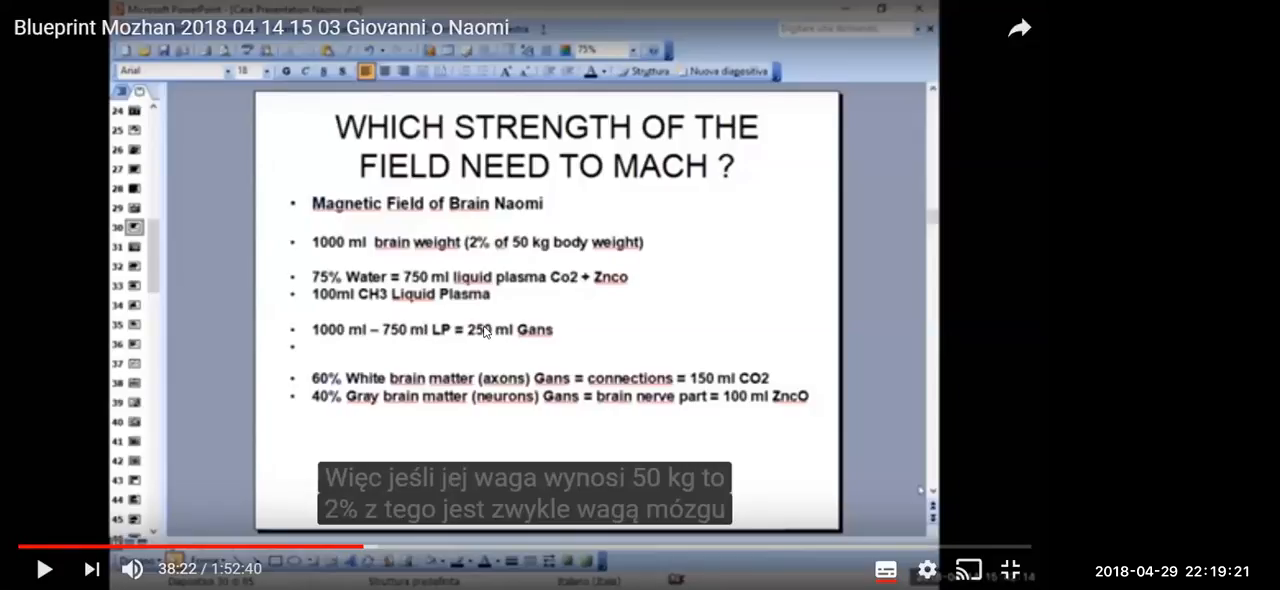
pyautogui.moveTo(760, 244)
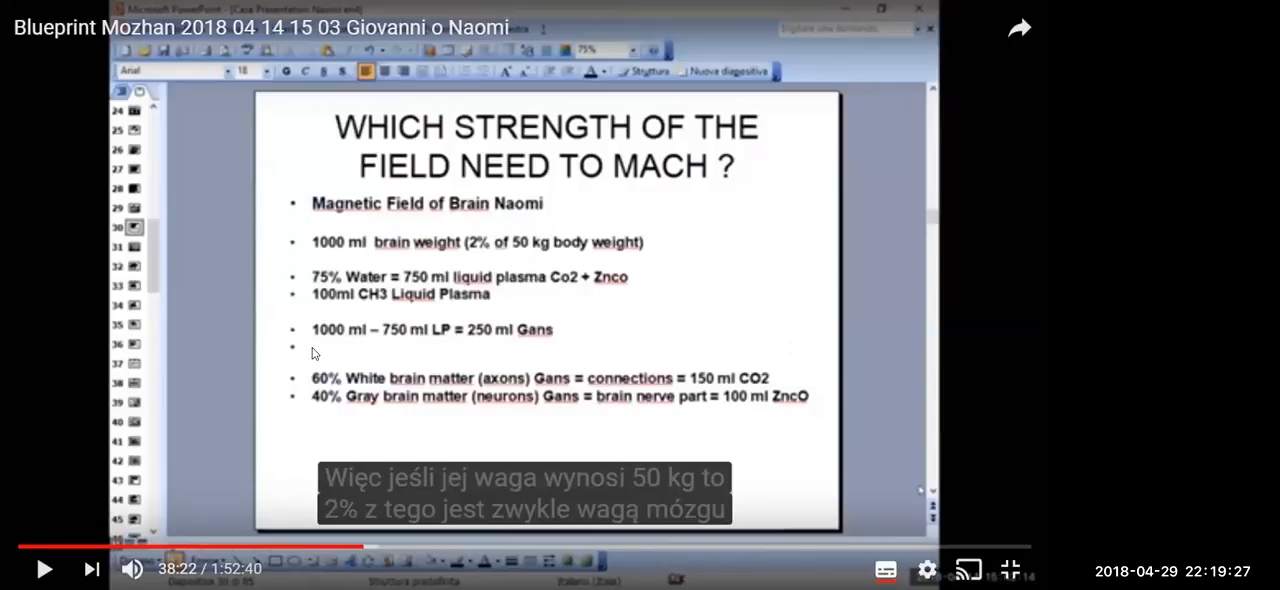
pyautogui.moveTo(364, 346)
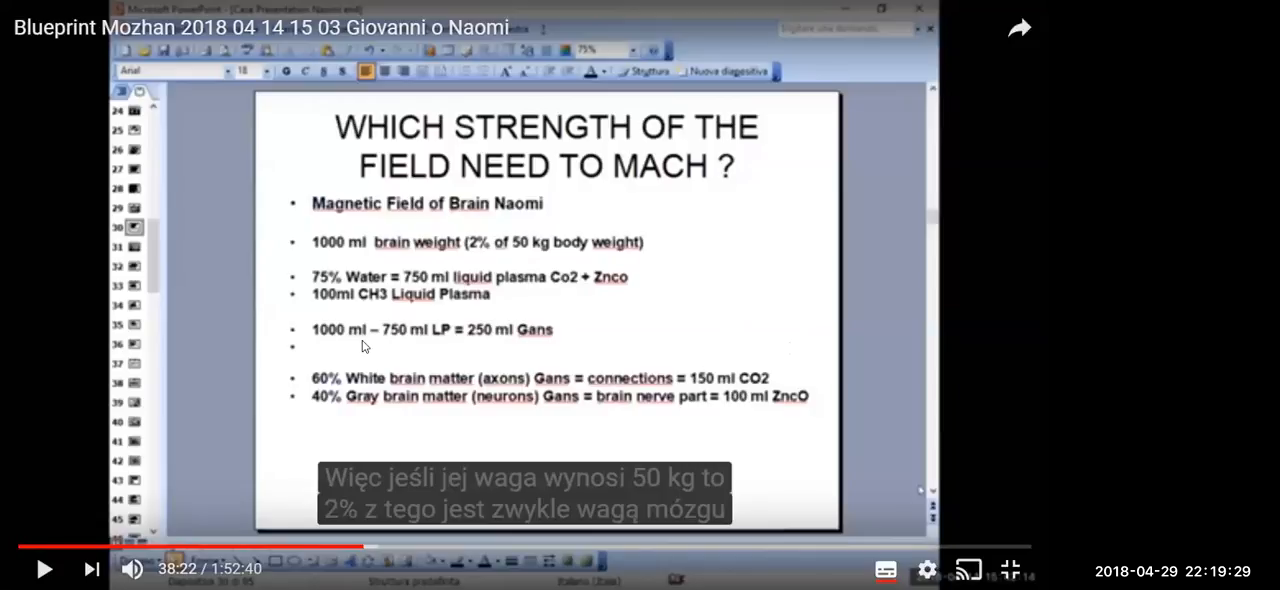
pyautogui.moveTo(456, 334)
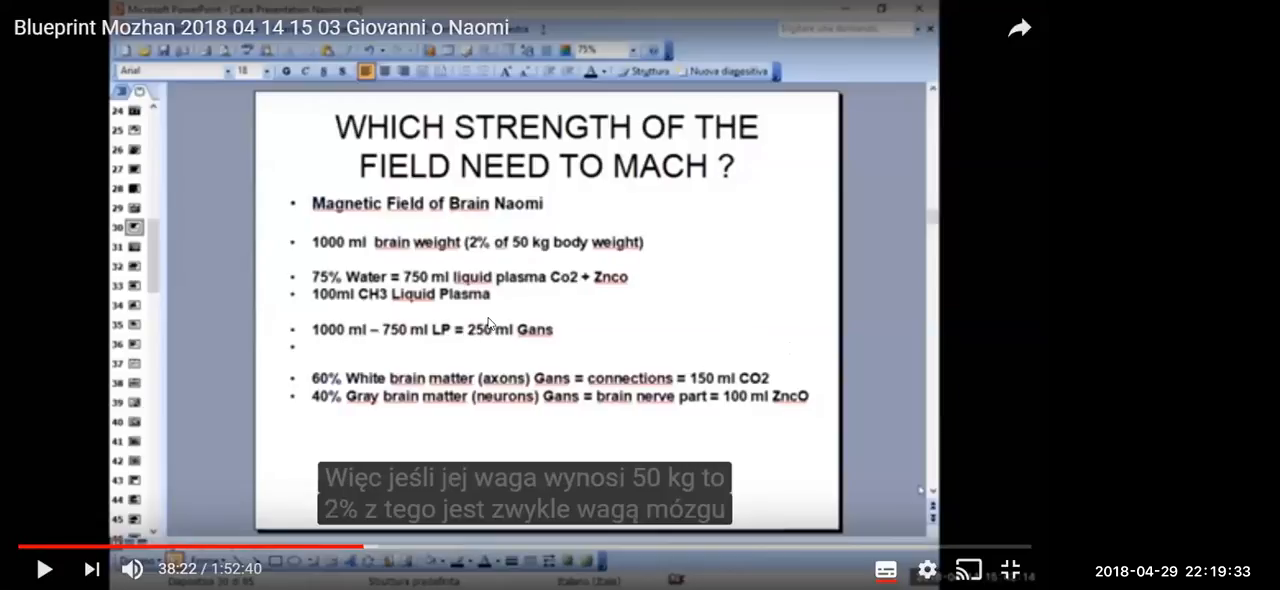
pyautogui.moveTo(416, 340)
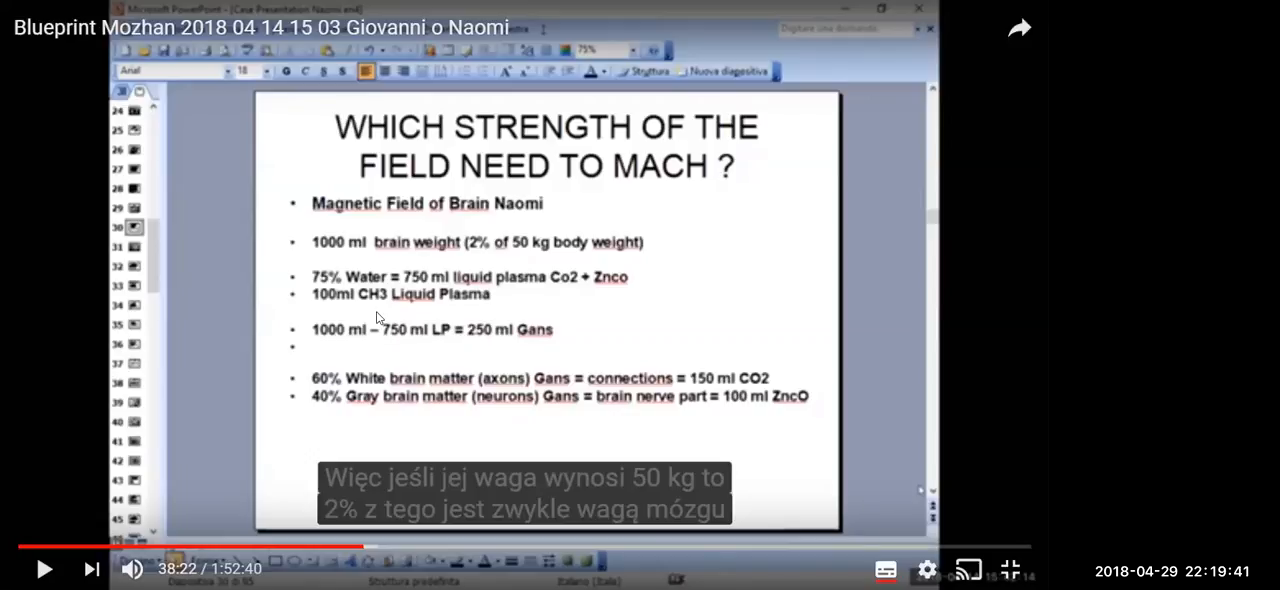
pyautogui.moveTo(556, 320)
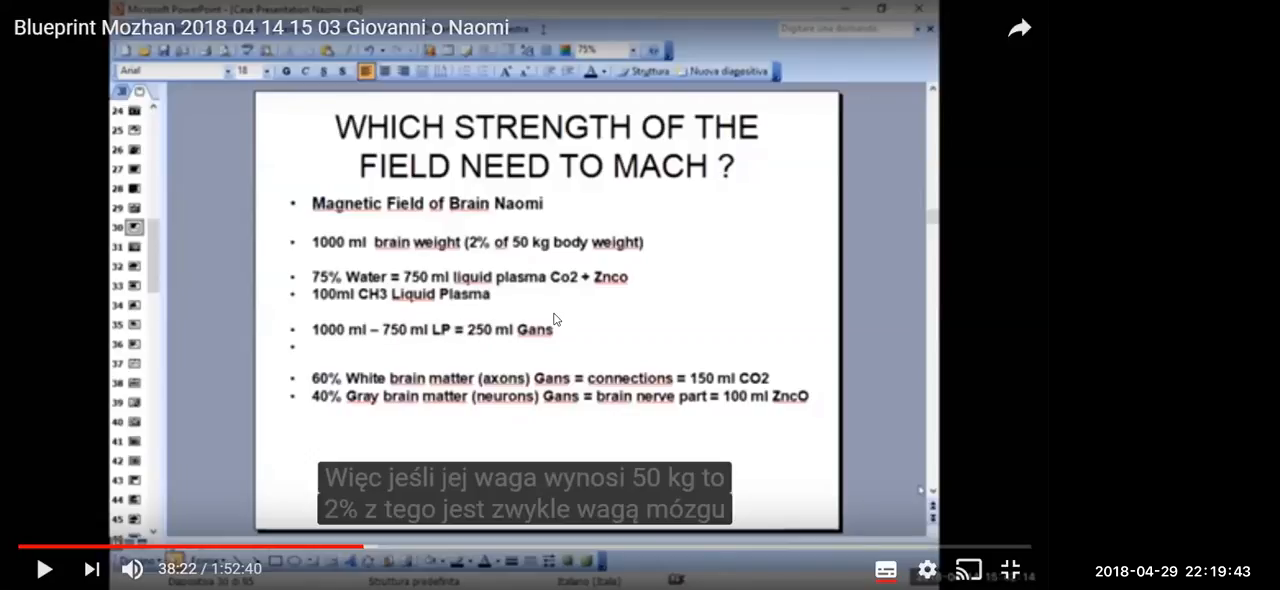
pyautogui.moveTo(456, 324)
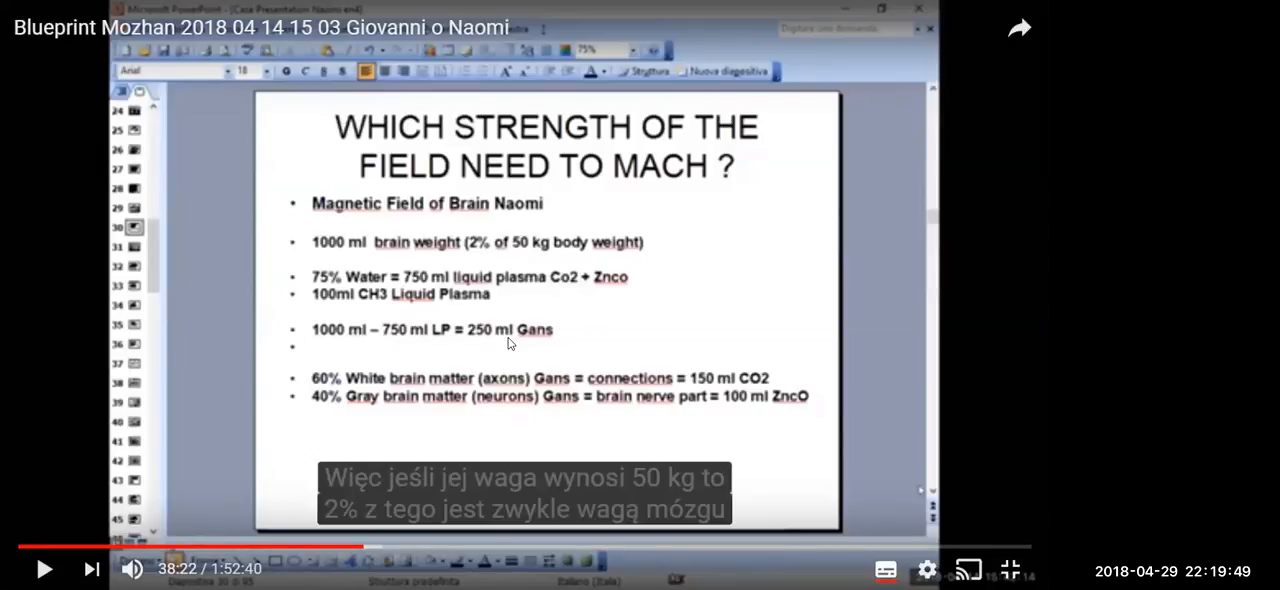
pyautogui.moveTo(508, 322)
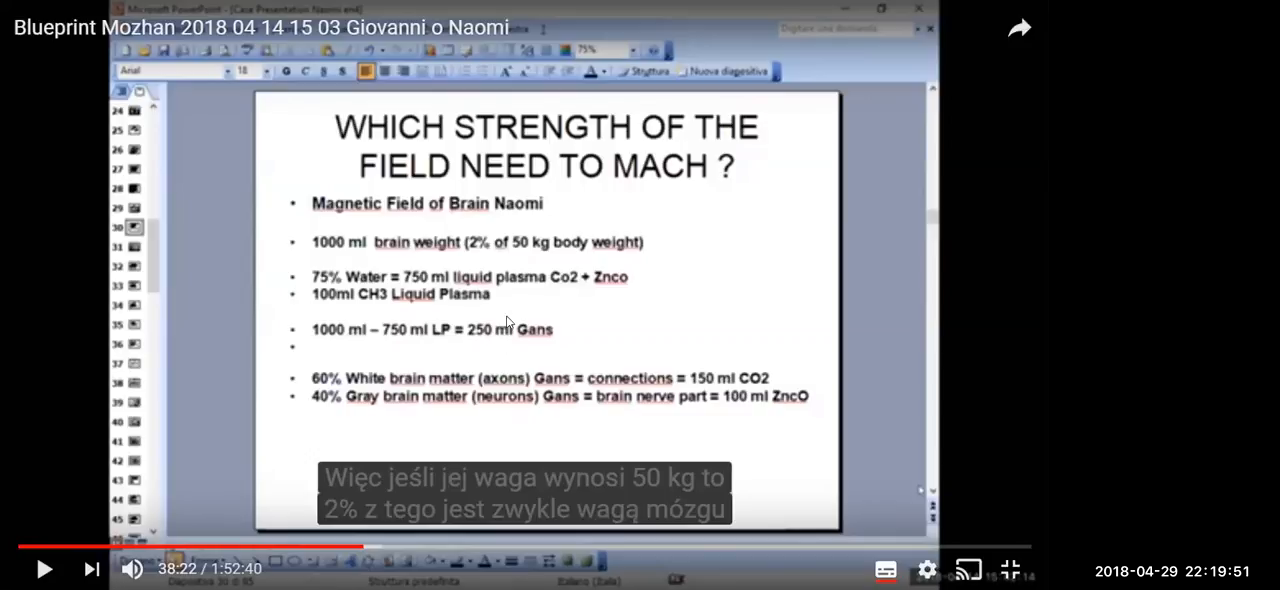
pyautogui.moveTo(568, 324)
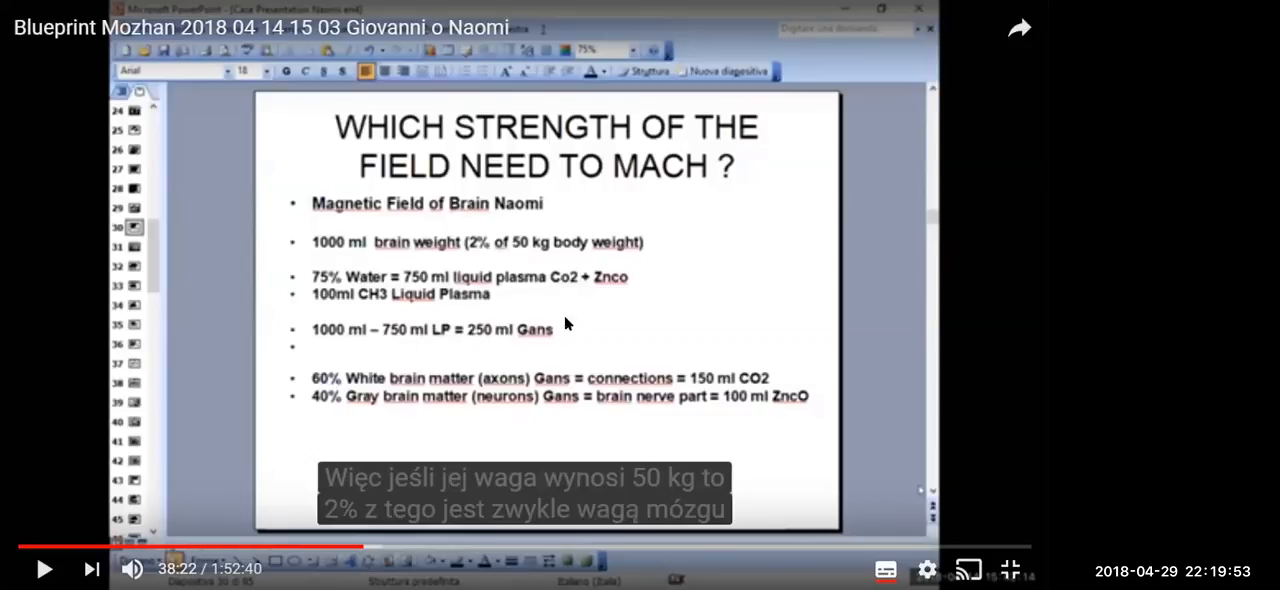
pyautogui.moveTo(508, 338)
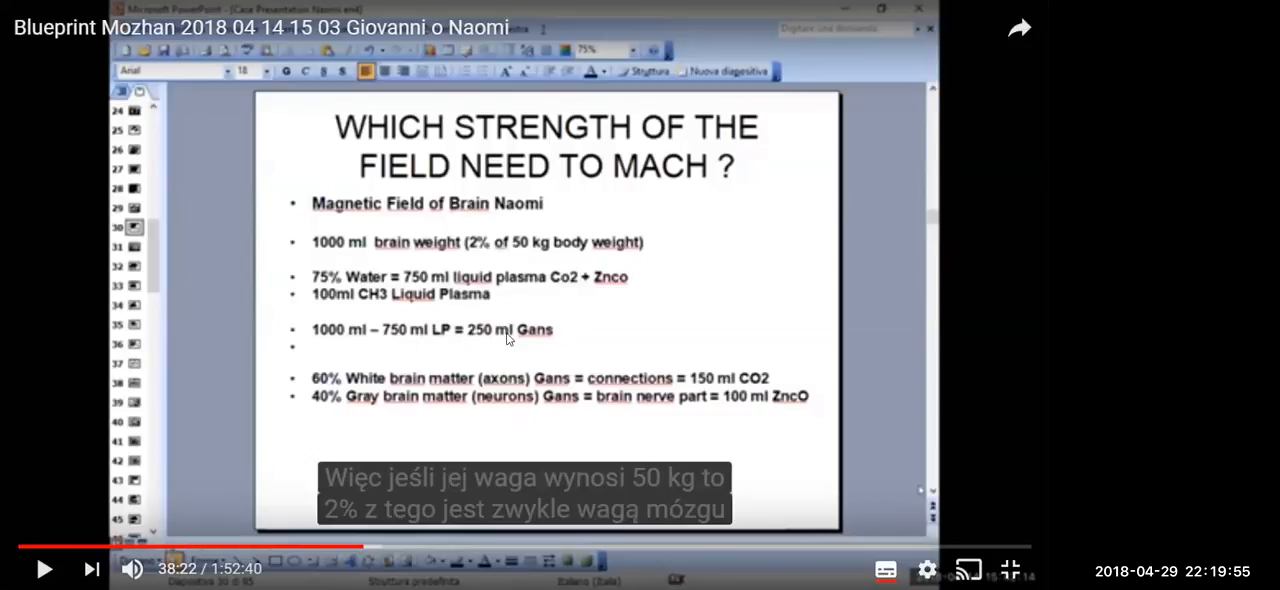
pyautogui.moveTo(470, 364)
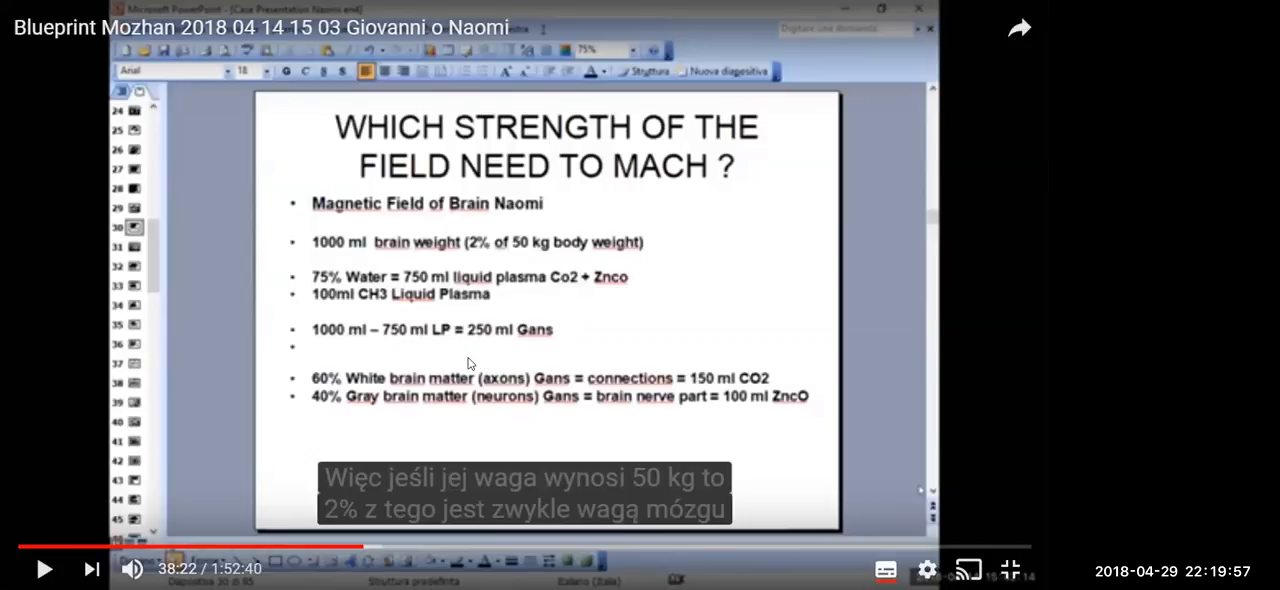
pyautogui.moveTo(444, 388)
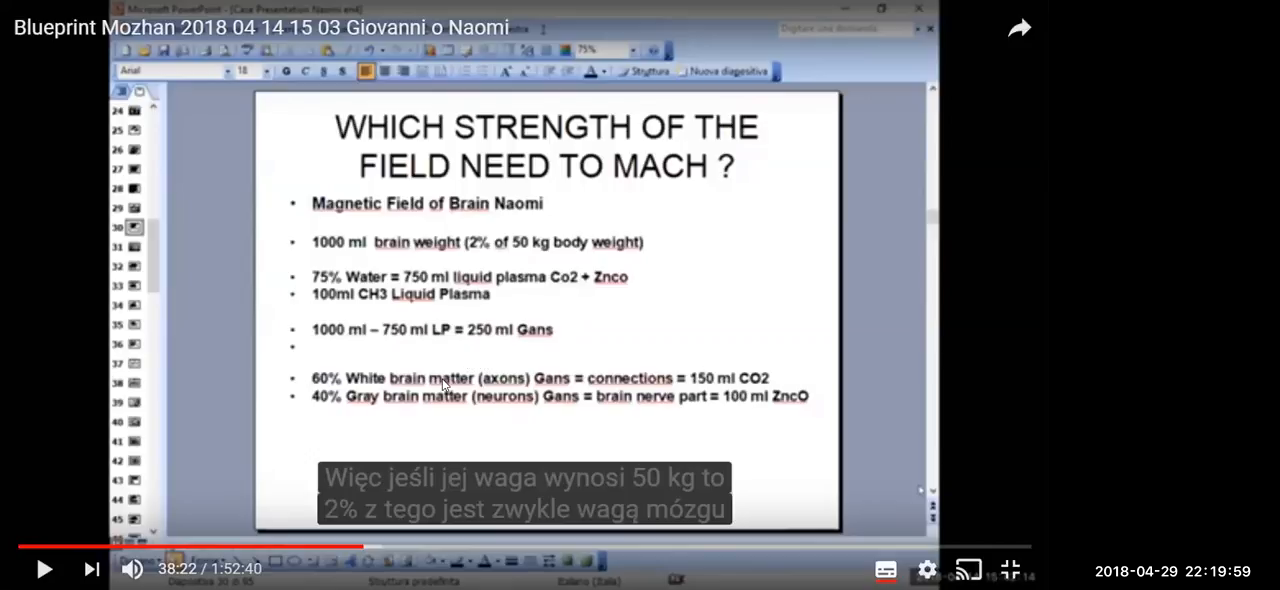
pyautogui.moveTo(460, 388)
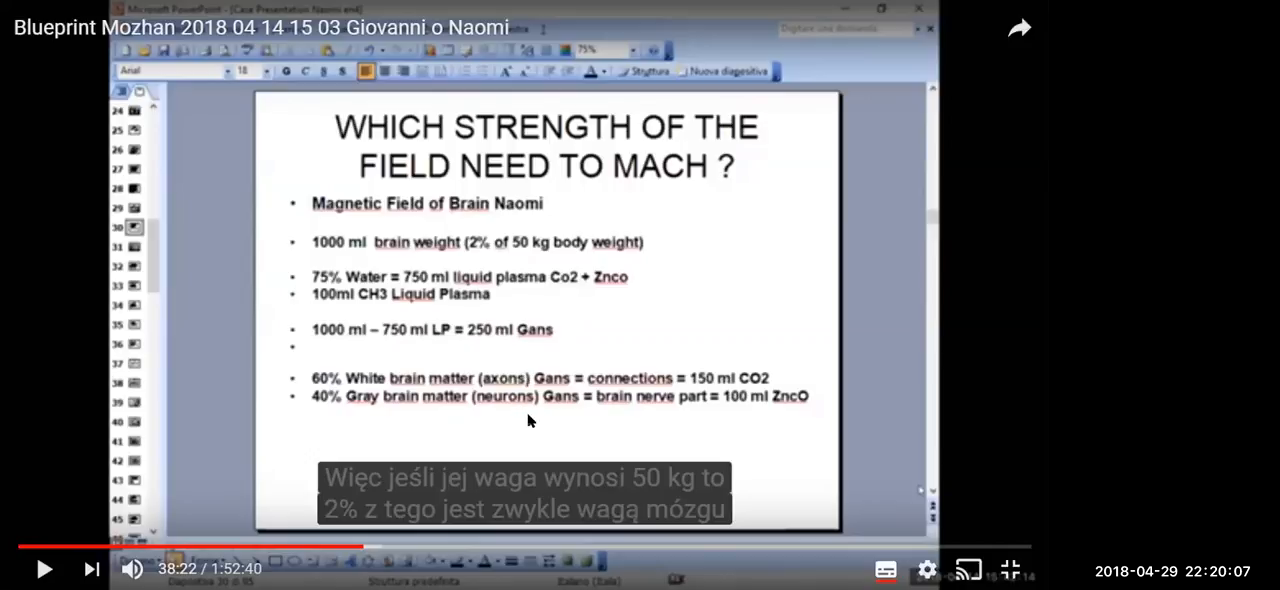
pyautogui.moveTo(570, 400)
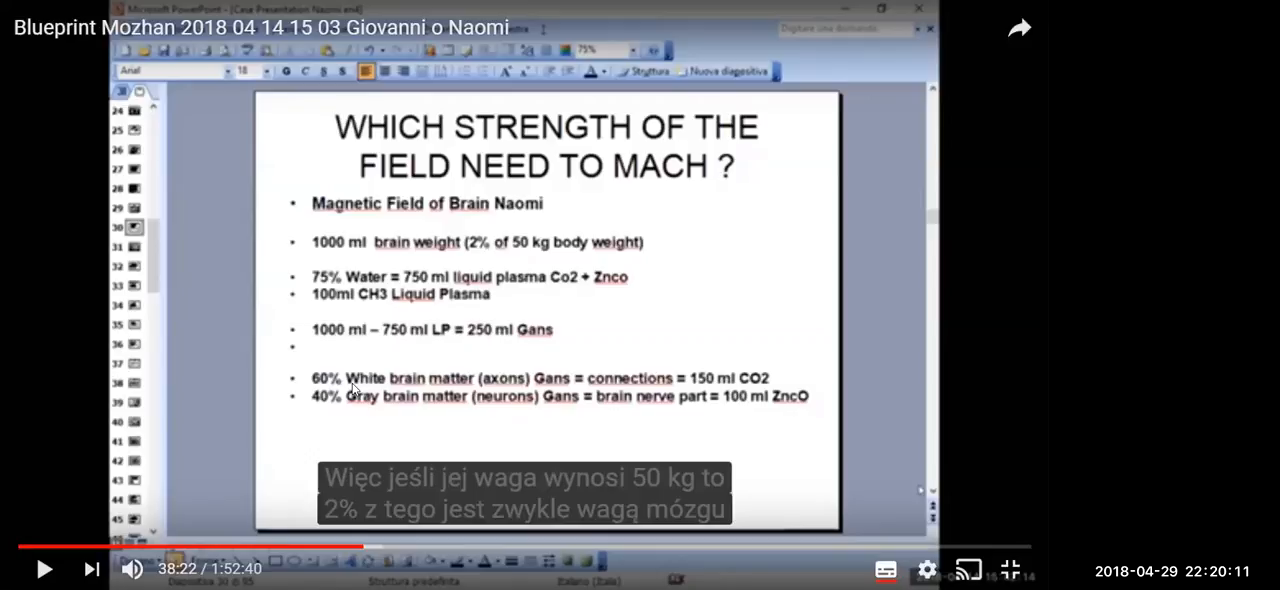
pyautogui.moveTo(476, 388)
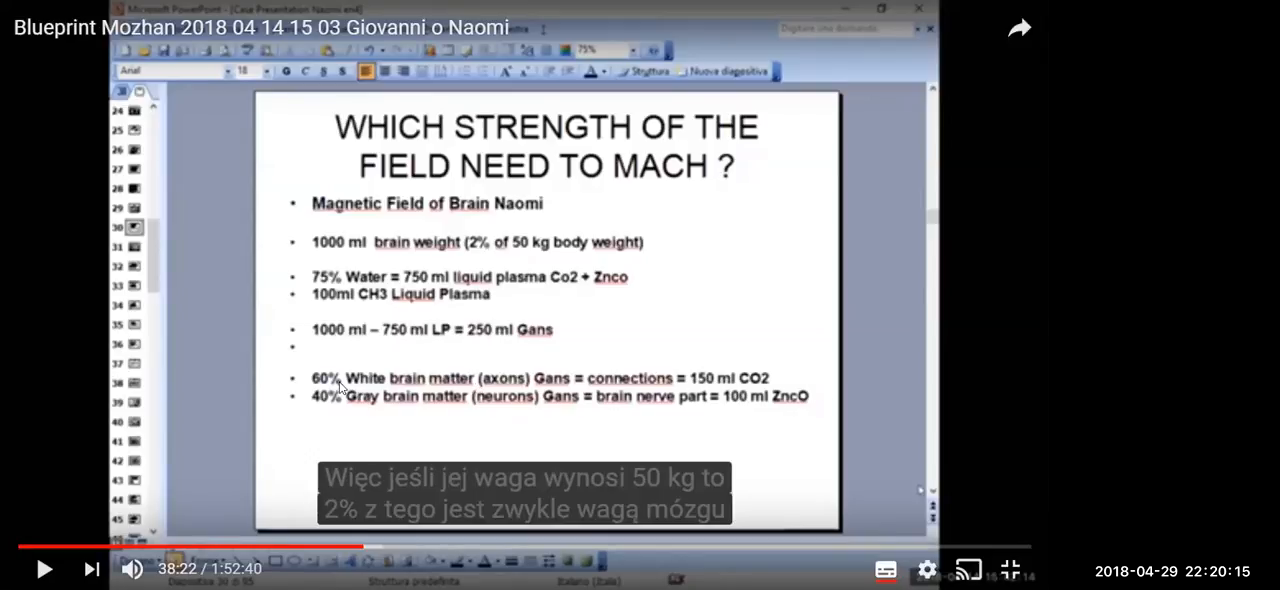
pyautogui.moveTo(462, 330)
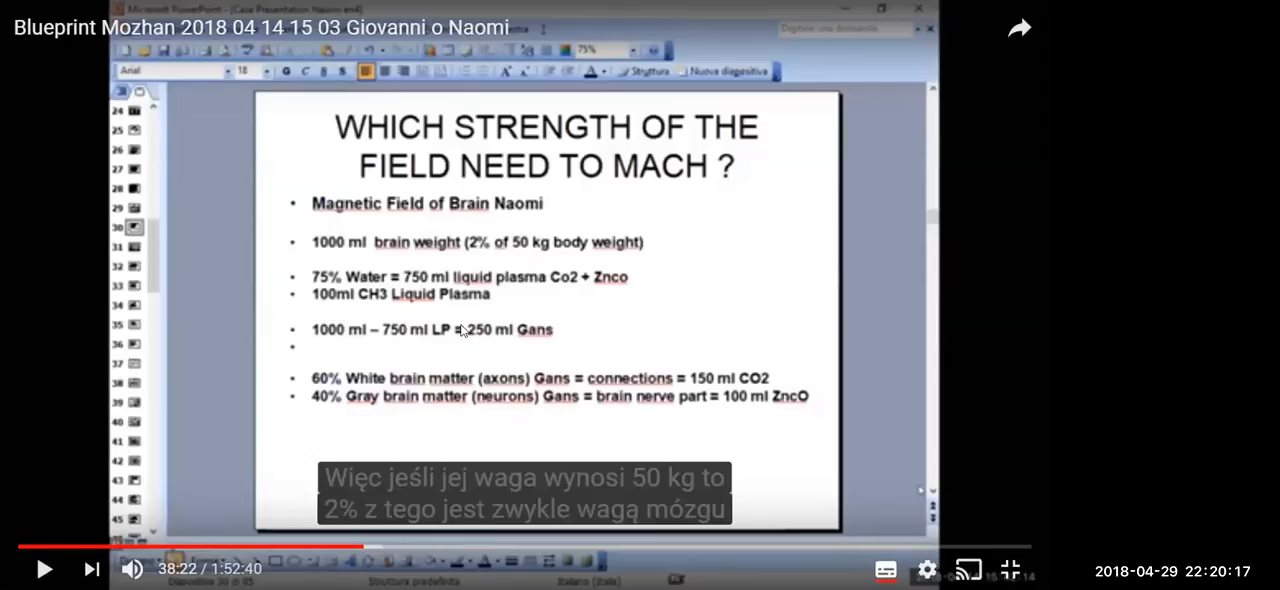
pyautogui.moveTo(756, 368)
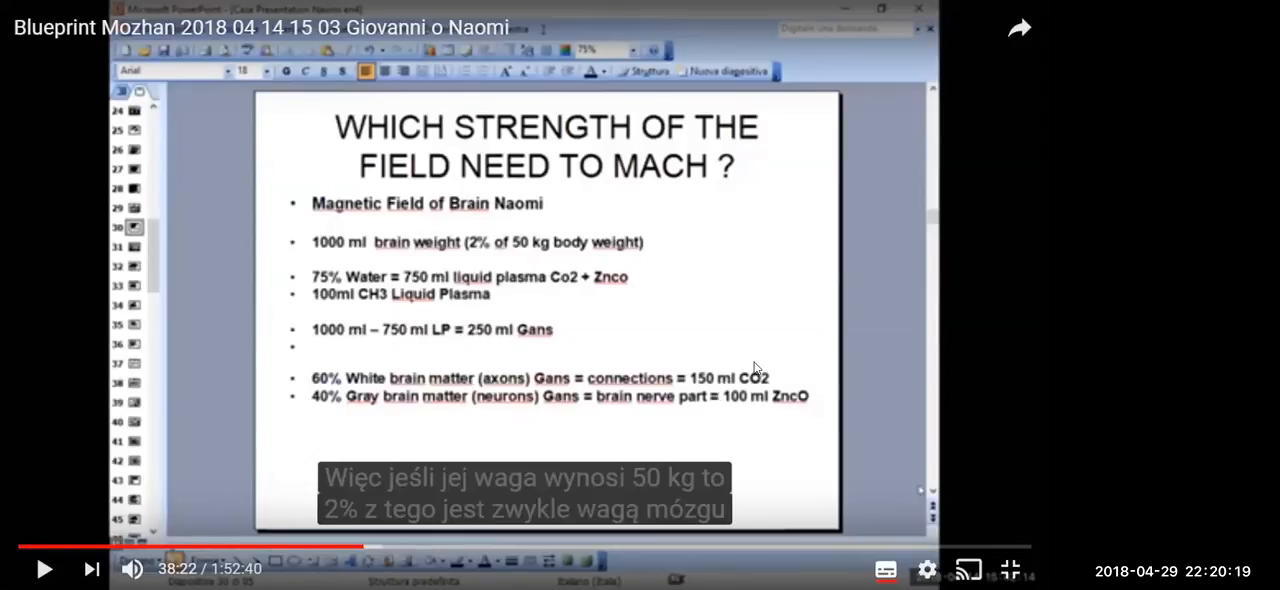
pyautogui.moveTo(780, 382)
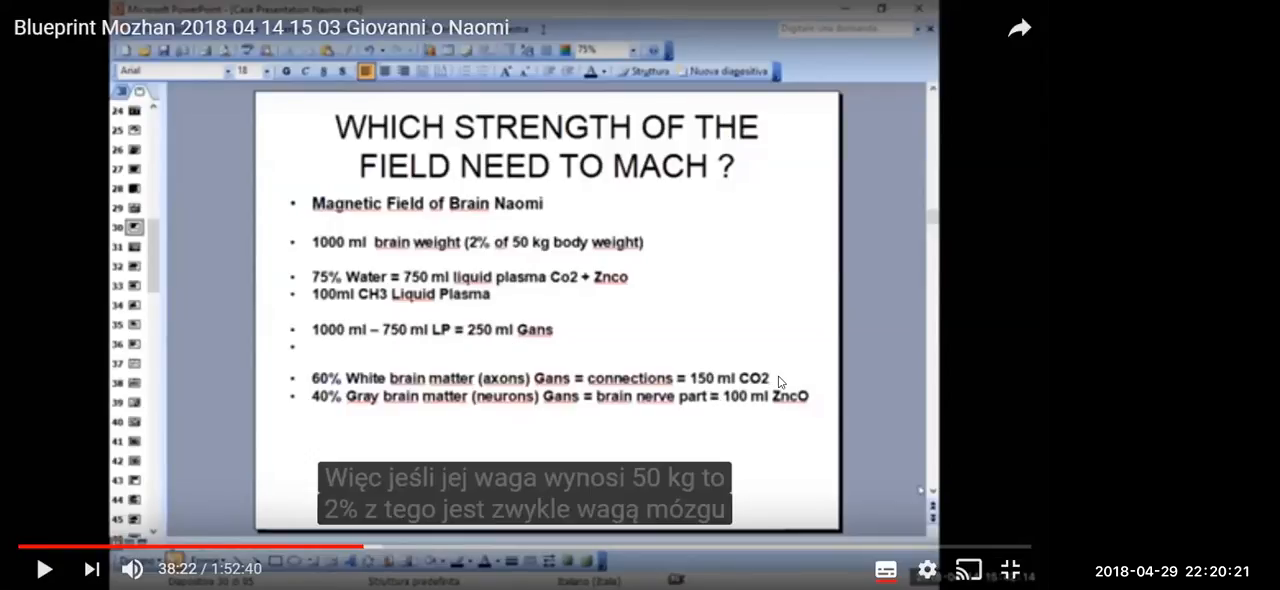
pyautogui.moveTo(560, 382)
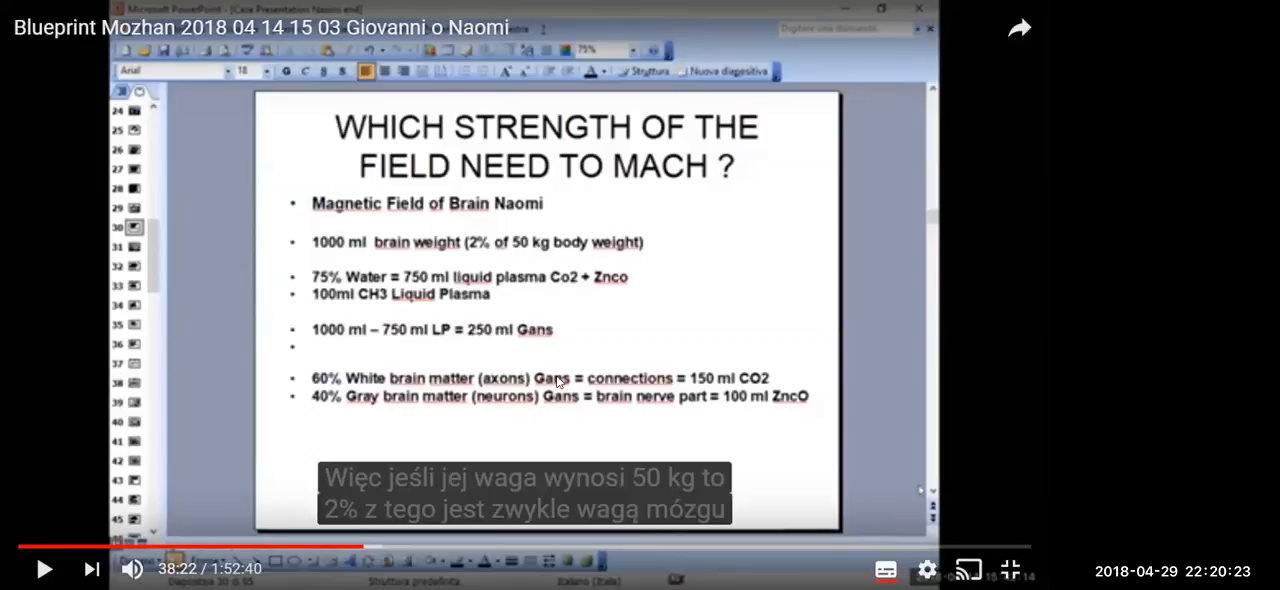
pyautogui.moveTo(800, 408)
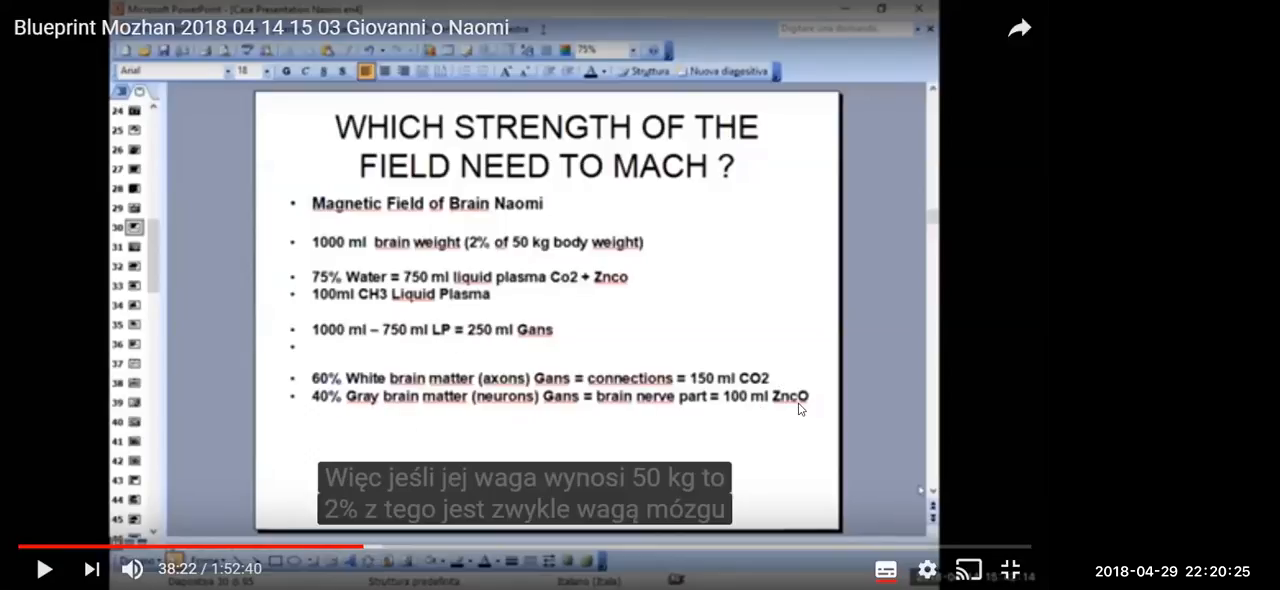
pyautogui.moveTo(632, 360)
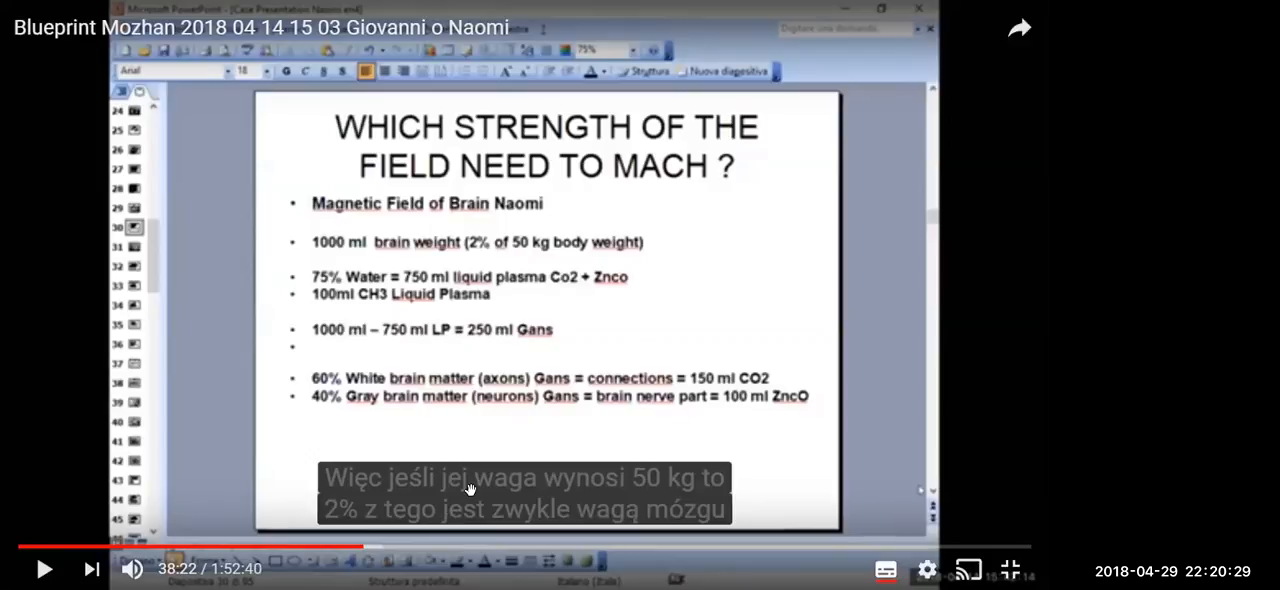
pyautogui.moveTo(376, 544)
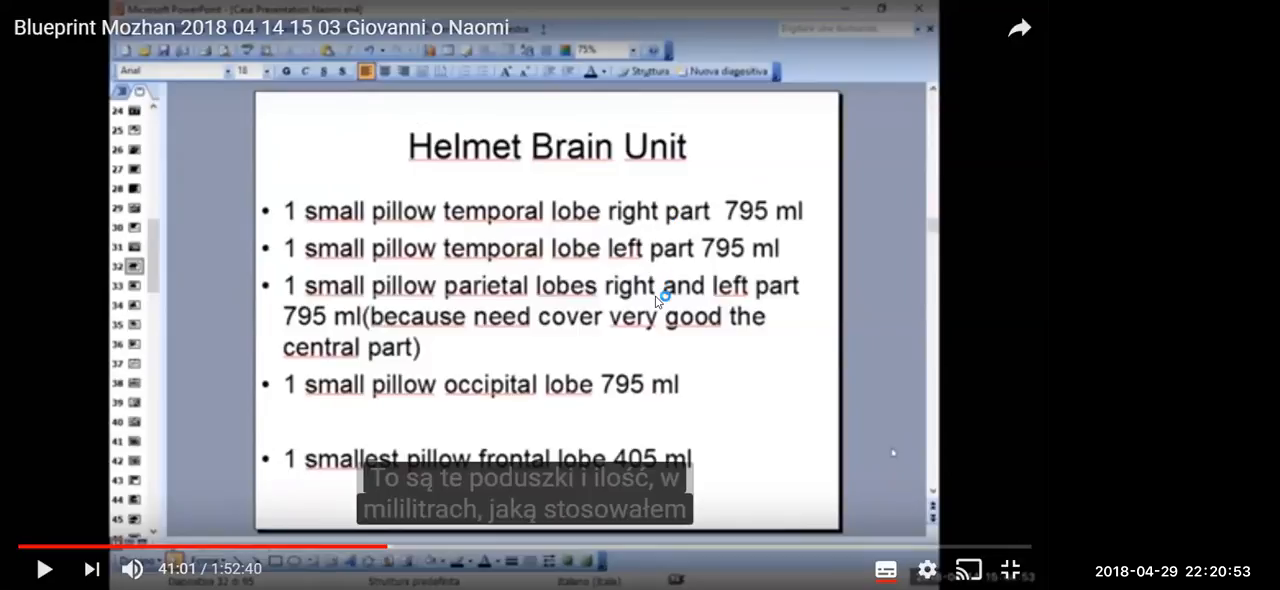
pyautogui.moveTo(638, 332)
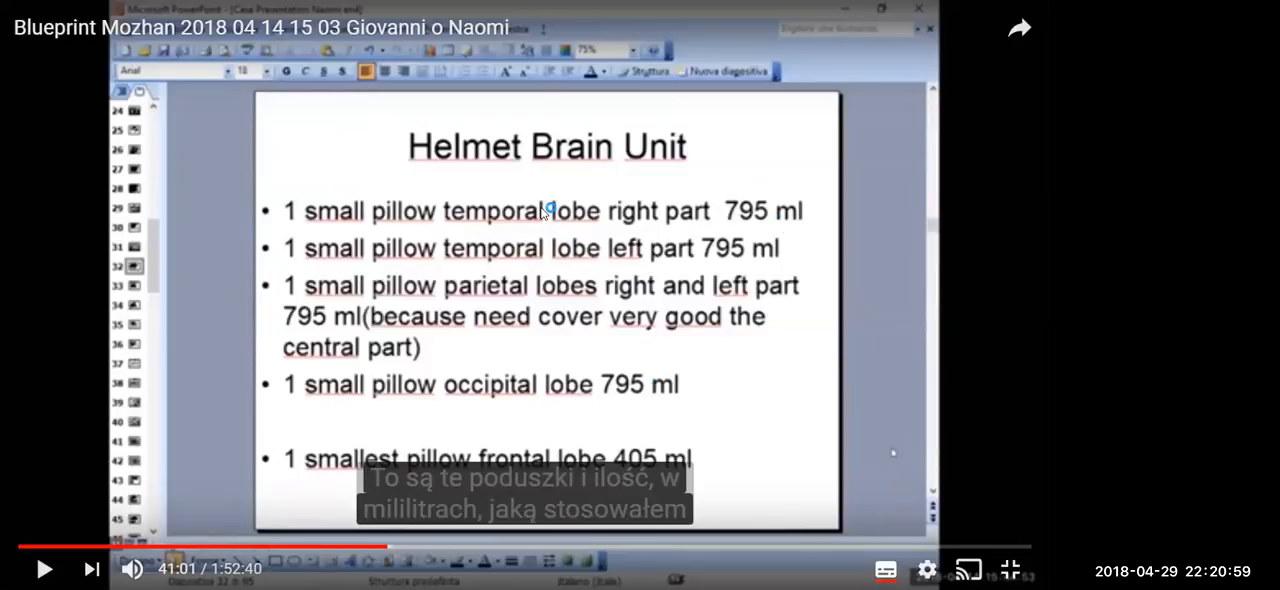
pyautogui.moveTo(780, 224)
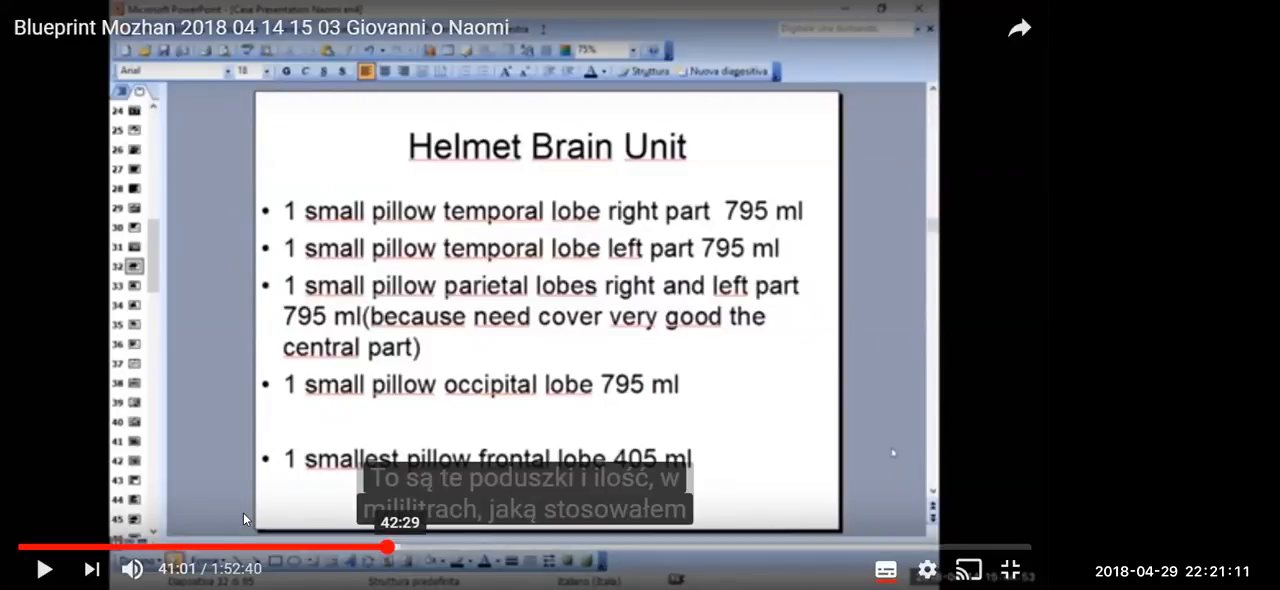
# Seek the video forward to the Helmet application schedule slide
pyautogui.moveTo(390, 548); pyautogui.dragTo(400, 552)
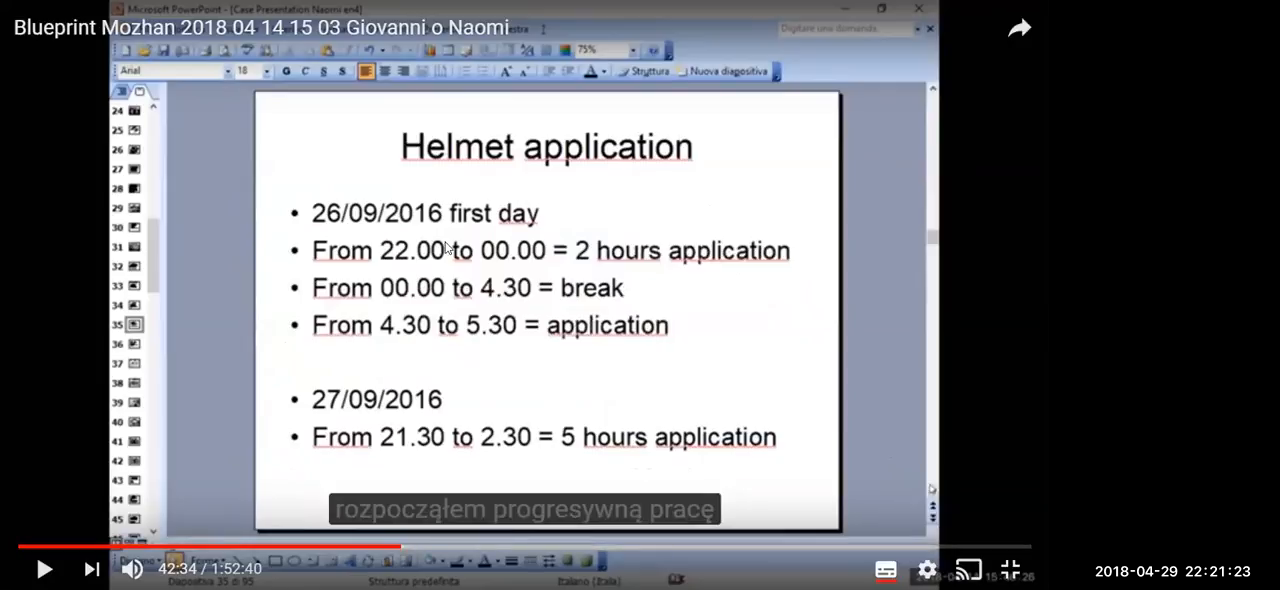
pyautogui.moveTo(364, 228)
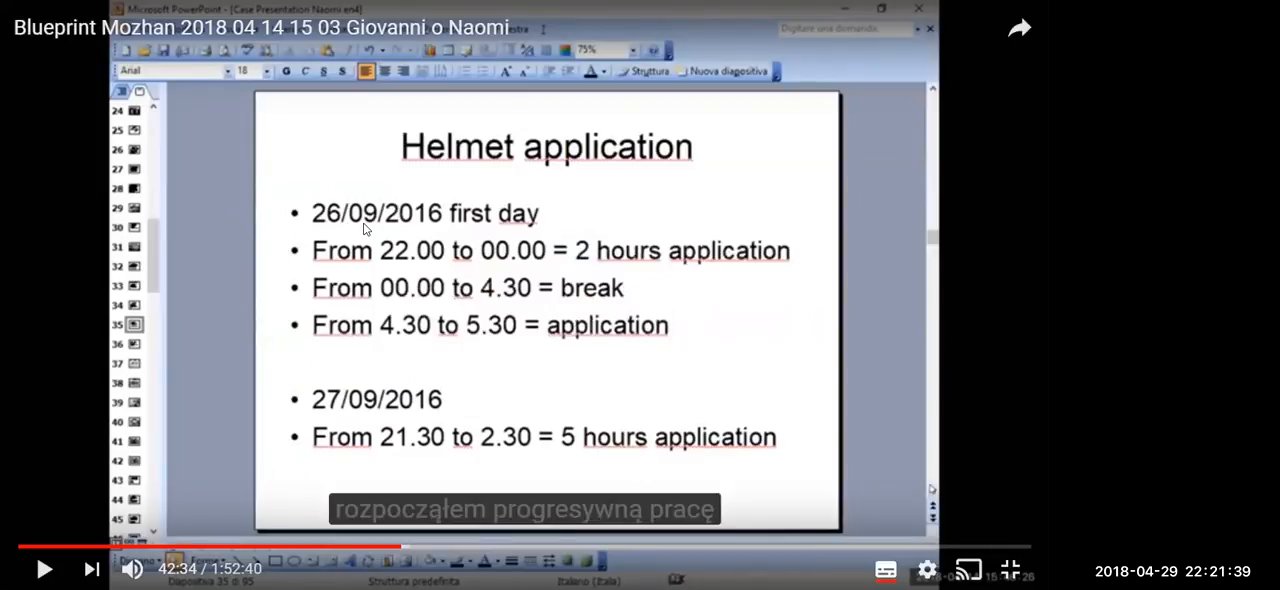
pyautogui.moveTo(388, 284)
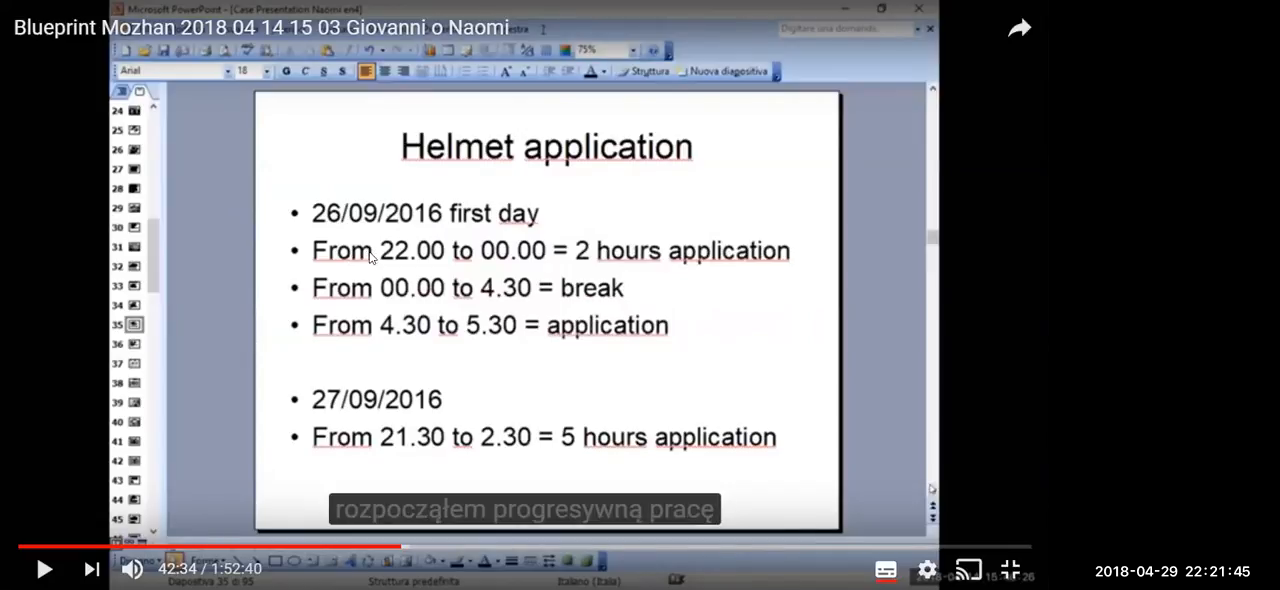
pyautogui.moveTo(512, 266)
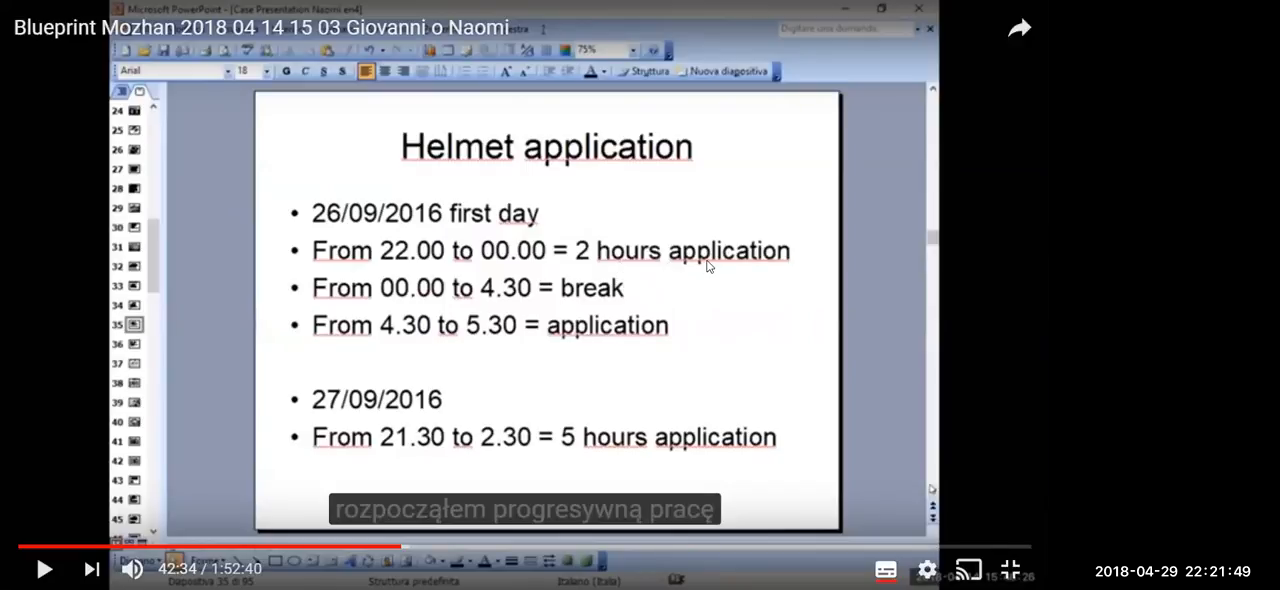
pyautogui.moveTo(616, 292)
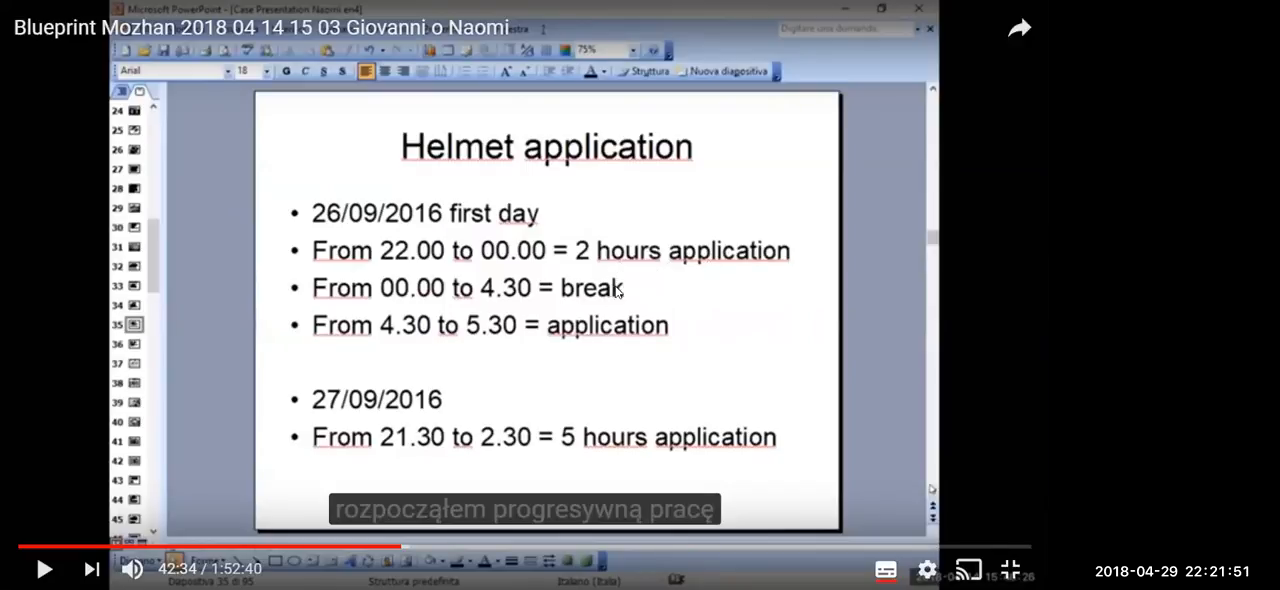
pyautogui.moveTo(580, 292)
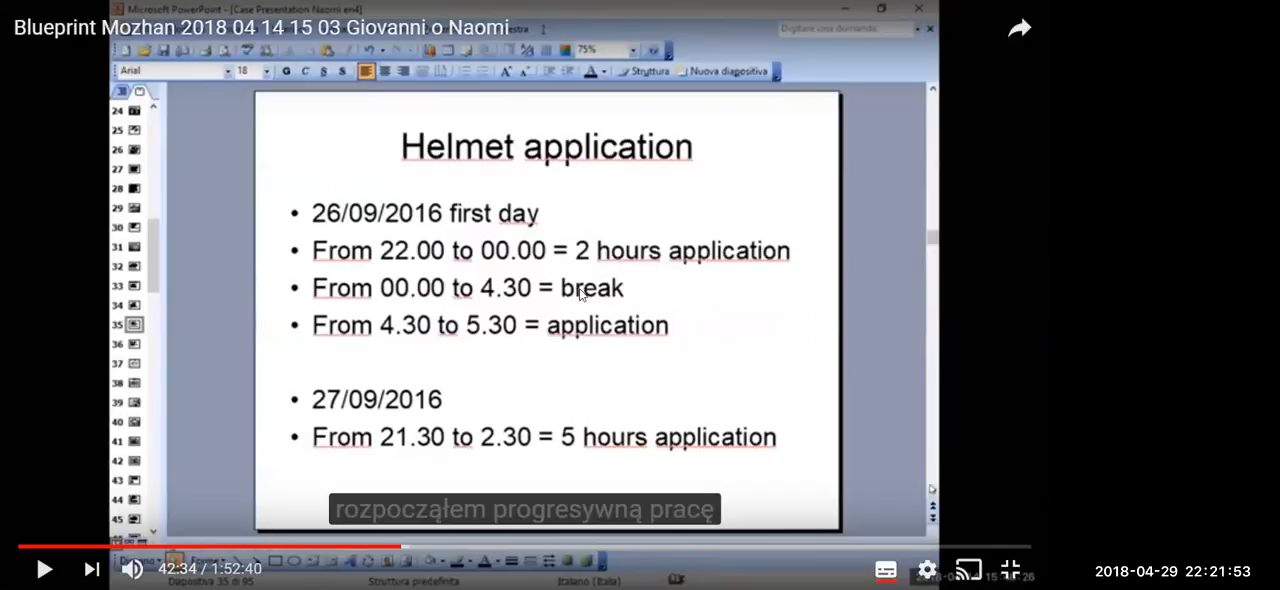
pyautogui.moveTo(448, 344)
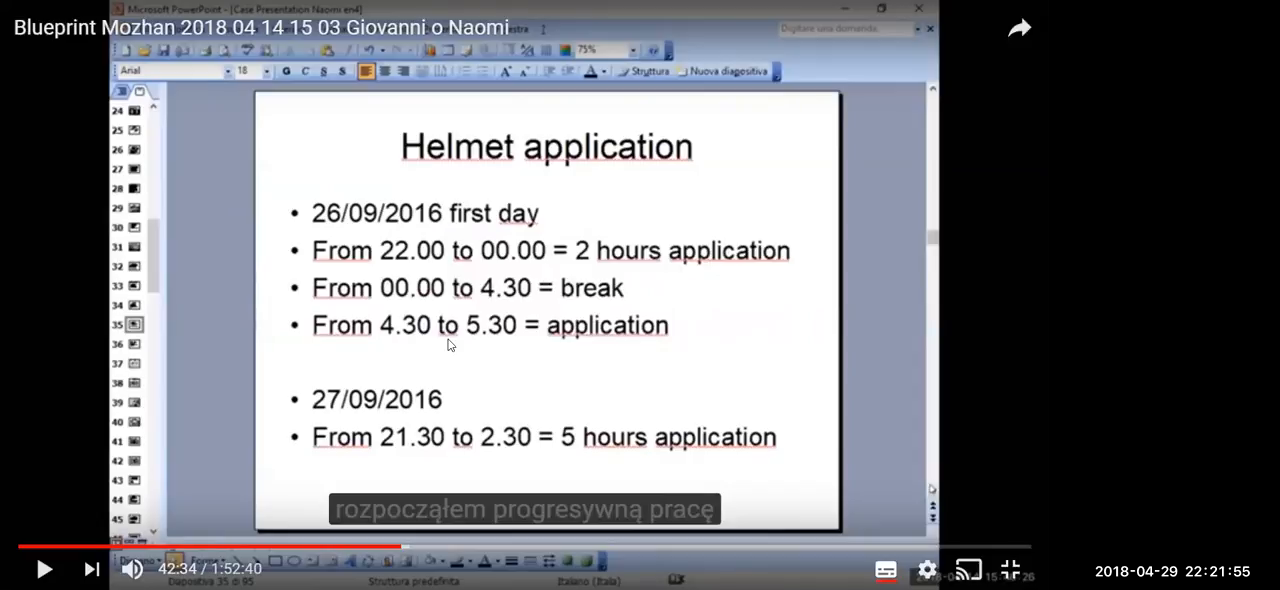
pyautogui.moveTo(644, 284)
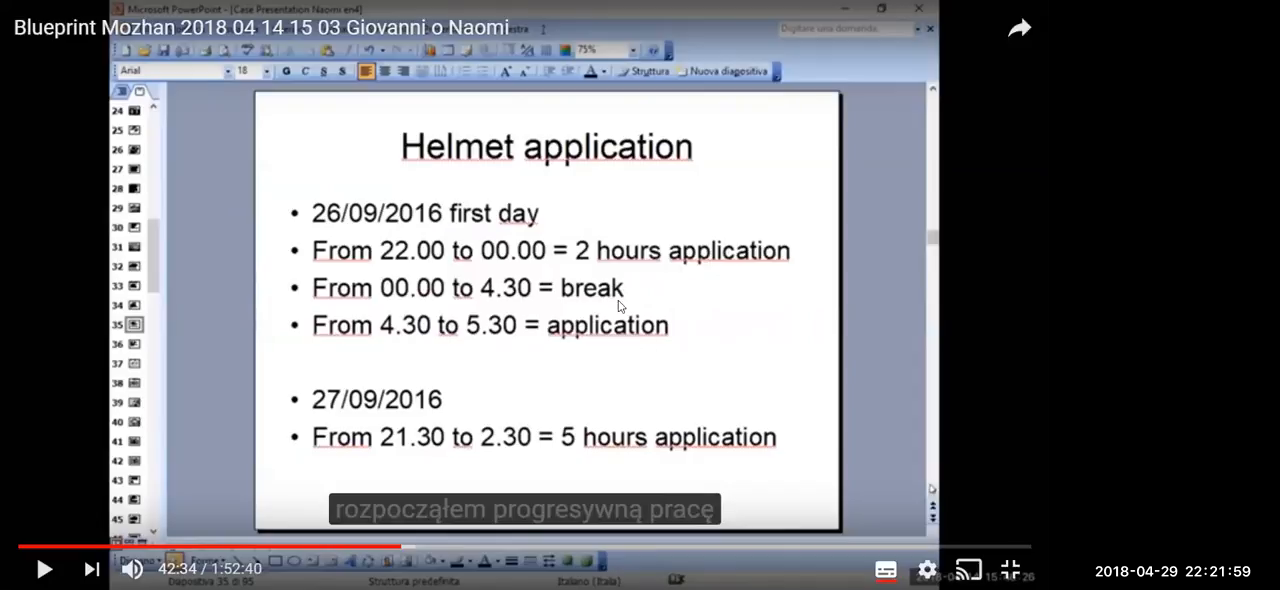
pyautogui.moveTo(790, 464)
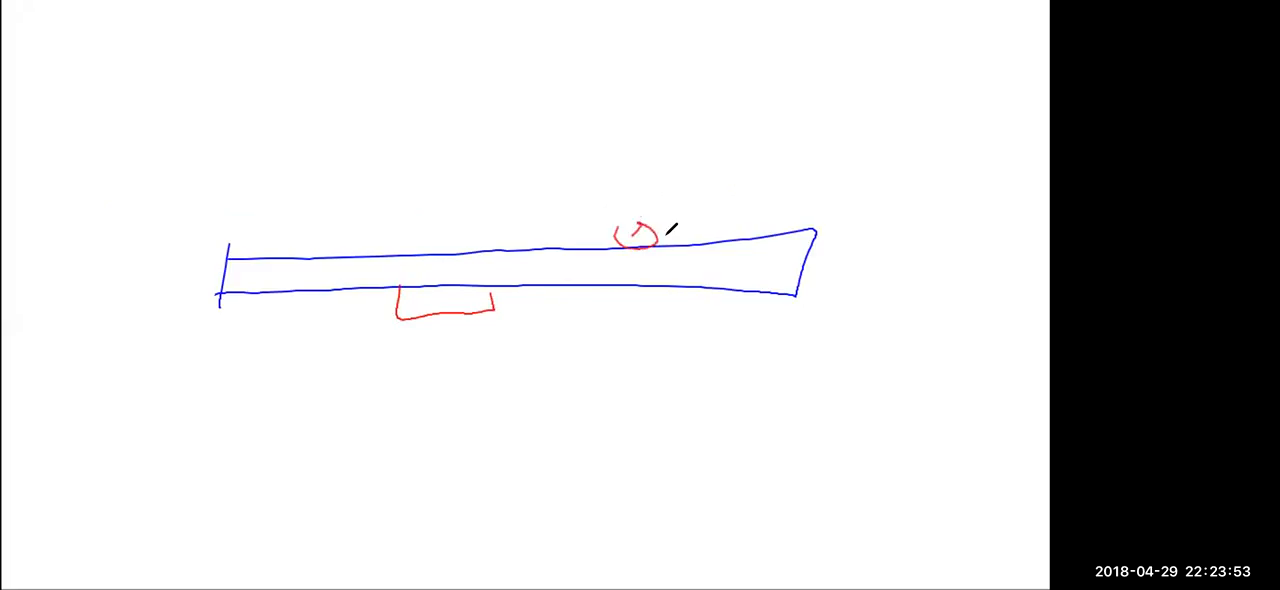
# Draw red strokes inside the right end of the long blue tube
pyautogui.moveTo(660, 236); pyautogui.dragTo(796, 230)
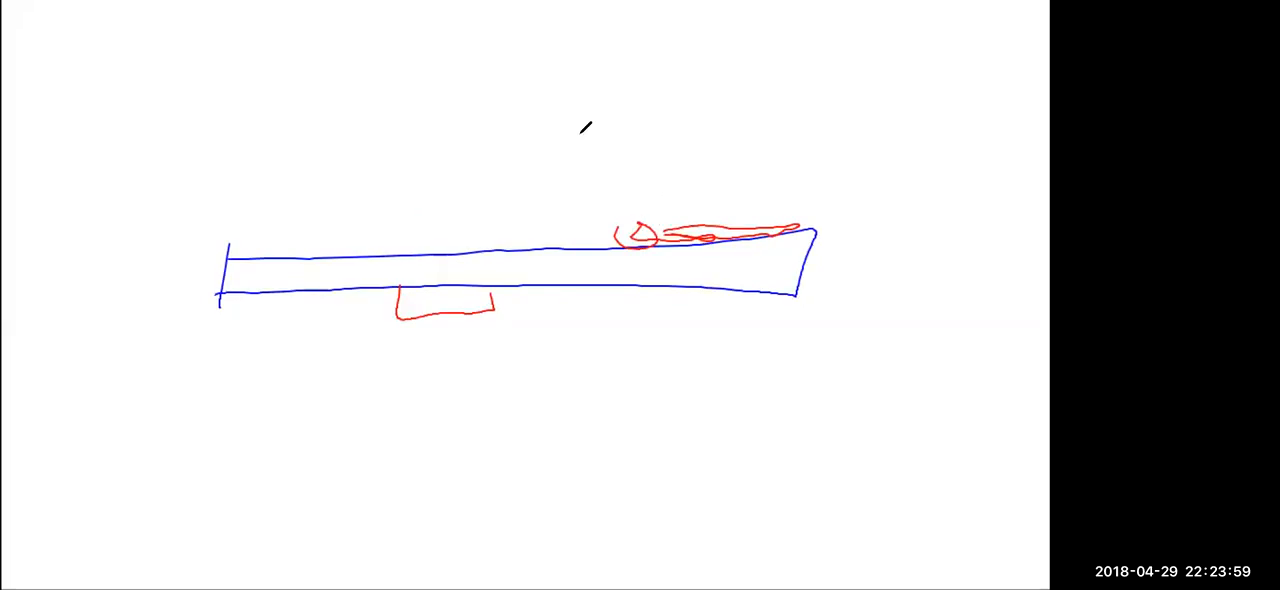
# Draw a second blue band above the tube with a wavy top, closed on the right
pyautogui.moveTo(252, 104); pyautogui.dragTo(798, 164)
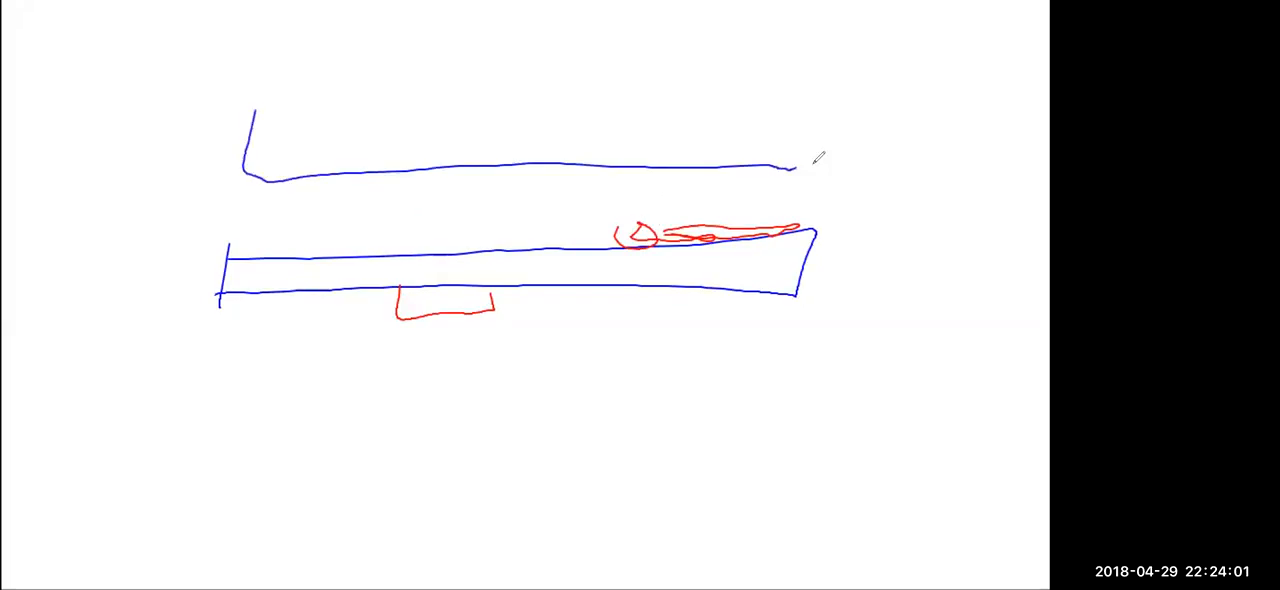
pyautogui.moveTo(256, 88); pyautogui.dragTo(780, 92)
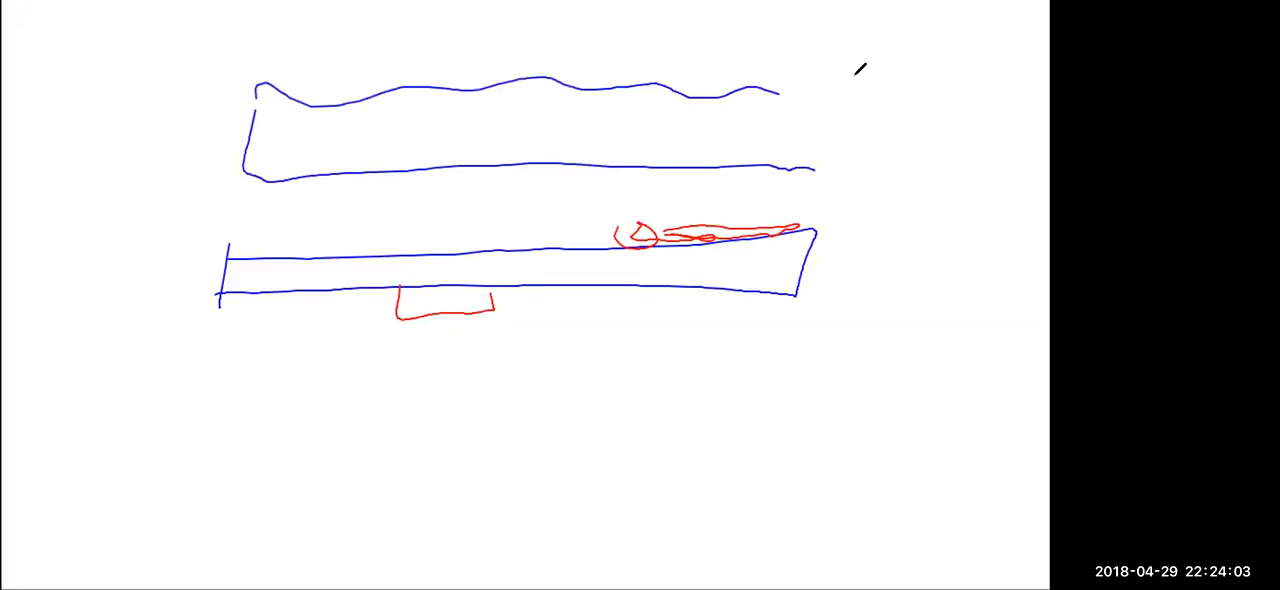
pyautogui.moveTo(860, 68); pyautogui.dragTo(800, 168)
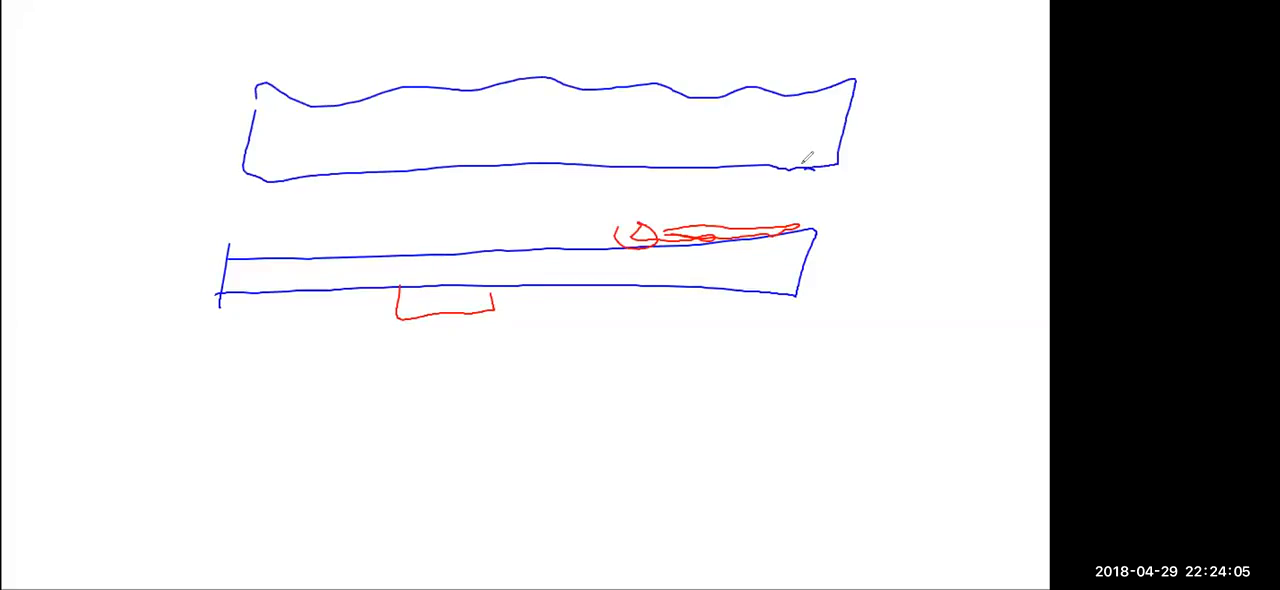
pyautogui.moveTo(600, 78)
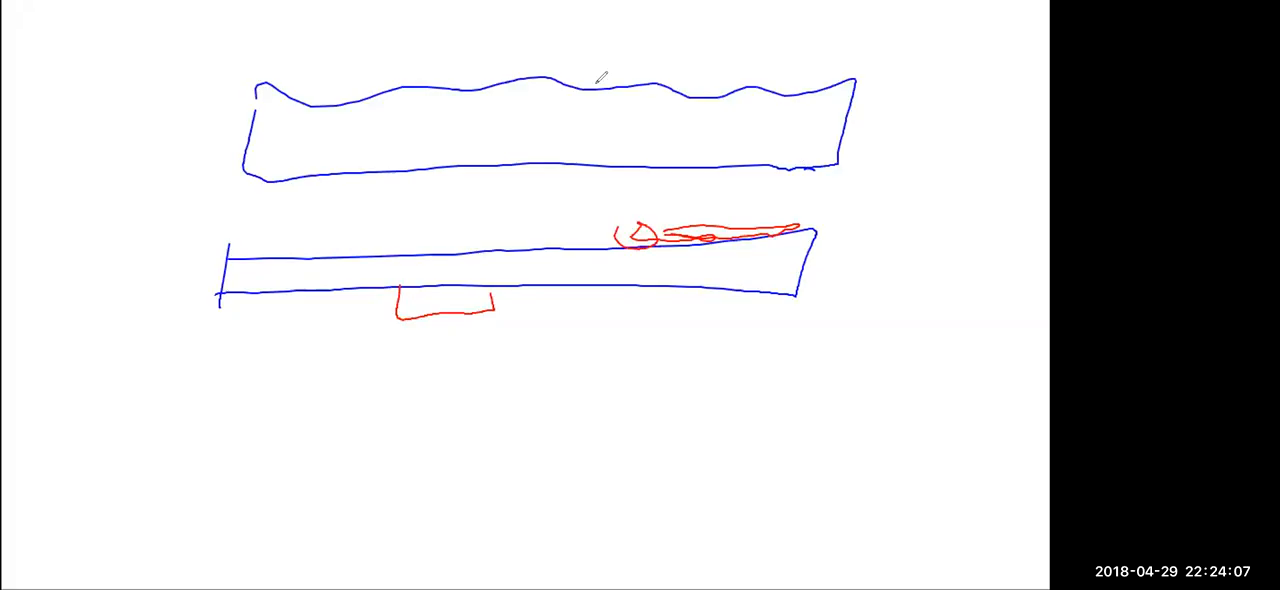
# Add a small red rectangle on the upper band's edge, a line below it and a curved arrow
pyautogui.moveTo(444, 136); pyautogui.dragTo(480, 178)
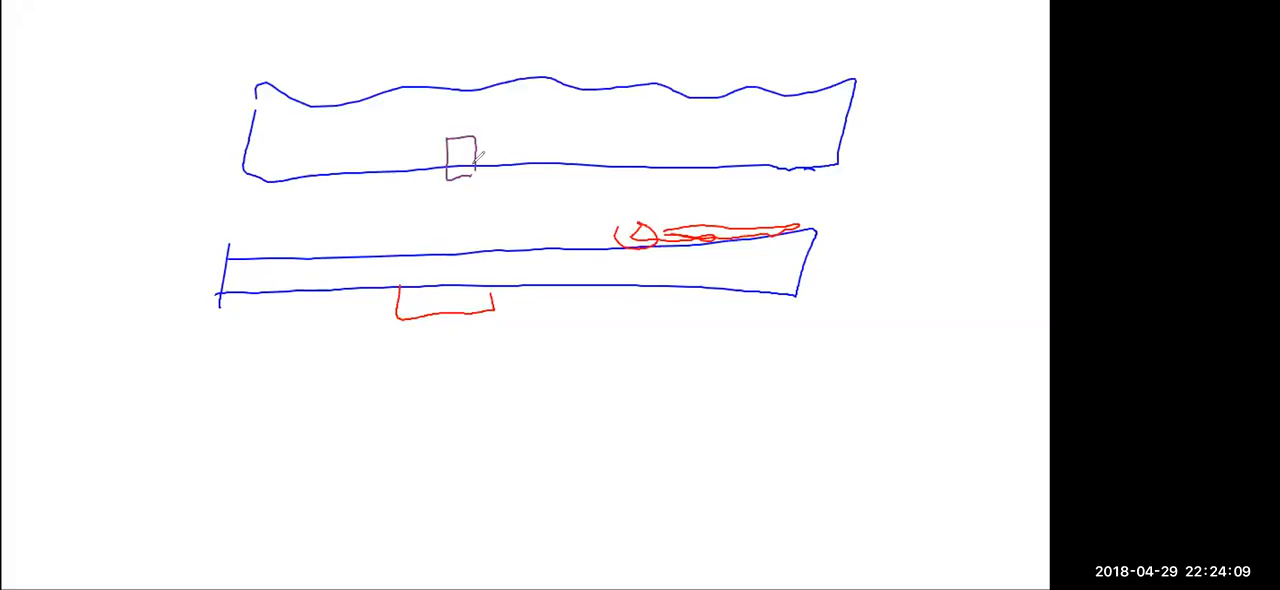
pyautogui.moveTo(604, 60)
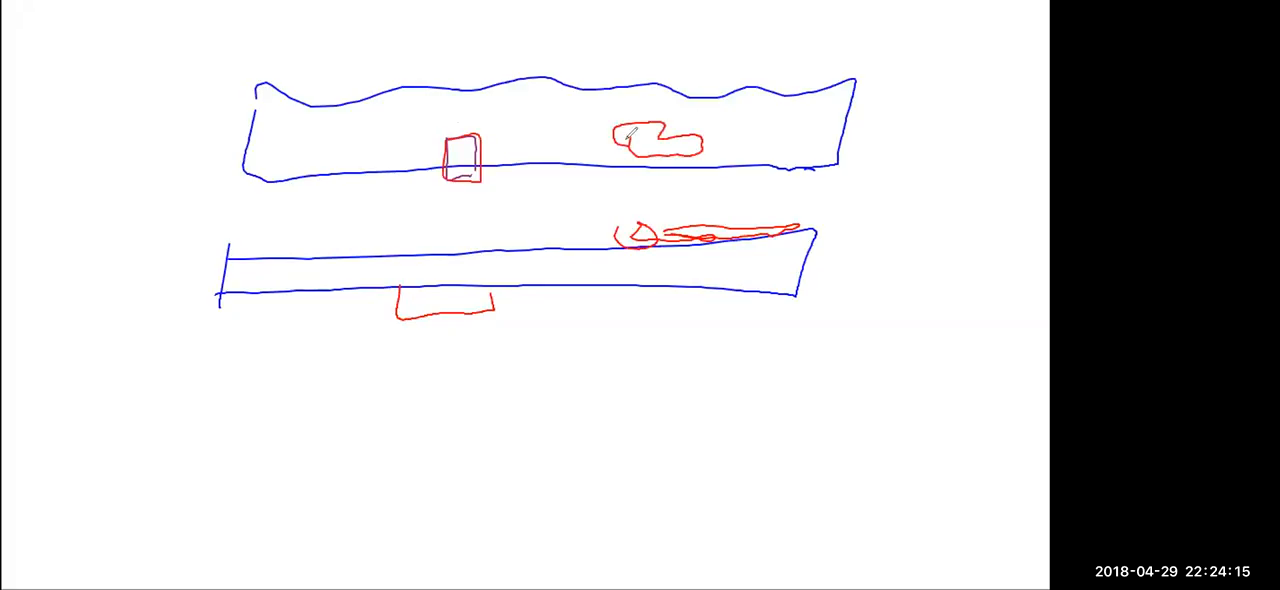
pyautogui.moveTo(480, 196); pyautogui.dragTo(556, 178)
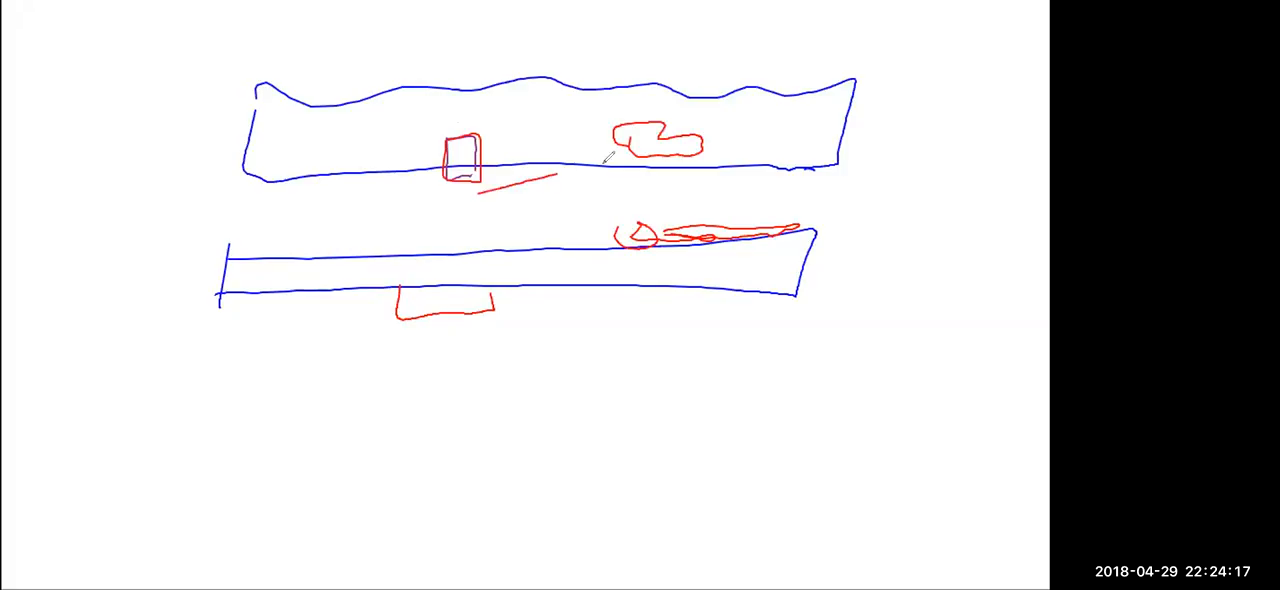
pyautogui.moveTo(484, 190); pyautogui.dragTo(616, 170)
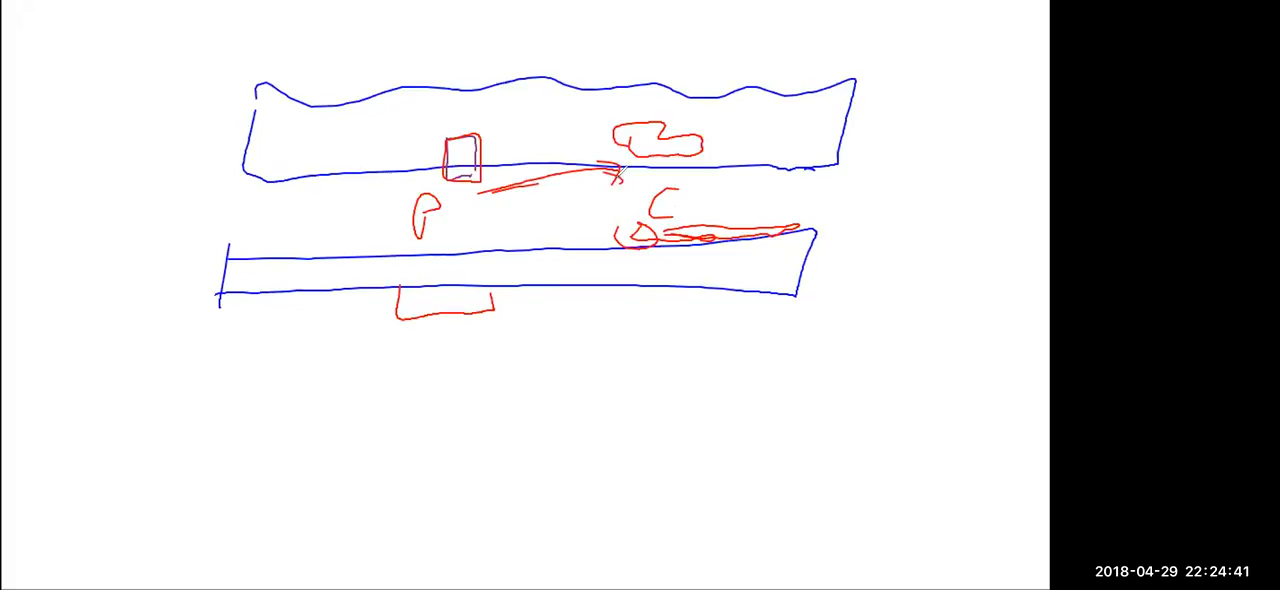
# Draw a curved red arrow along the lower band and two vertical lines through both bands
pyautogui.moveTo(640, 232); pyautogui.dragTo(490, 230)
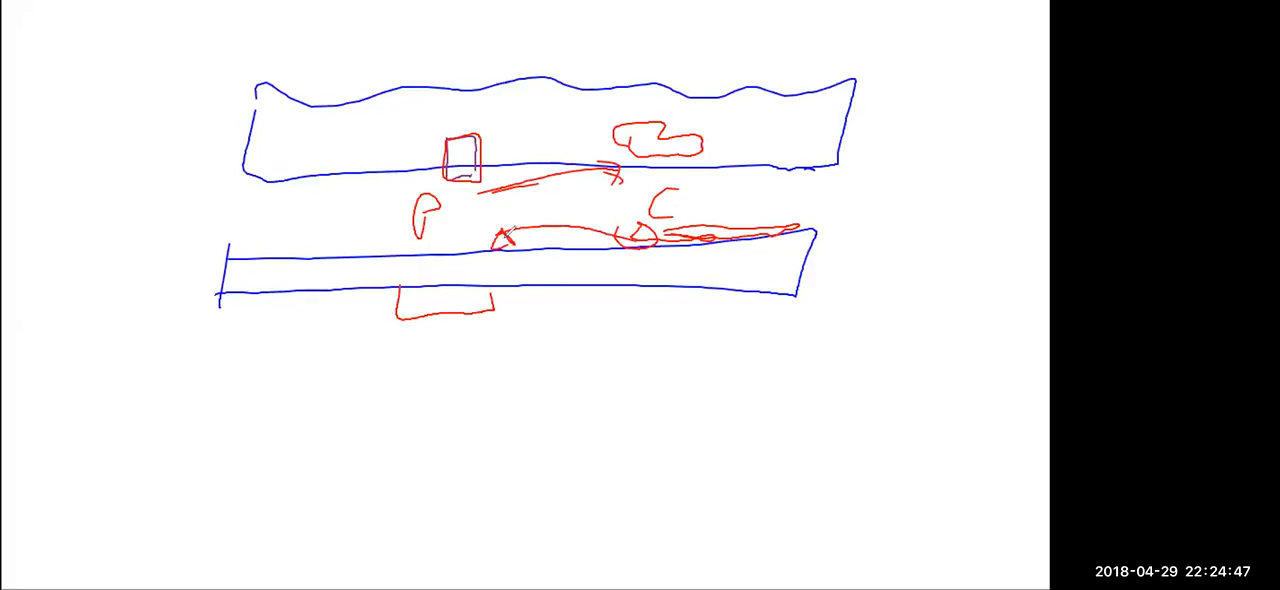
pyautogui.moveTo(608, 70); pyautogui.dragTo(588, 390)
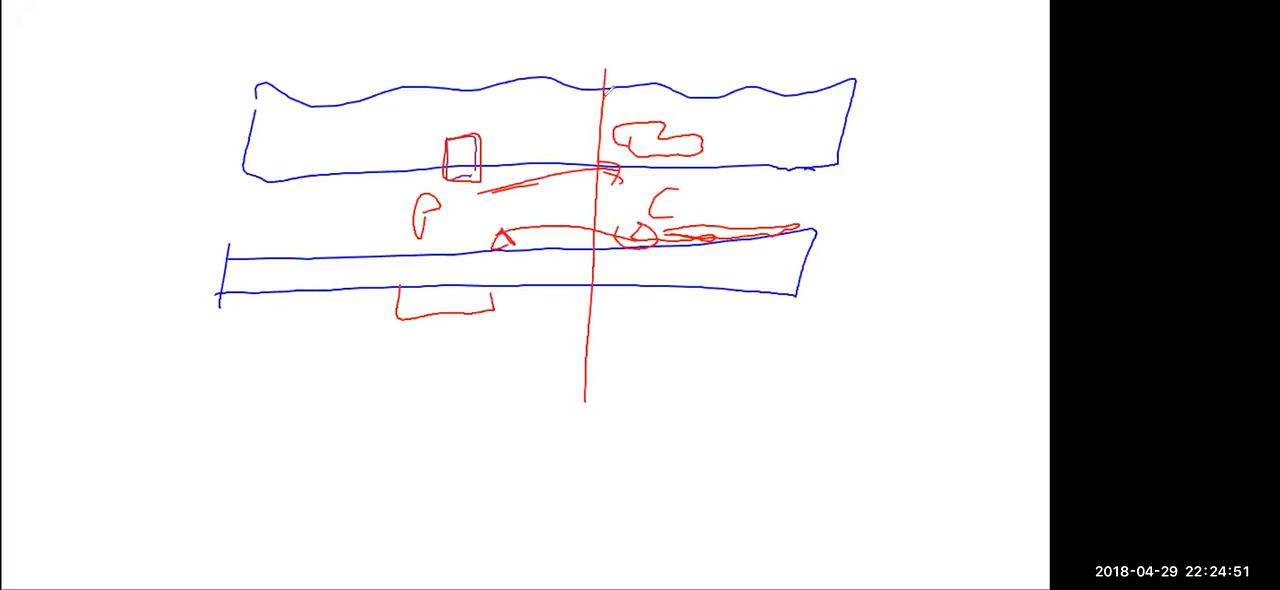
pyautogui.moveTo(604, 64); pyautogui.dragTo(584, 404)
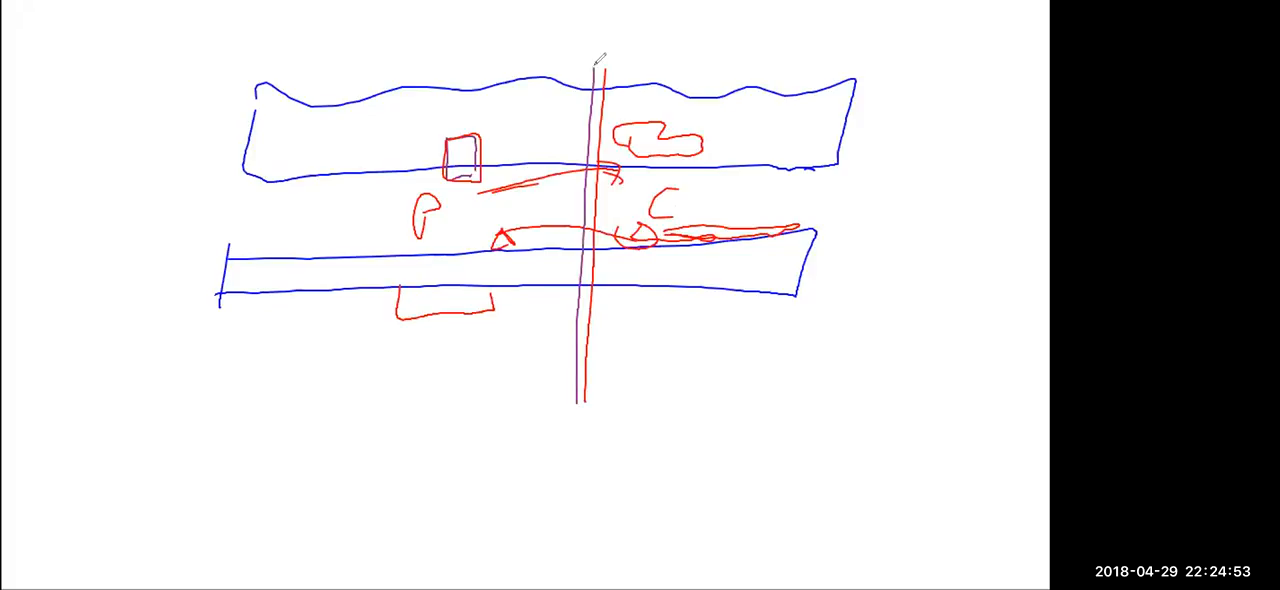
pyautogui.moveTo(590, 56); pyautogui.dragTo(584, 400)
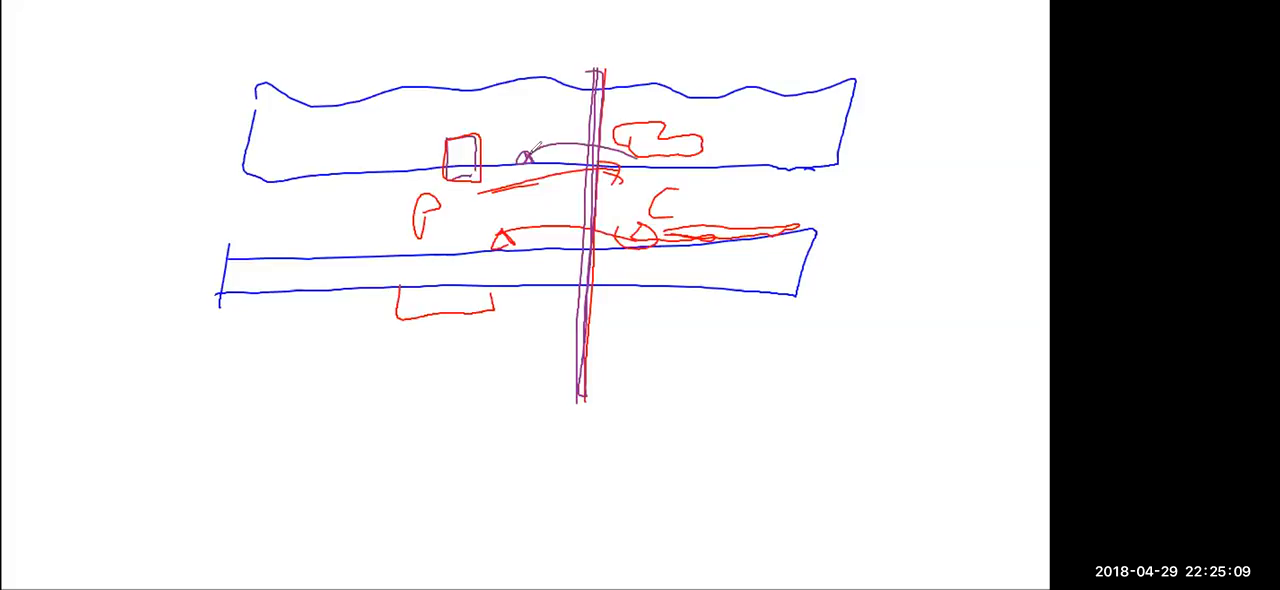
# Draw black D-shaped marks on both bands joined by an arc across the upper band
pyautogui.moveTo(484, 250); pyautogui.dragTo(630, 240)
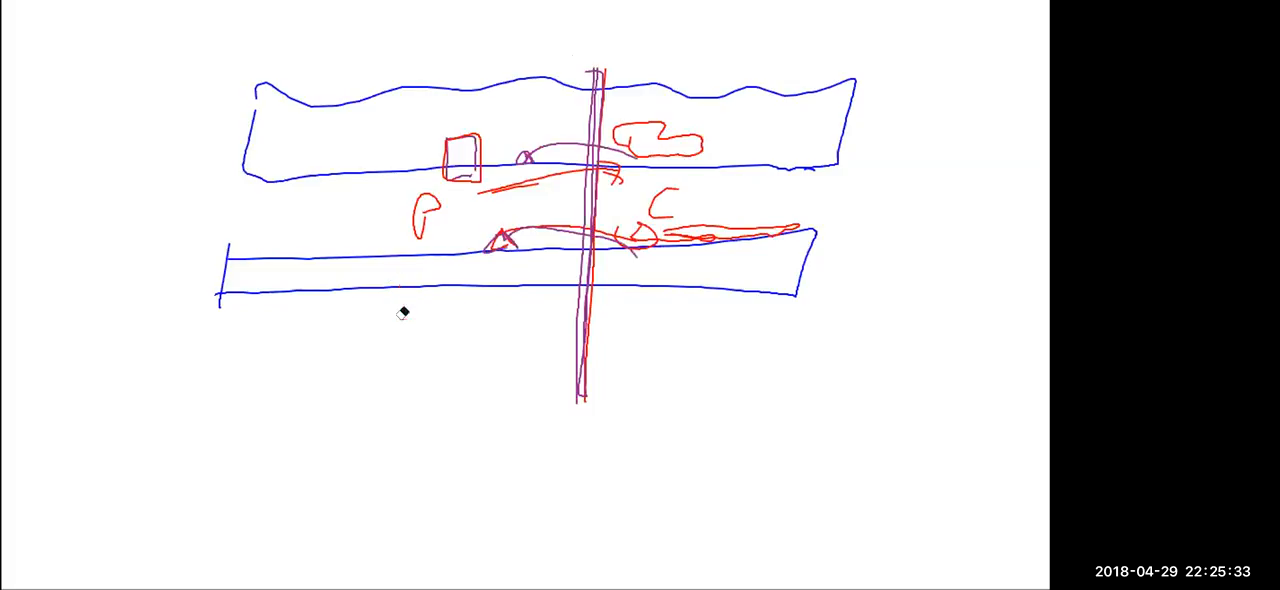
pyautogui.moveTo(596, 60)
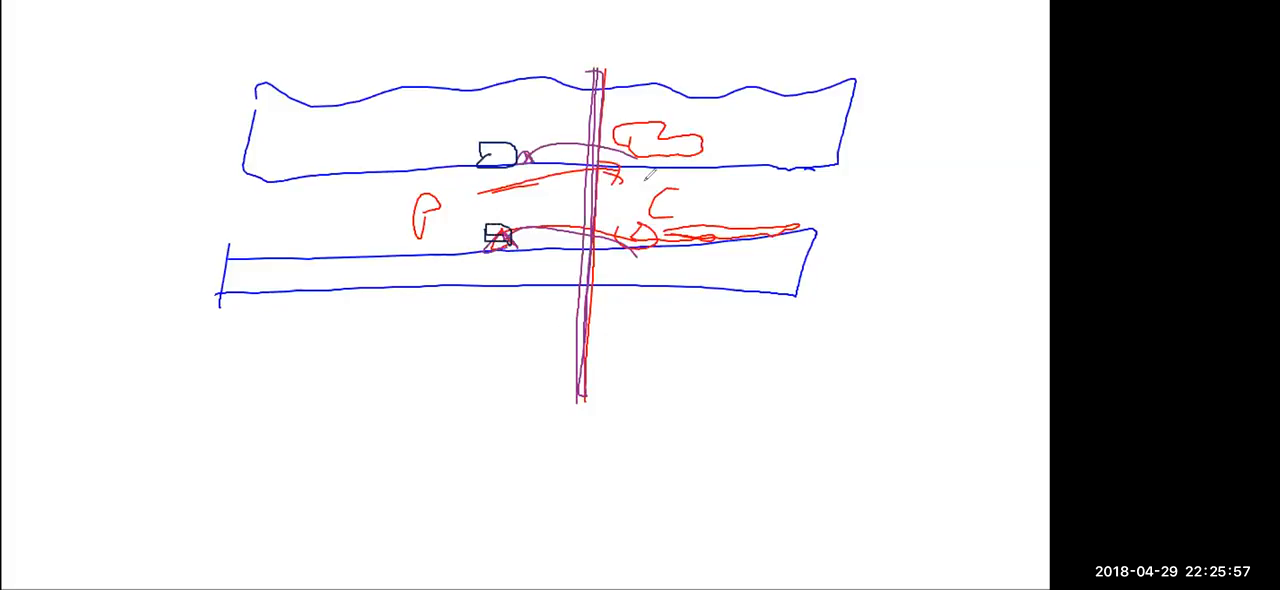
pyautogui.moveTo(520, 156); pyautogui.dragTo(650, 160)
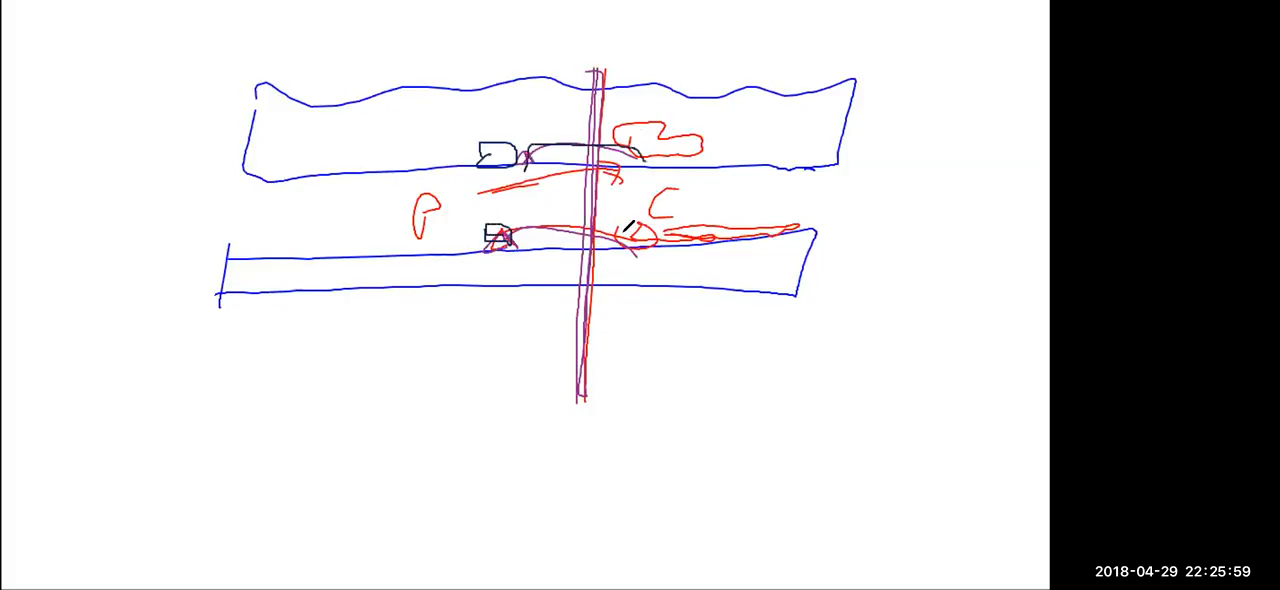
pyautogui.moveTo(520, 236); pyautogui.dragTo(650, 250)
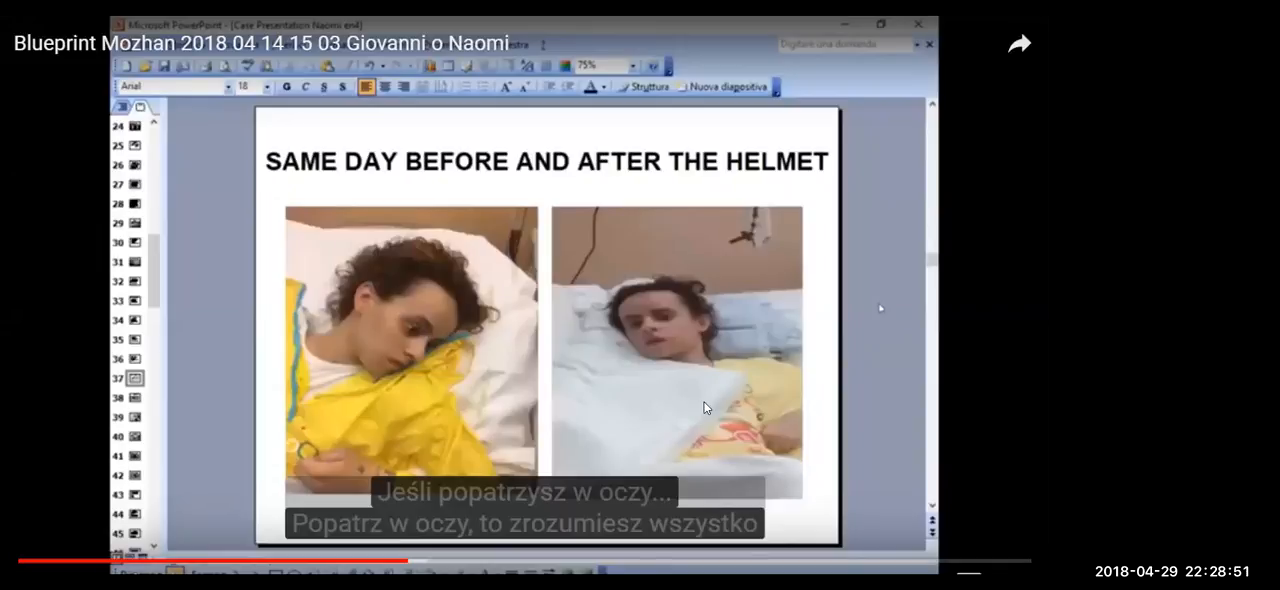
pyautogui.moveTo(710, 406)
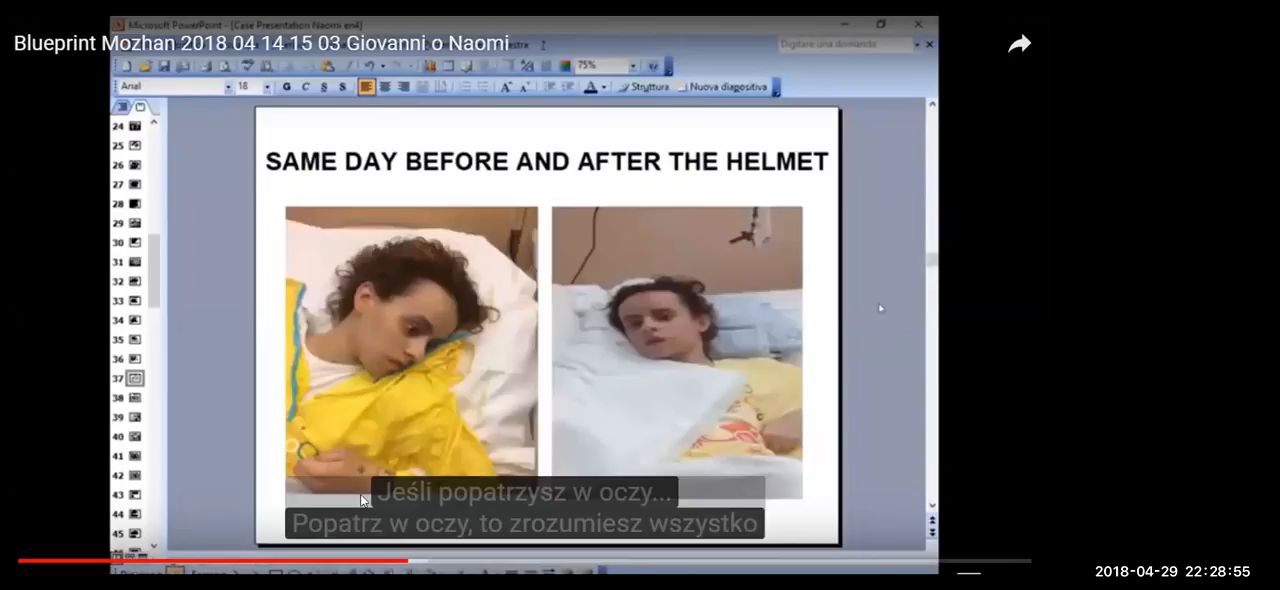
pyautogui.moveTo(452, 396)
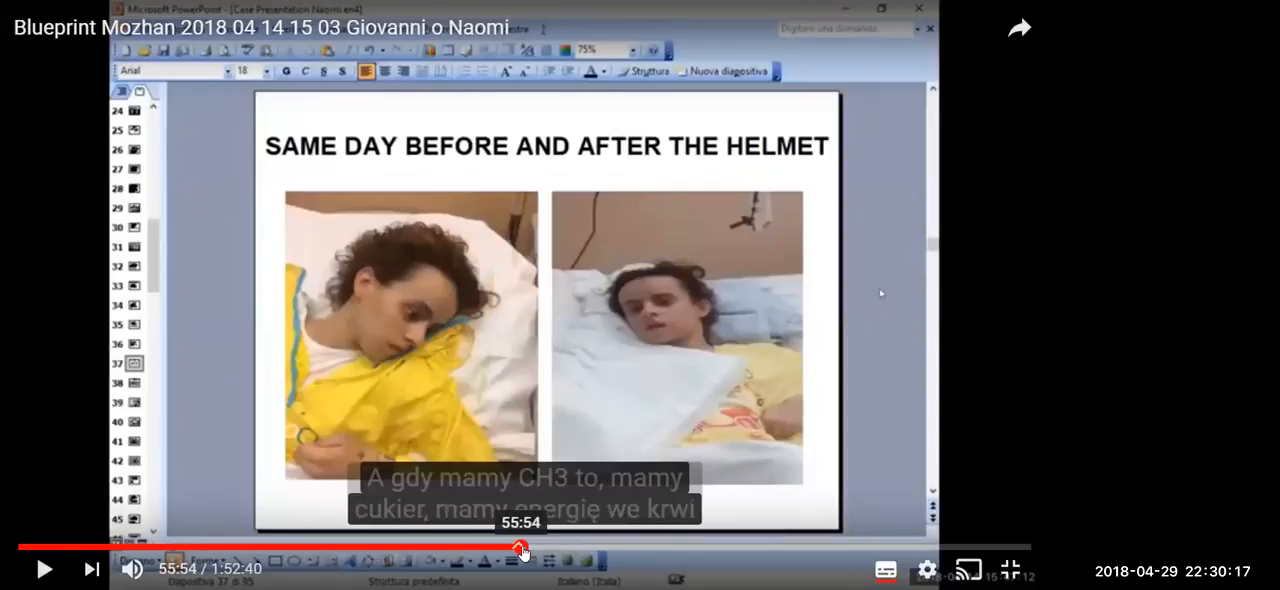
# Seek the lecture ahead to about 1:07 to reach the EFFECTS treatment results slide
pyautogui.moveTo(520, 548); pyautogui.dragTo(524, 548)
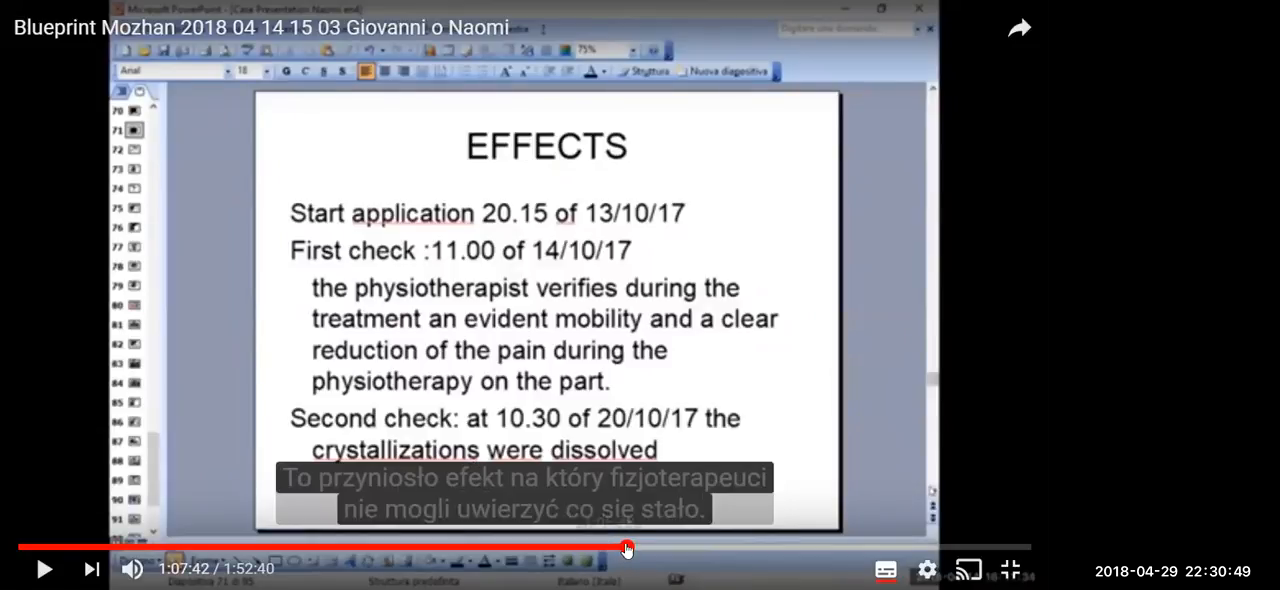
pyautogui.moveTo(628, 548)
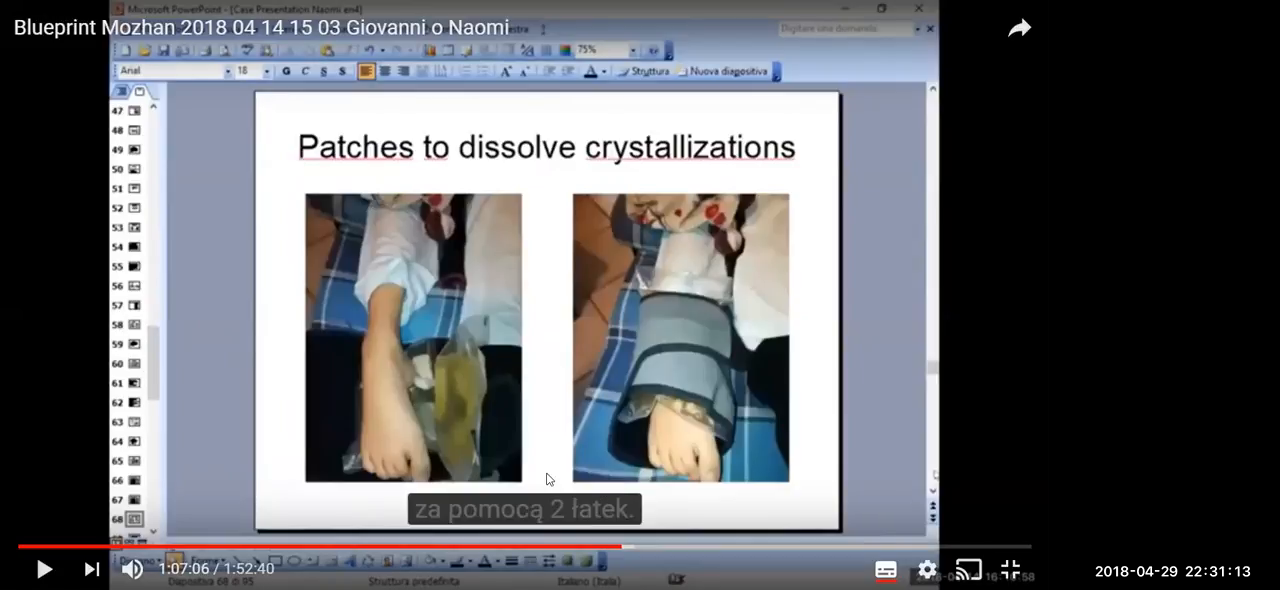
pyautogui.moveTo(424, 392)
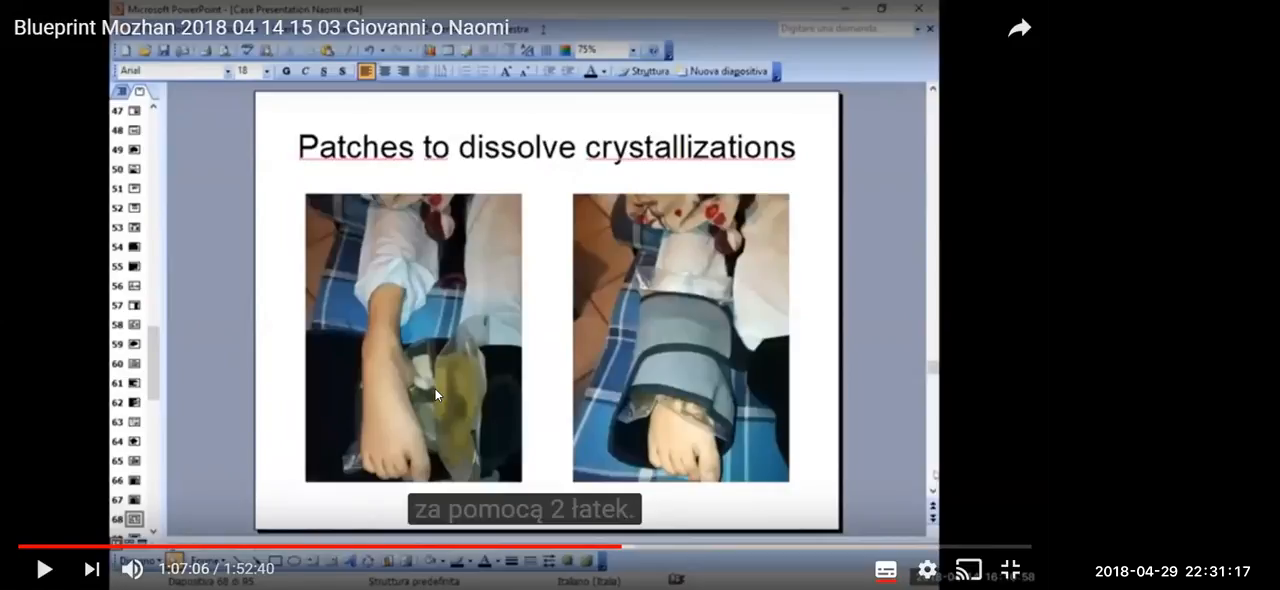
pyautogui.moveTo(410, 370)
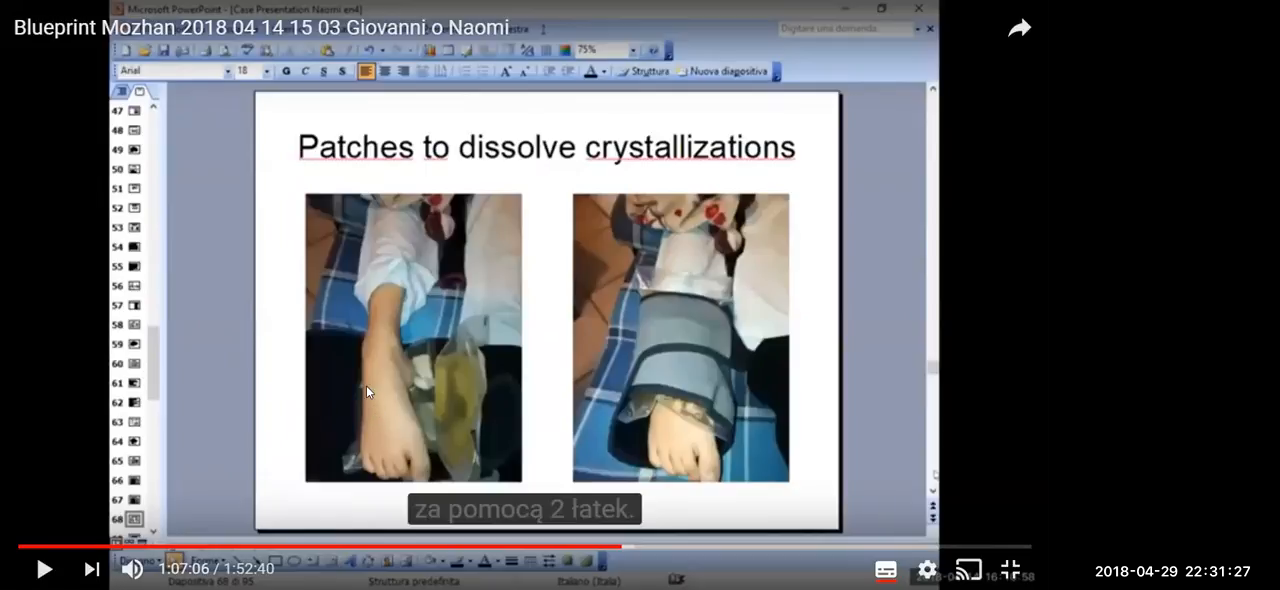
pyautogui.moveTo(420, 440)
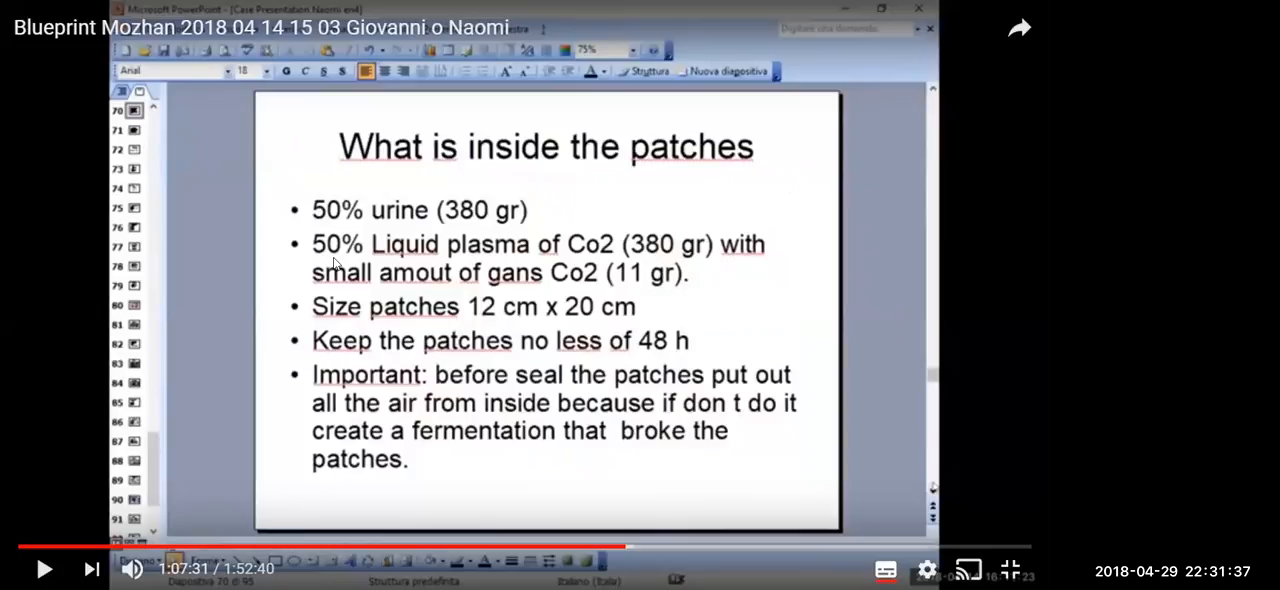
pyautogui.moveTo(438, 248)
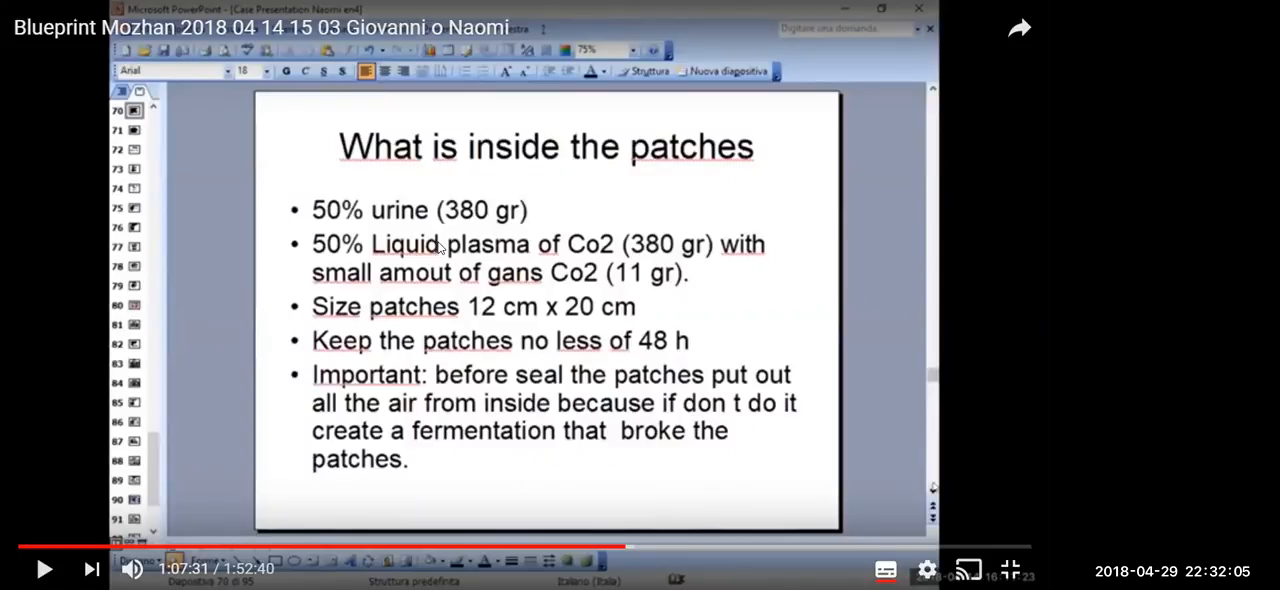
pyautogui.moveTo(624, 292)
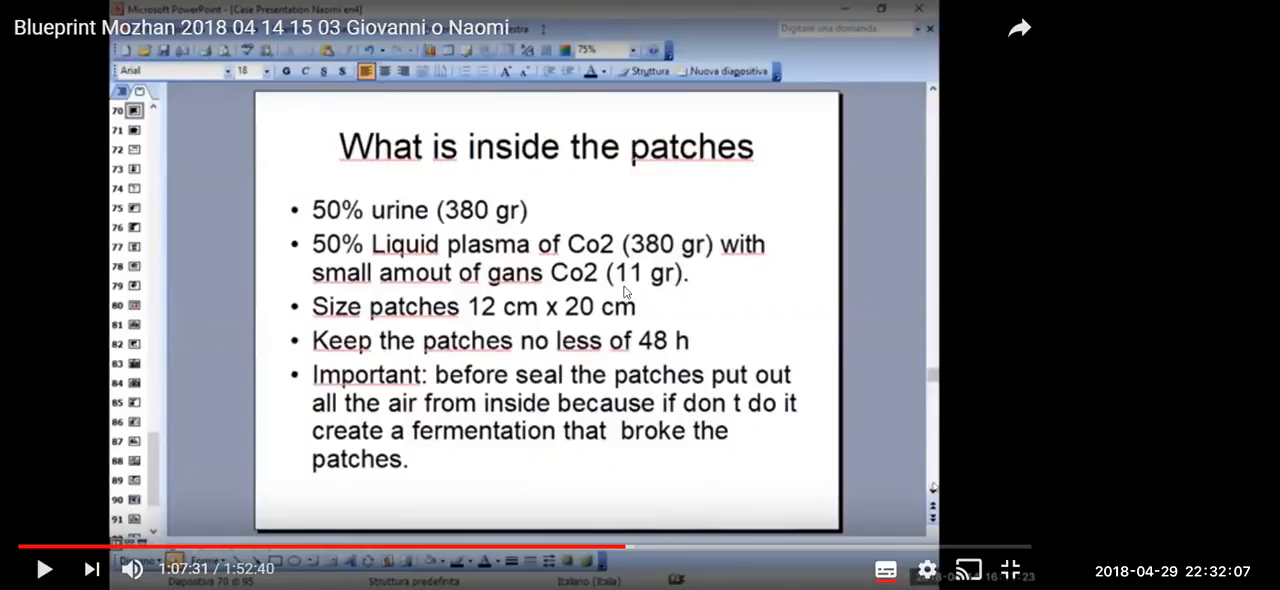
pyautogui.moveTo(362, 312)
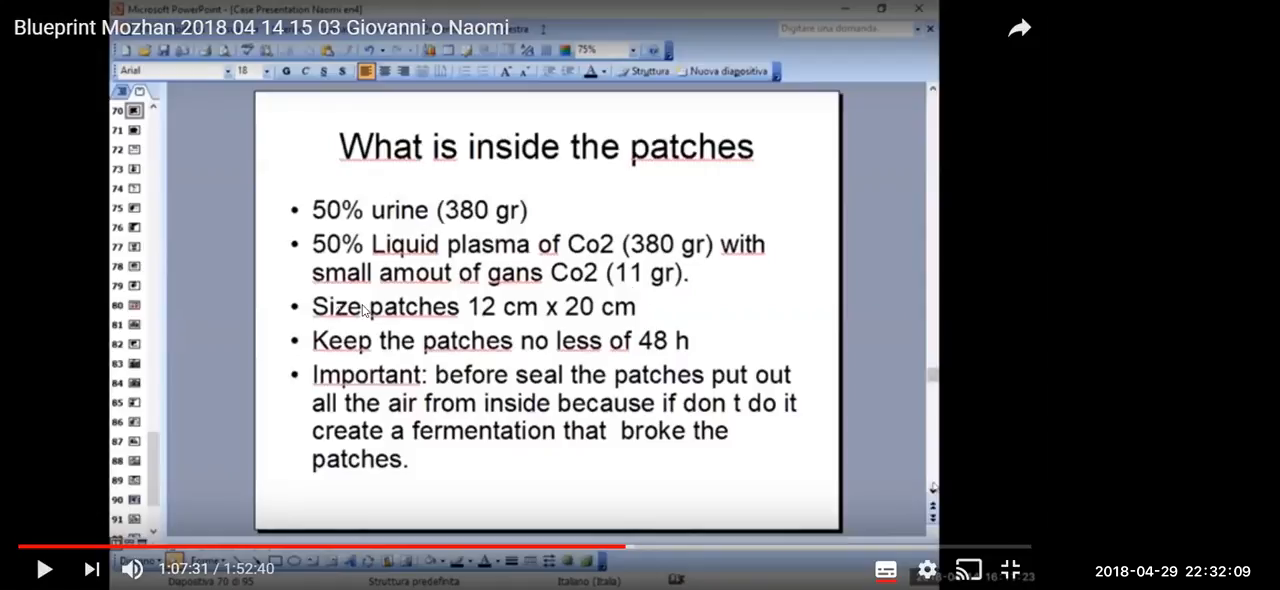
pyautogui.moveTo(548, 322)
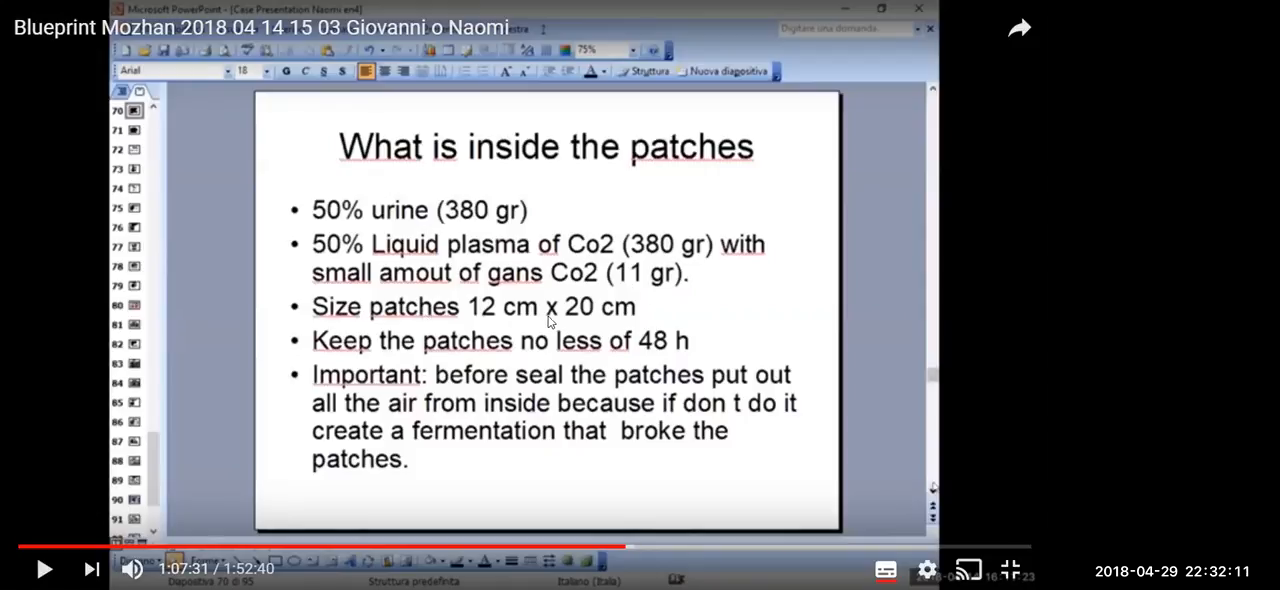
pyautogui.moveTo(416, 360)
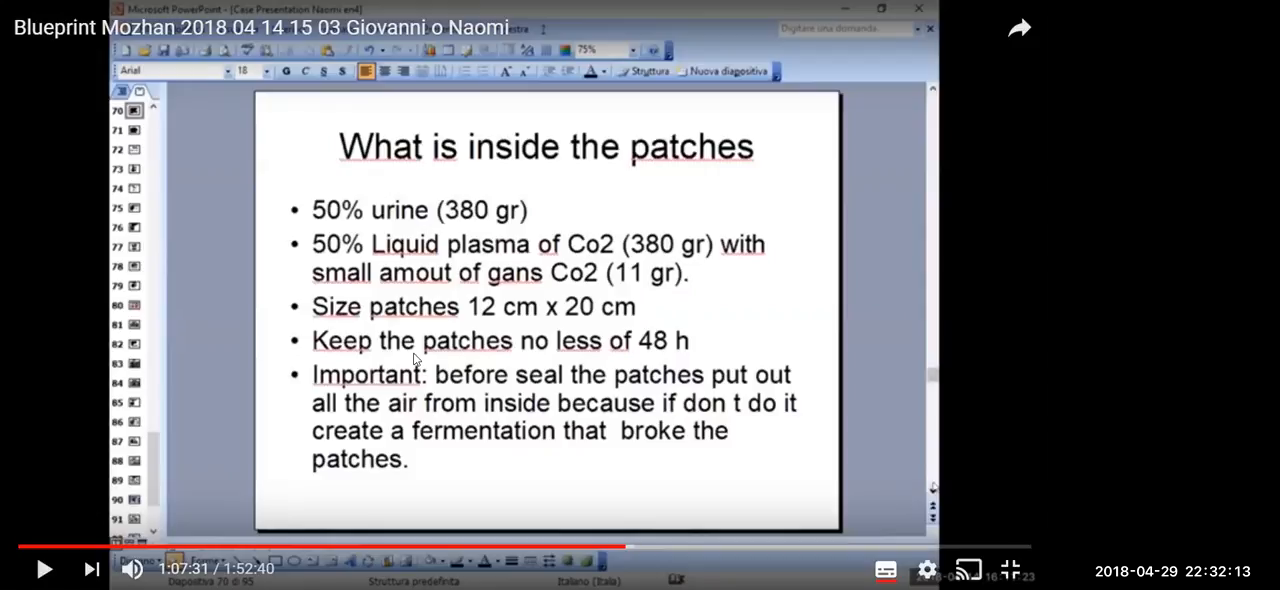
pyautogui.moveTo(550, 356)
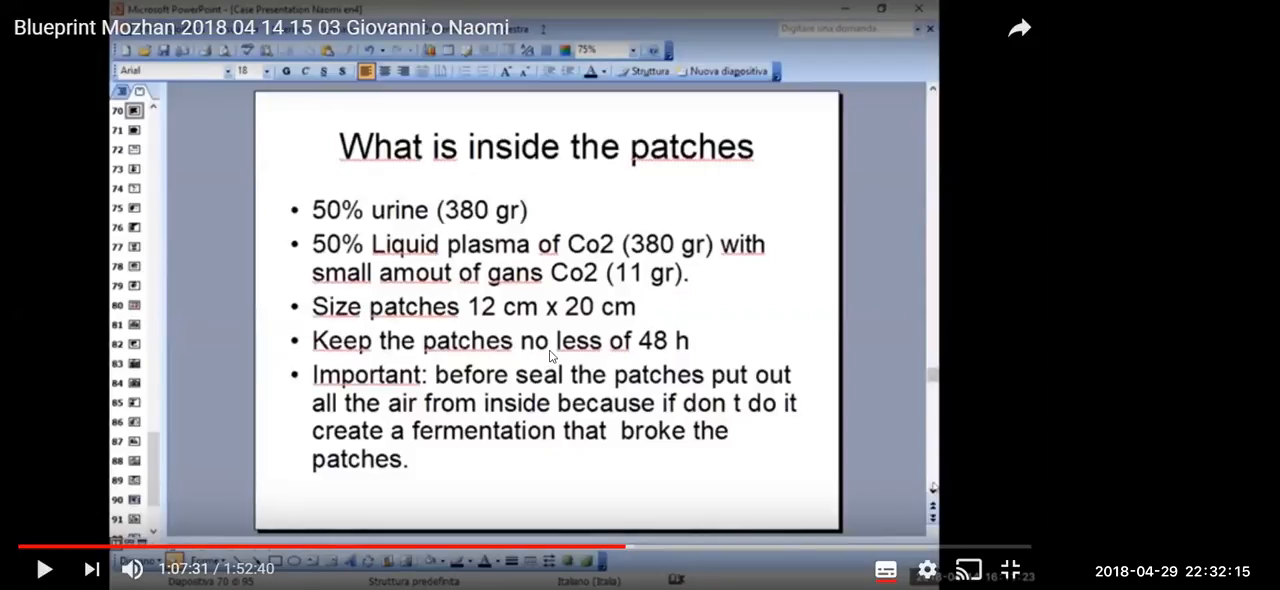
pyautogui.moveTo(648, 356)
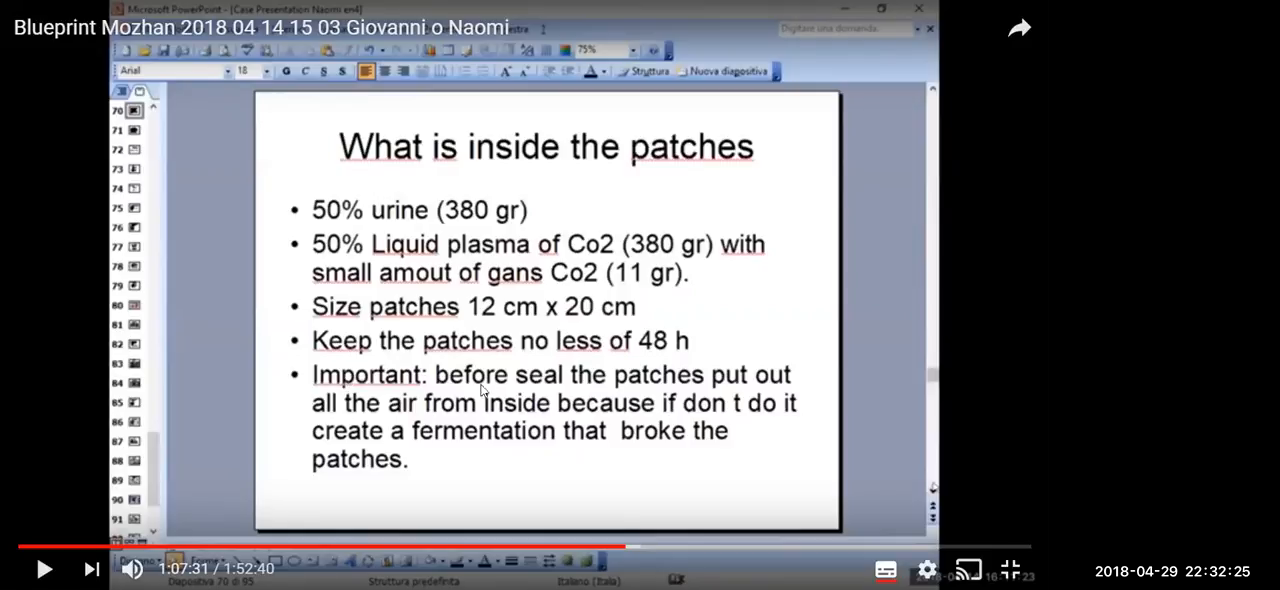
pyautogui.moveTo(576, 392)
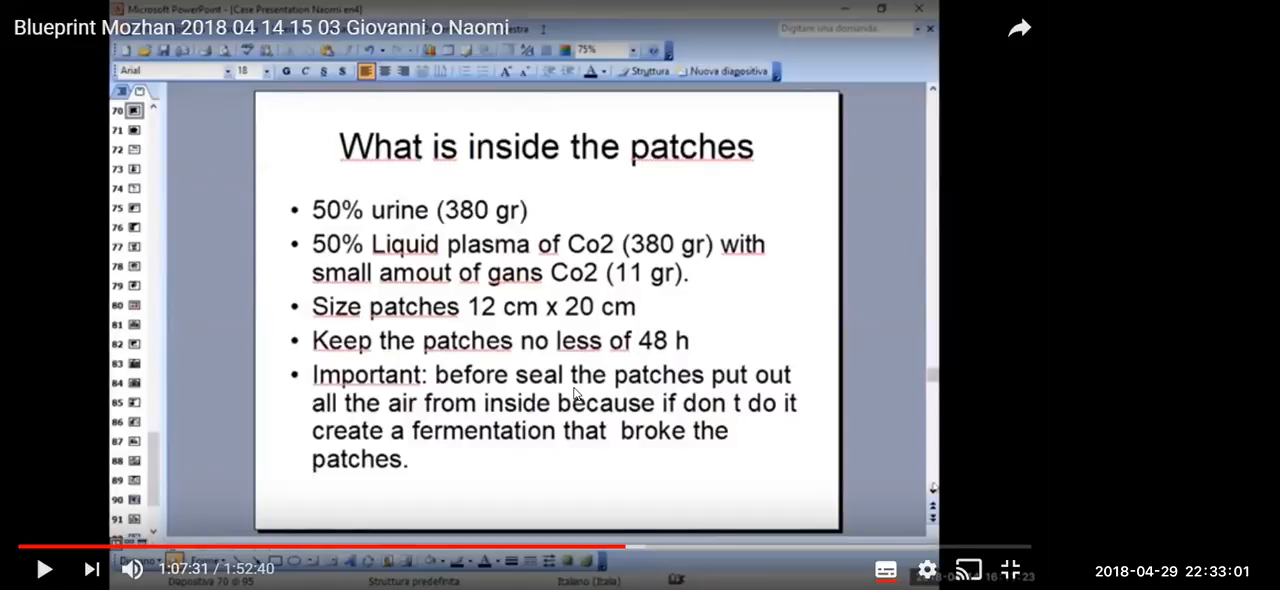
pyautogui.moveTo(518, 440)
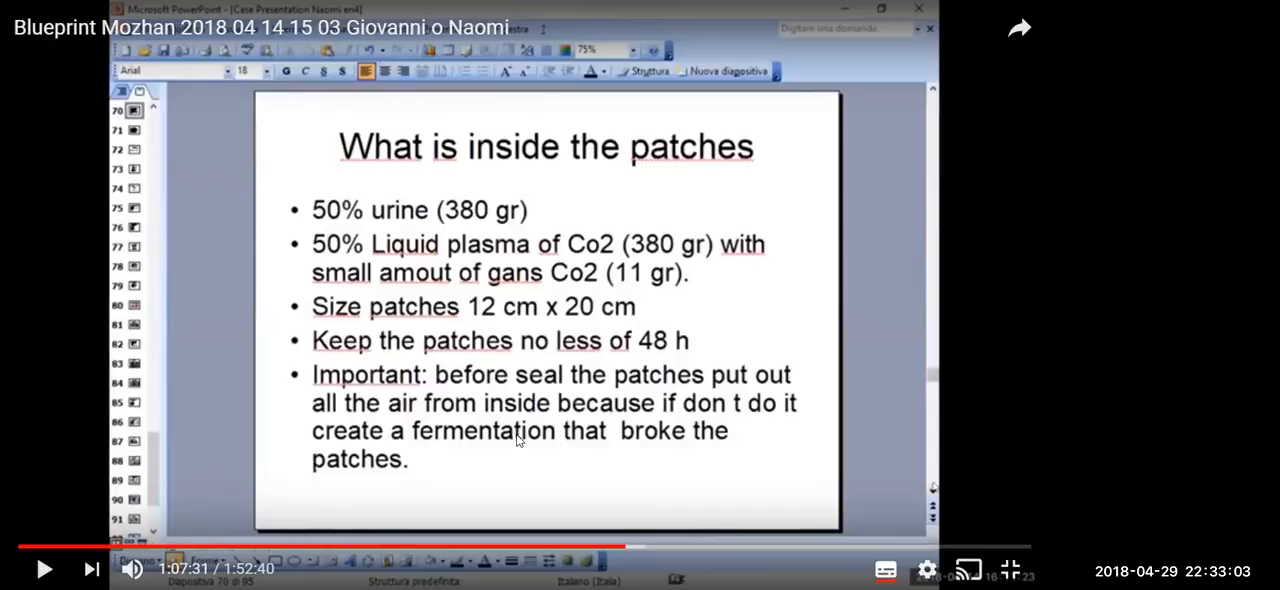
pyautogui.moveTo(590, 404)
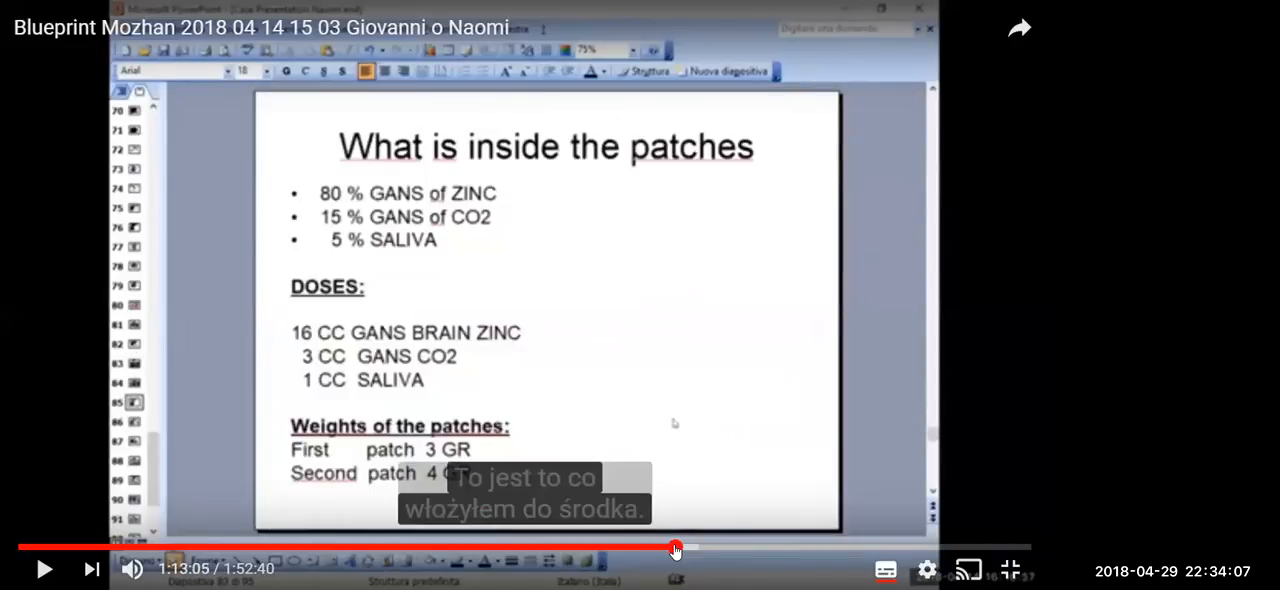
pyautogui.moveTo(690, 500)
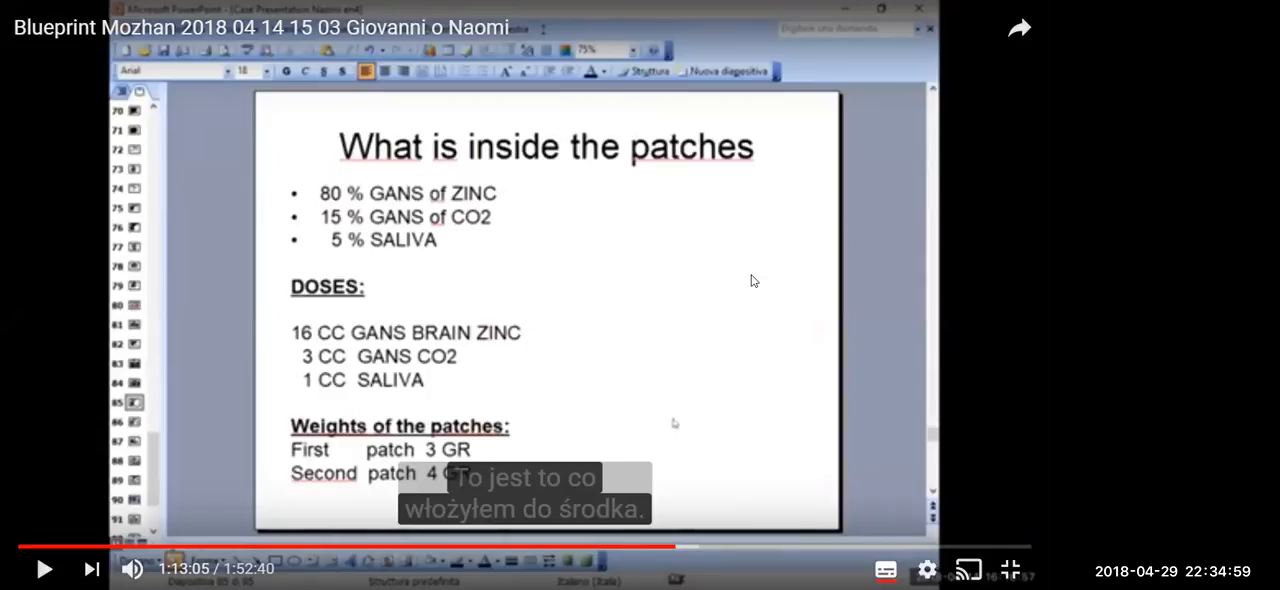
pyautogui.moveTo(370, 216)
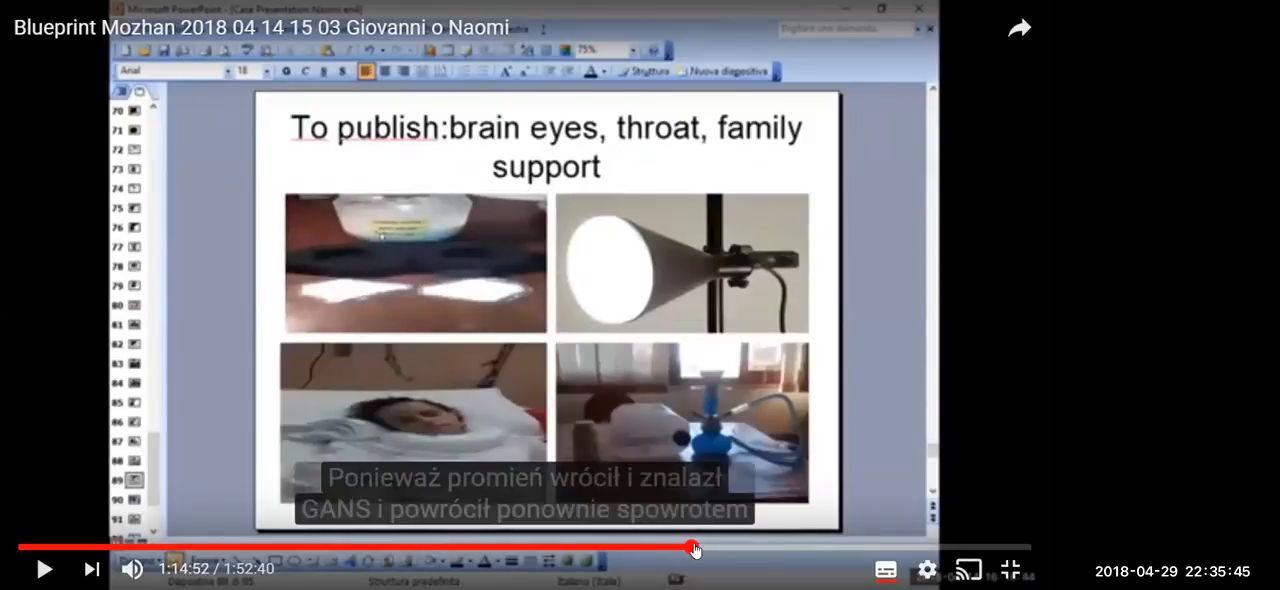
# Rewind the lecture to about 1:13:15, back to the 'Position of the patches' slide
pyautogui.click(696, 548)
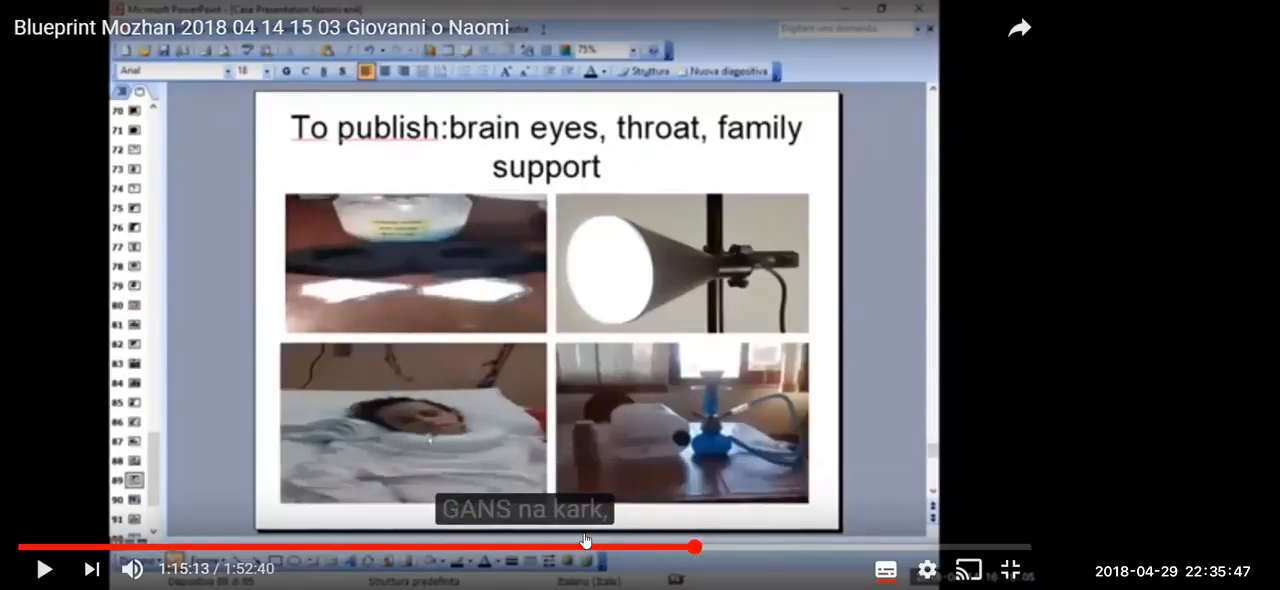
pyautogui.moveTo(696, 548); pyautogui.dragTo(678, 548)
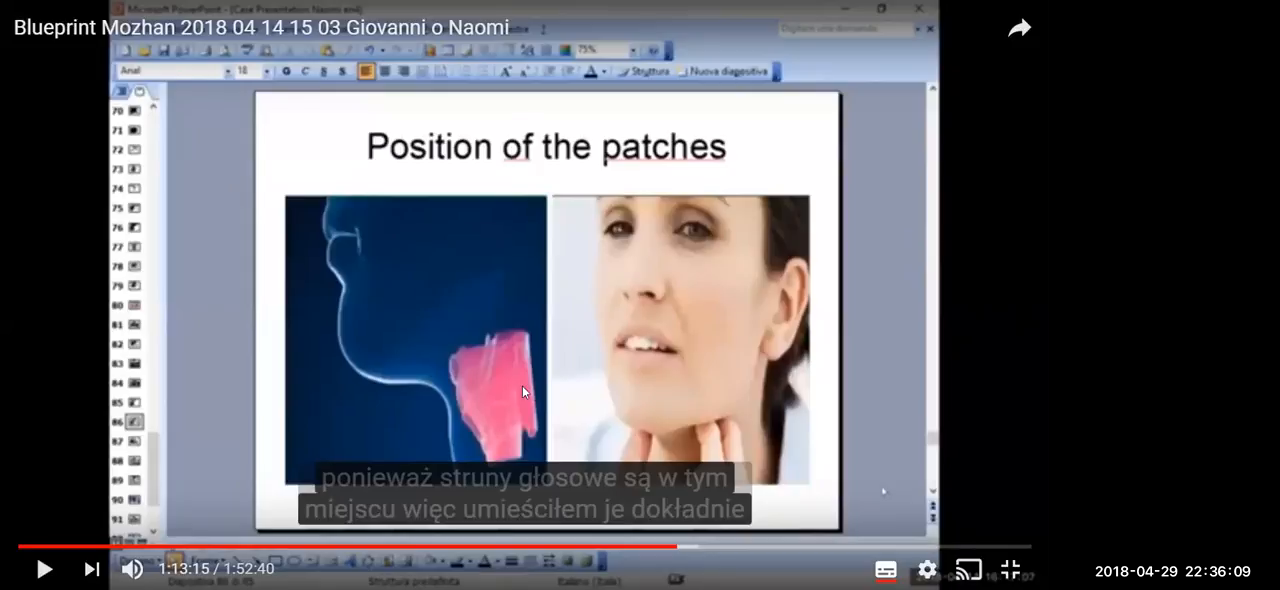
pyautogui.moveTo(796, 460)
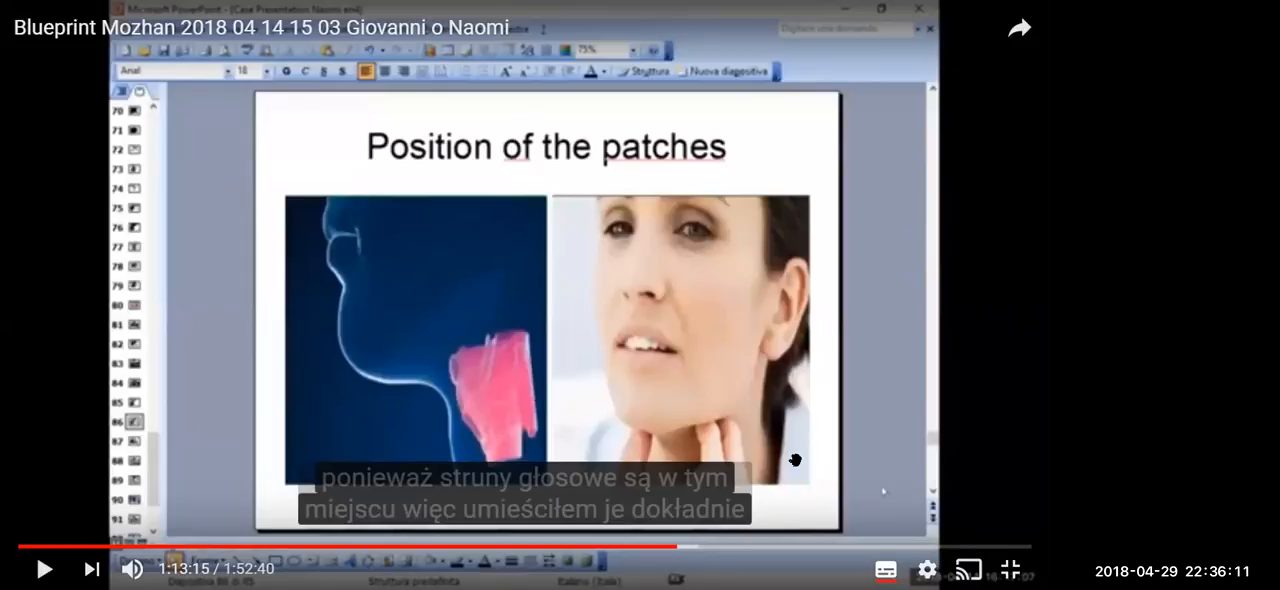
pyautogui.moveTo(1040, 20)
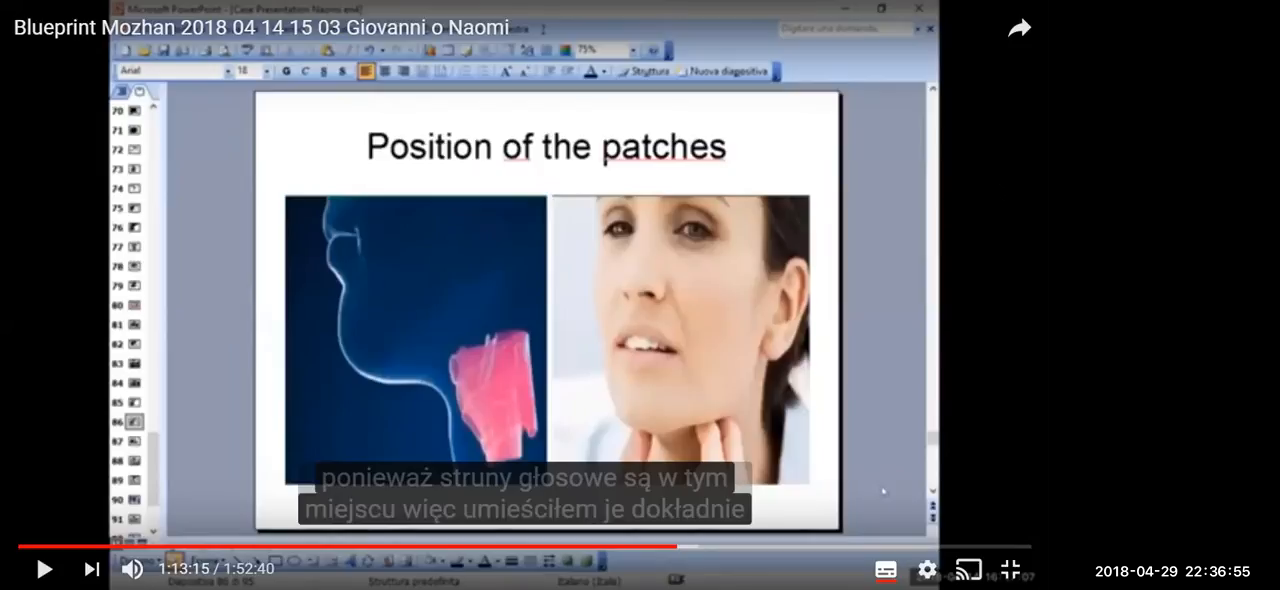
pyautogui.moveTo(998, 192)
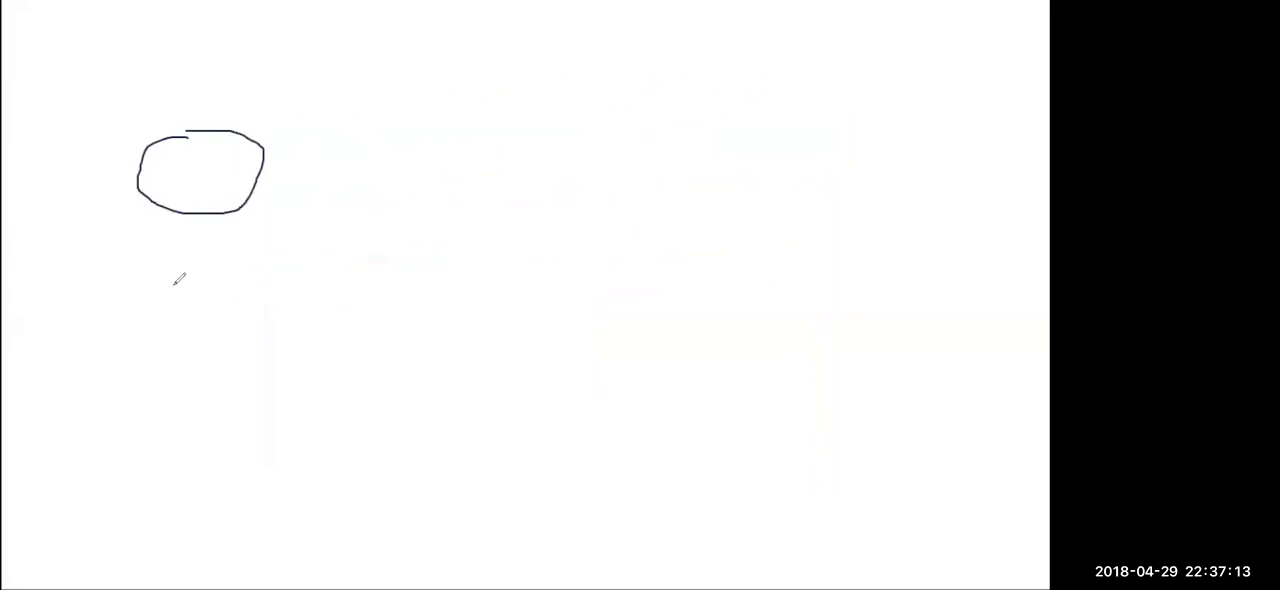
# Sketch the chest oval, crossed voice box, brain loop, right-hand mark, and line linking top to bottom oval
pyautogui.moveTo(150, 416); pyautogui.dragTo(200, 420)
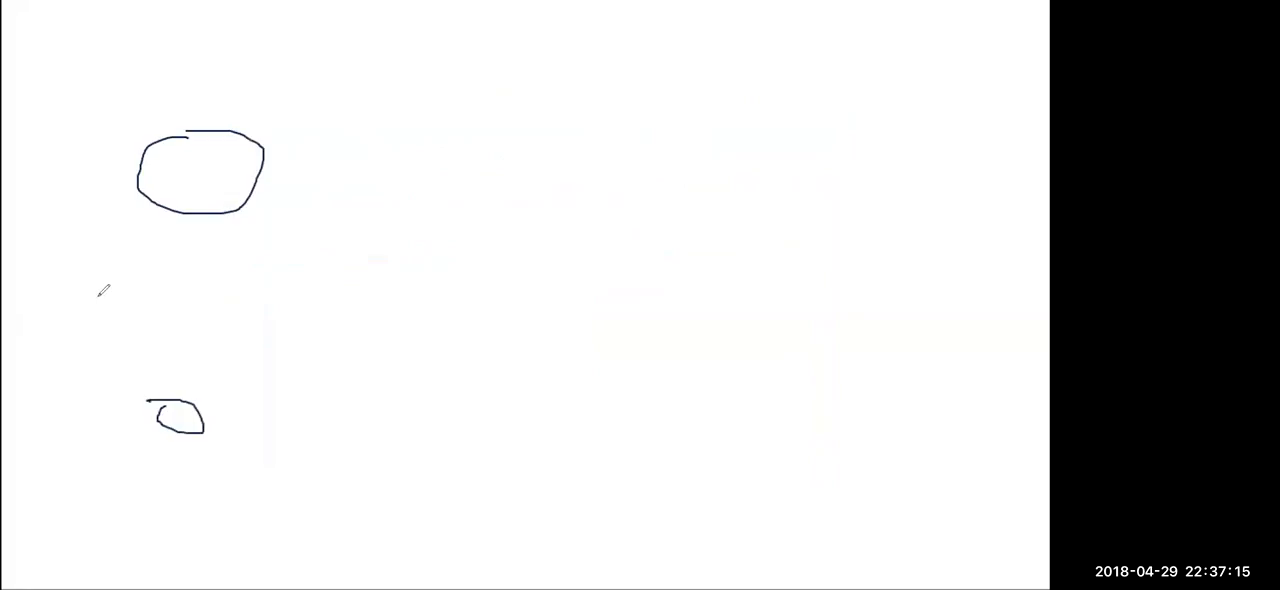
pyautogui.moveTo(104, 270); pyautogui.dragTo(270, 300)
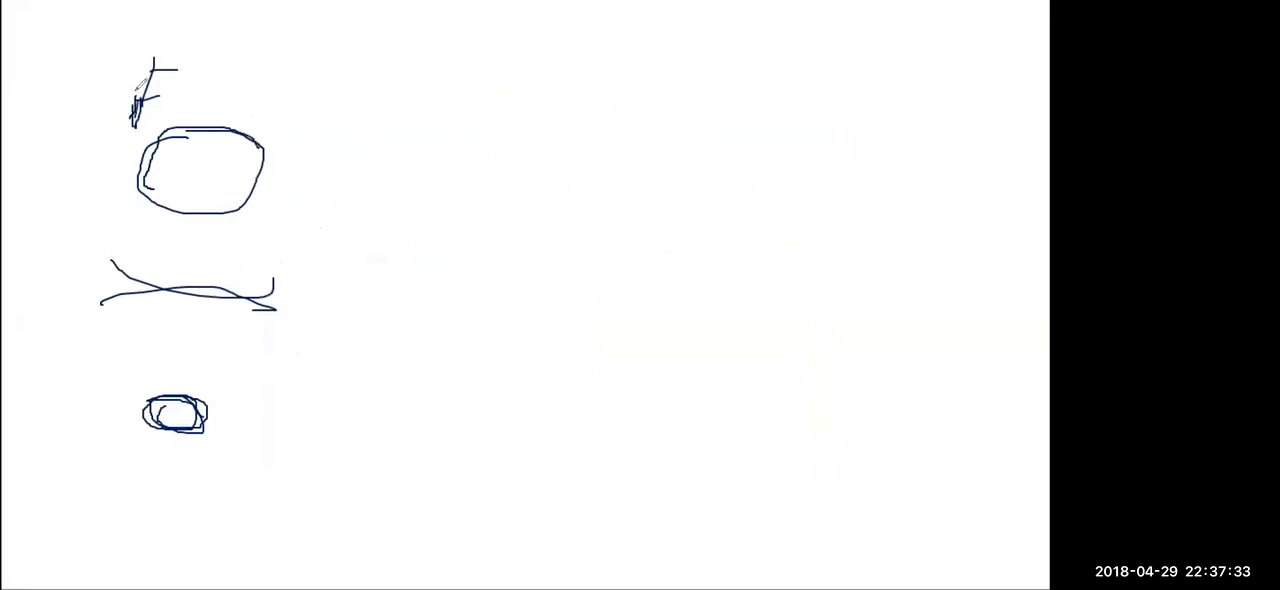
pyautogui.moveTo(150, 64); pyautogui.dragTo(190, 94)
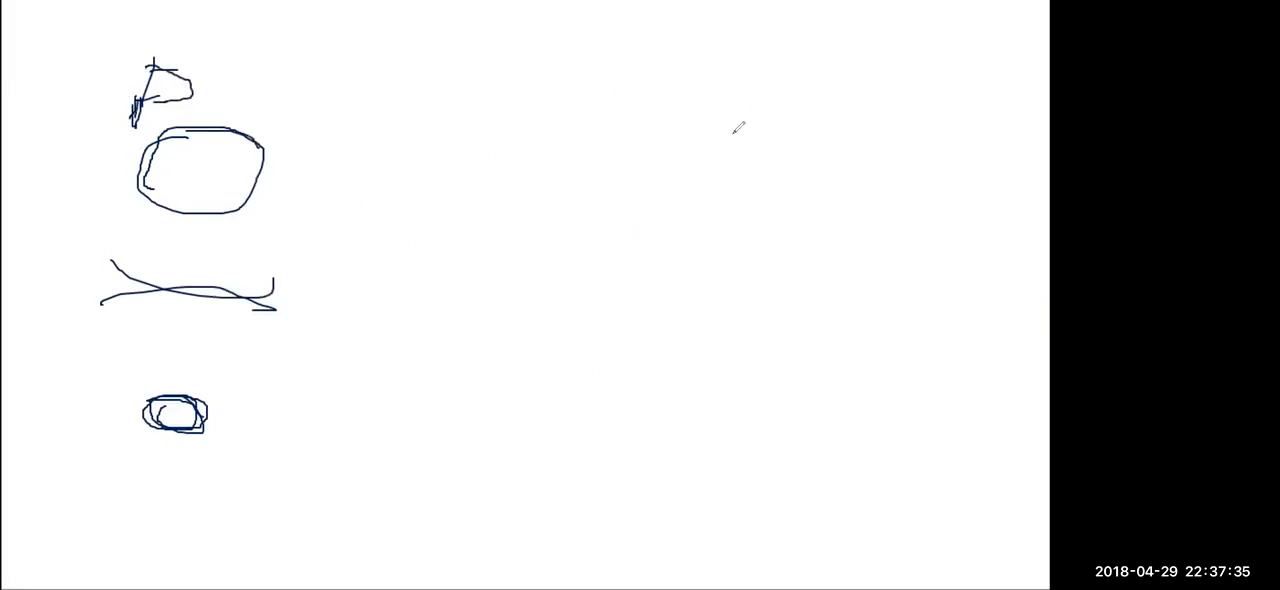
pyautogui.moveTo(744, 80); pyautogui.dragTo(756, 136)
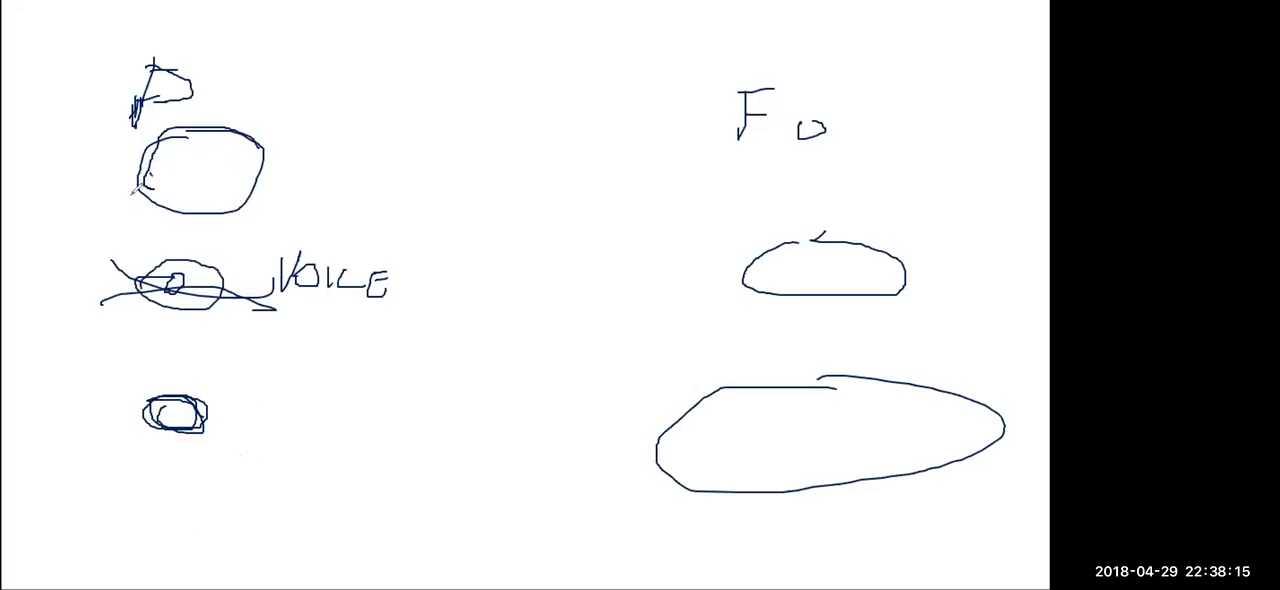
pyautogui.moveTo(140, 200); pyautogui.dragTo(190, 360)
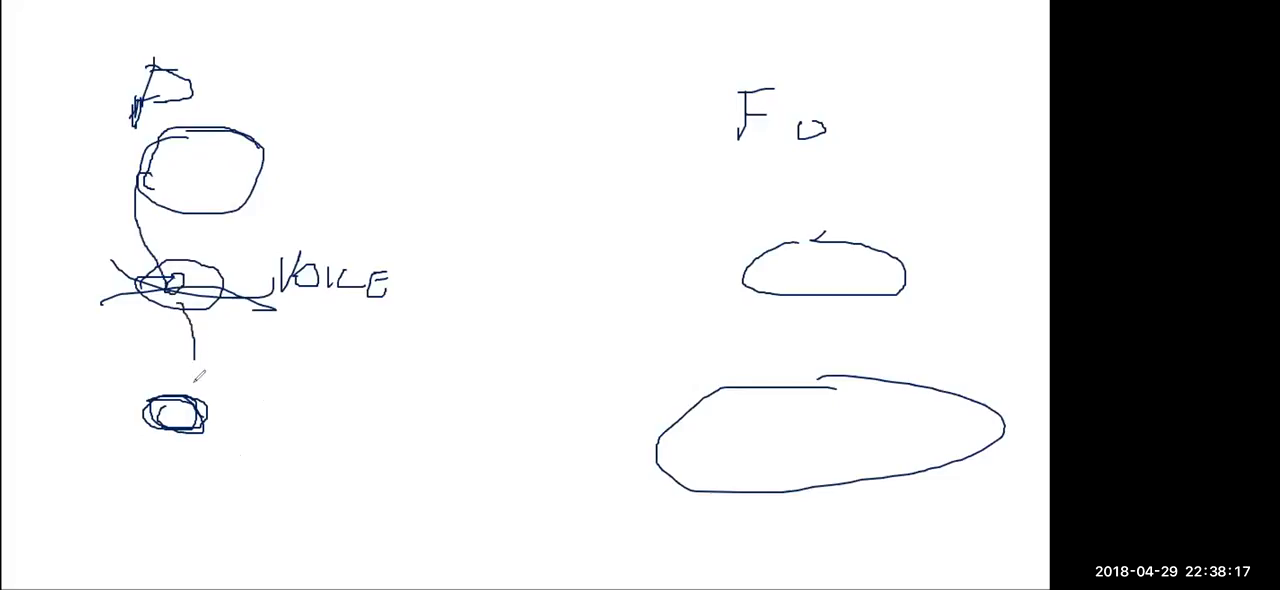